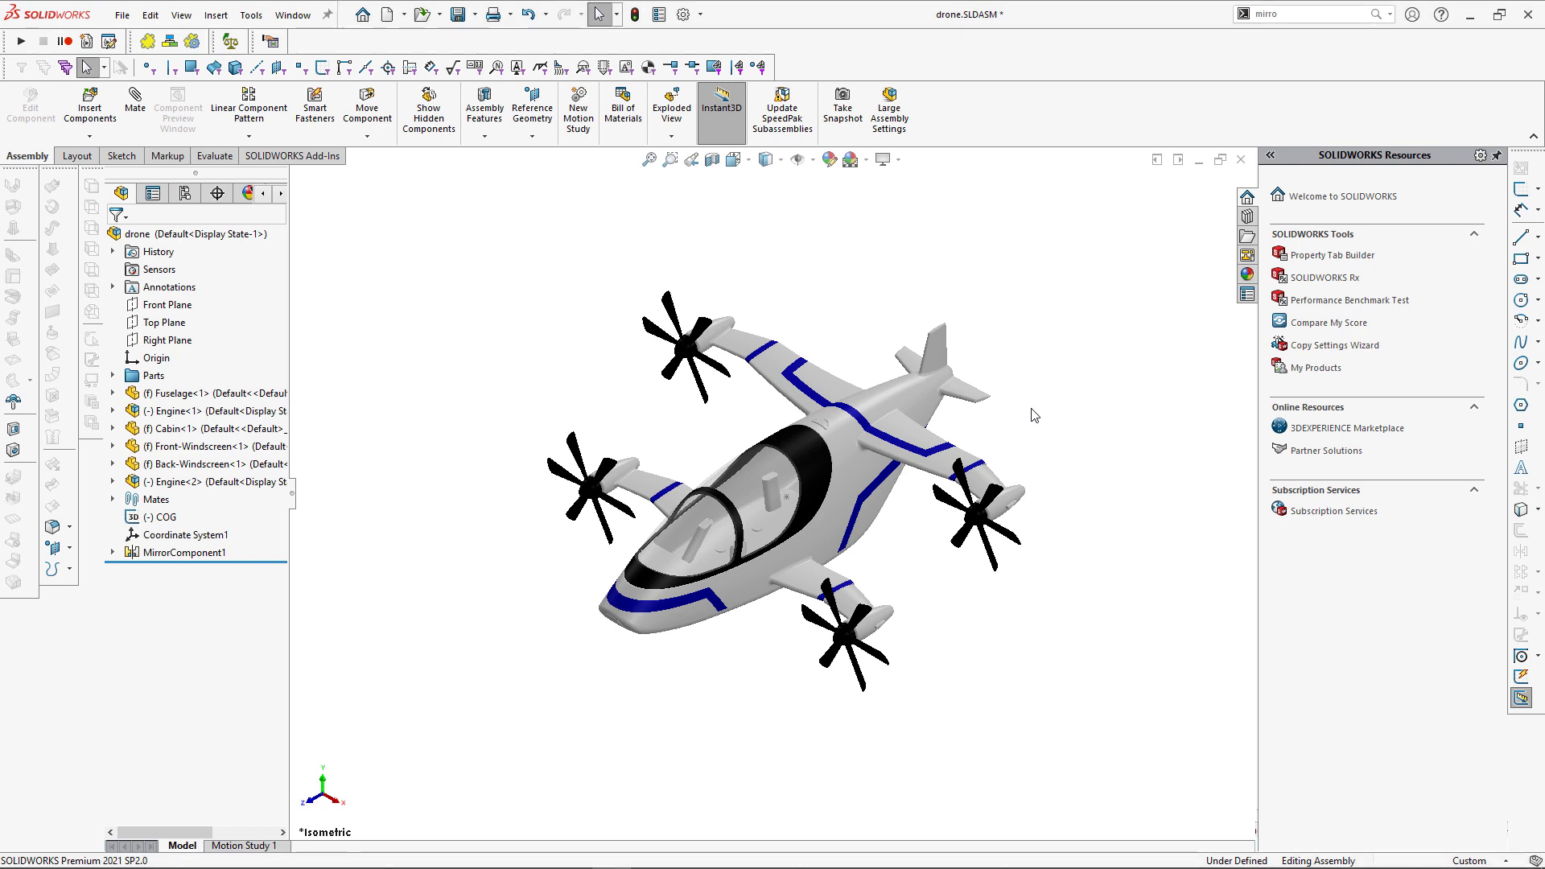
# Step: Open the drone's bill of materials via View BOM and expand the Engine and Propeller subassemblies
pyautogui.click(251, 15)
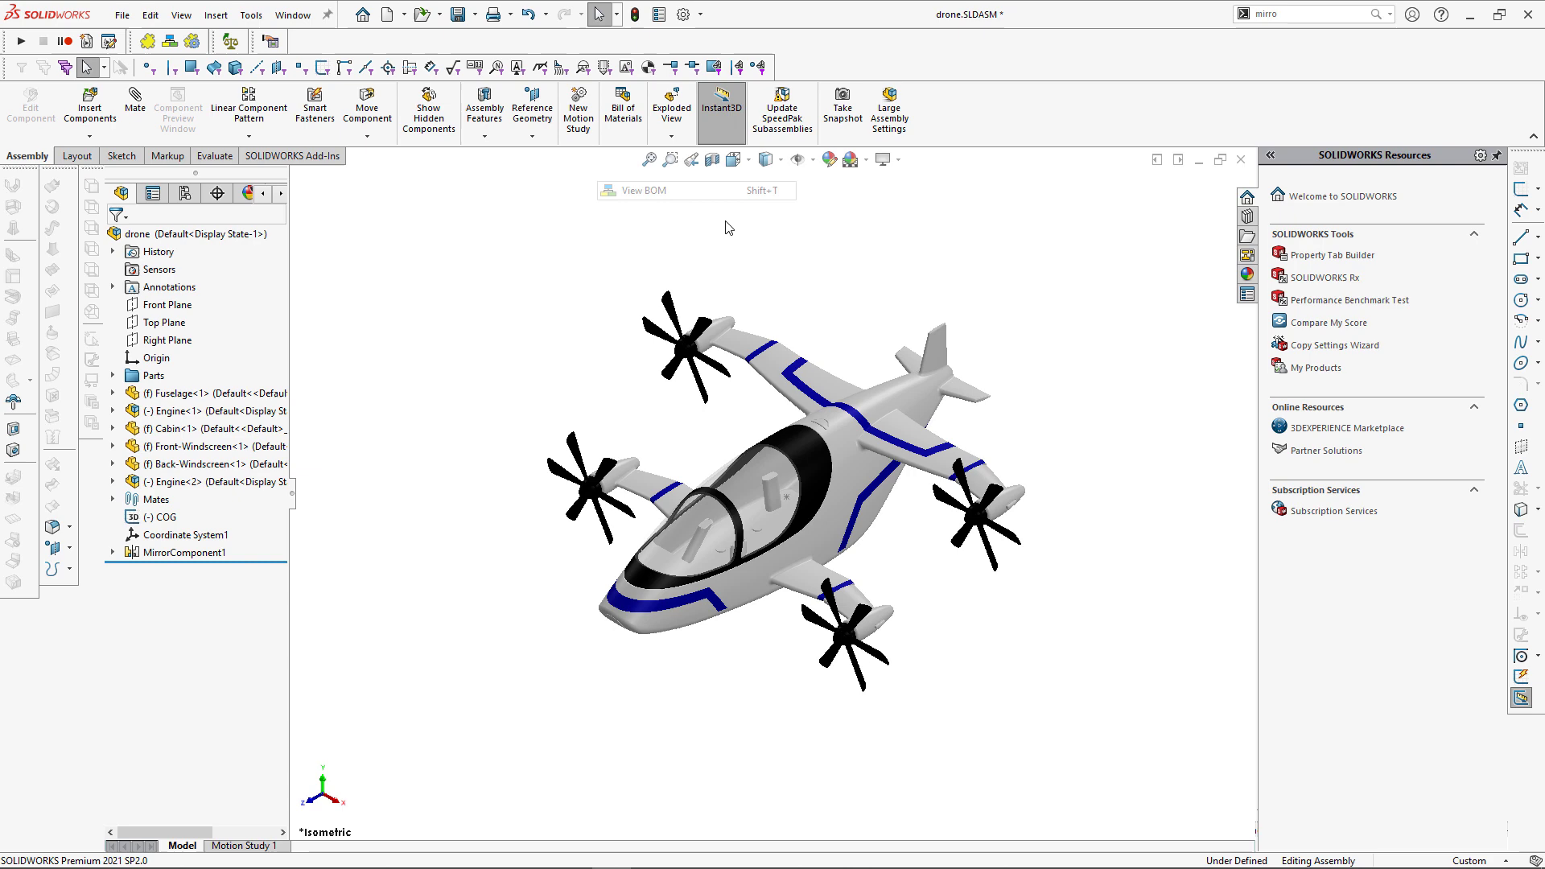
pyautogui.click(638, 190)
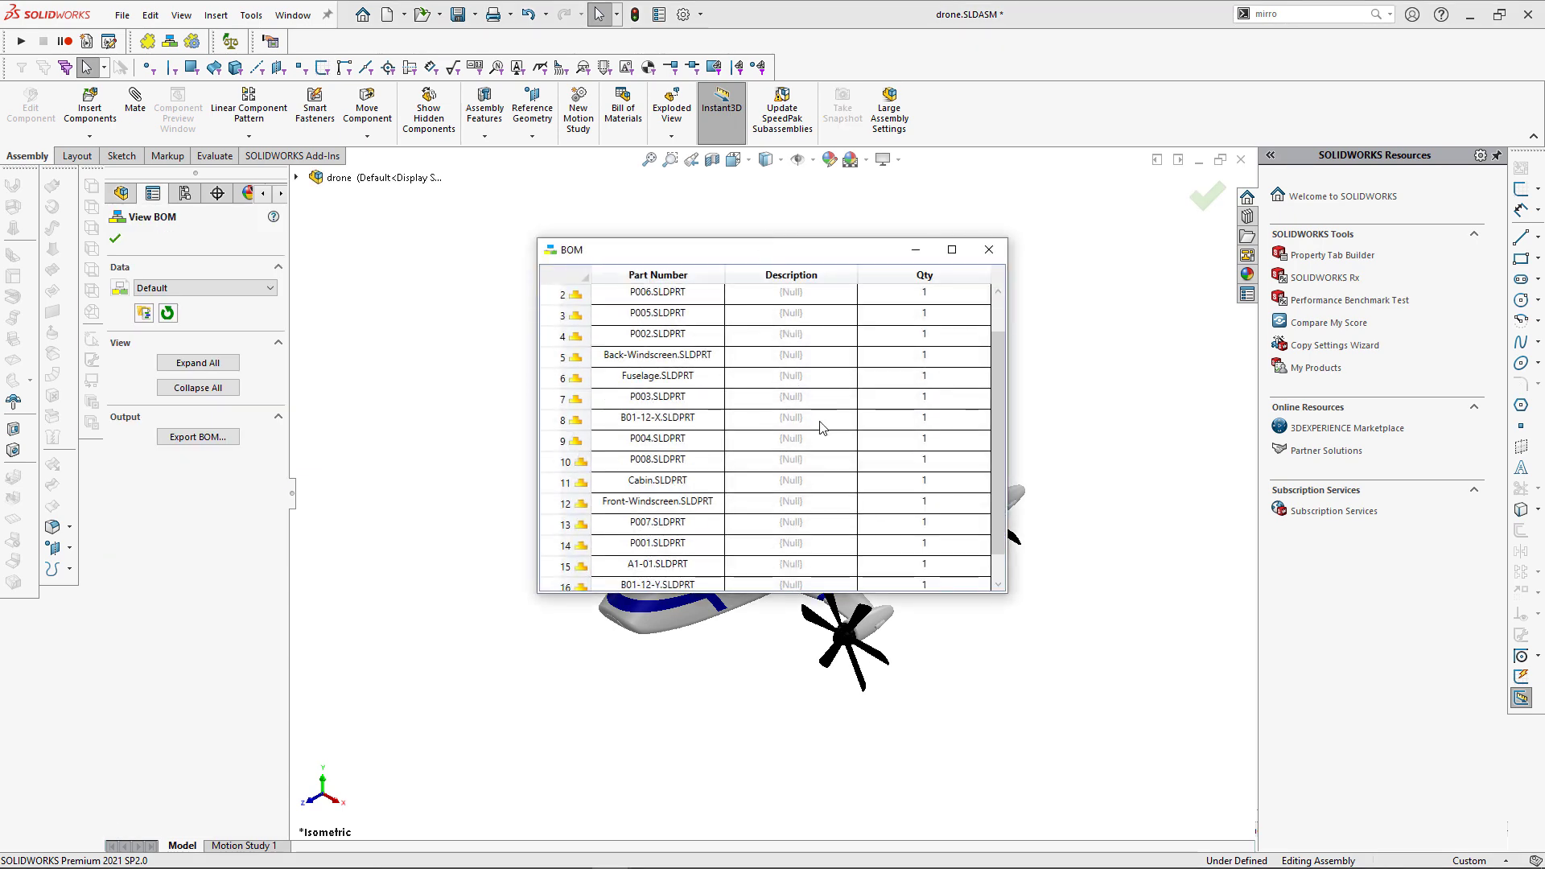
pyautogui.scroll(3)
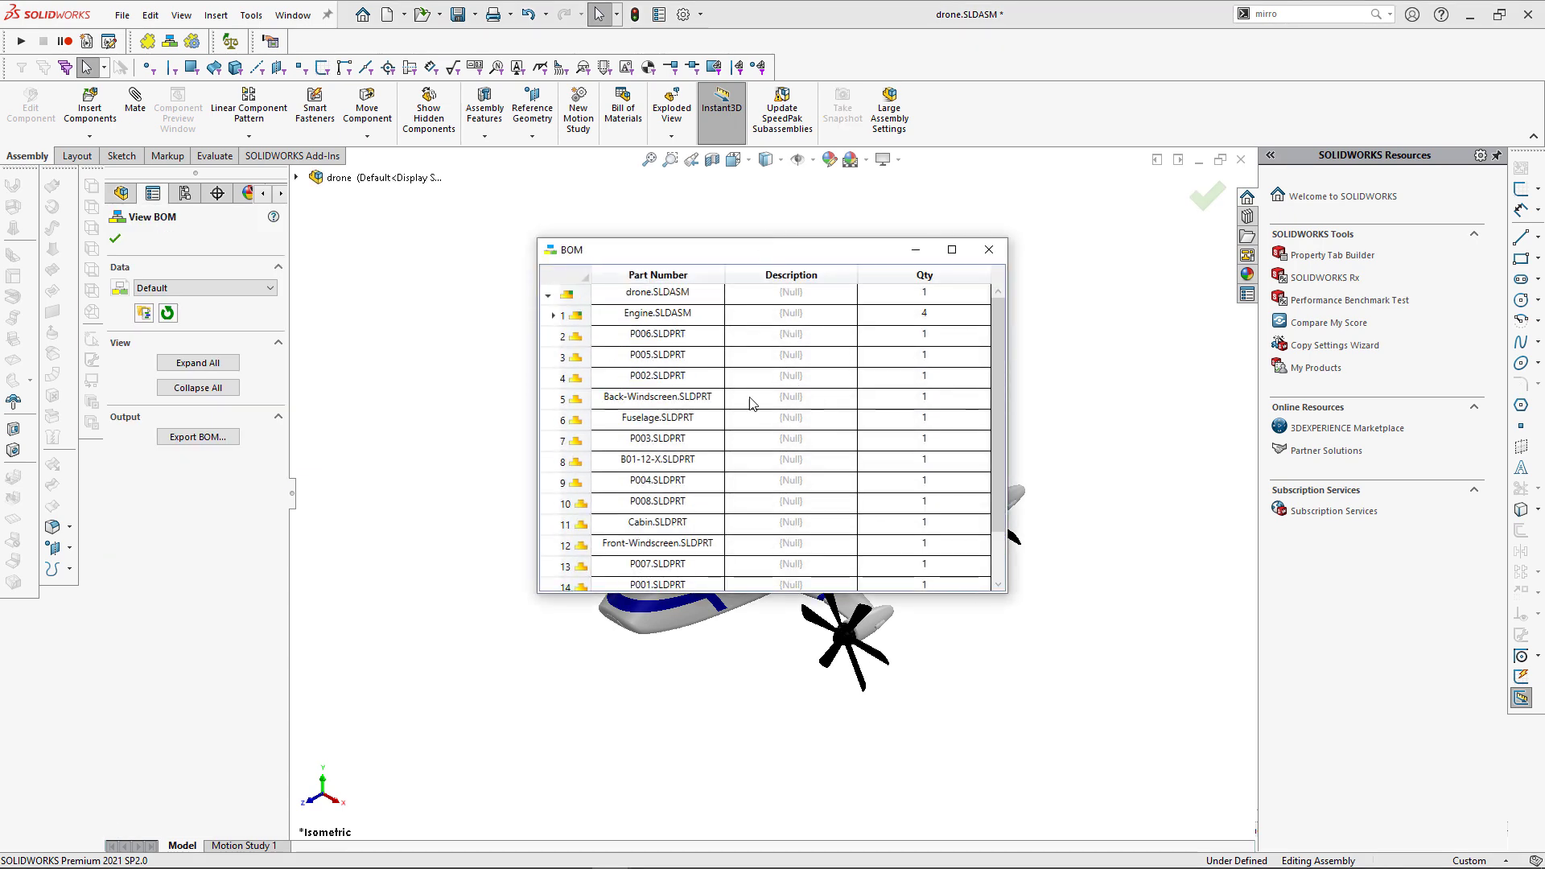
pyautogui.click(554, 313)
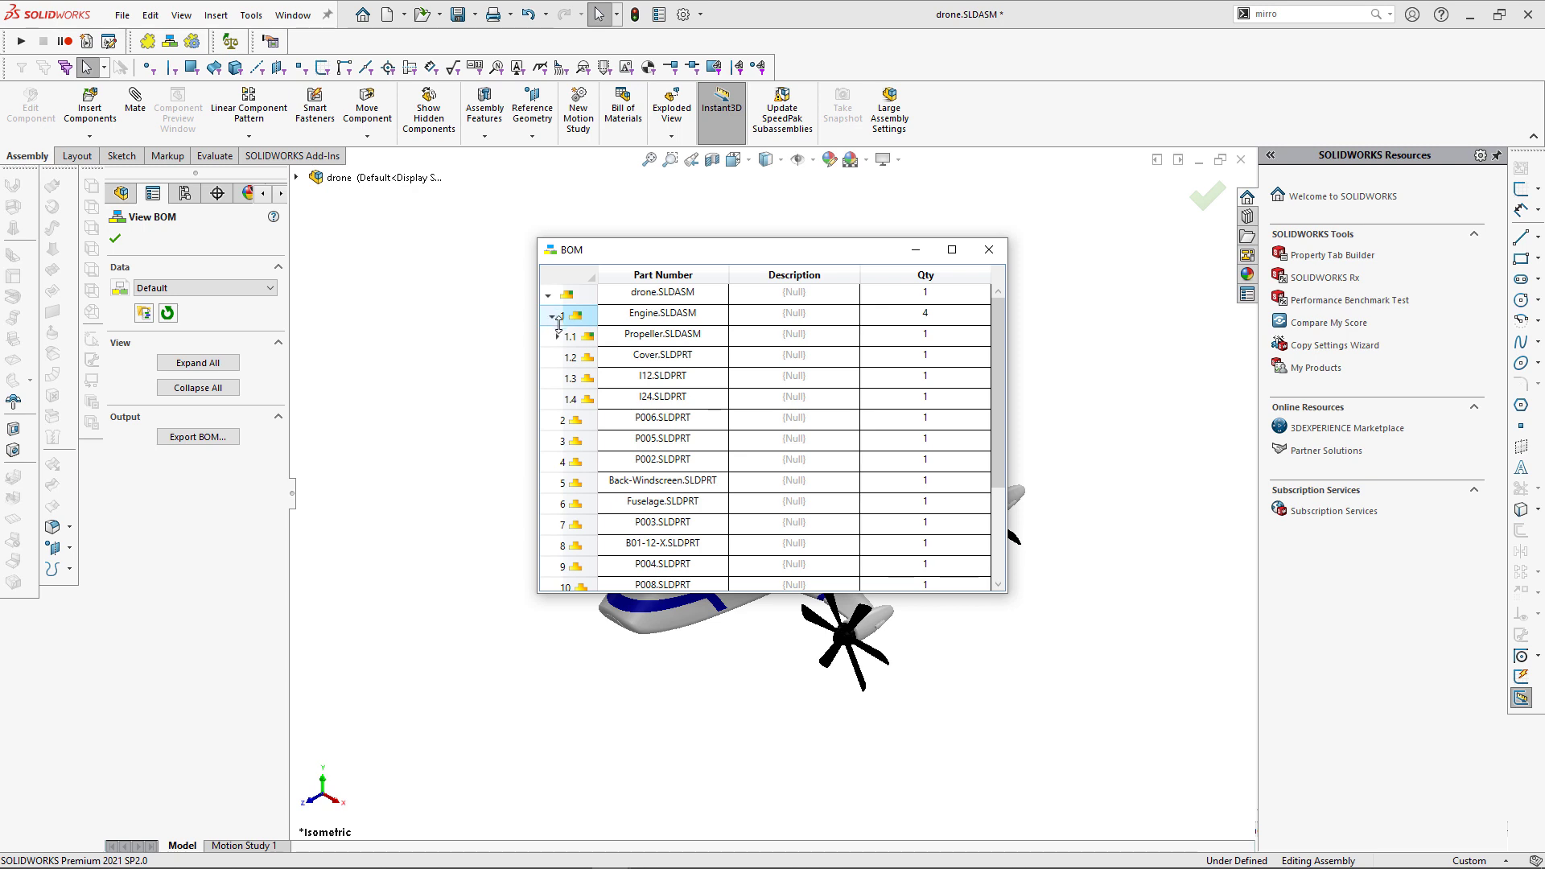
pyautogui.click(558, 336)
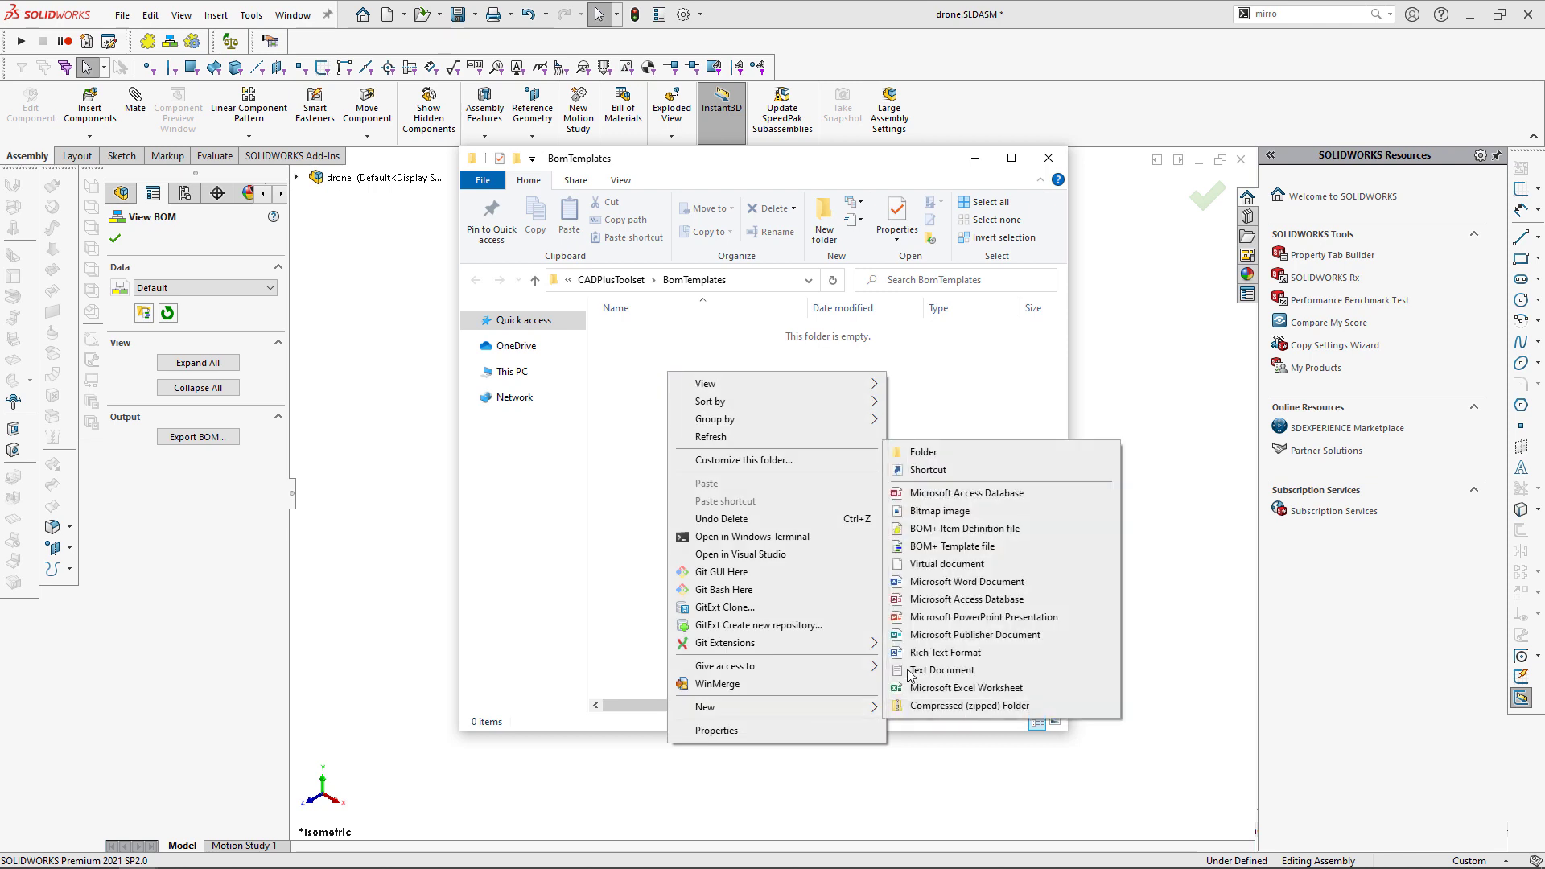
pyautogui.moveTo(948, 545)
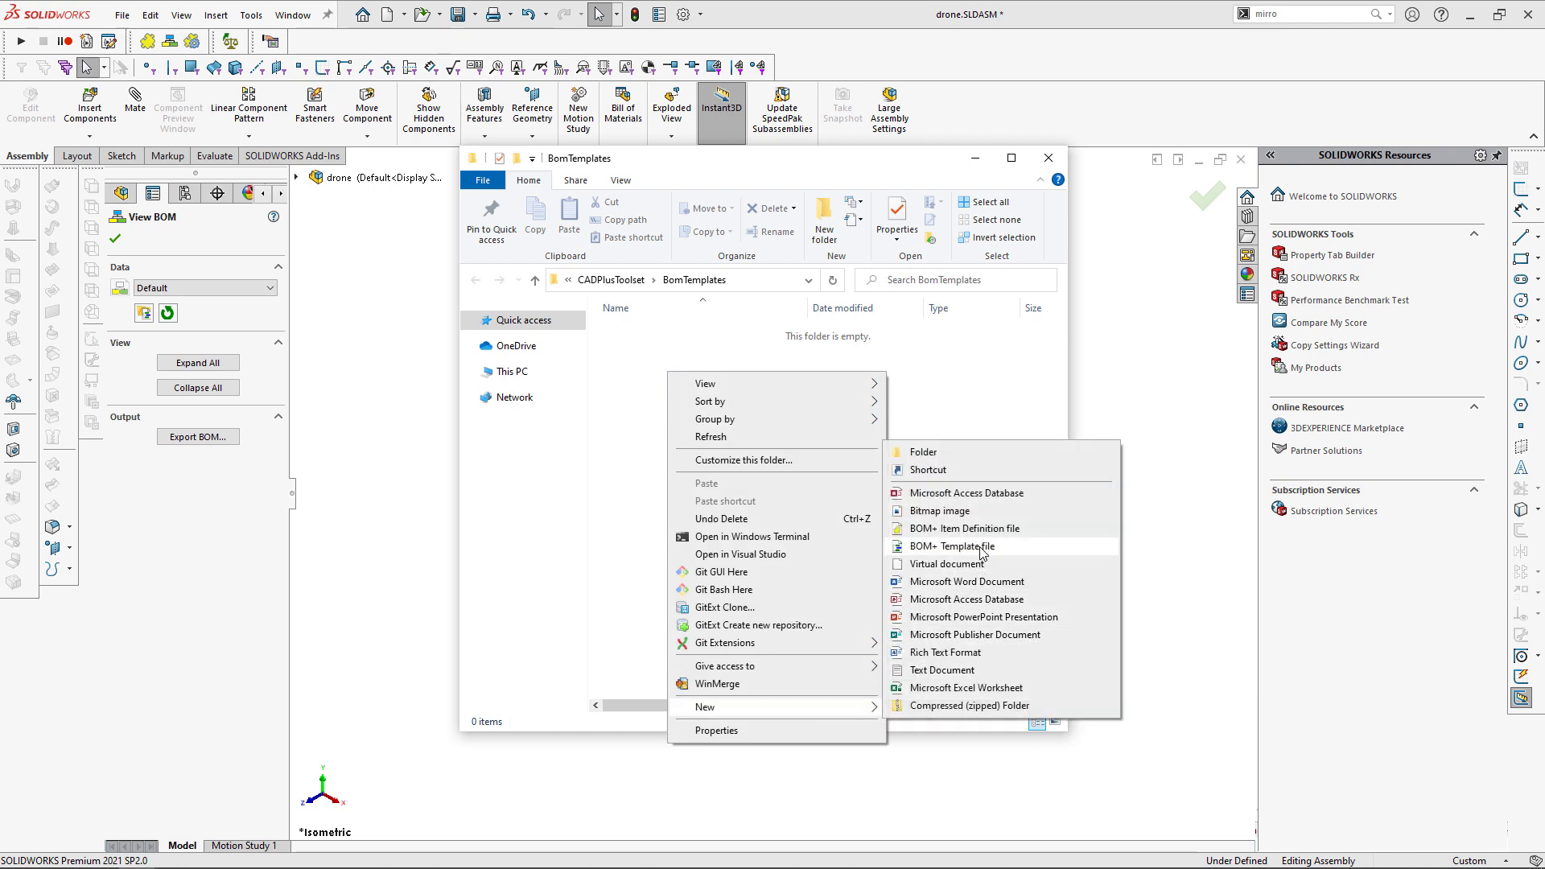
# Step: Create a new BOM+ template named main in BomTemplates and open it for editing
pyautogui.click(952, 545)
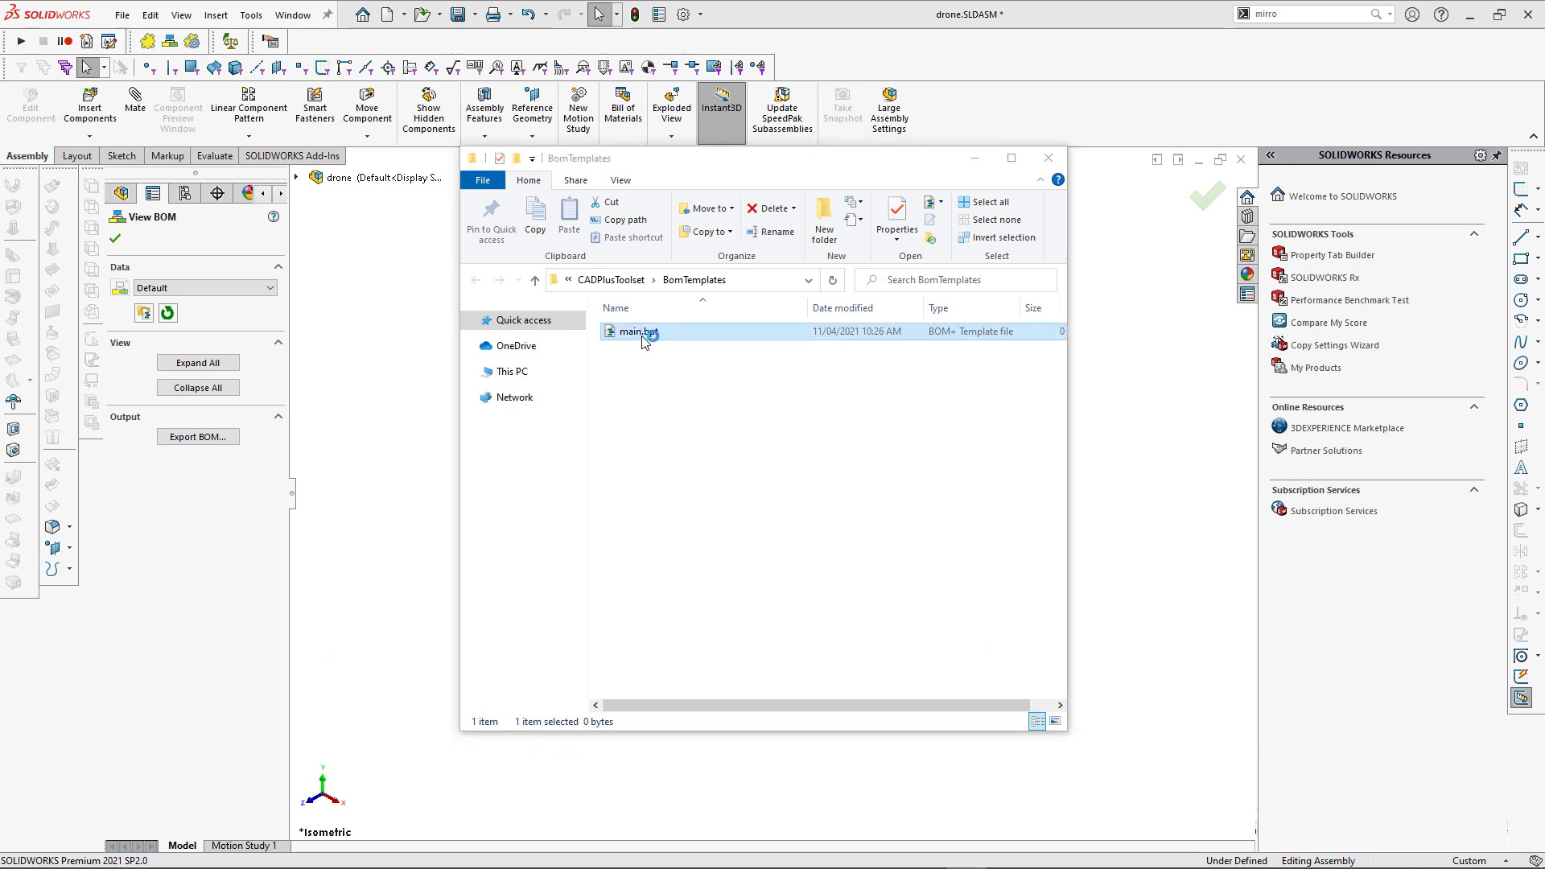
pyautogui.doubleClick(636, 331)
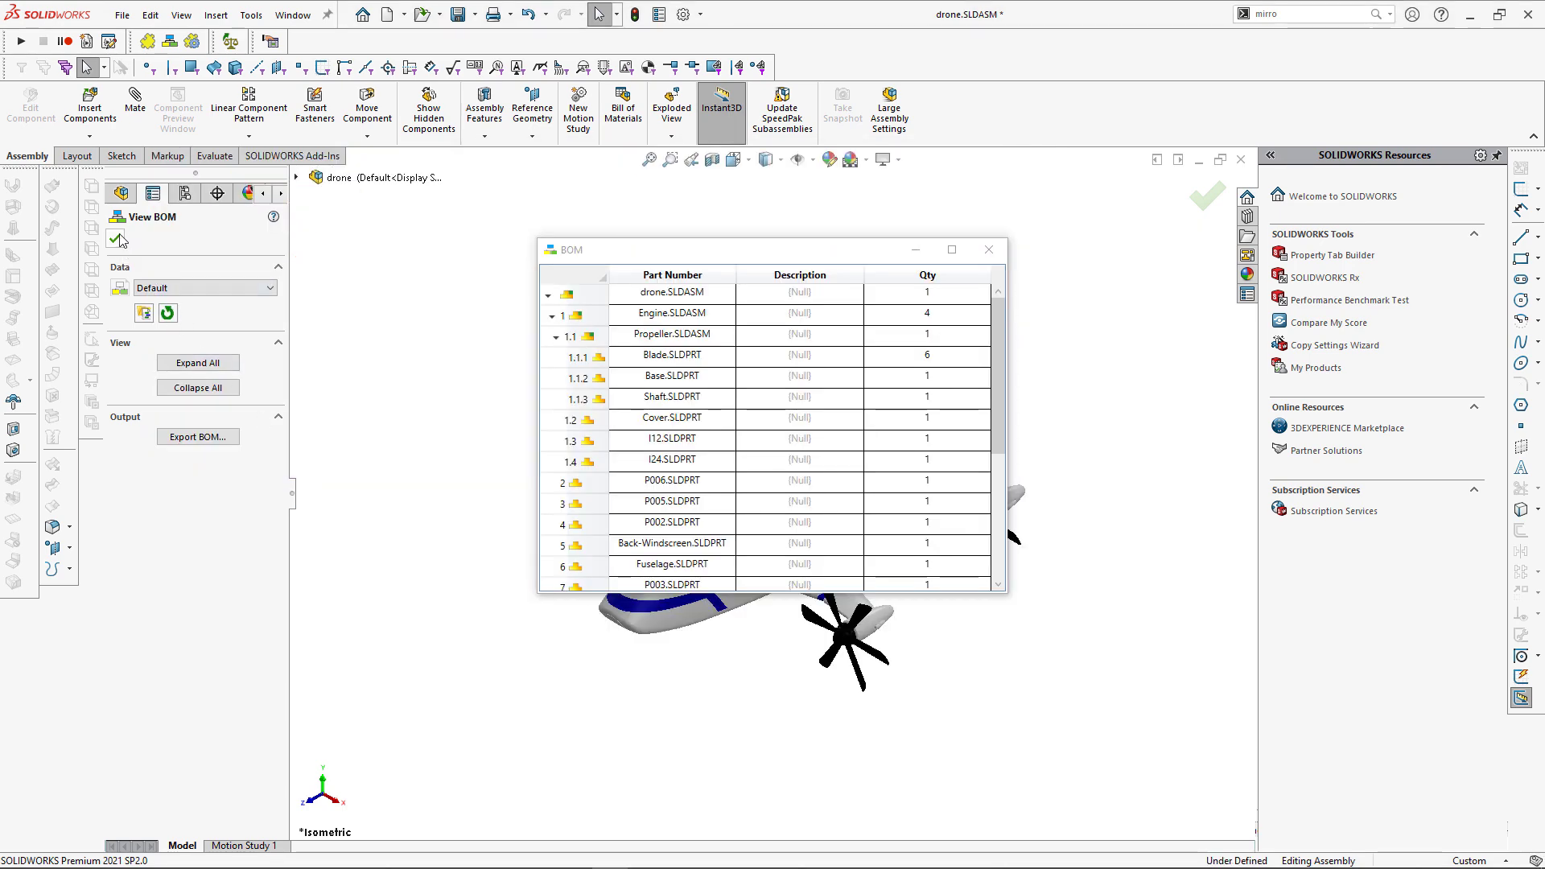
# Step: Review Fuselage's custom properties in File Properties, then cancel without changes
pyautogui.rightClick(175, 392)
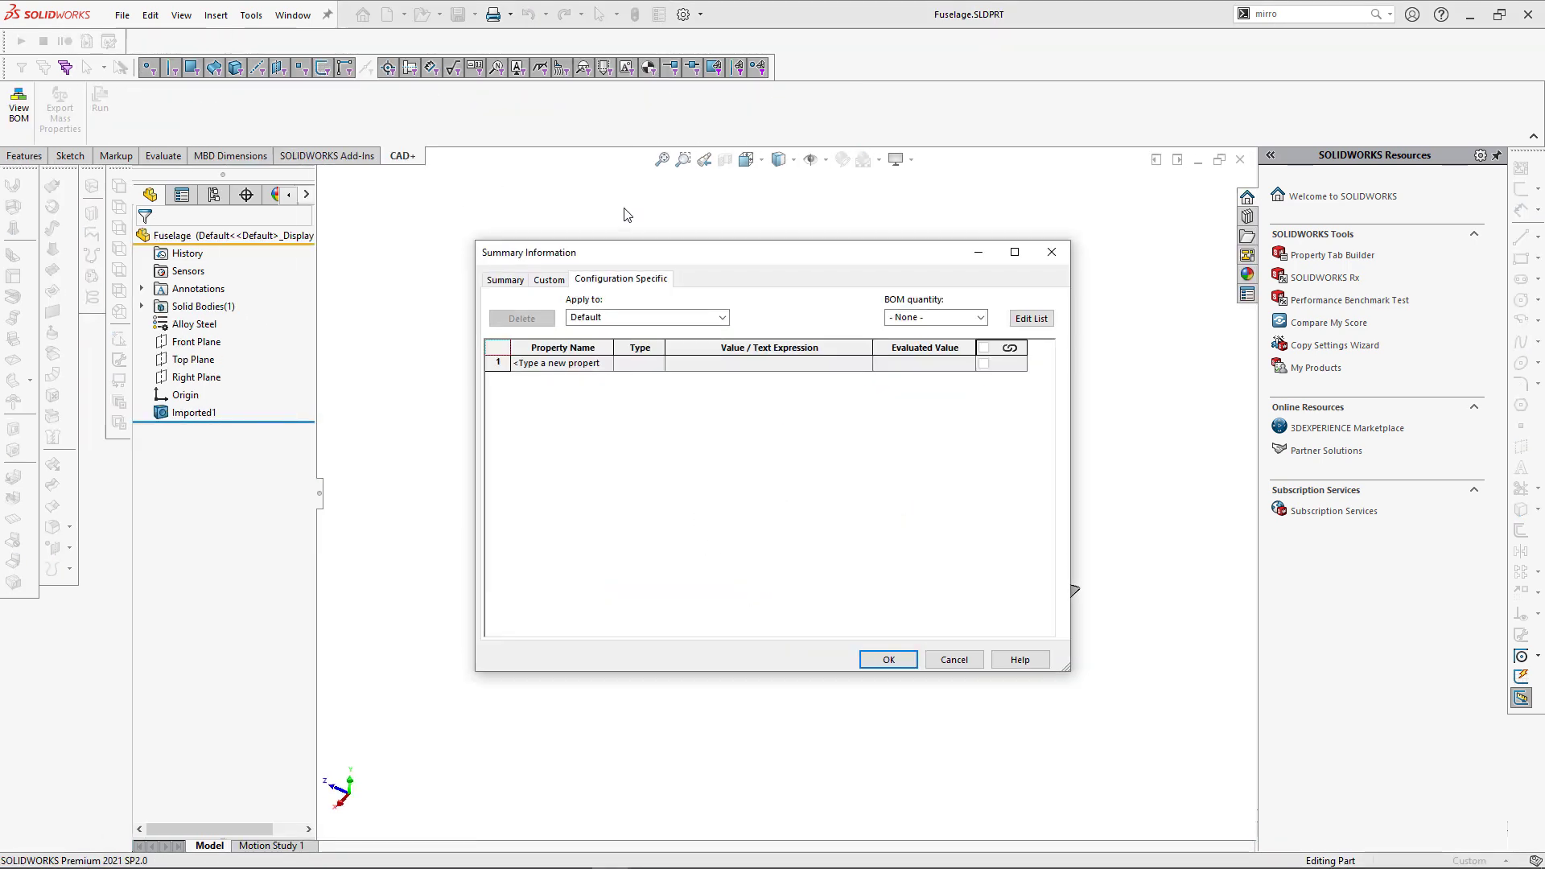
pyautogui.click(548, 279)
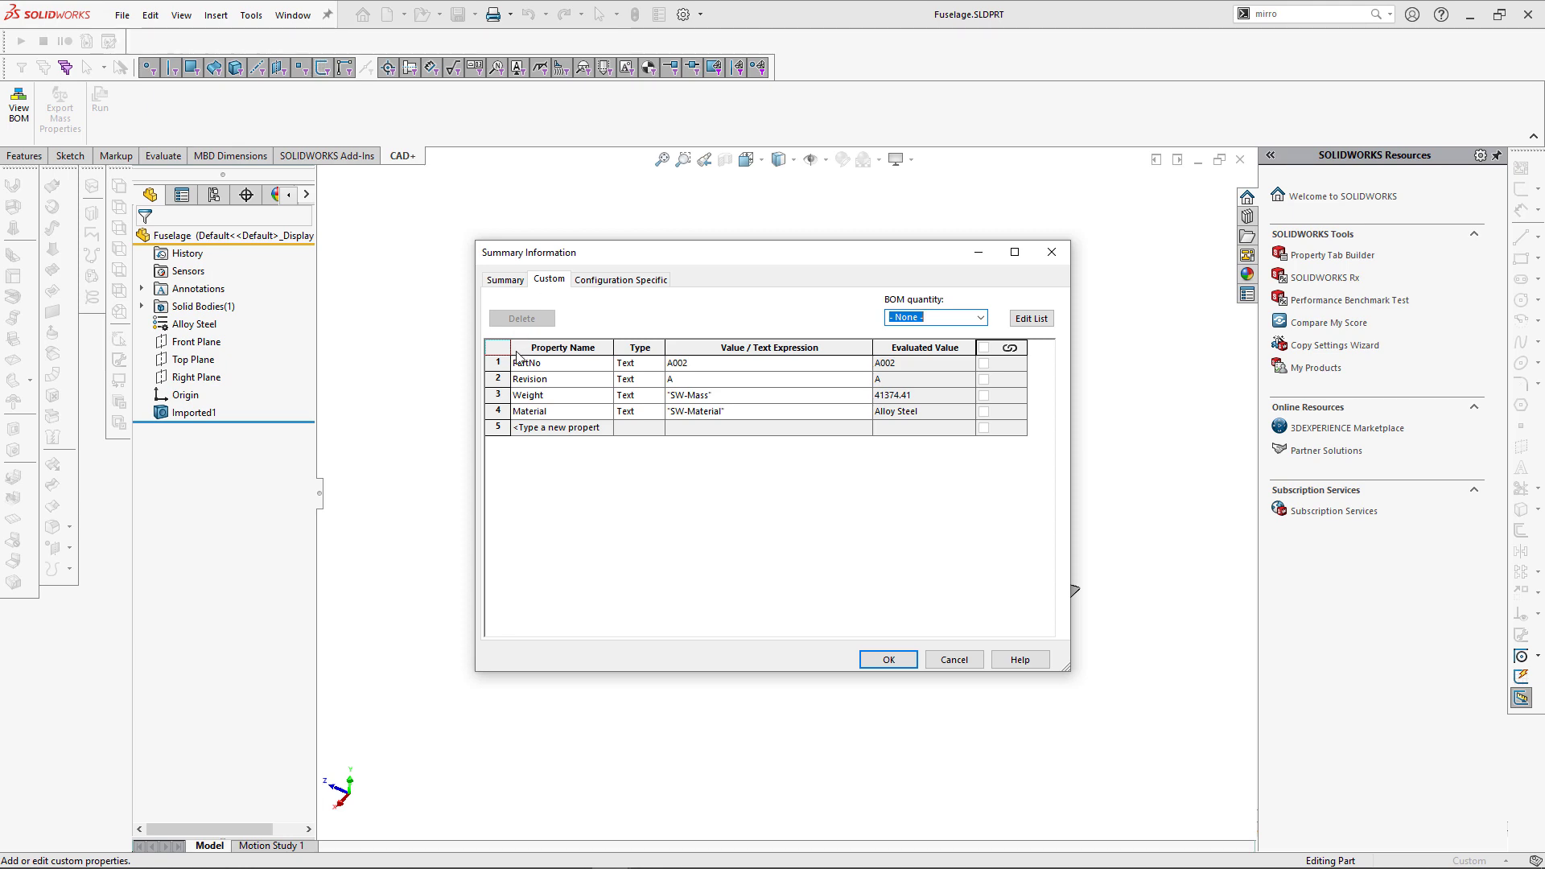
pyautogui.moveTo(952, 659)
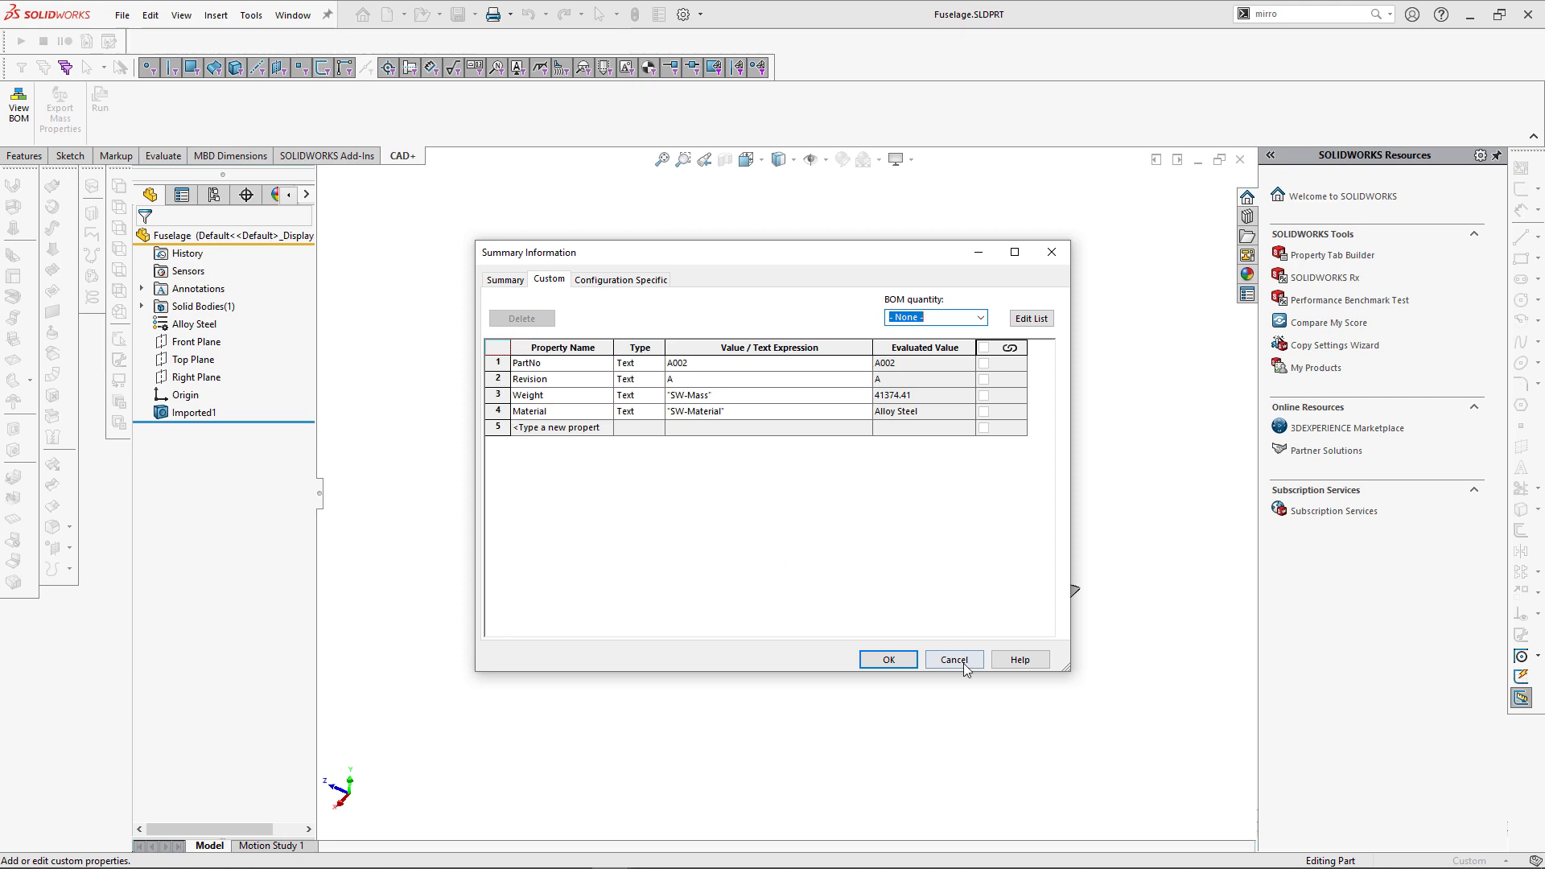
pyautogui.click(952, 659)
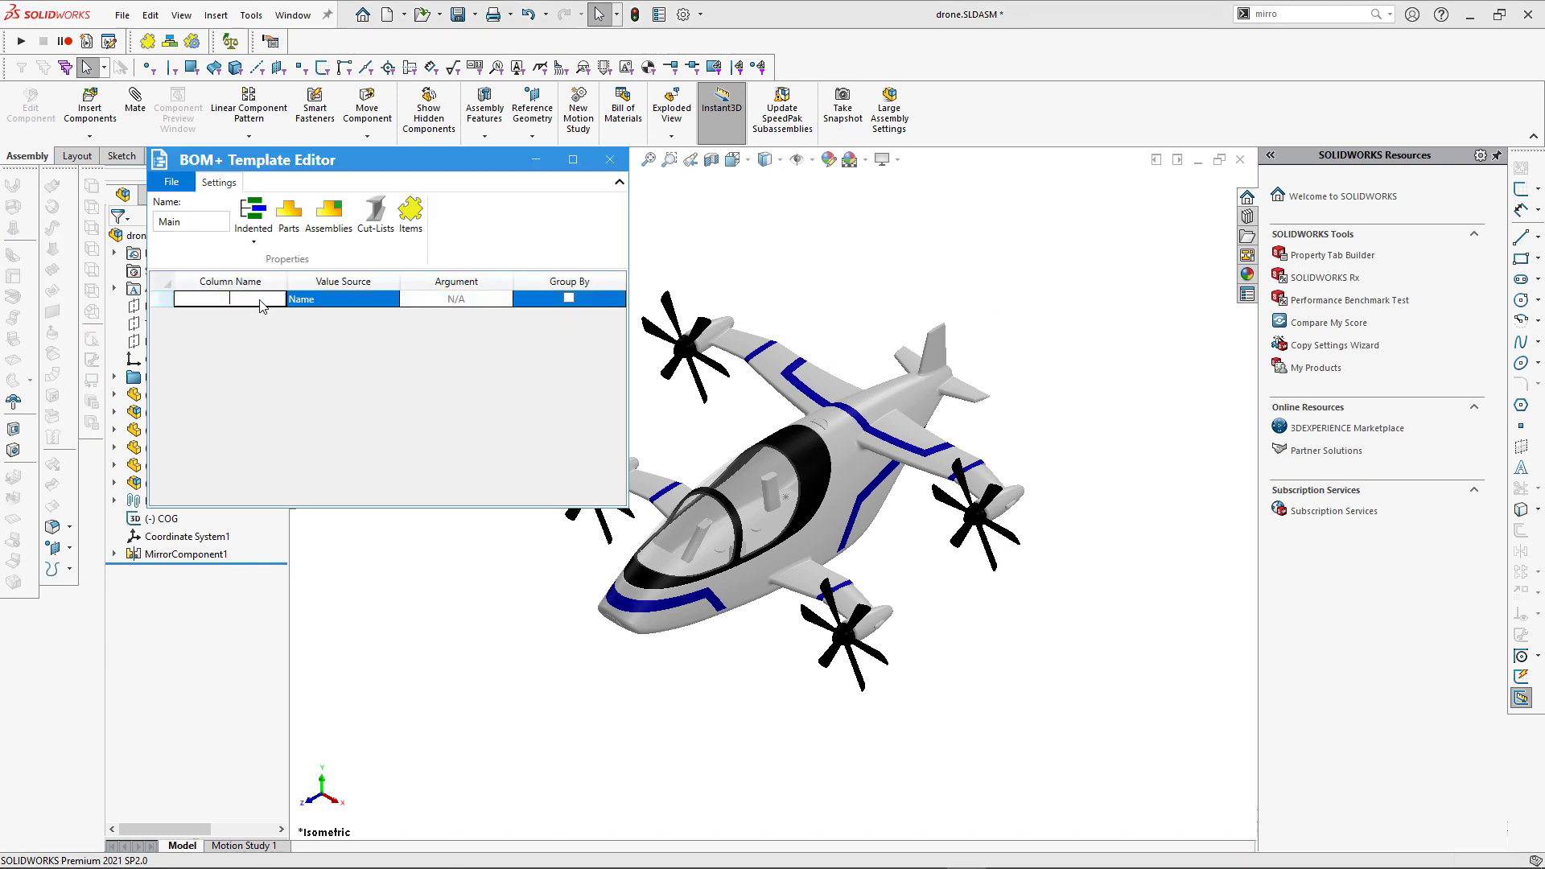
# Step: Add a Component column from Name, plus PartNo and Weight columns from custom properties
pyautogui.click(388, 299)
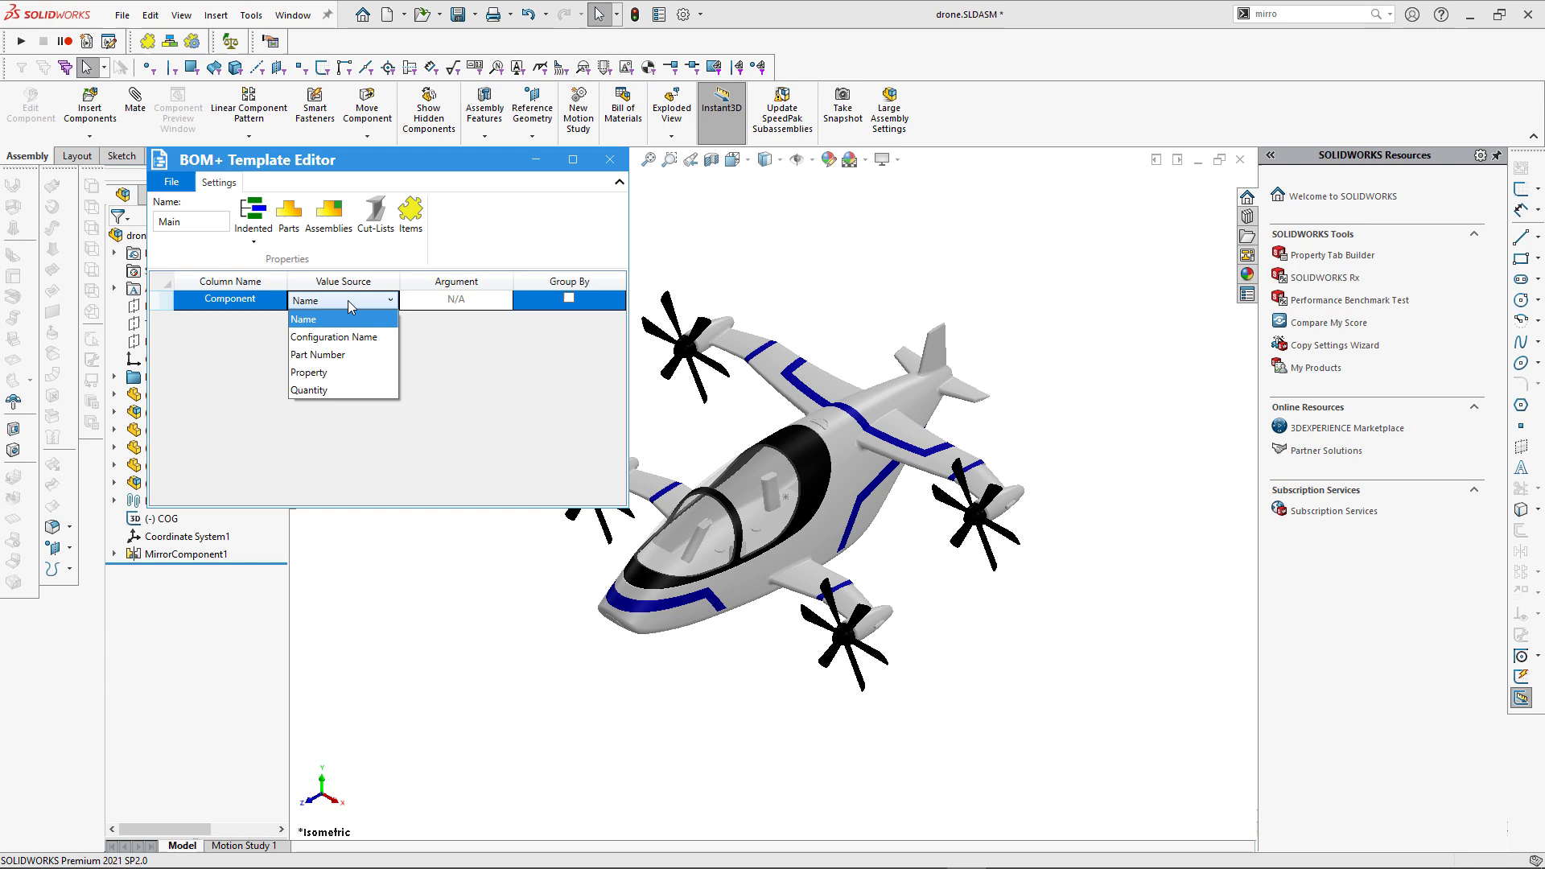
pyautogui.click(303, 319)
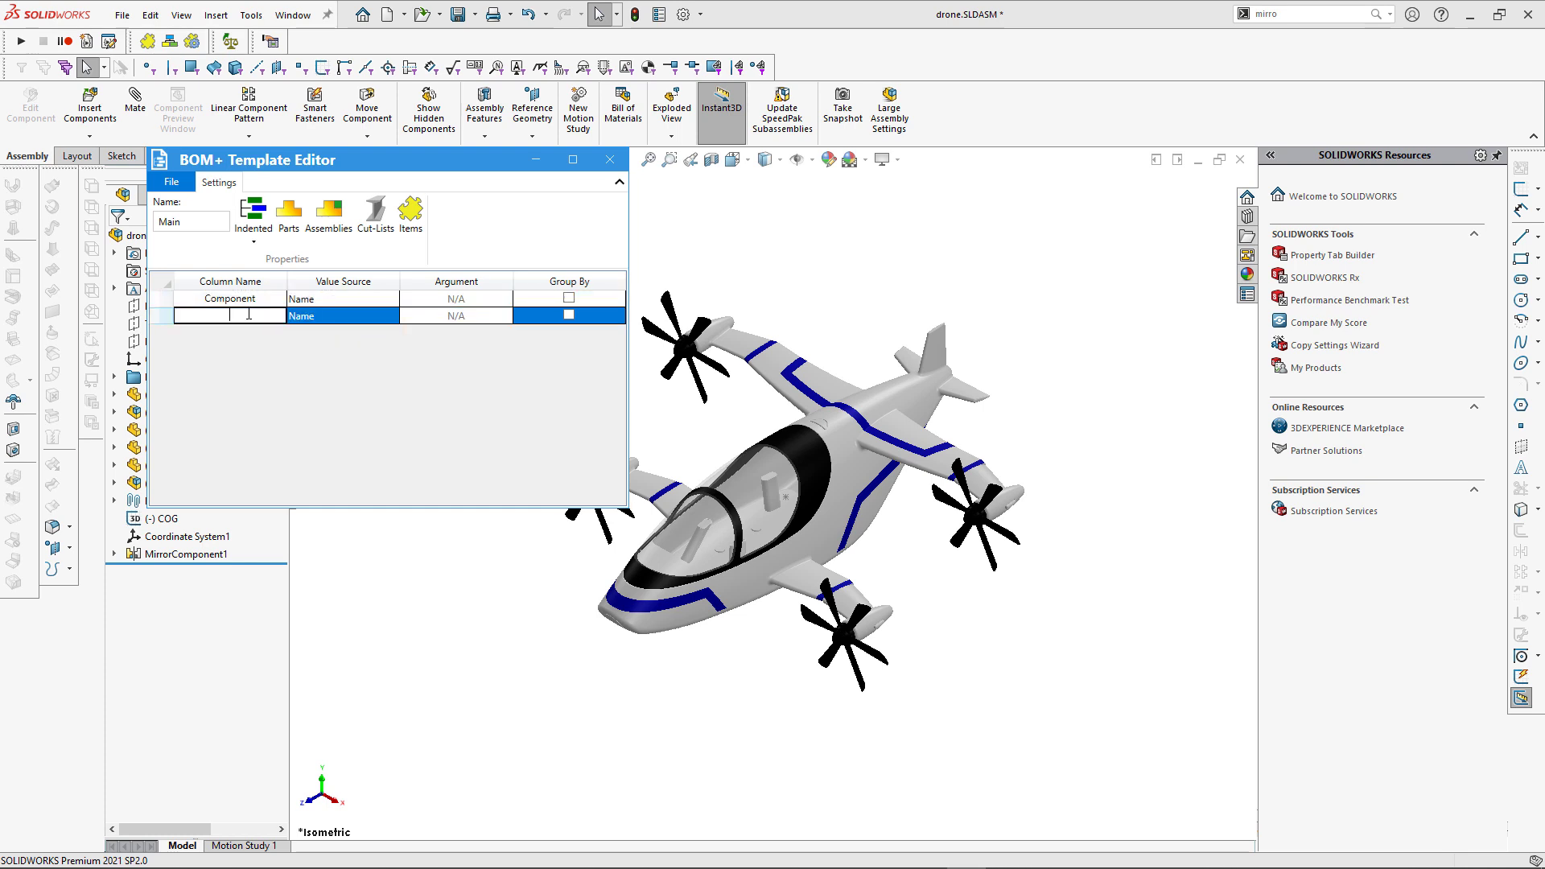
pyautogui.click(389, 316)
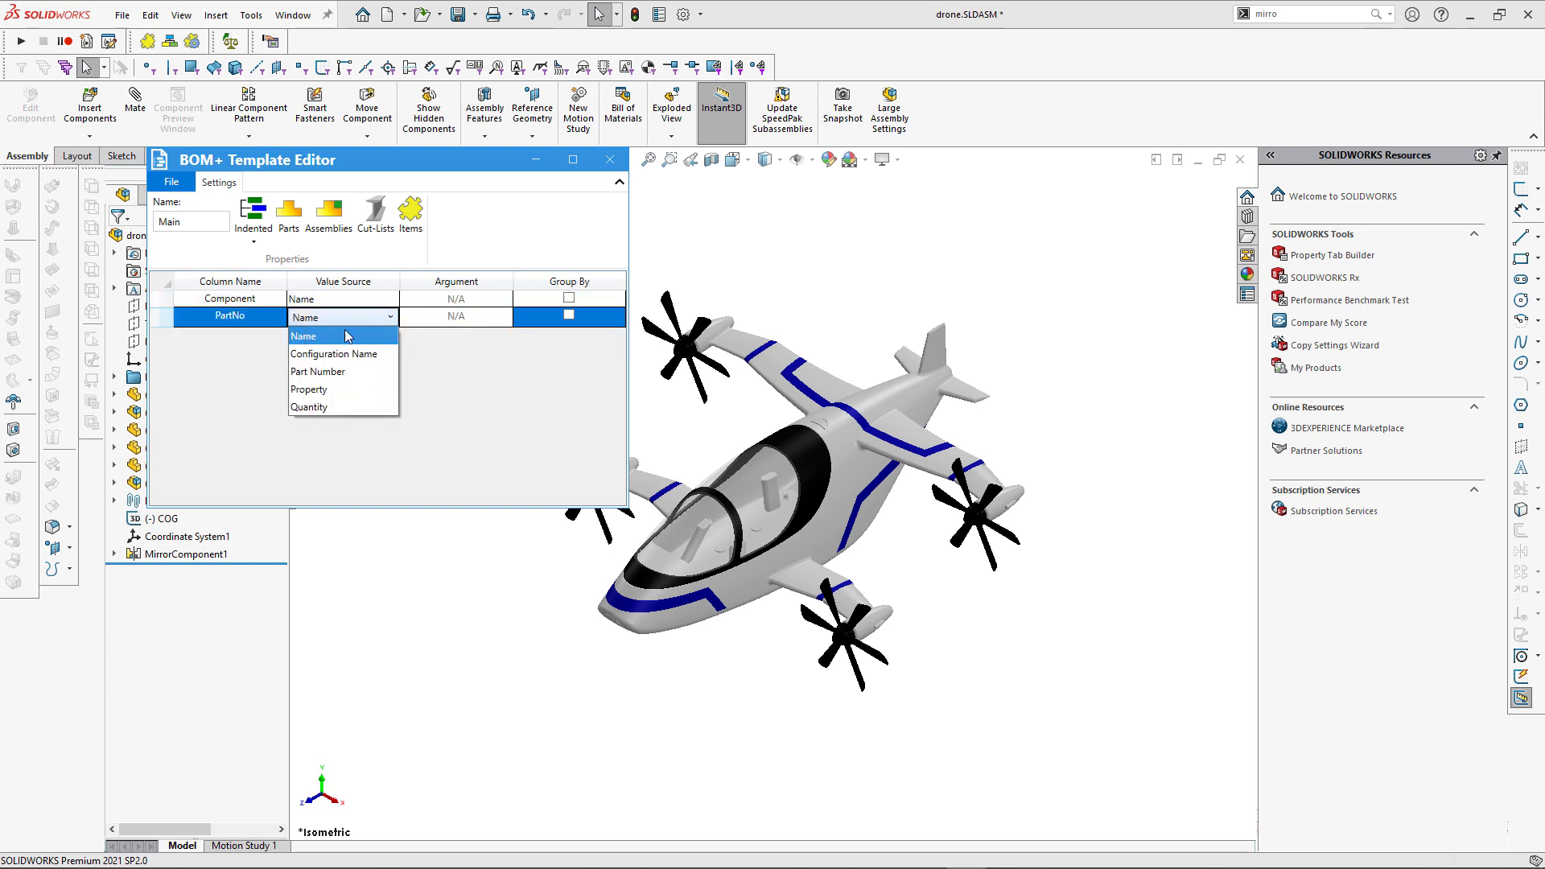
pyautogui.click(308, 388)
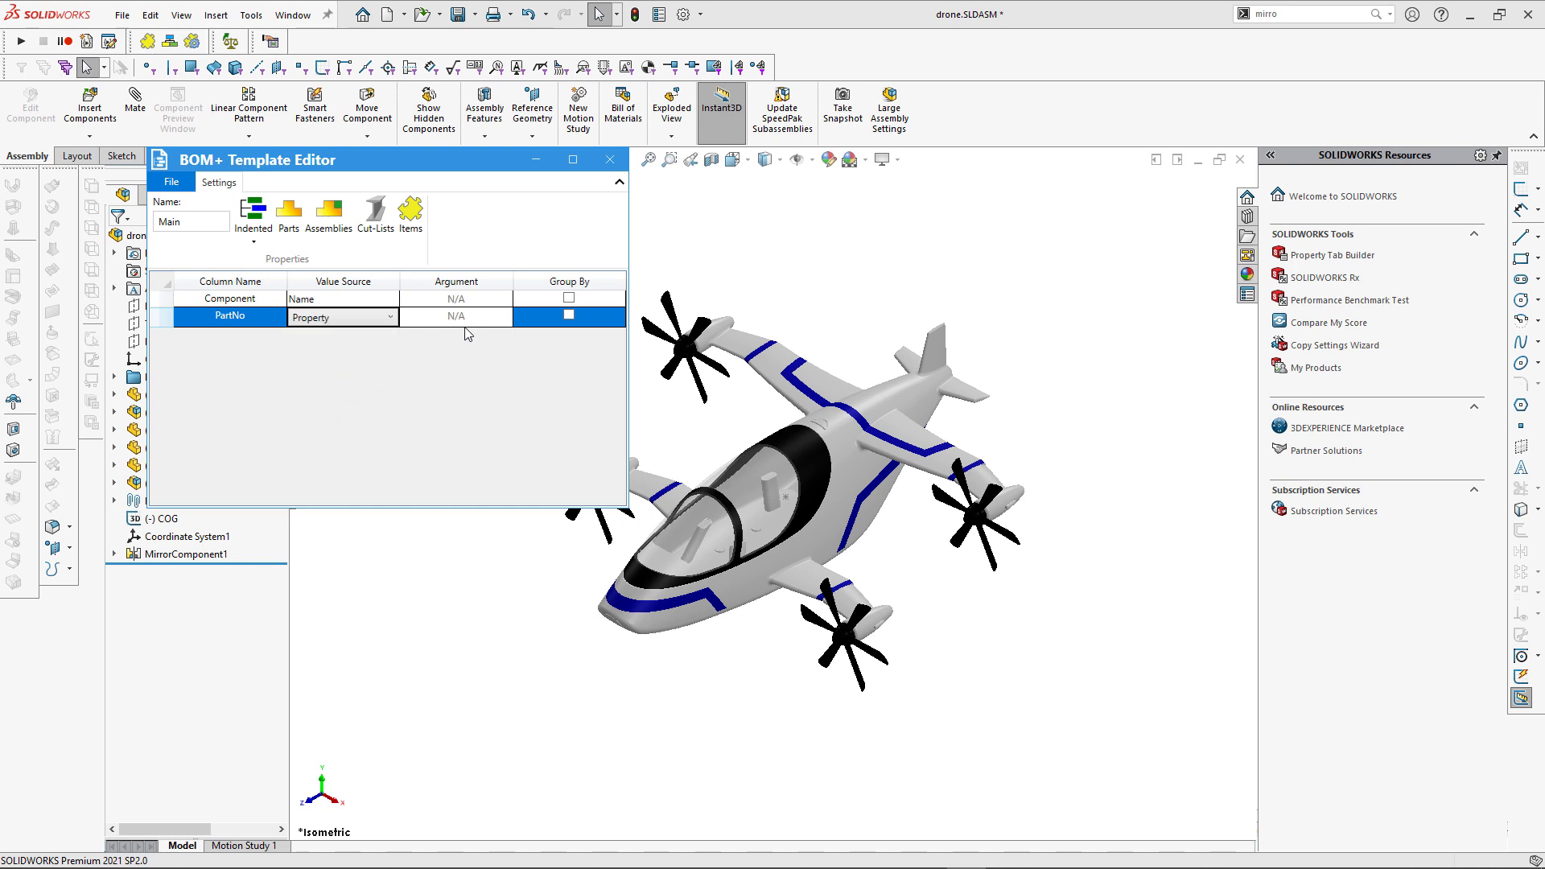
pyautogui.click(456, 316)
pyautogui.write('PartNo')
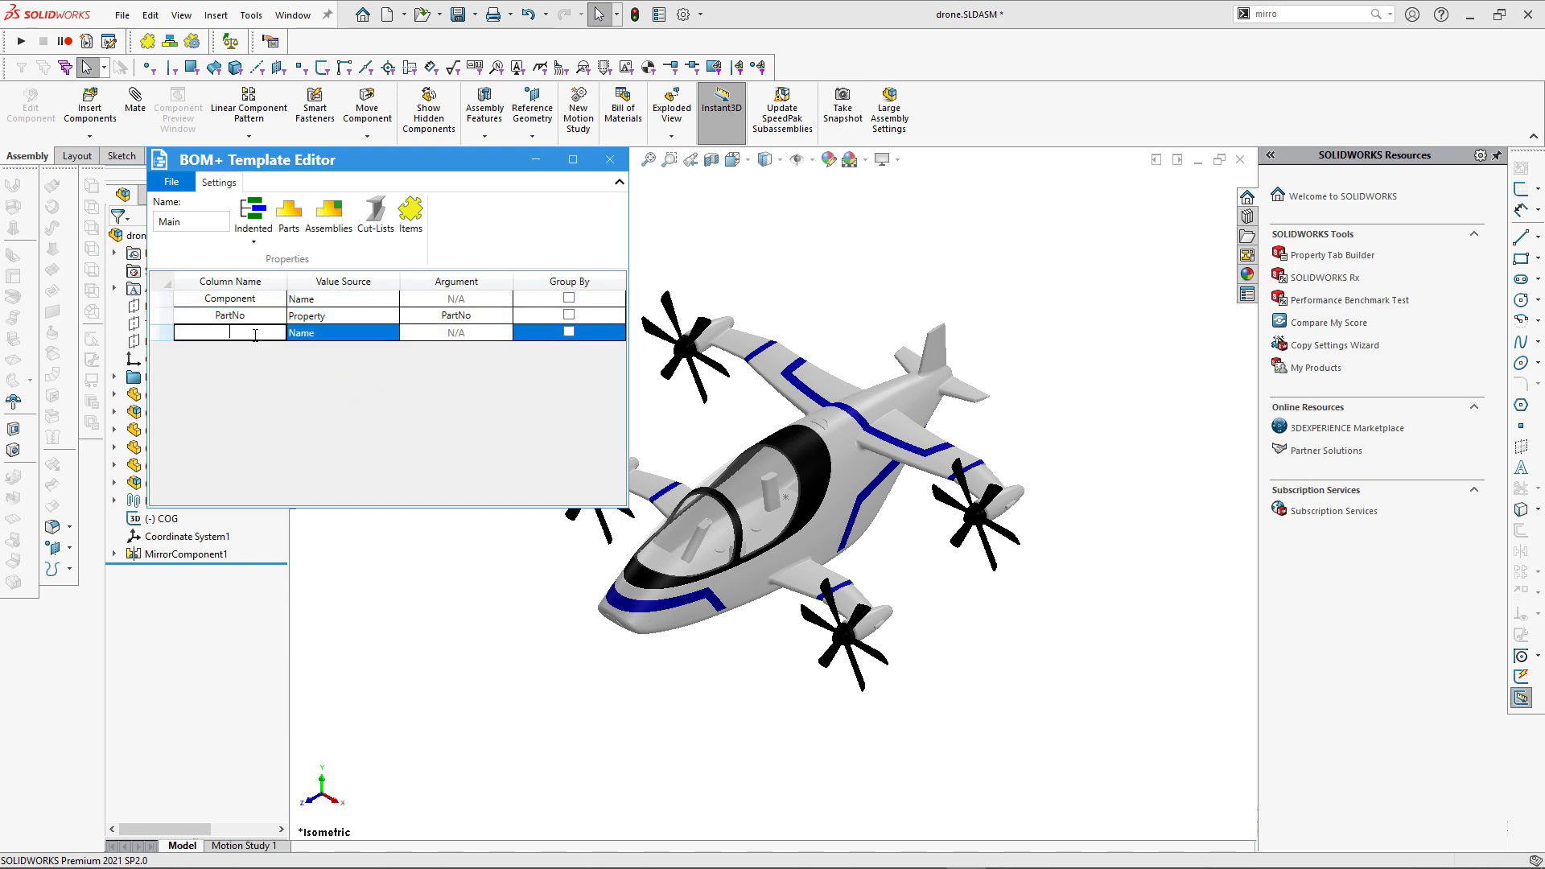
pyautogui.click(390, 333)
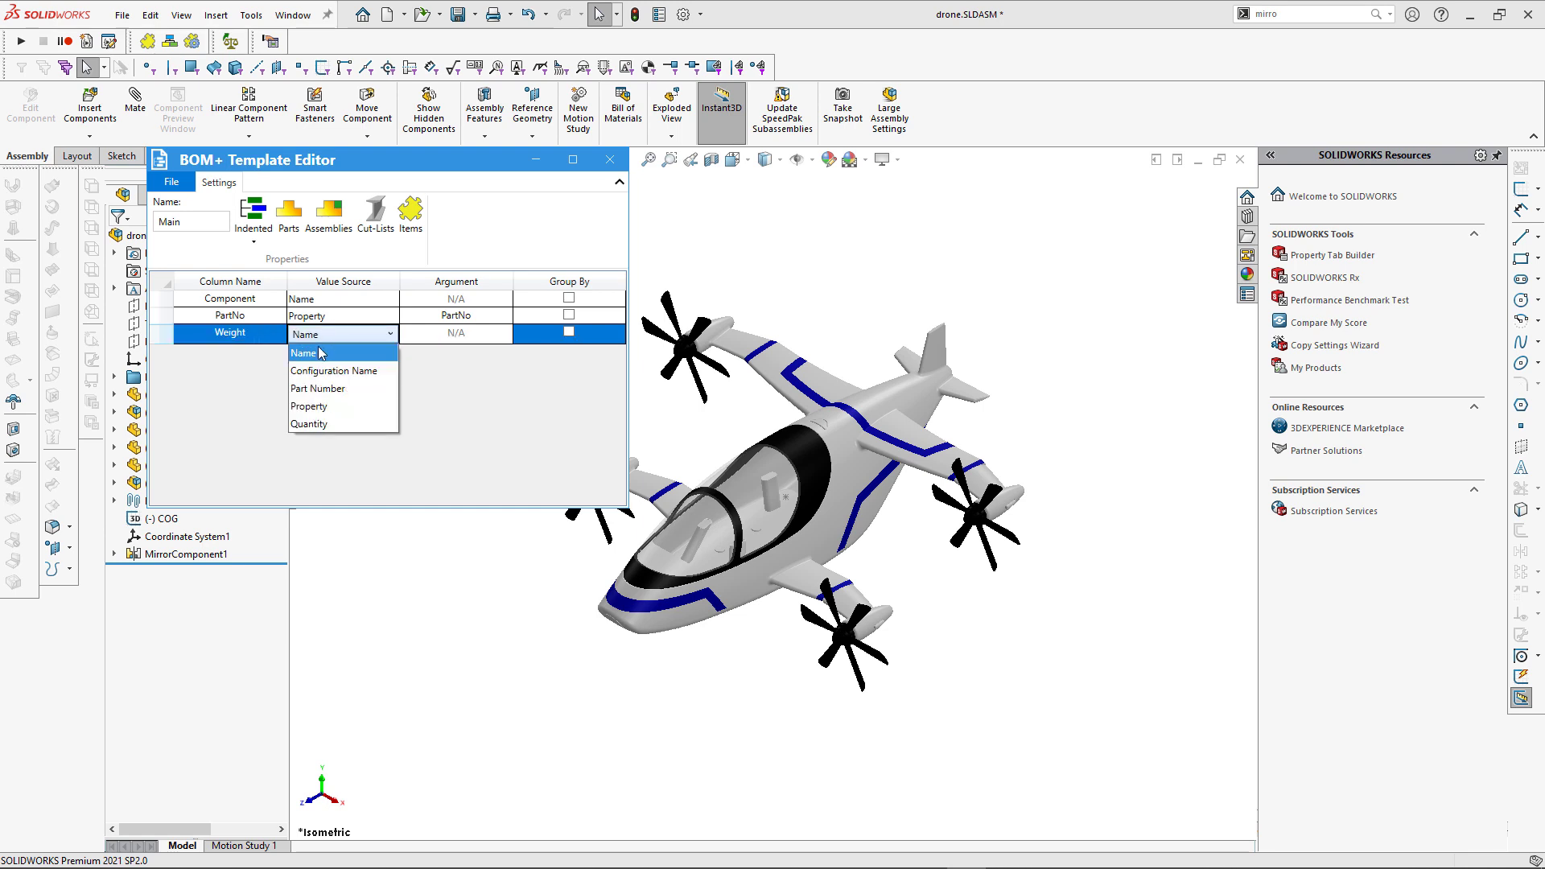
pyautogui.click(308, 405)
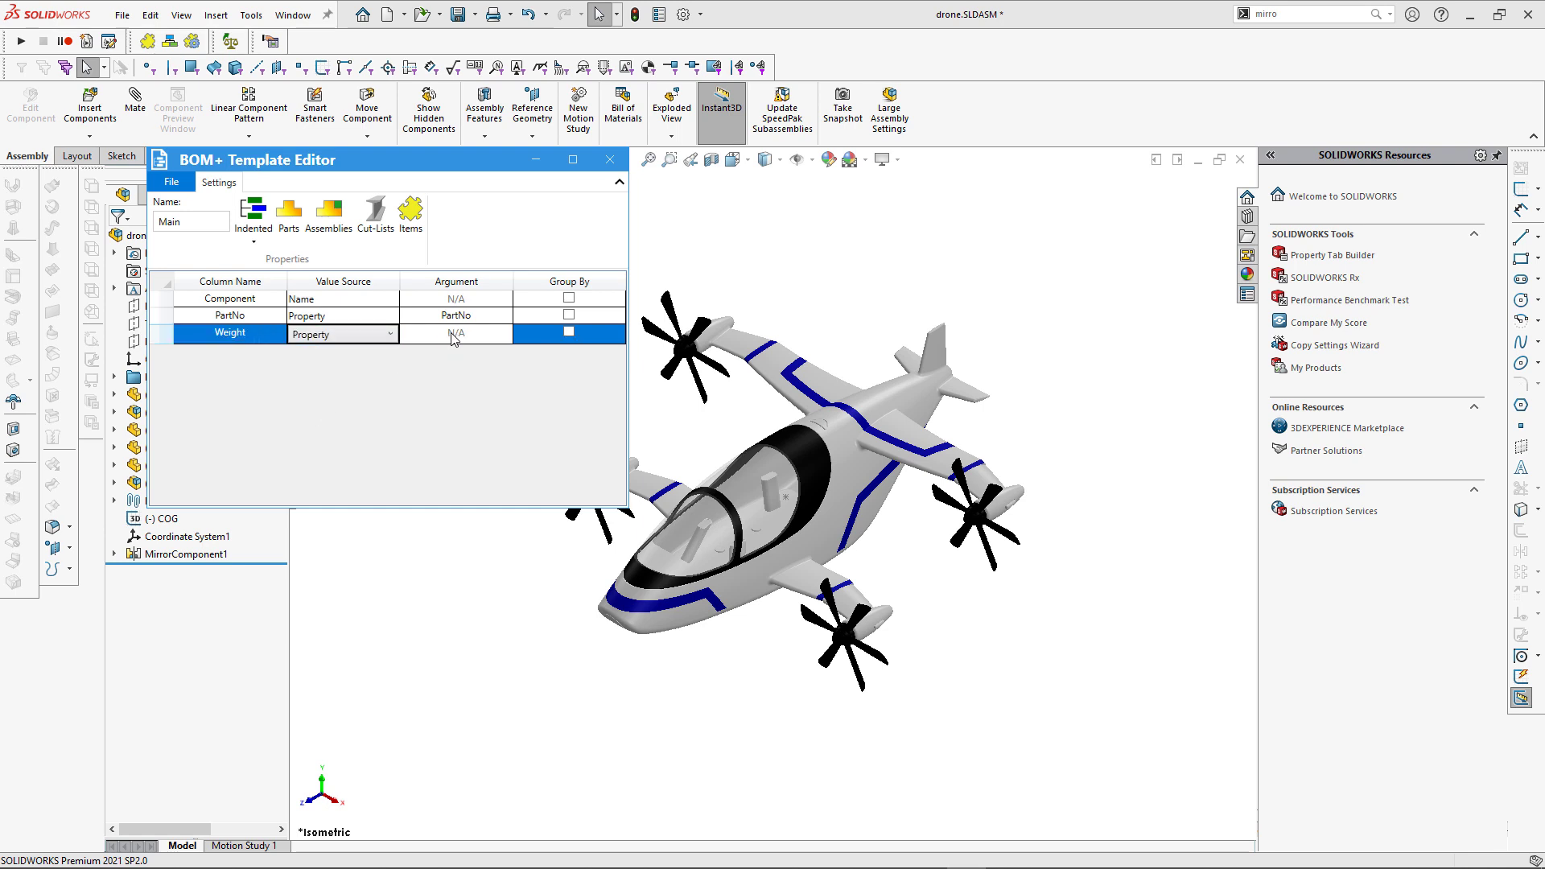
pyautogui.click(456, 334)
pyautogui.write('Weight')
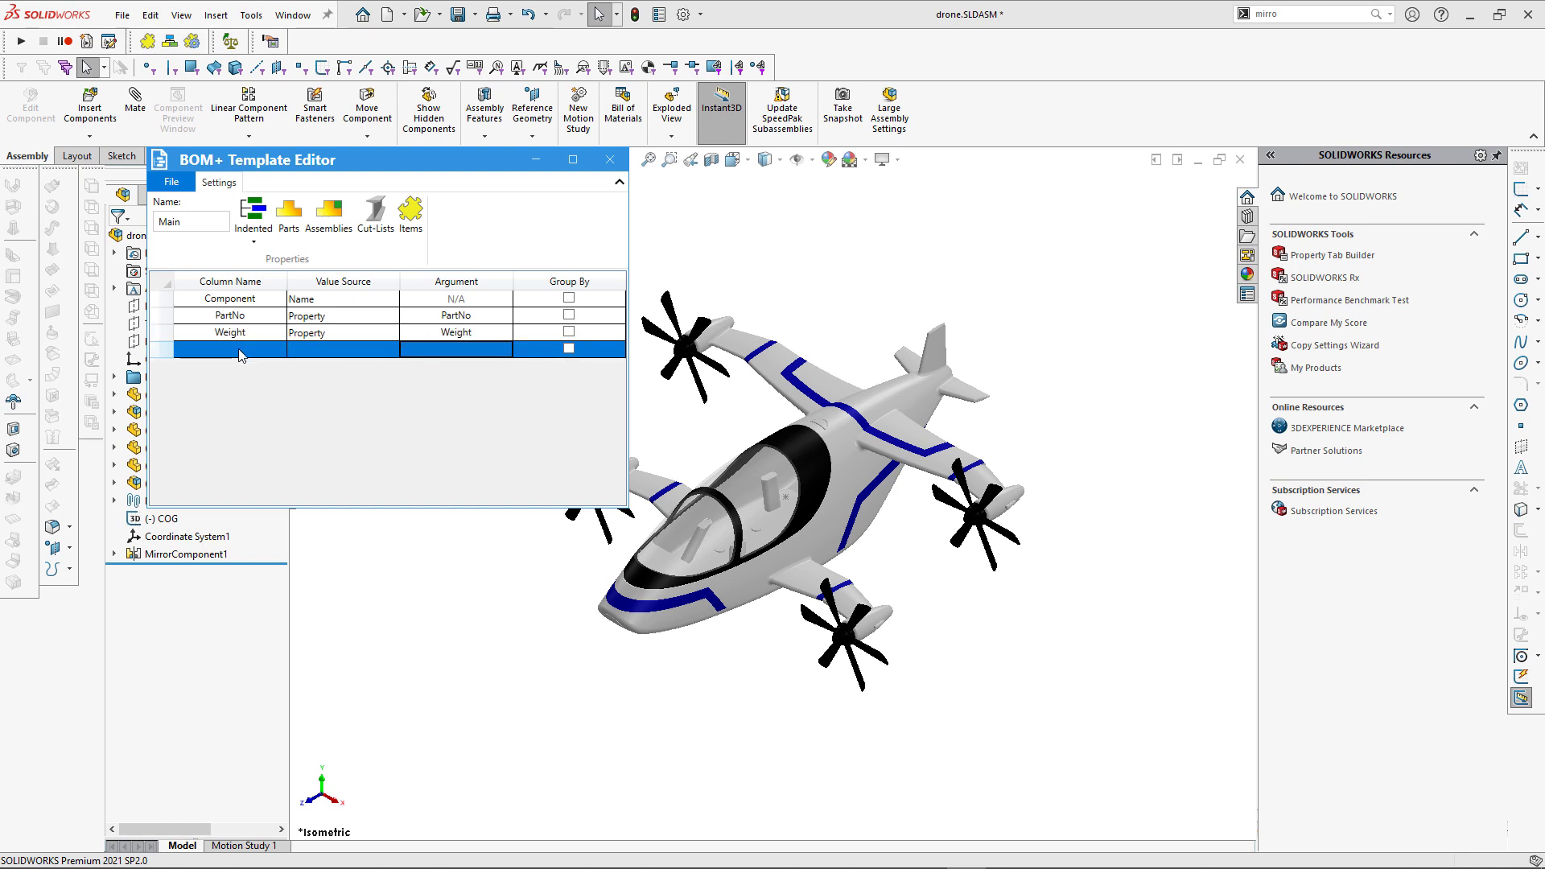
# Step: Add a Revision custom-property column and a Qty column sourced from Quantity
pyautogui.write('Revision')
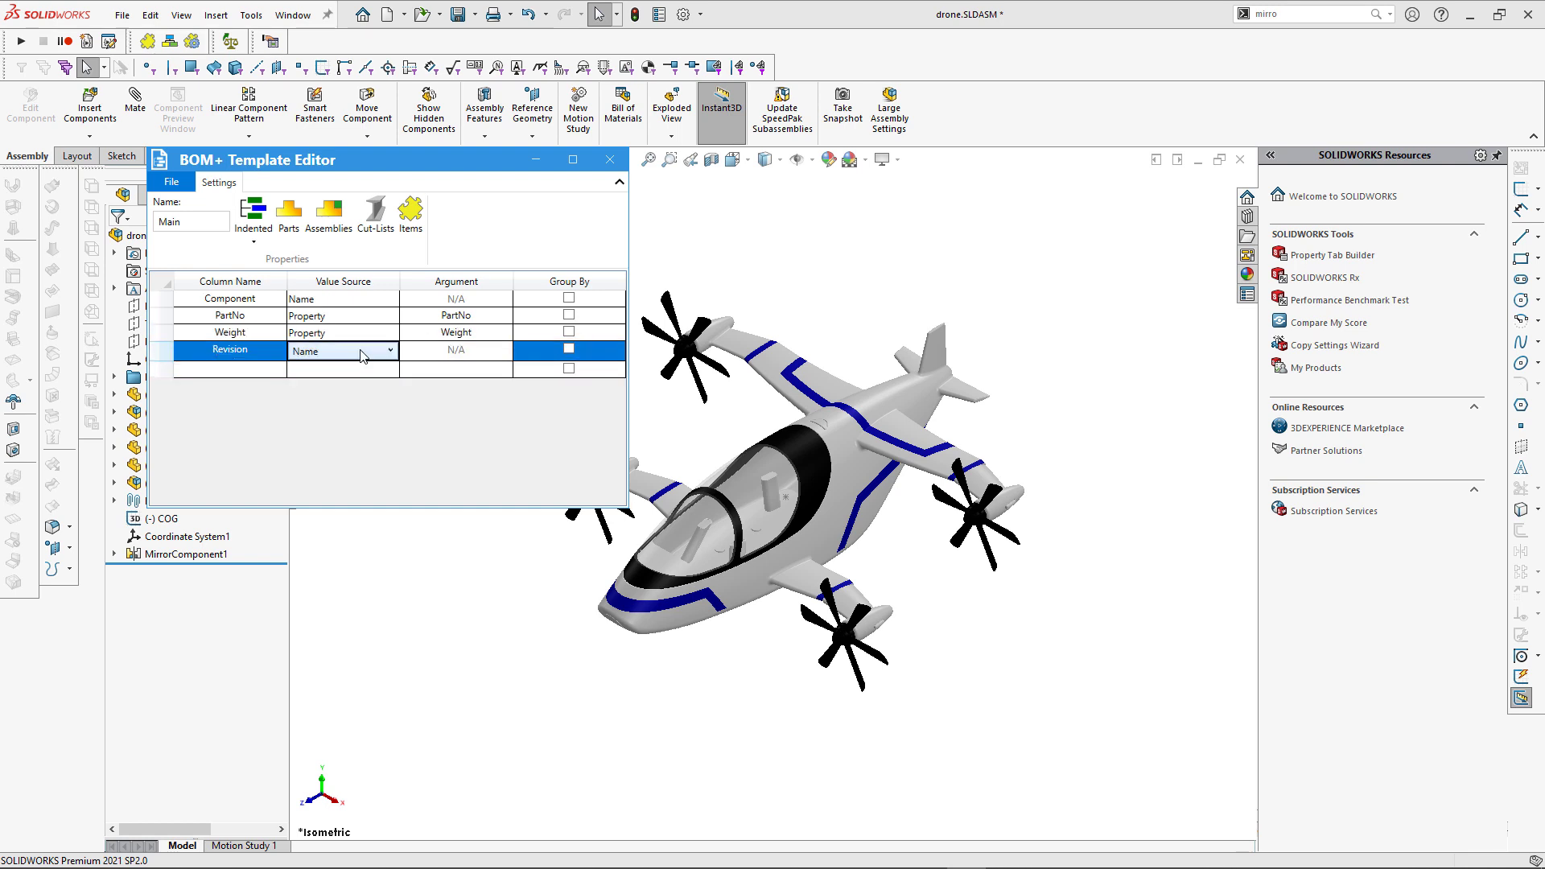
pyautogui.click(340, 351)
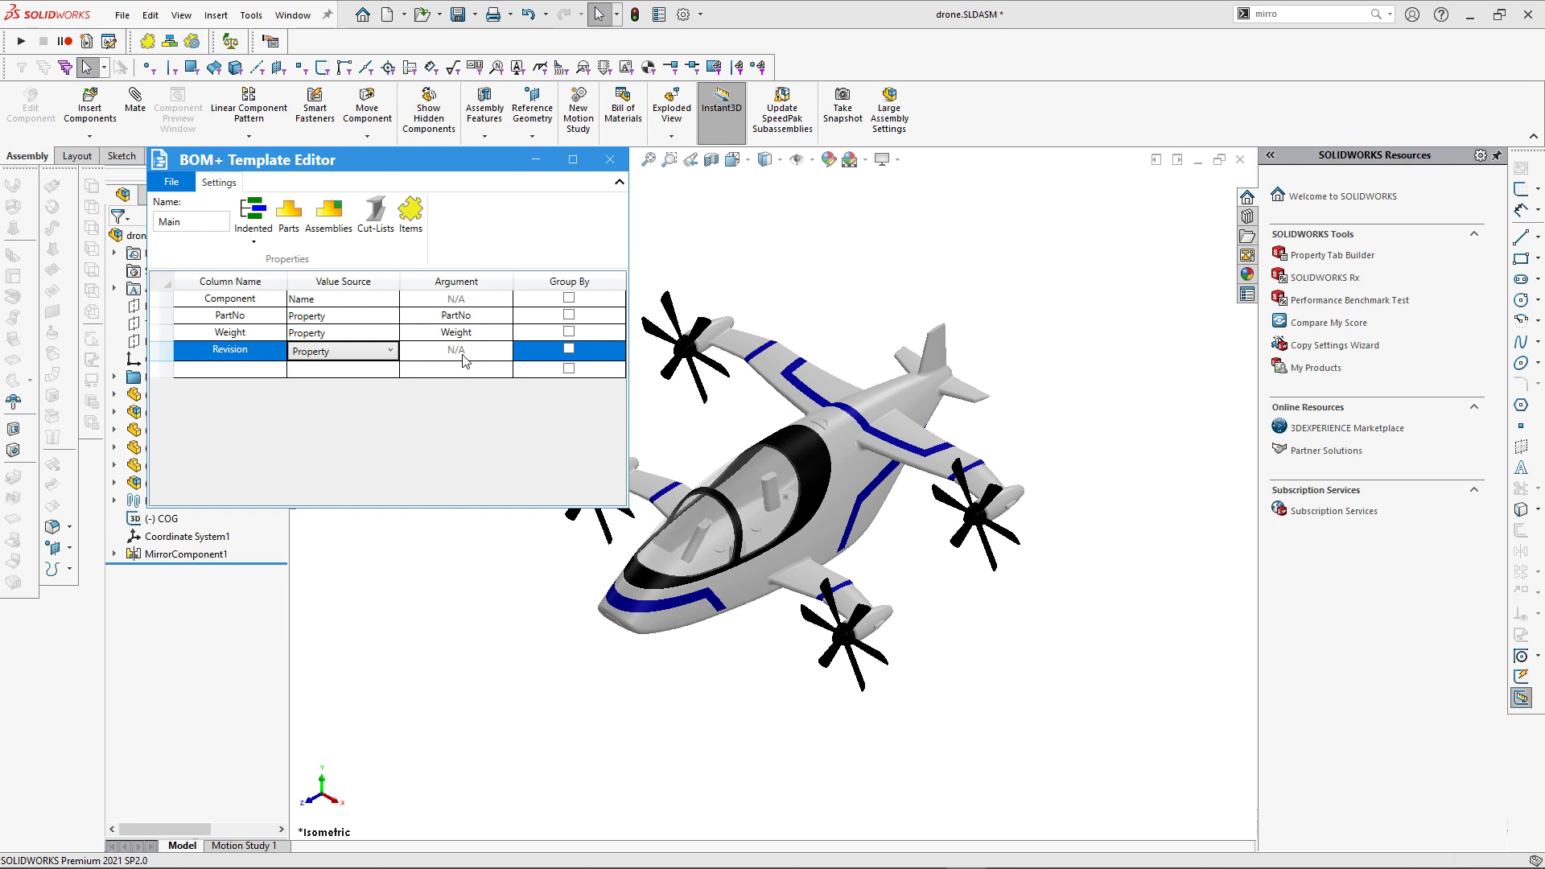
pyautogui.click(455, 351)
pyautogui.write('Revision')
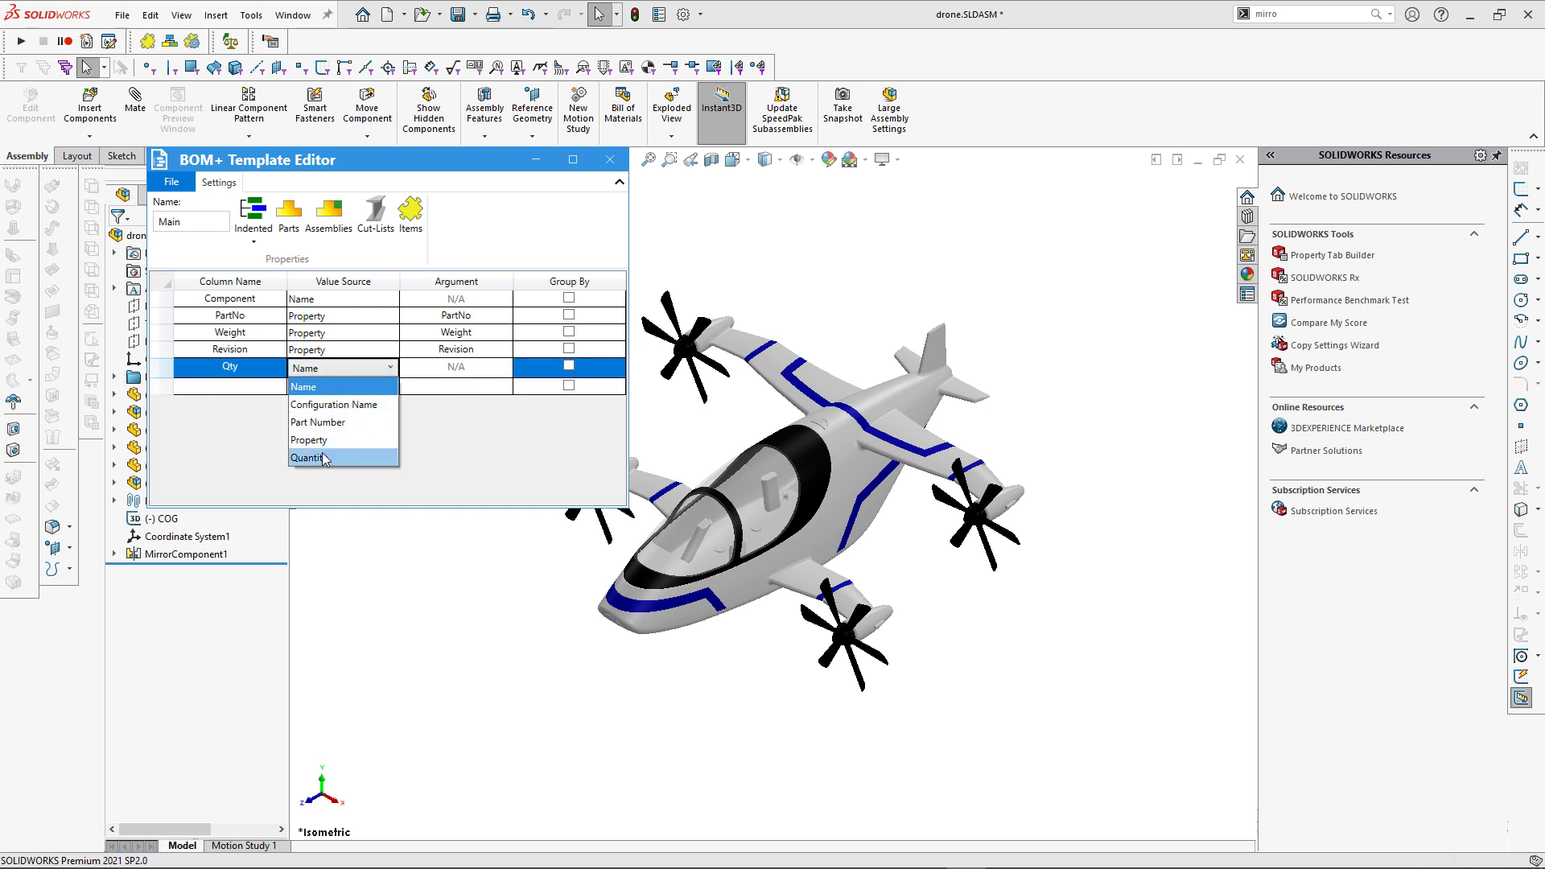
pyautogui.click(311, 457)
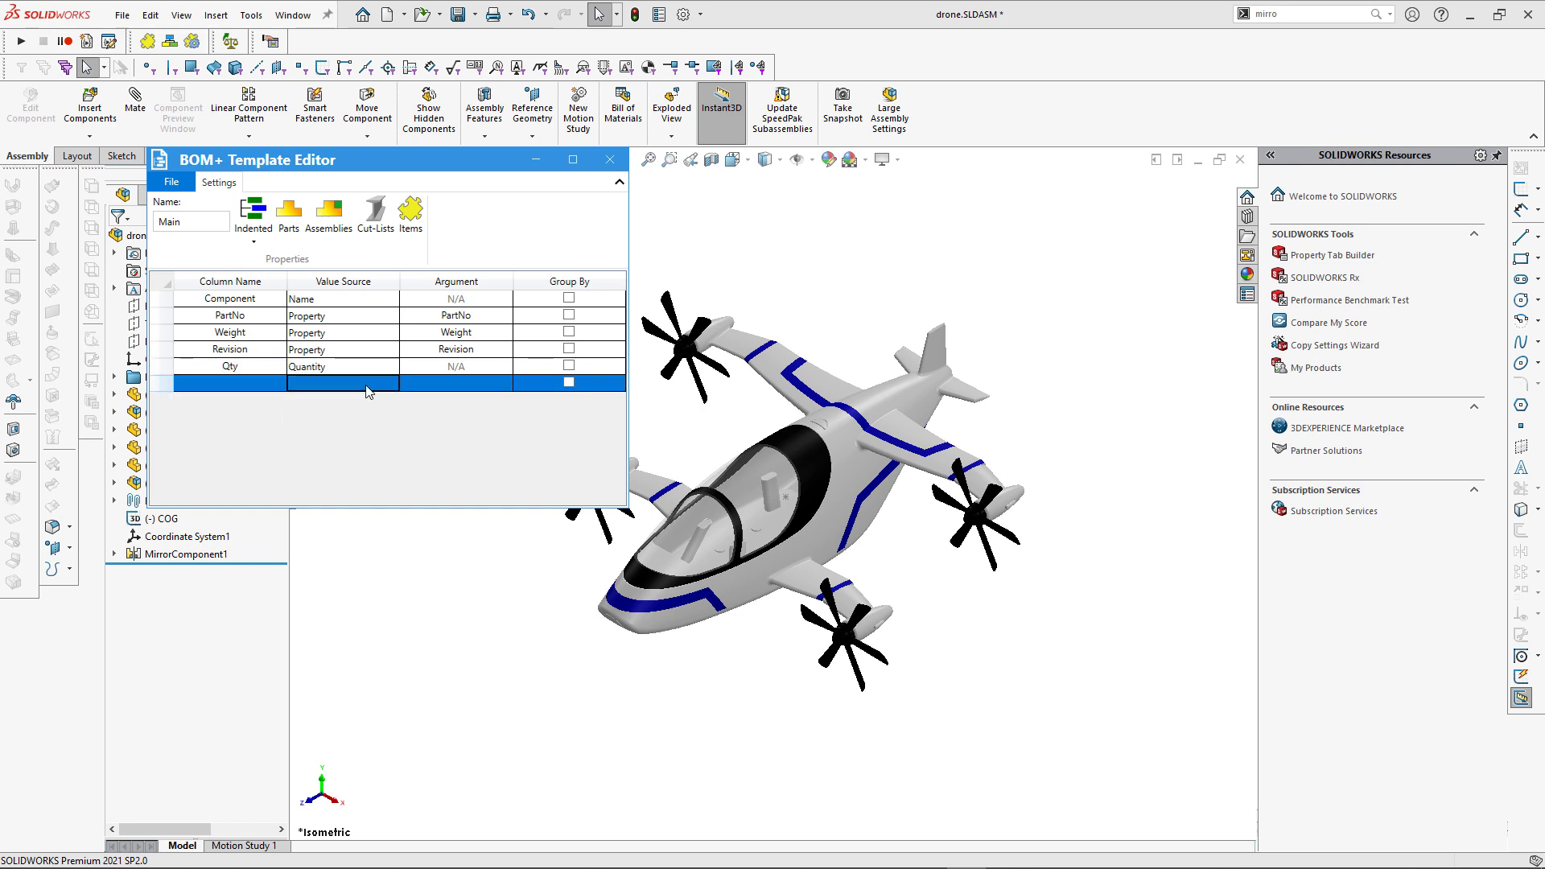
pyautogui.moveTo(252, 211)
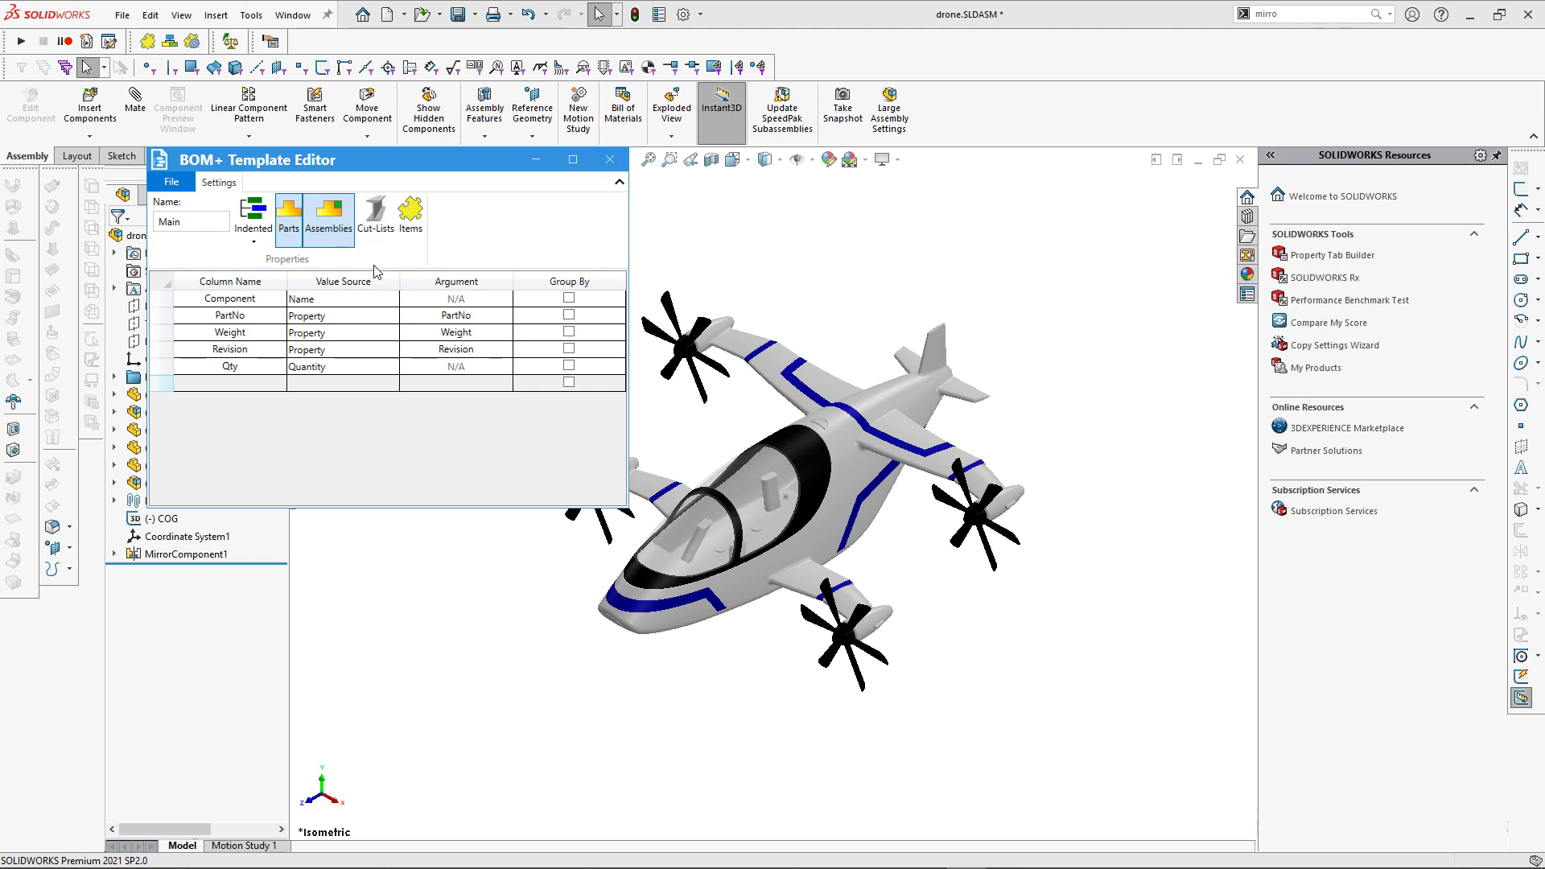
# Step: Save the Main template from the File tab and close the template editor
pyautogui.click(171, 181)
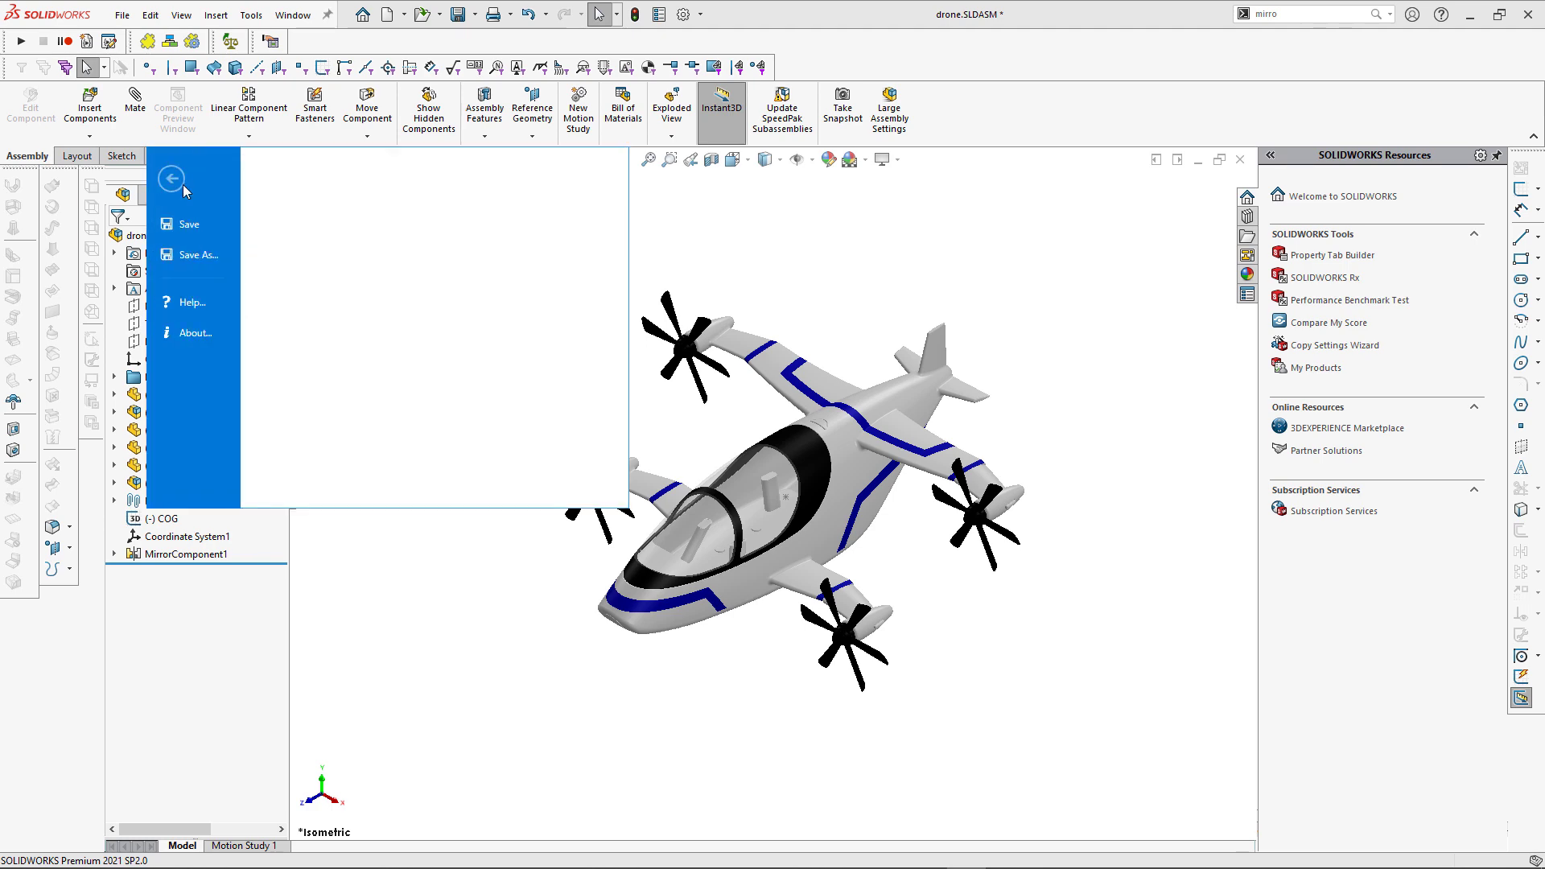
pyautogui.click(171, 178)
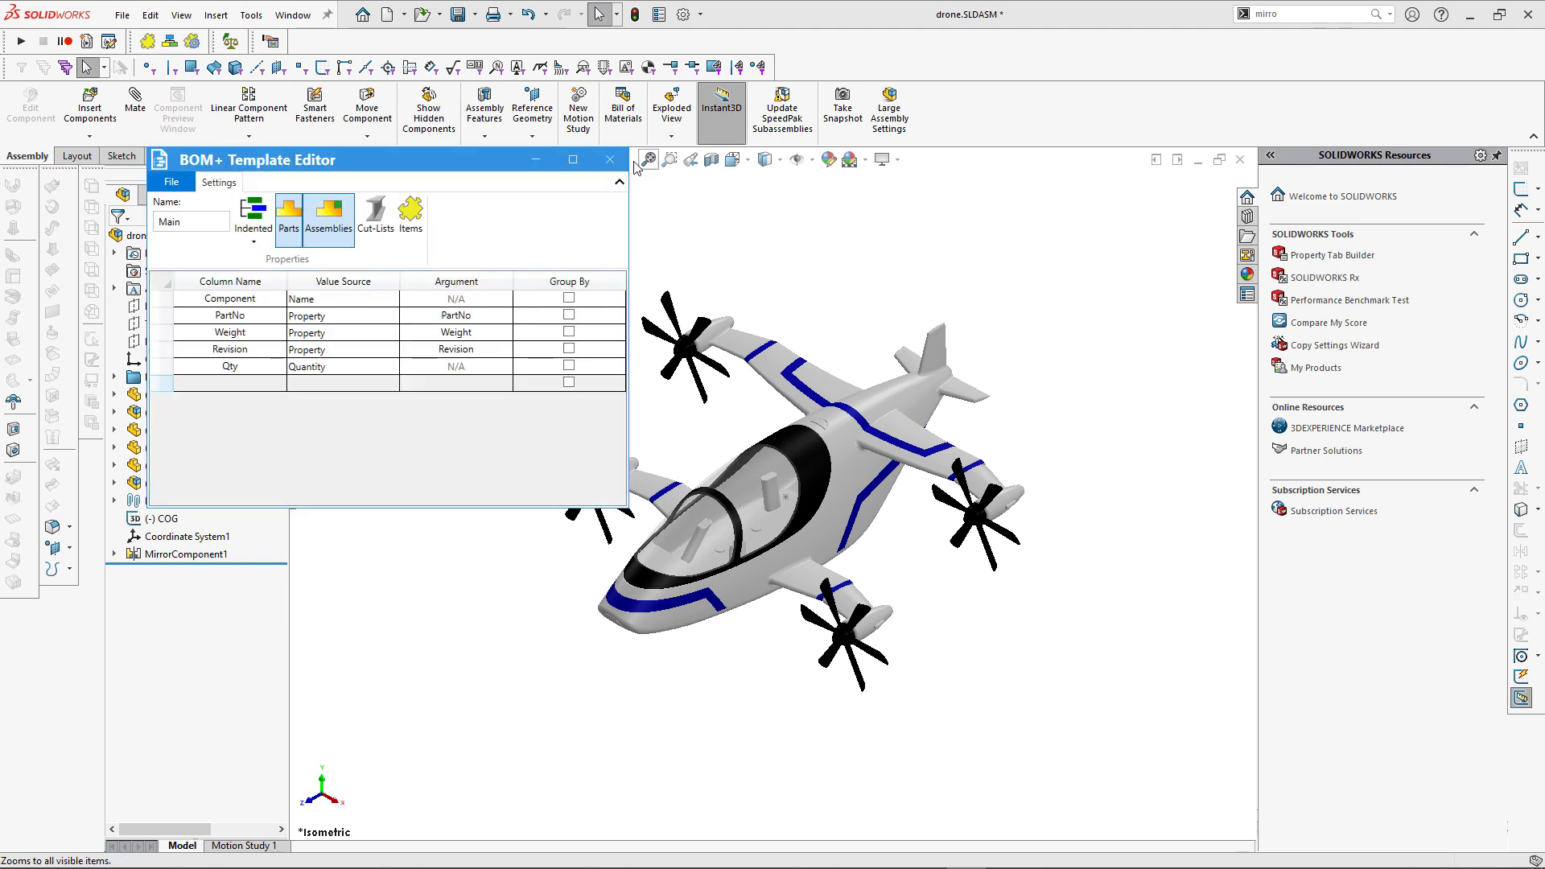
pyautogui.click(609, 159)
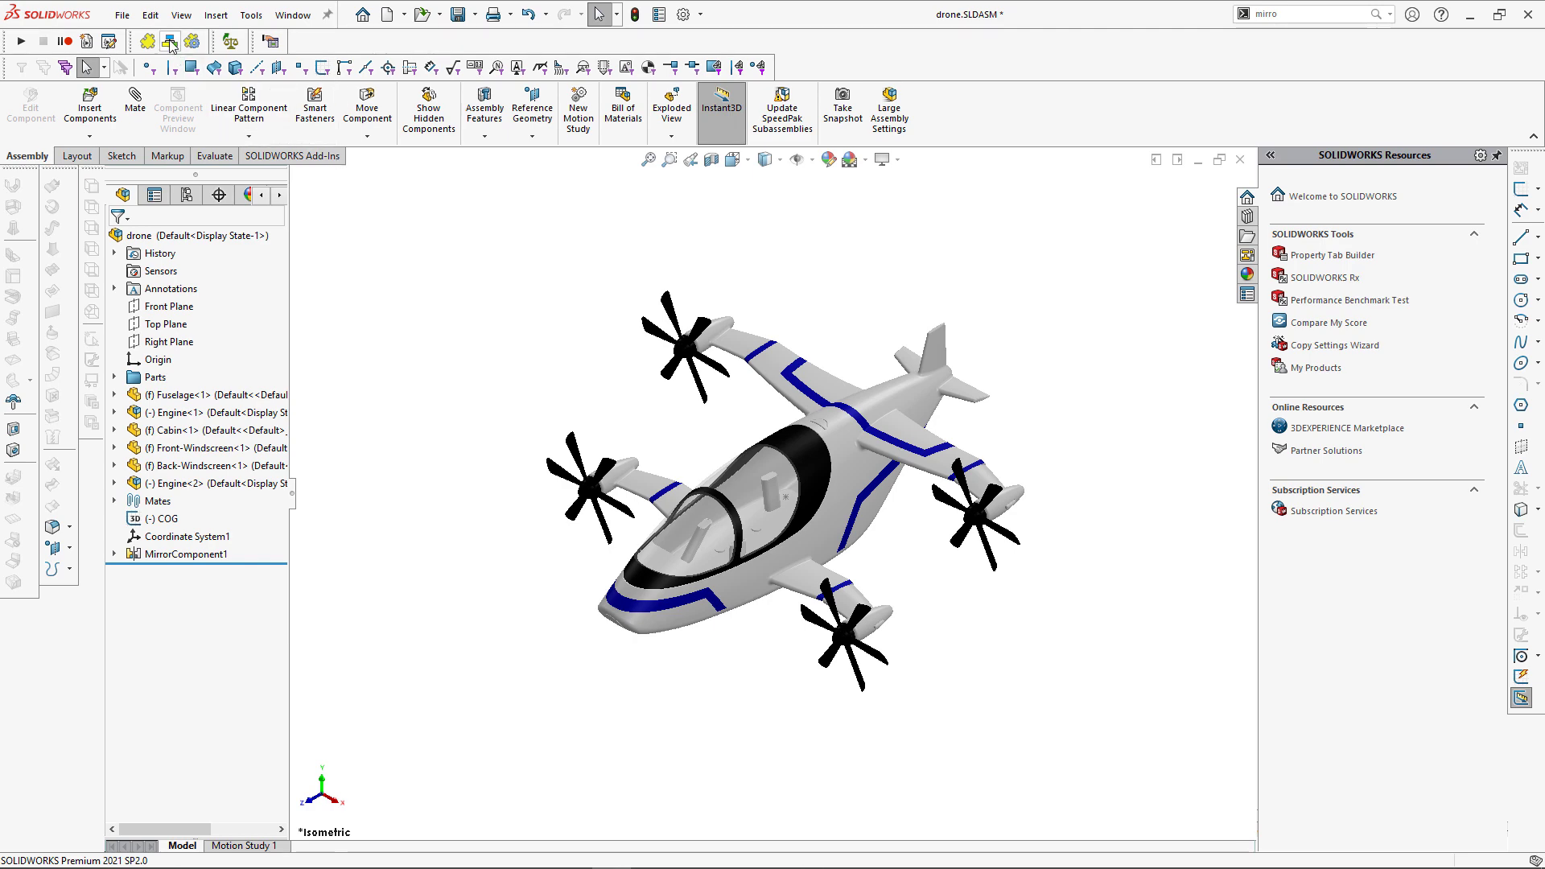
# Step: Display the drone BOM from the Main template, review its rows, and start exporting
pyautogui.click(622, 107)
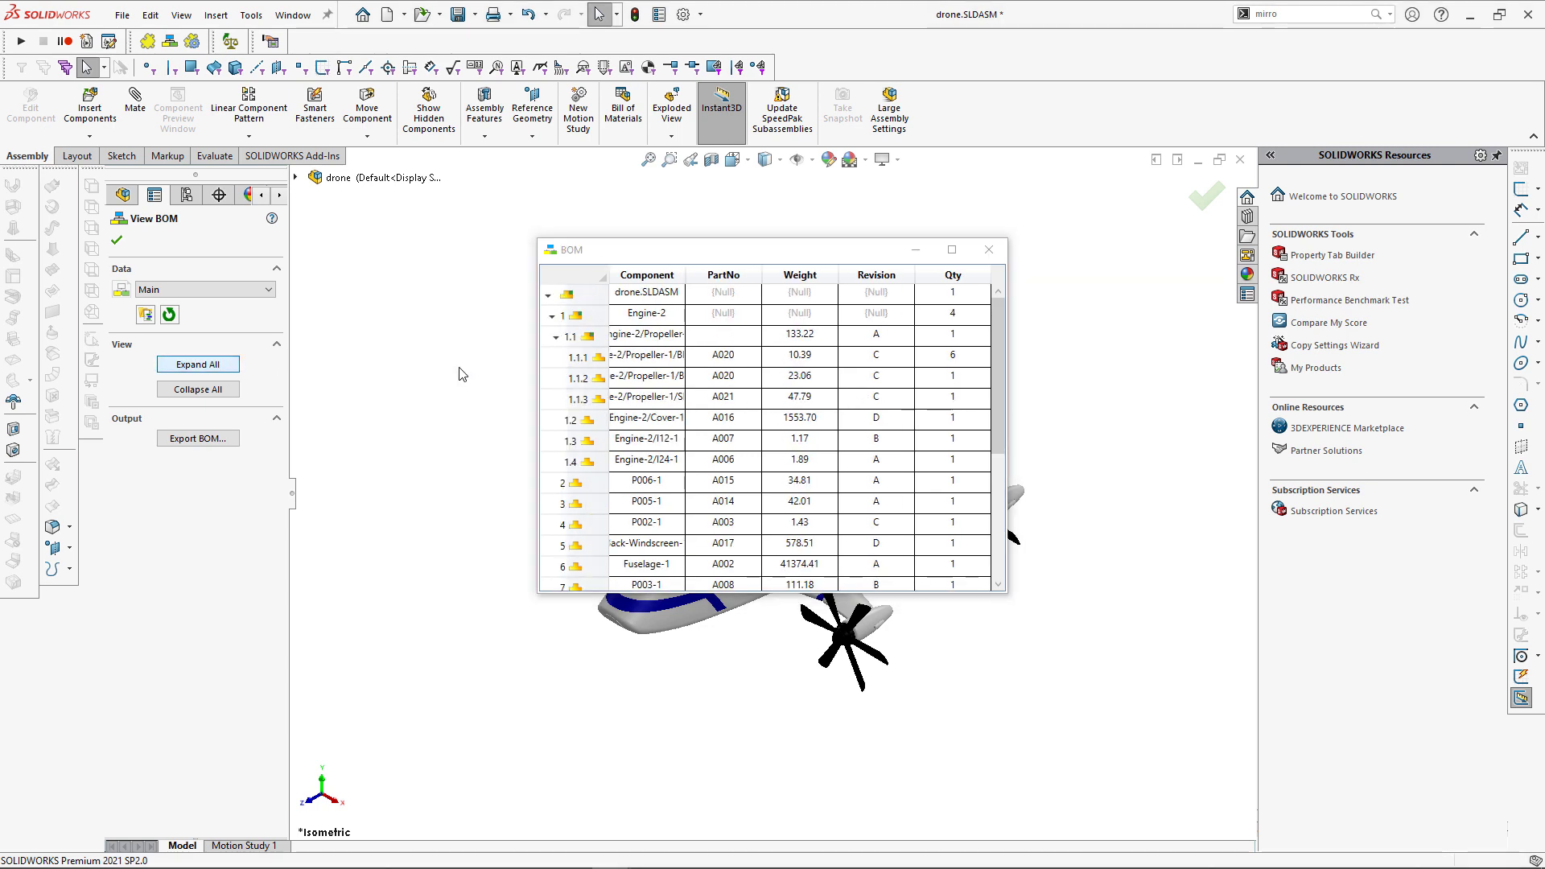
pyautogui.scroll(-3)
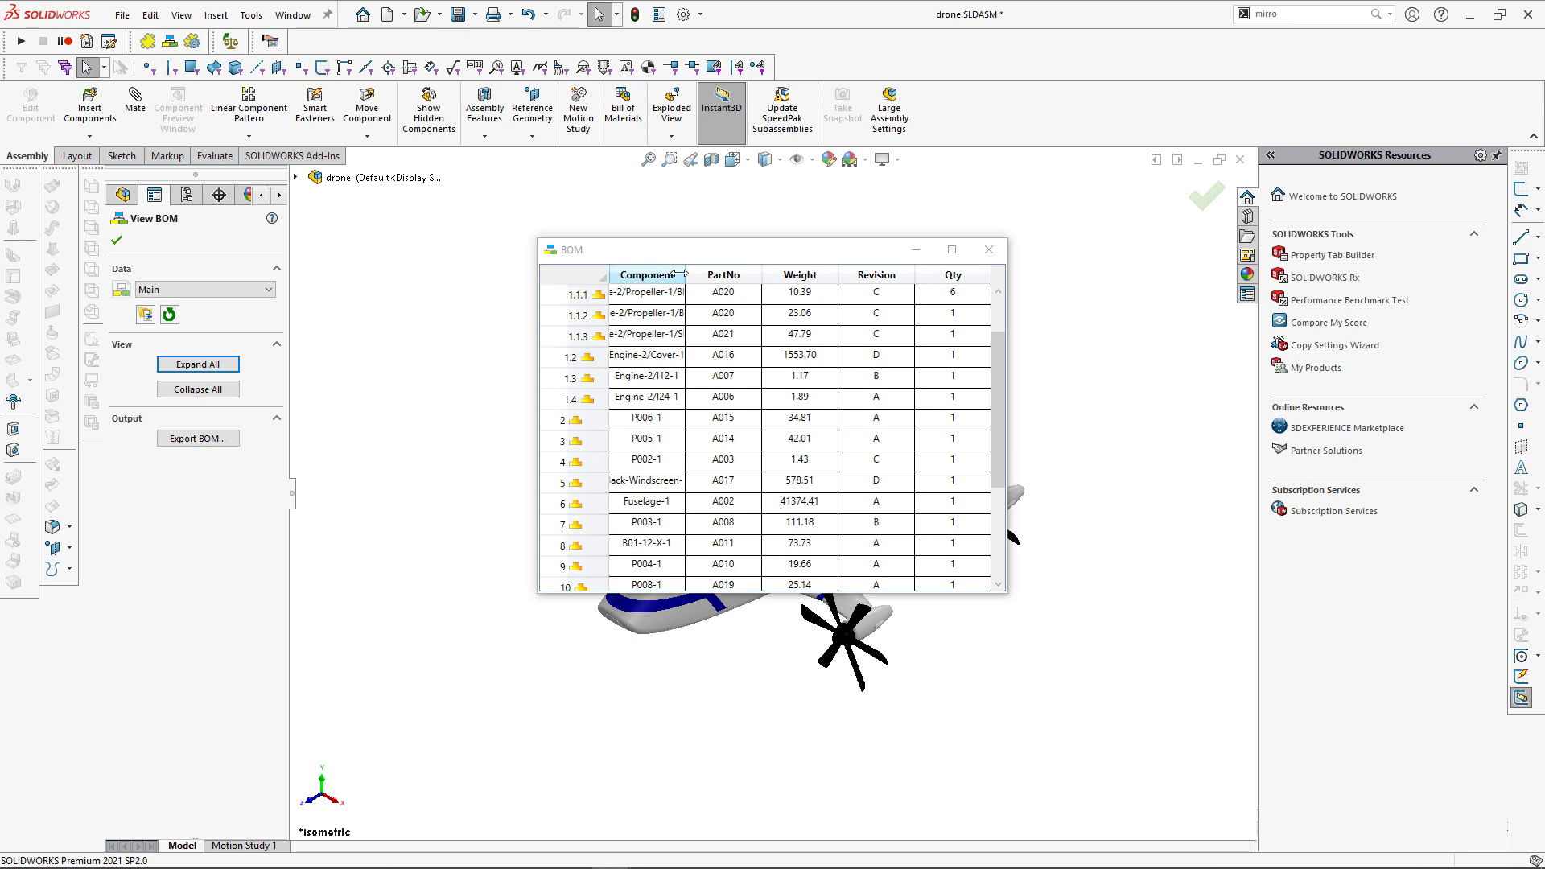
pyautogui.scroll(-3)
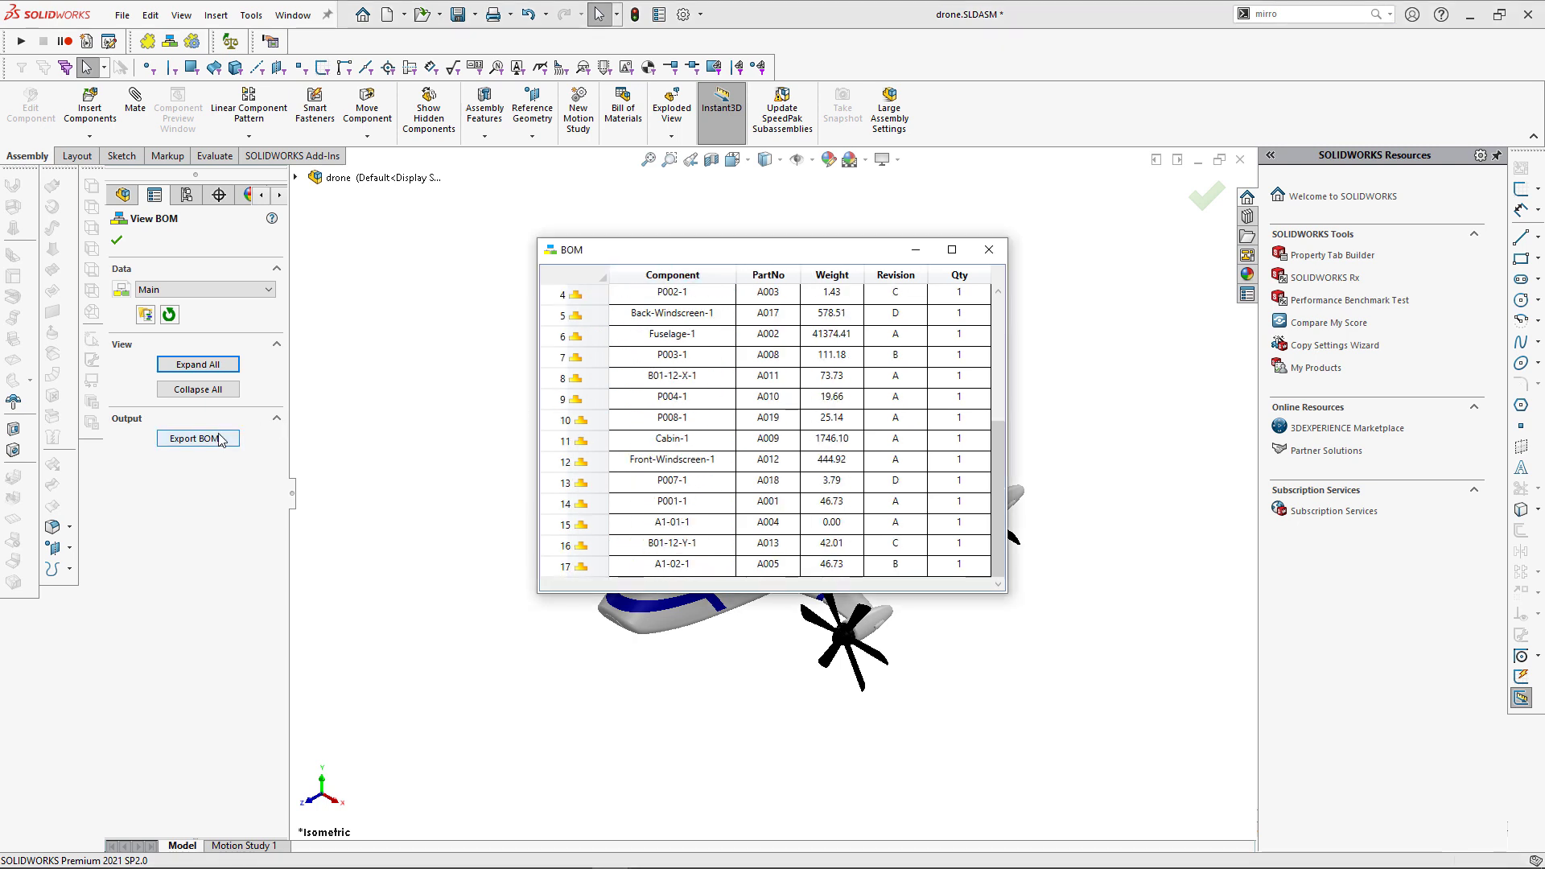
pyautogui.click(197, 437)
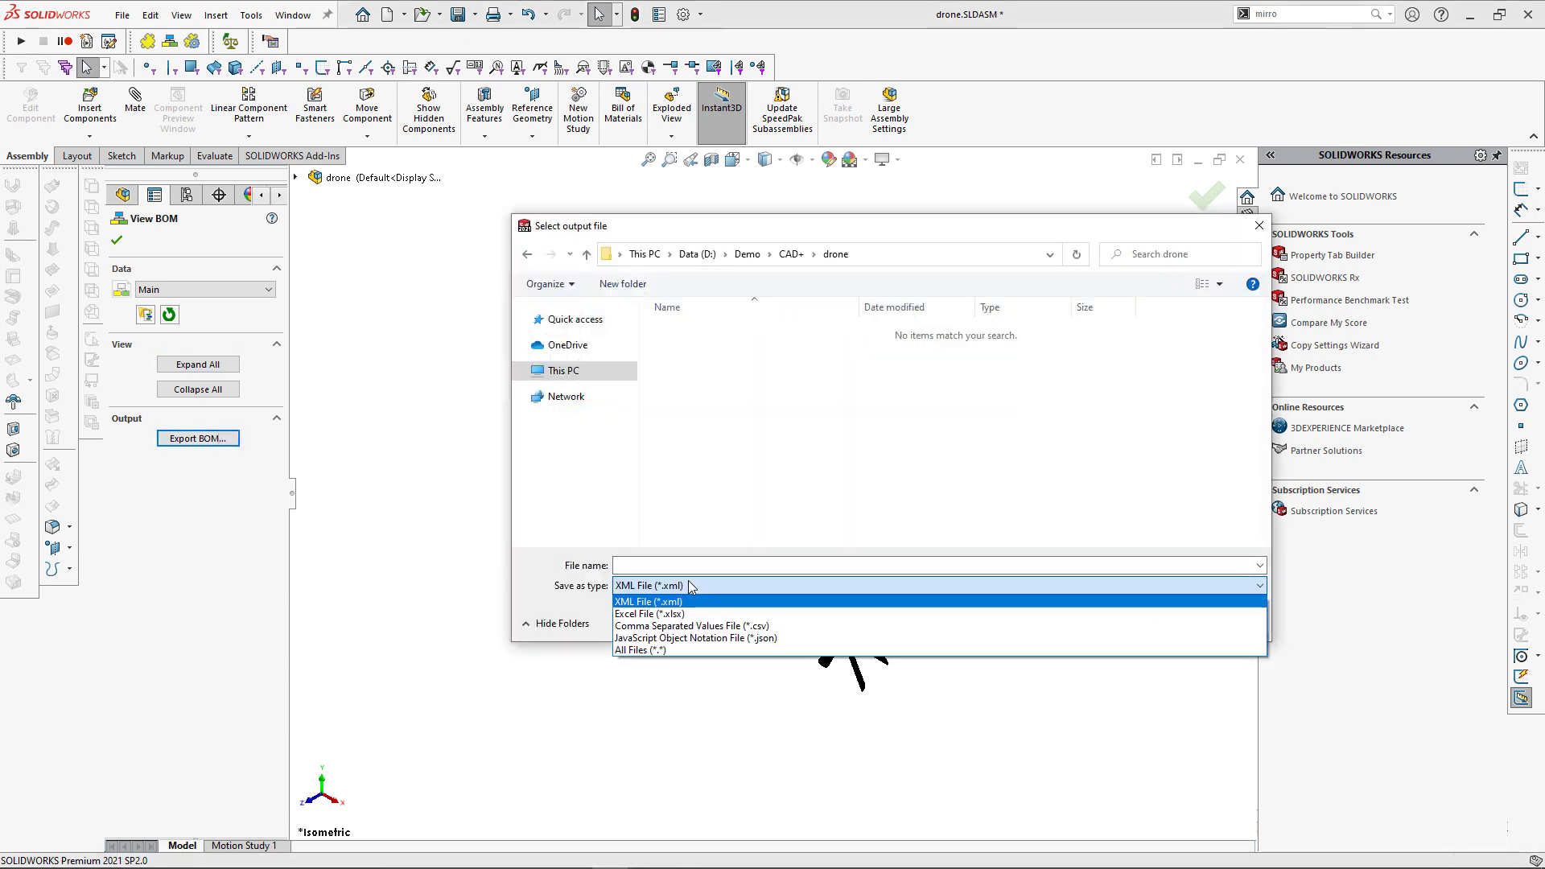
# Step: Save the exported BOM as XML file bom.xml in the drone folder
pyautogui.click(646, 601)
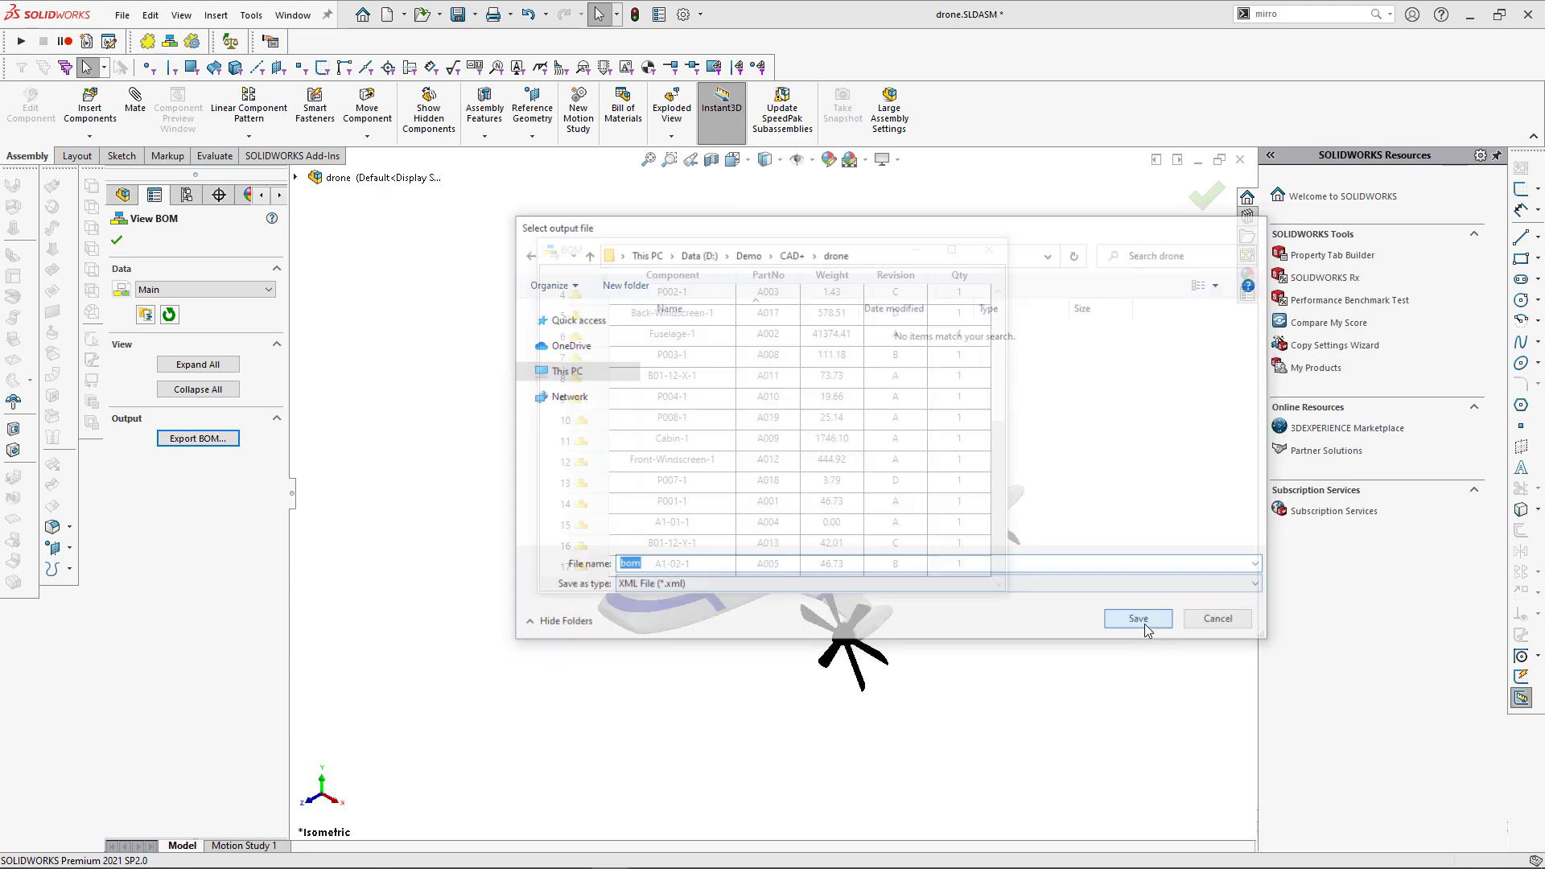
pyautogui.click(1137, 619)
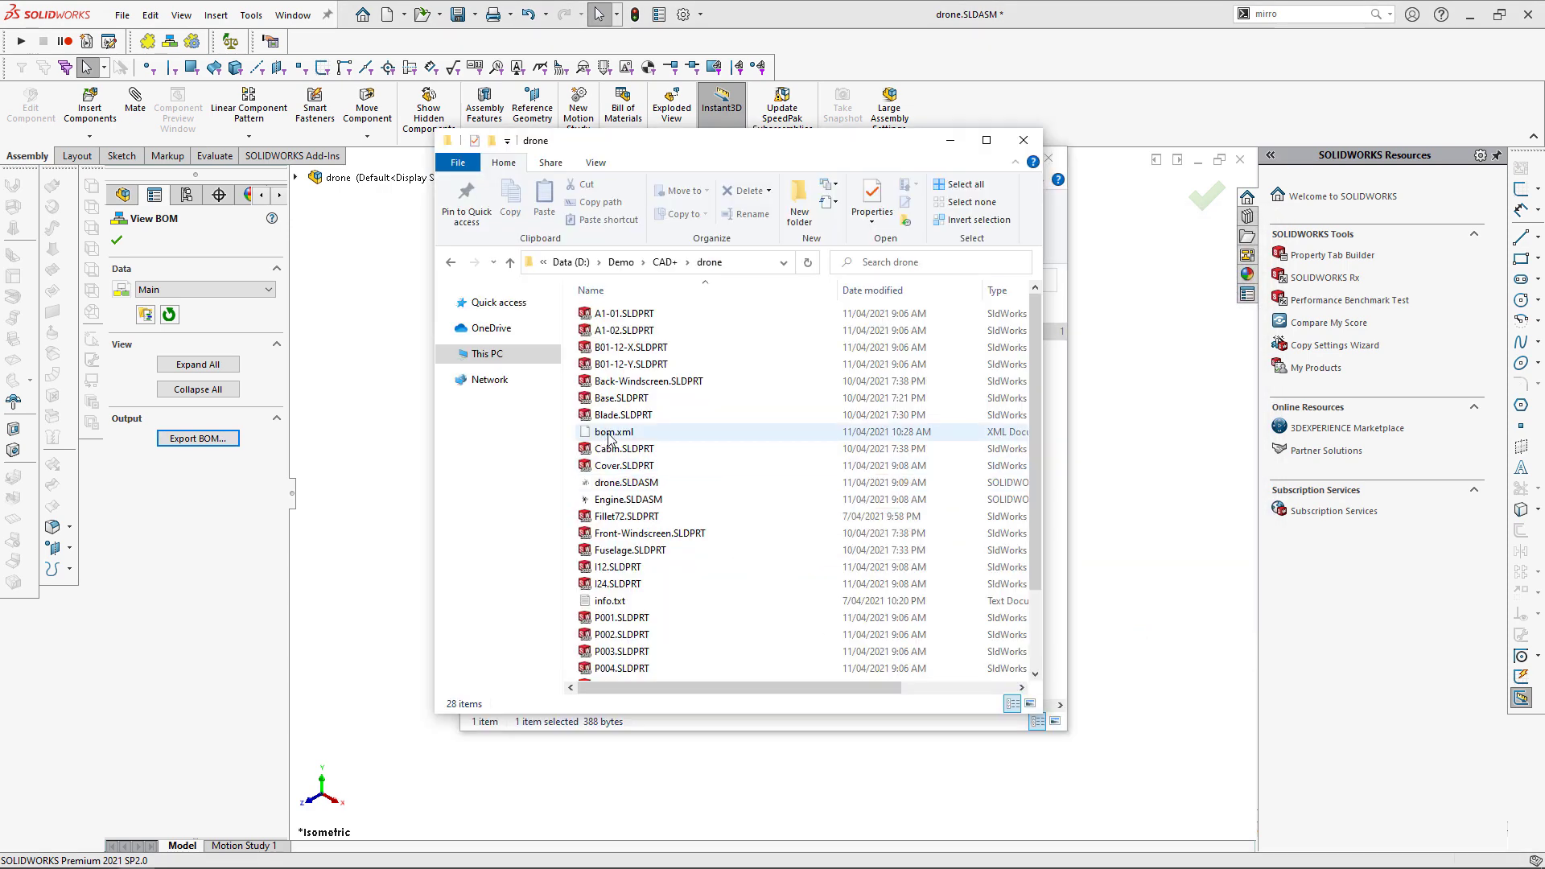
# Step: Open bom.xml in Internet Explorer and scroll through its nested BomPosition entries
pyautogui.doubleClick(613, 431)
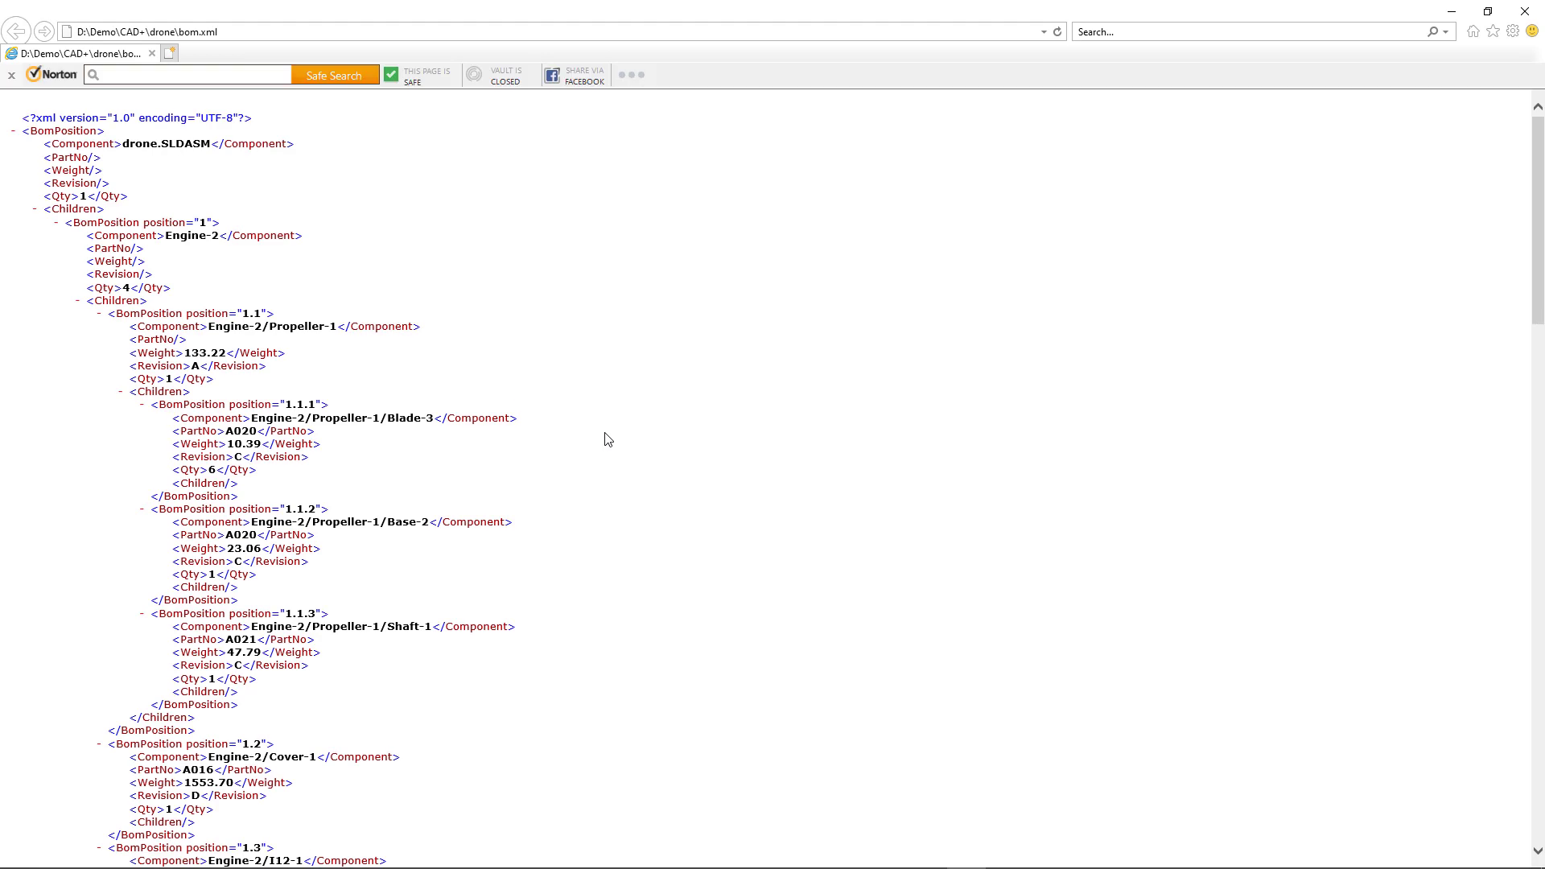
pyautogui.scroll(-3)
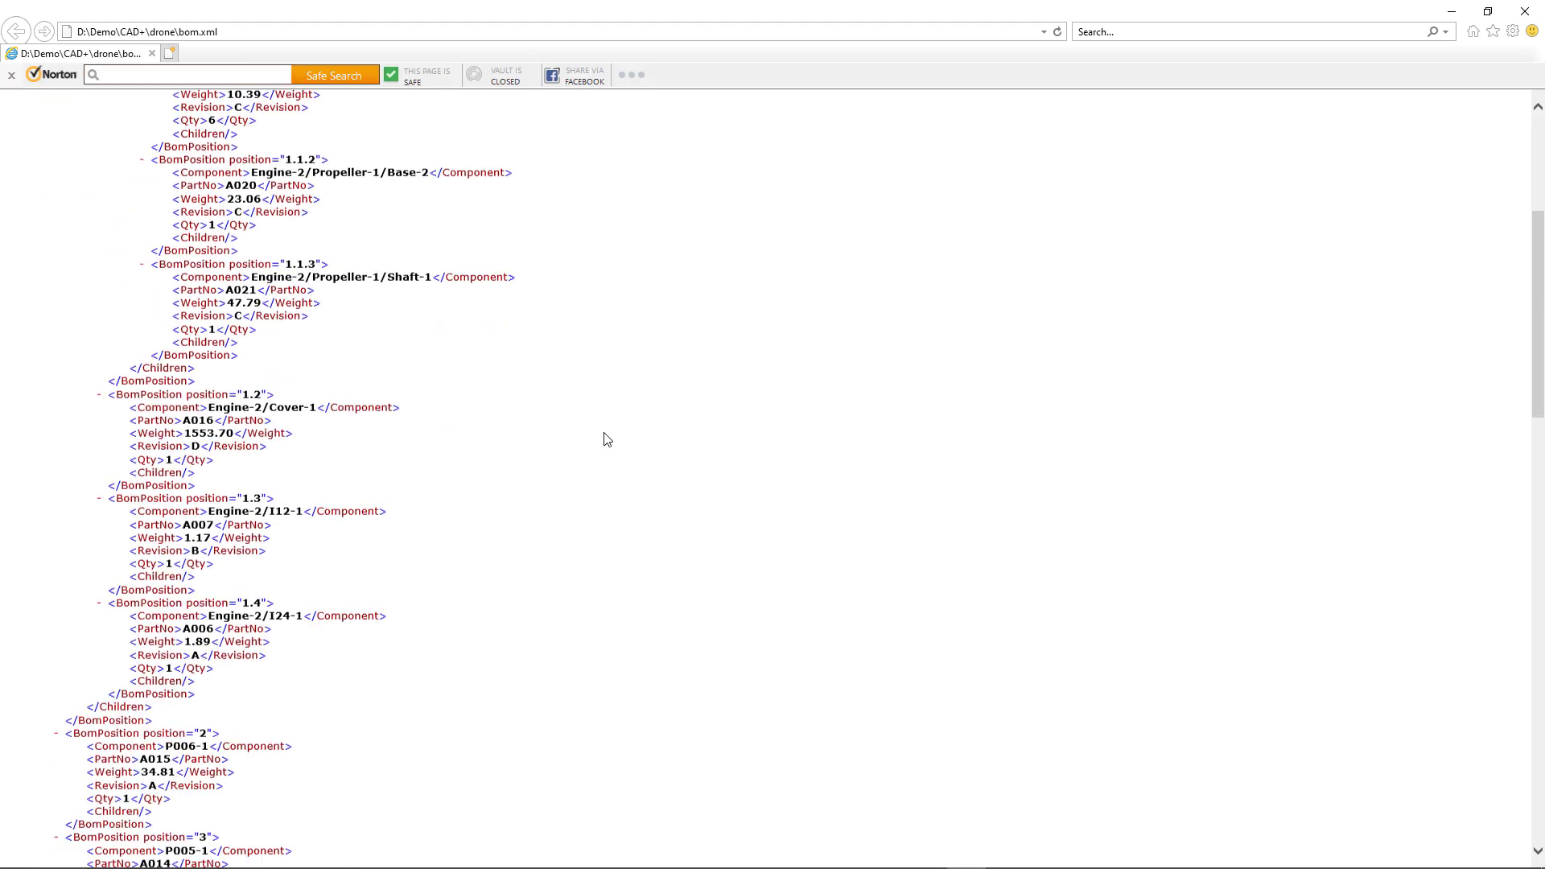
pyautogui.scroll(-3)
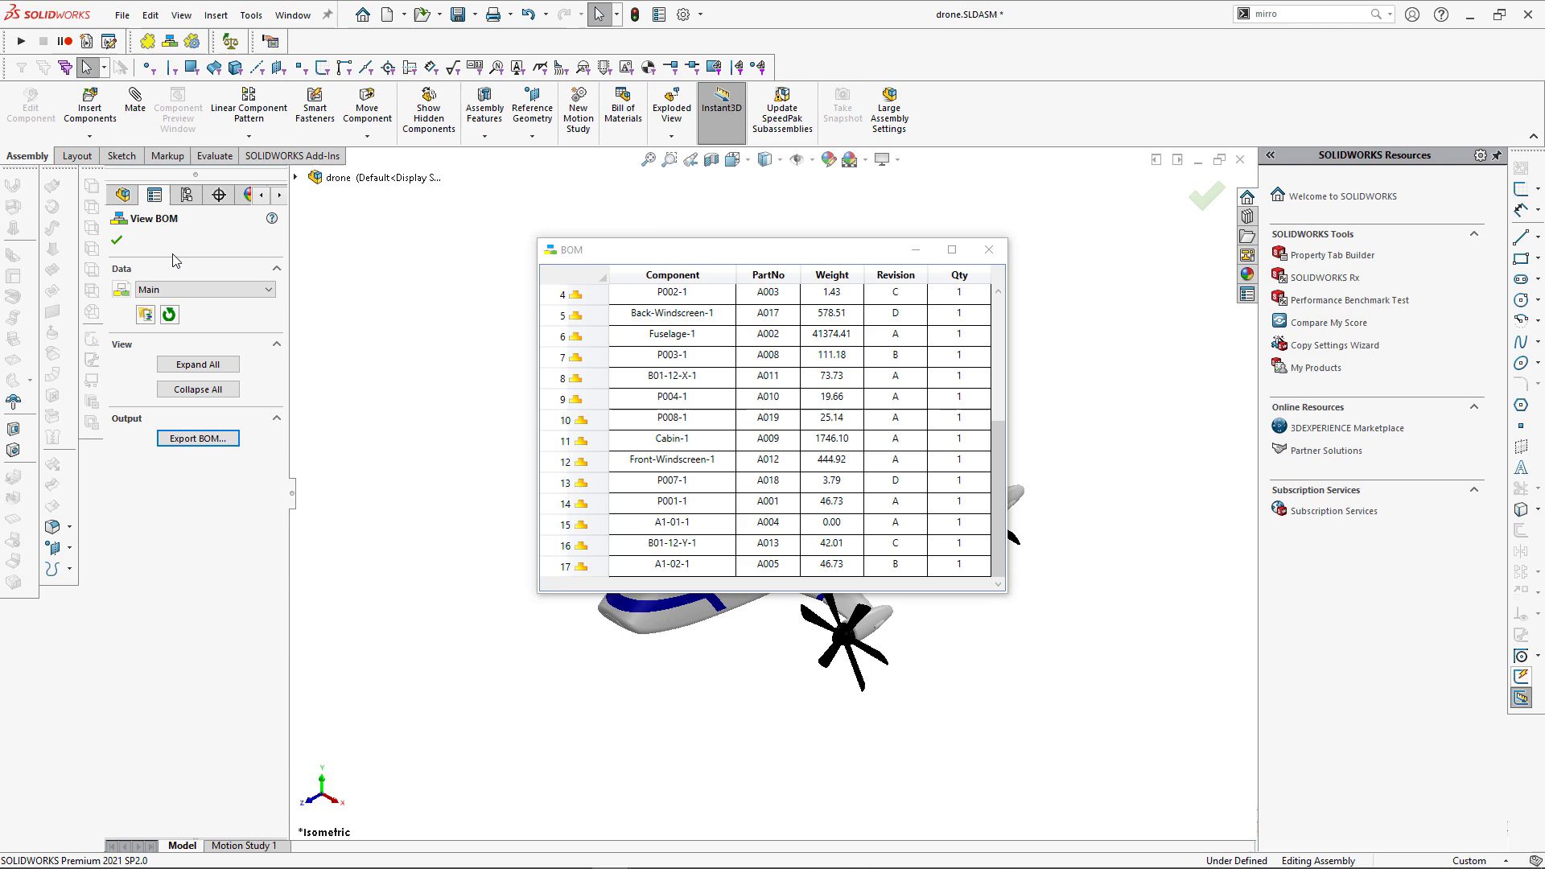
# Step: Copy the main template as flat.bpt, open it, and set its layout to Flat
pyautogui.click(197, 438)
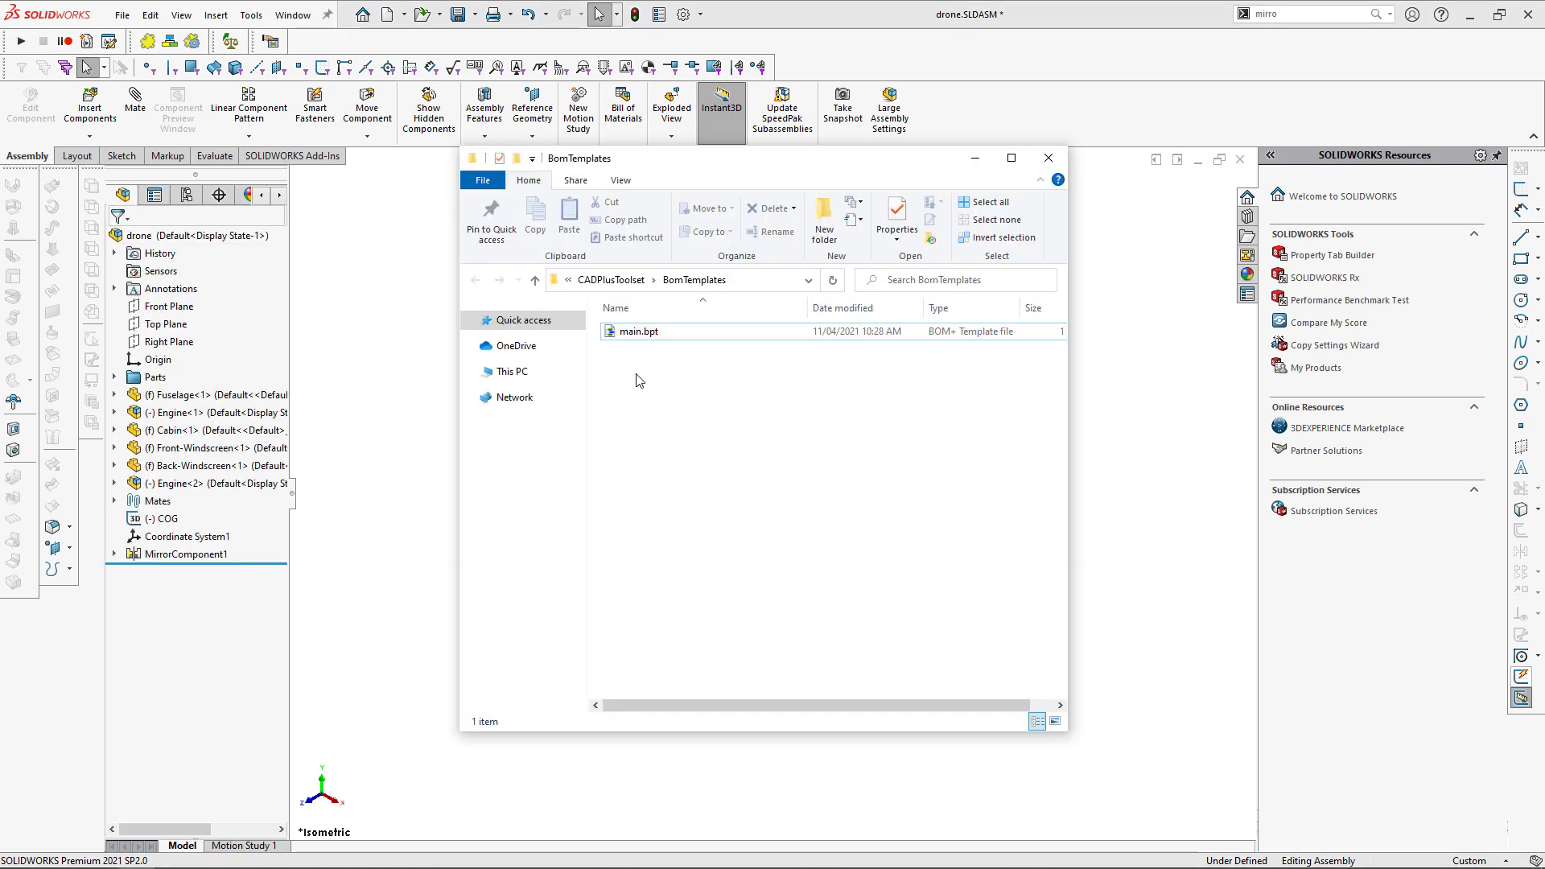
pyautogui.click(569, 215)
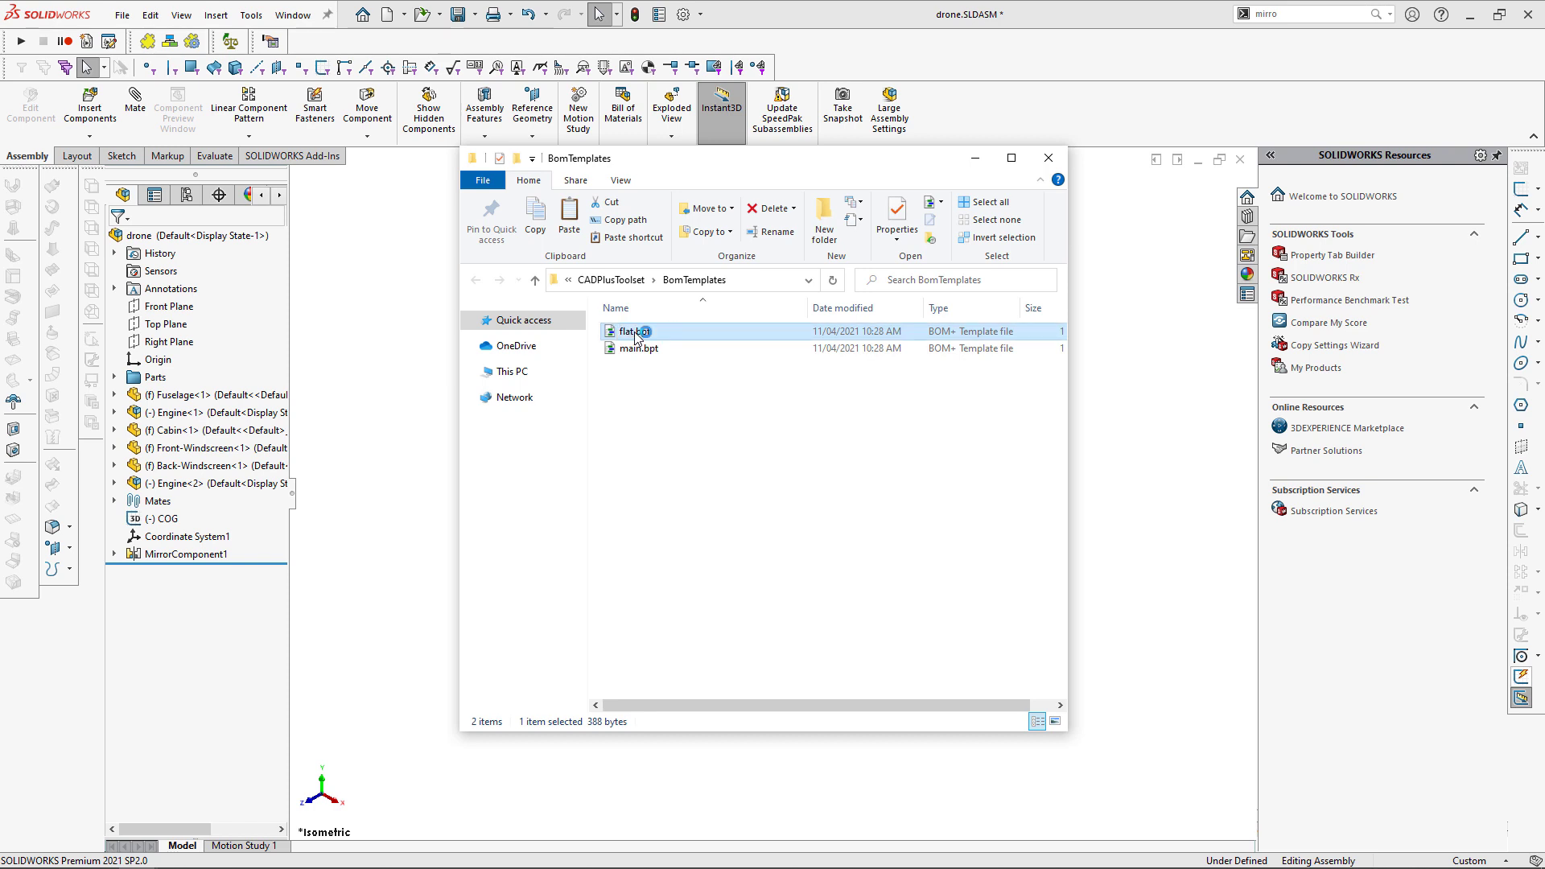
pyautogui.doubleClick(636, 331)
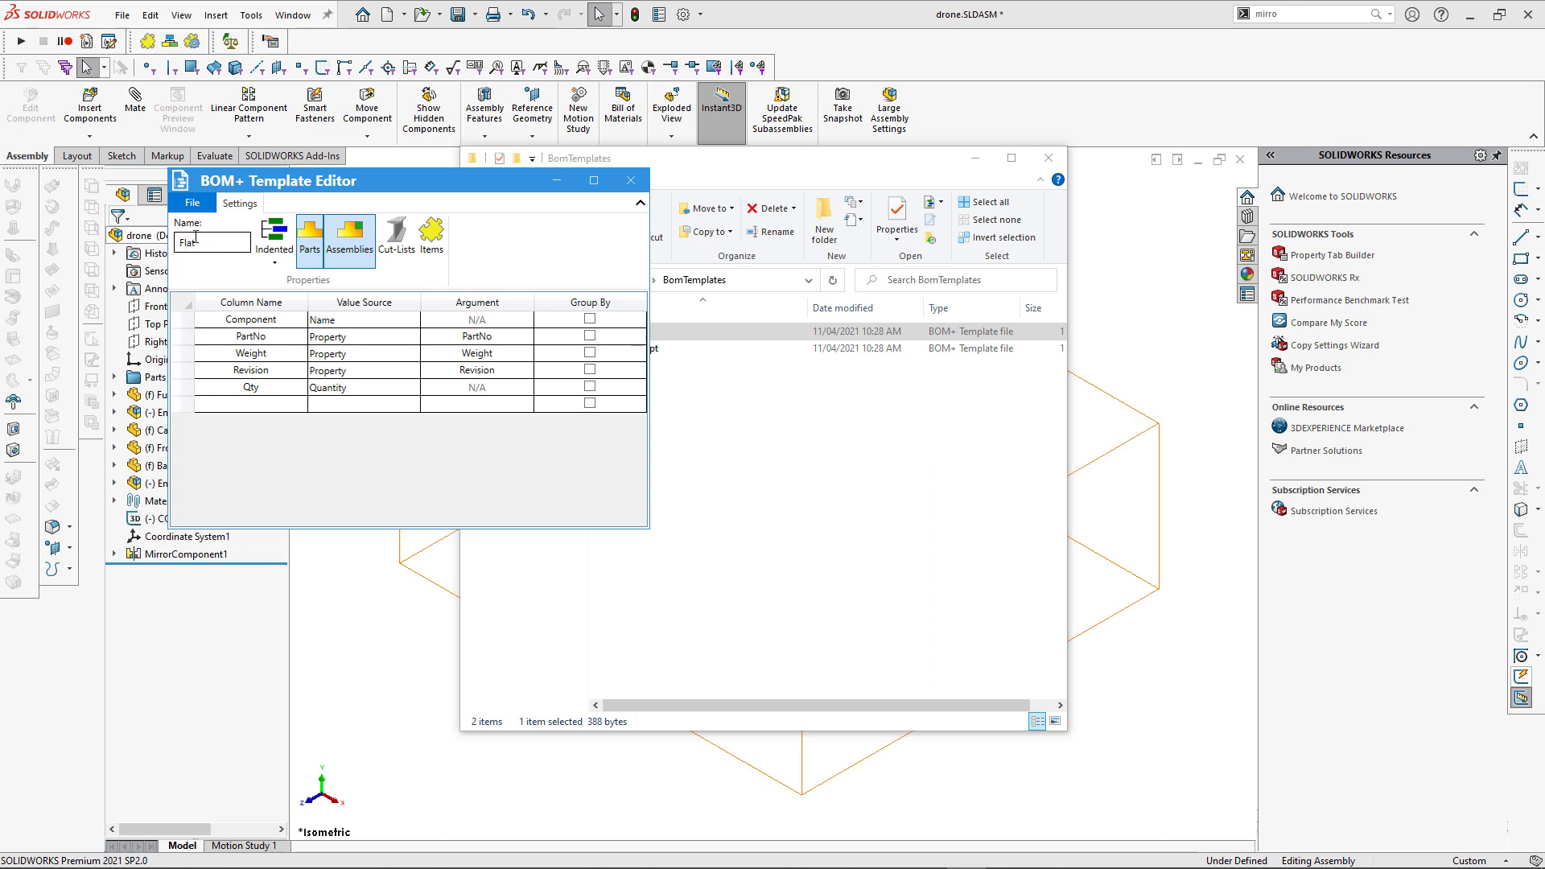
pyautogui.click(273, 236)
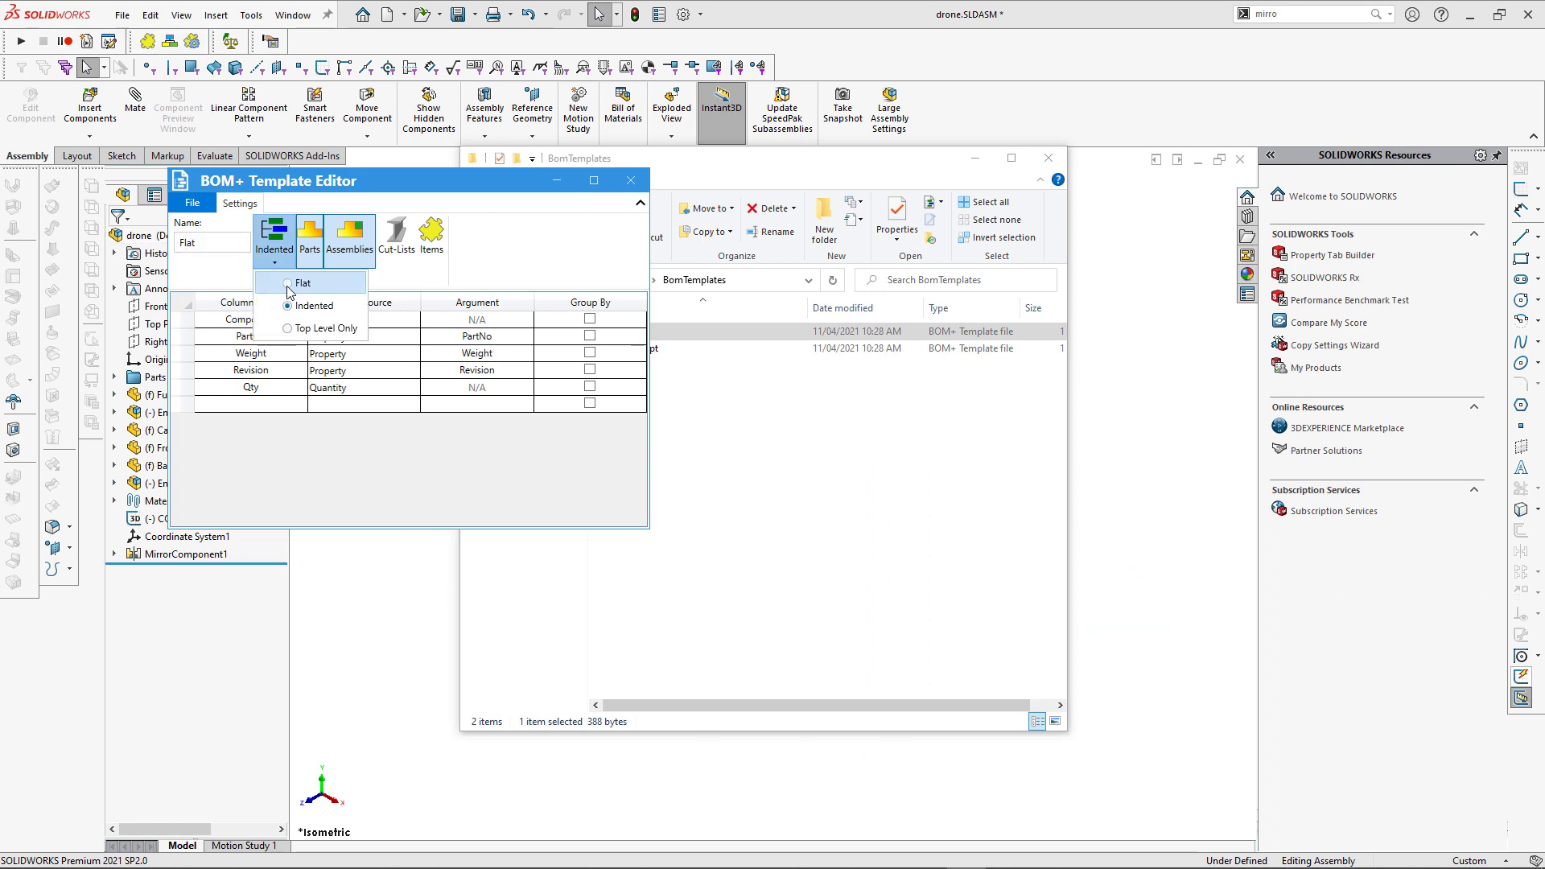
pyautogui.click(302, 283)
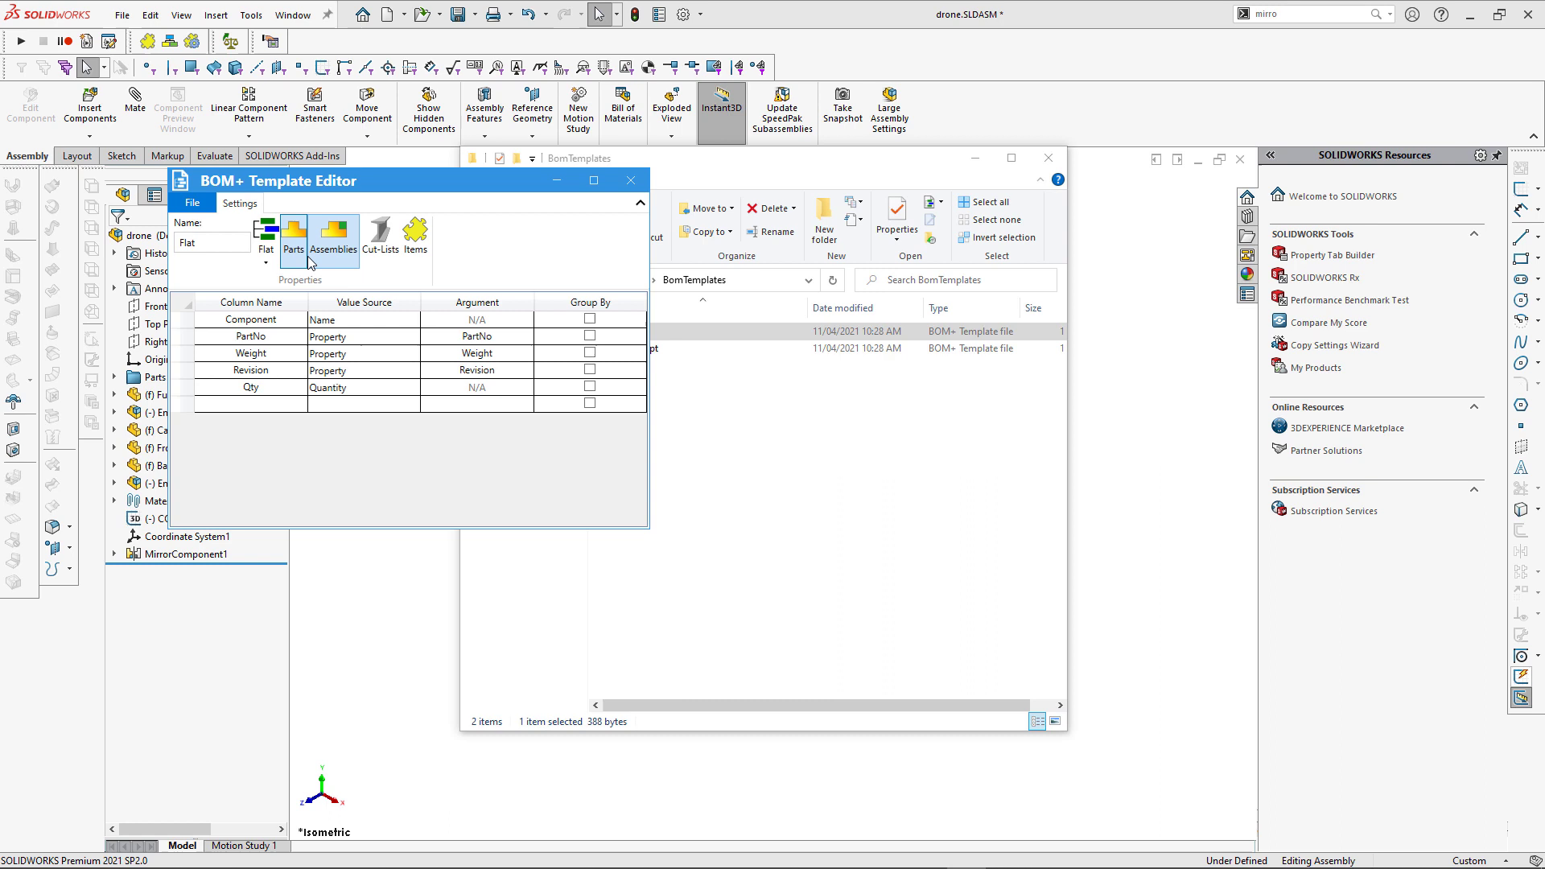
pyautogui.moveTo(326, 259)
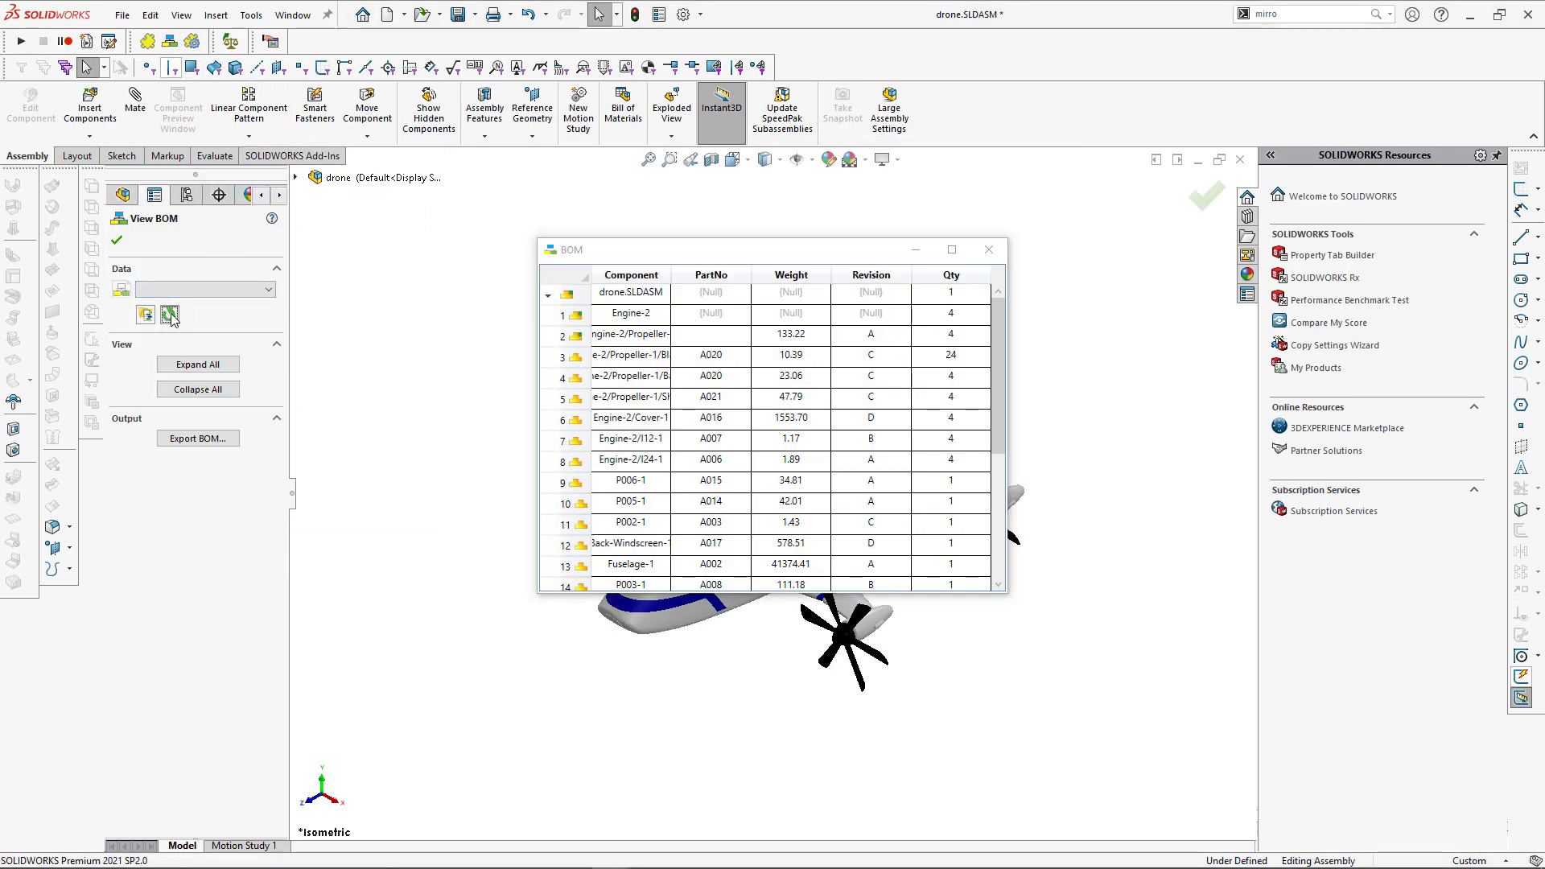
# Step: Apply the Flat template to the drone BOM and inspect the rolled-up propeller shaft entry
pyautogui.click(202, 289)
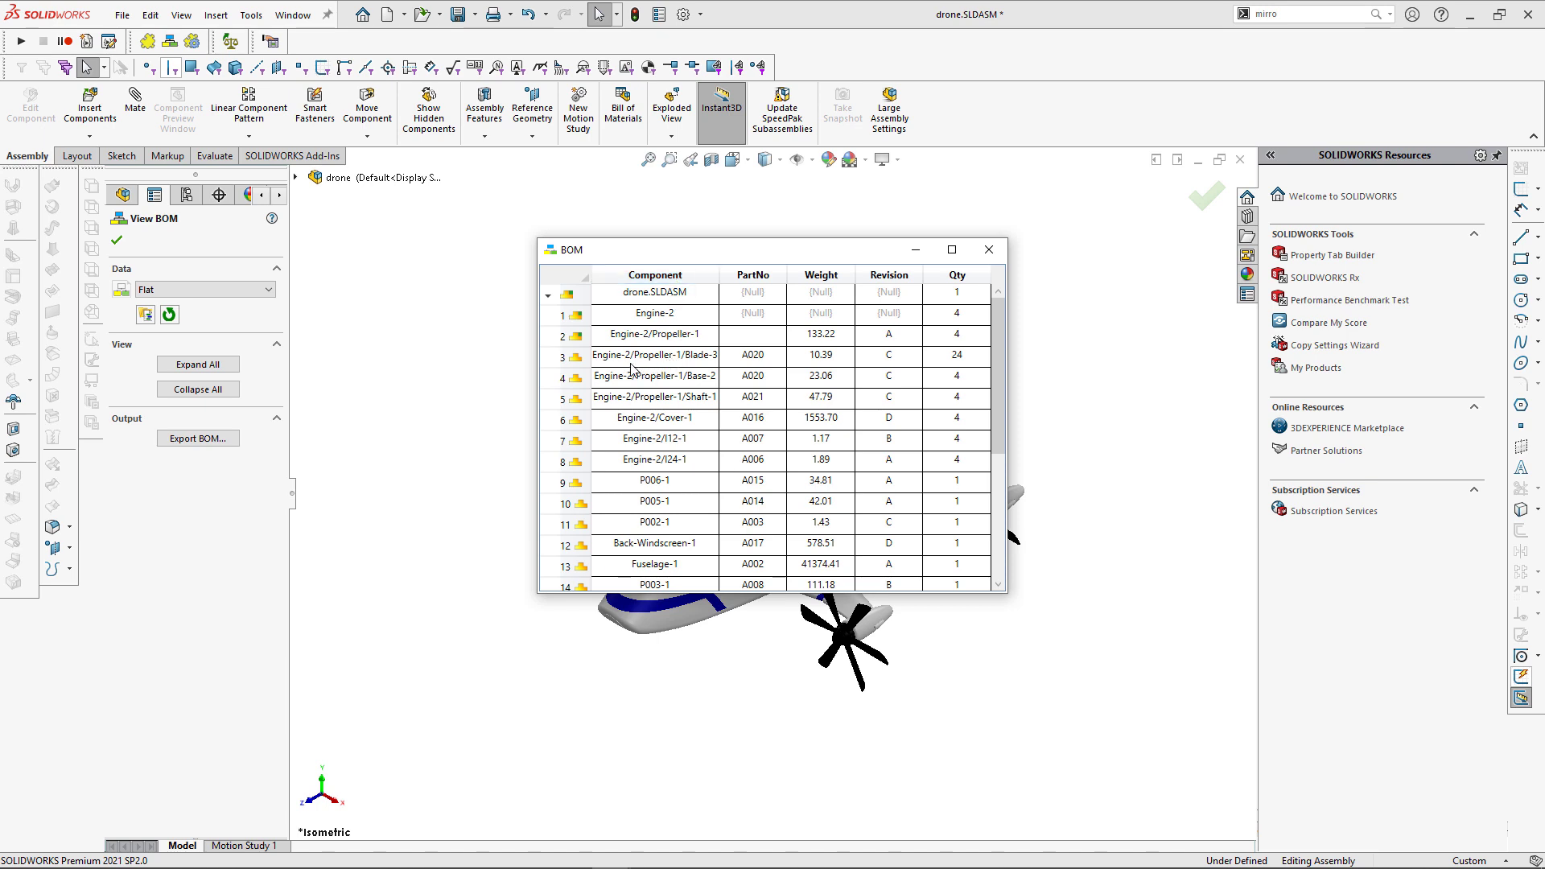
pyautogui.click(654, 397)
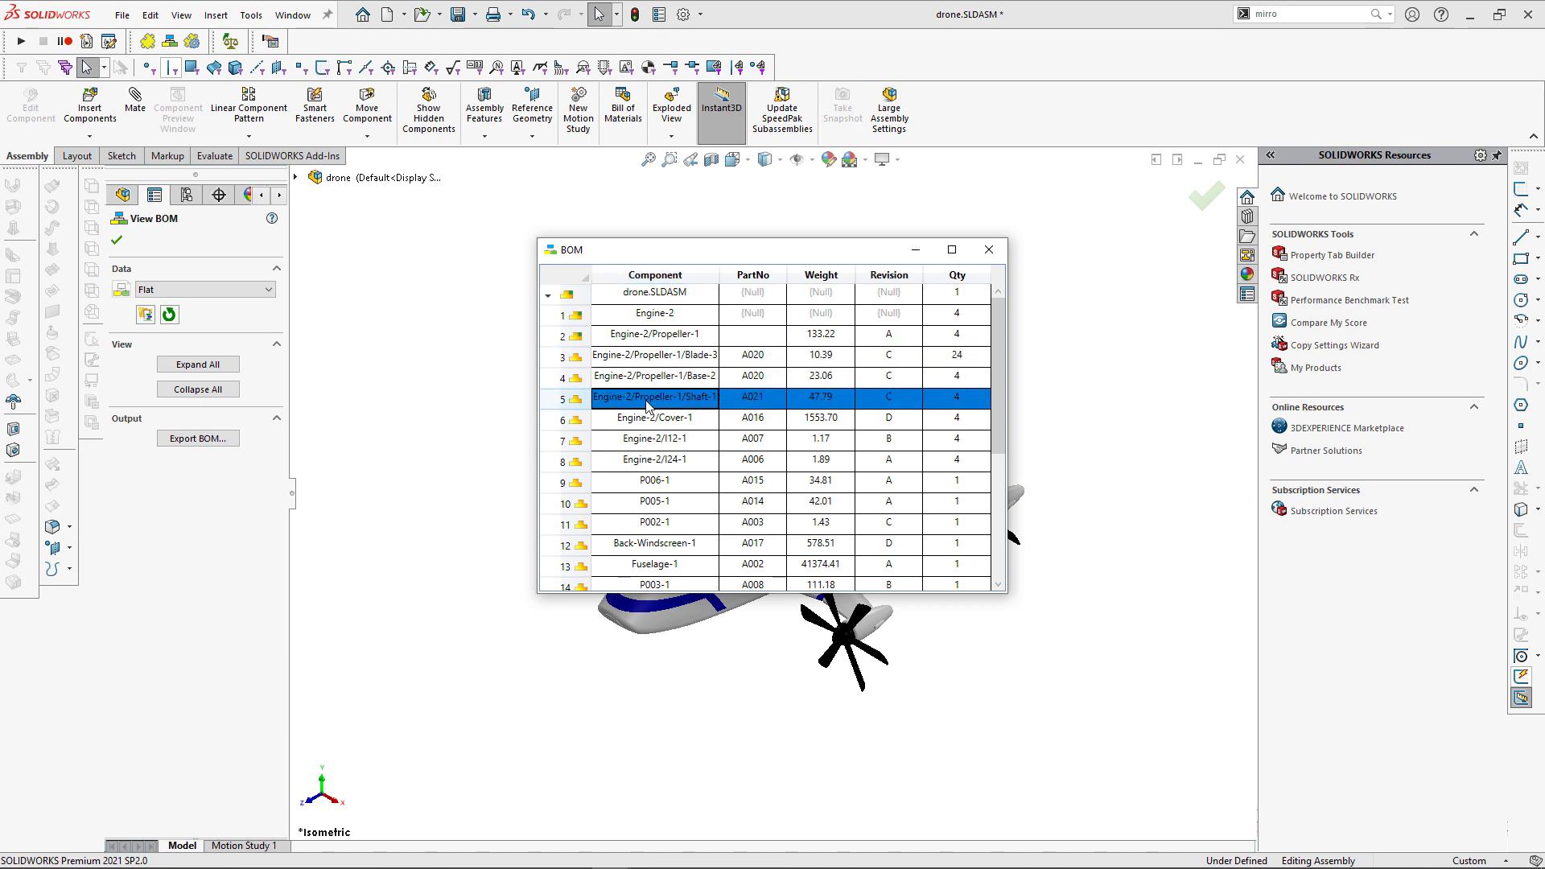
pyautogui.scroll(-3)
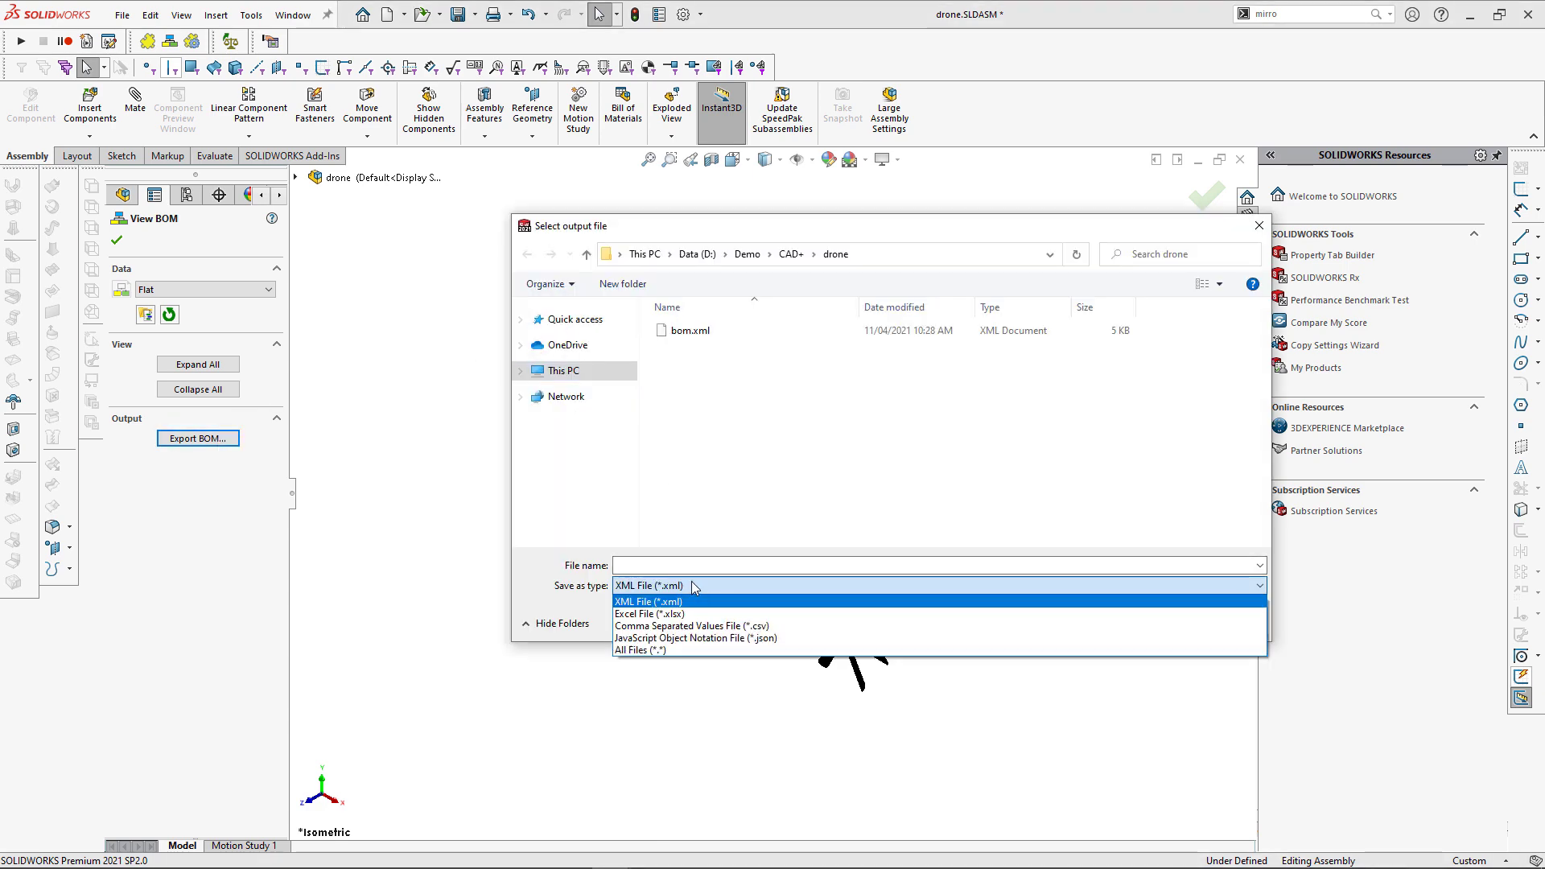
# Step: Export the flat drone BOM as bom.xlsx, then pick shed.SLDASM from the Welcome dialog
pyautogui.click(649, 613)
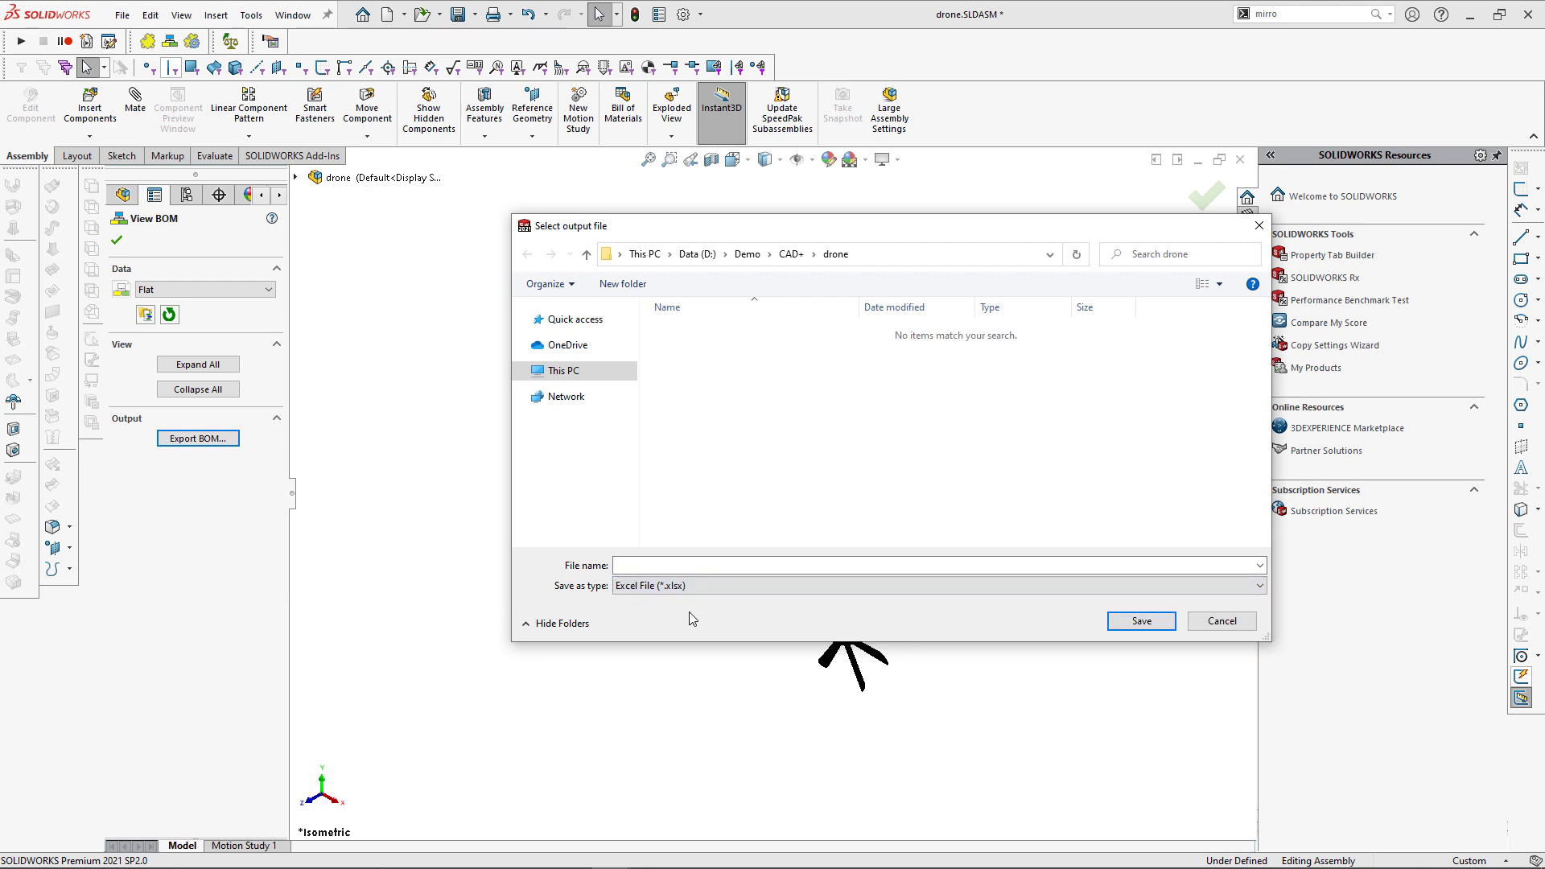
pyautogui.write('b')
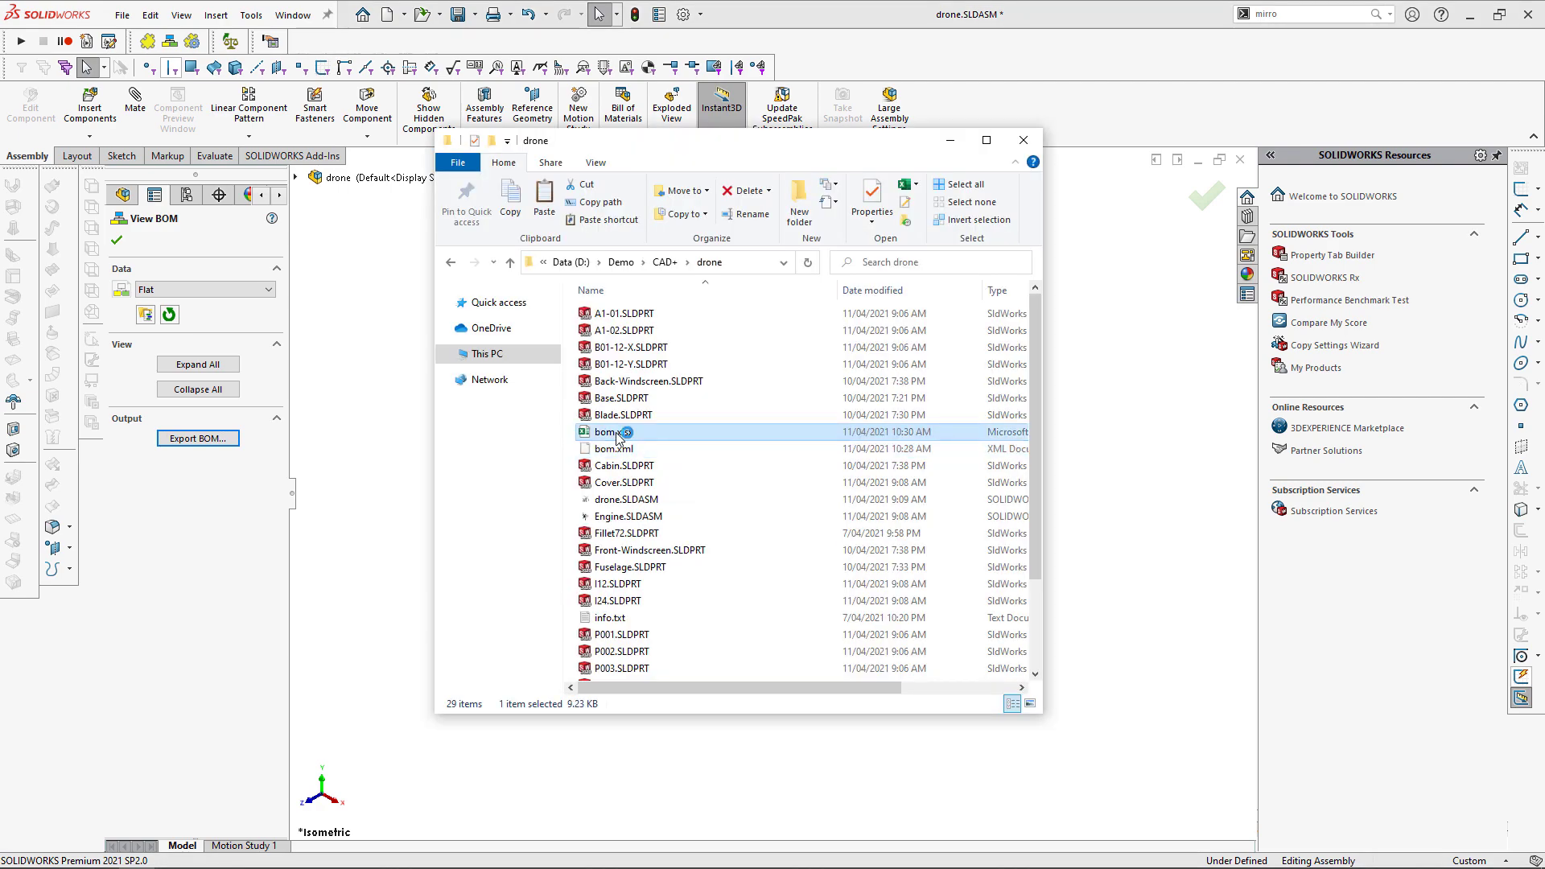
pyautogui.doubleClick(611, 431)
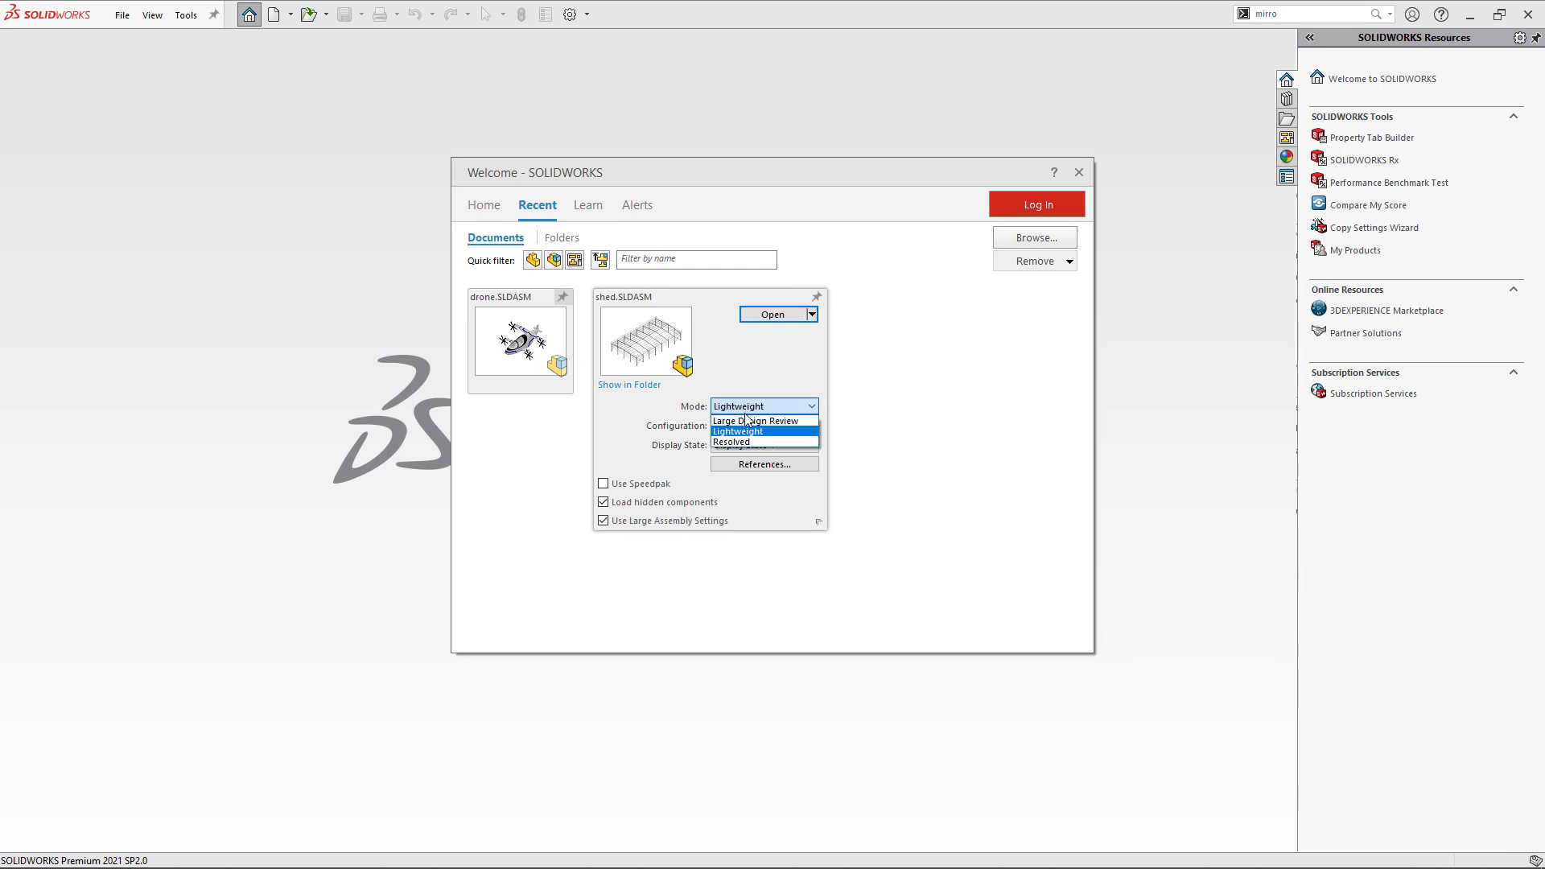
# Step: Open shed.SLDASM in Large Design Review mode
pyautogui.click(772, 313)
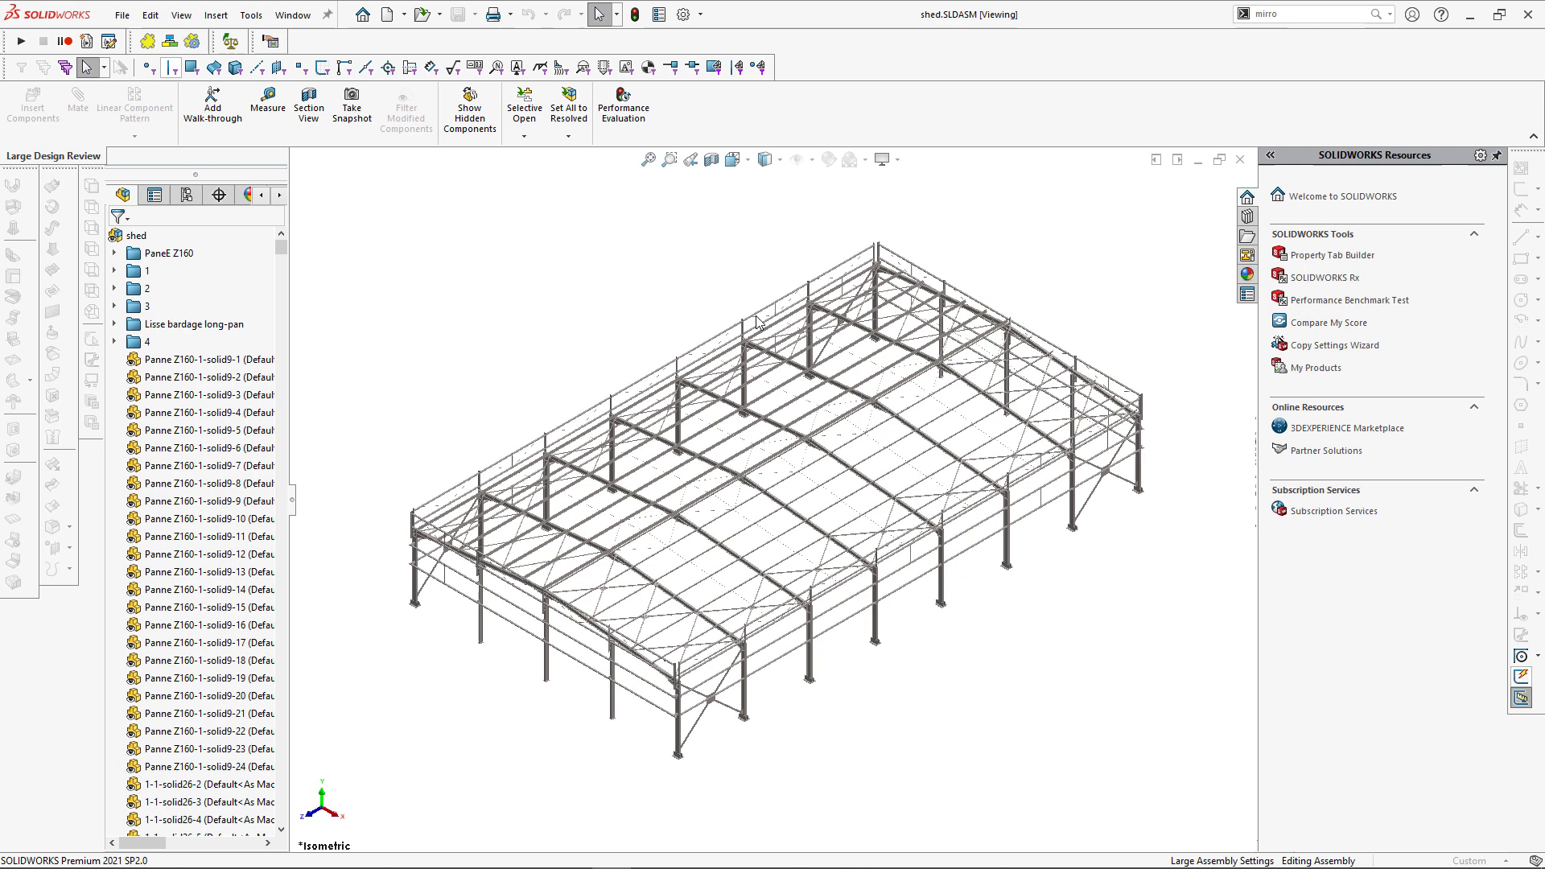
pyautogui.moveTo(503, 245)
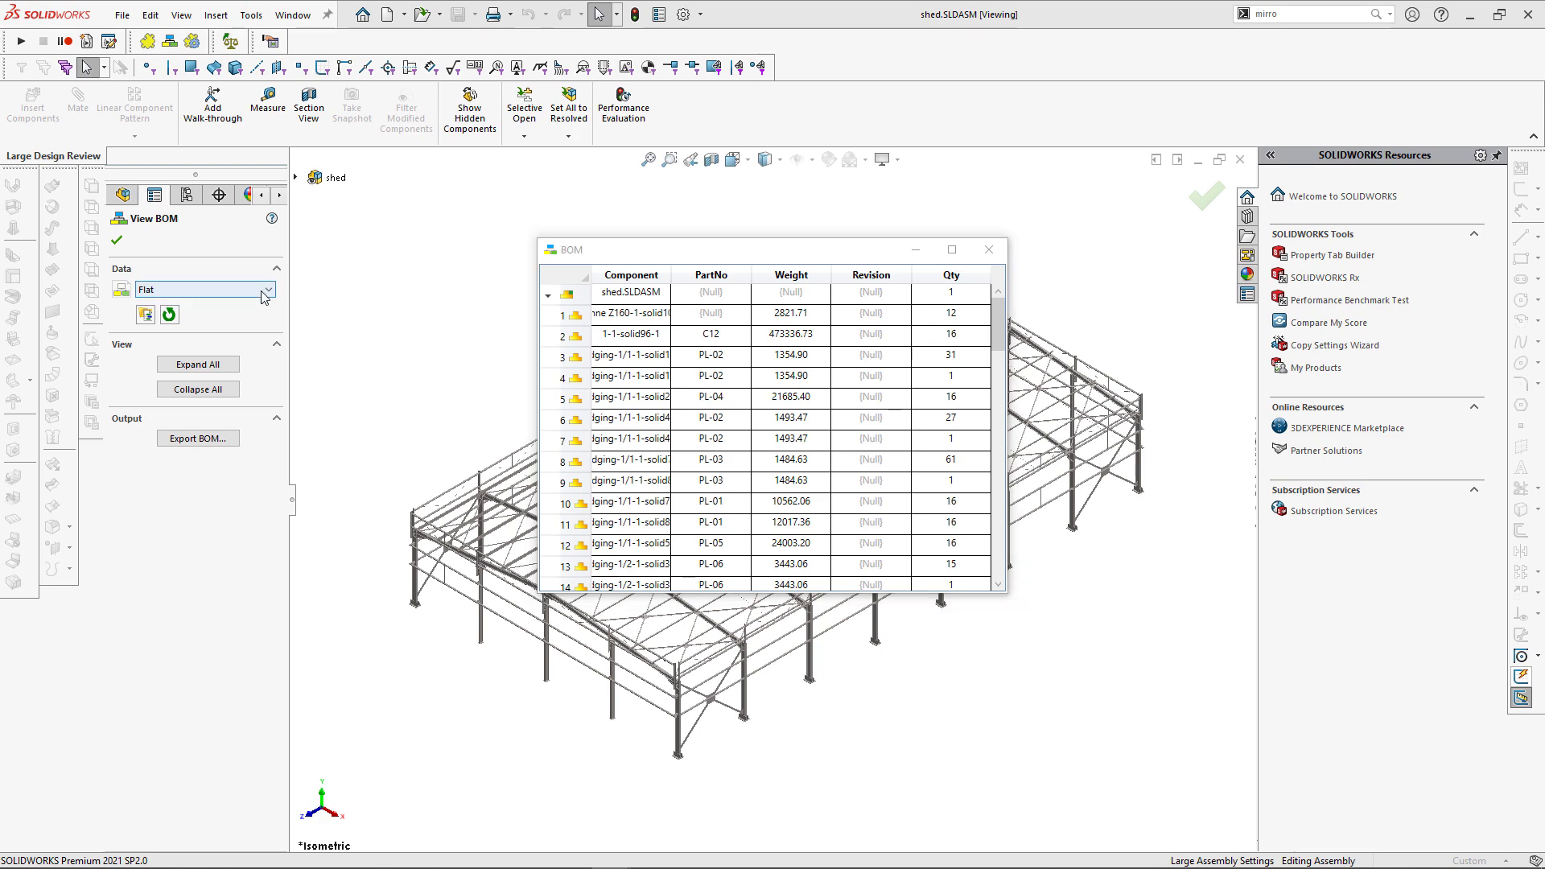
# Step: Switch the shed BOM to the Main template and scroll through its component rows
pyautogui.click(264, 289)
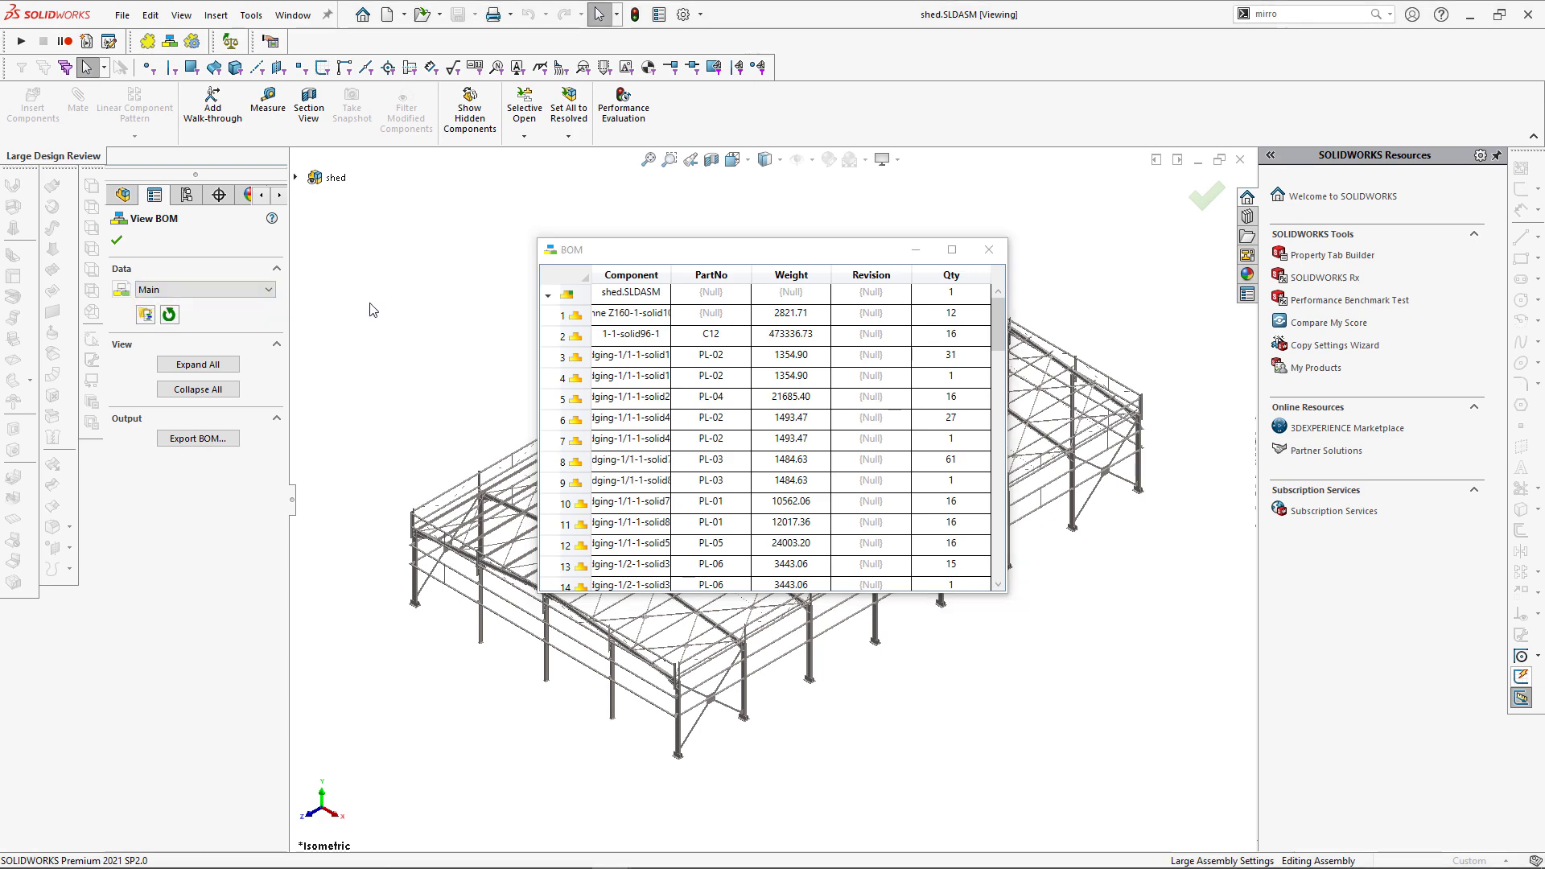
pyautogui.scroll(-3)
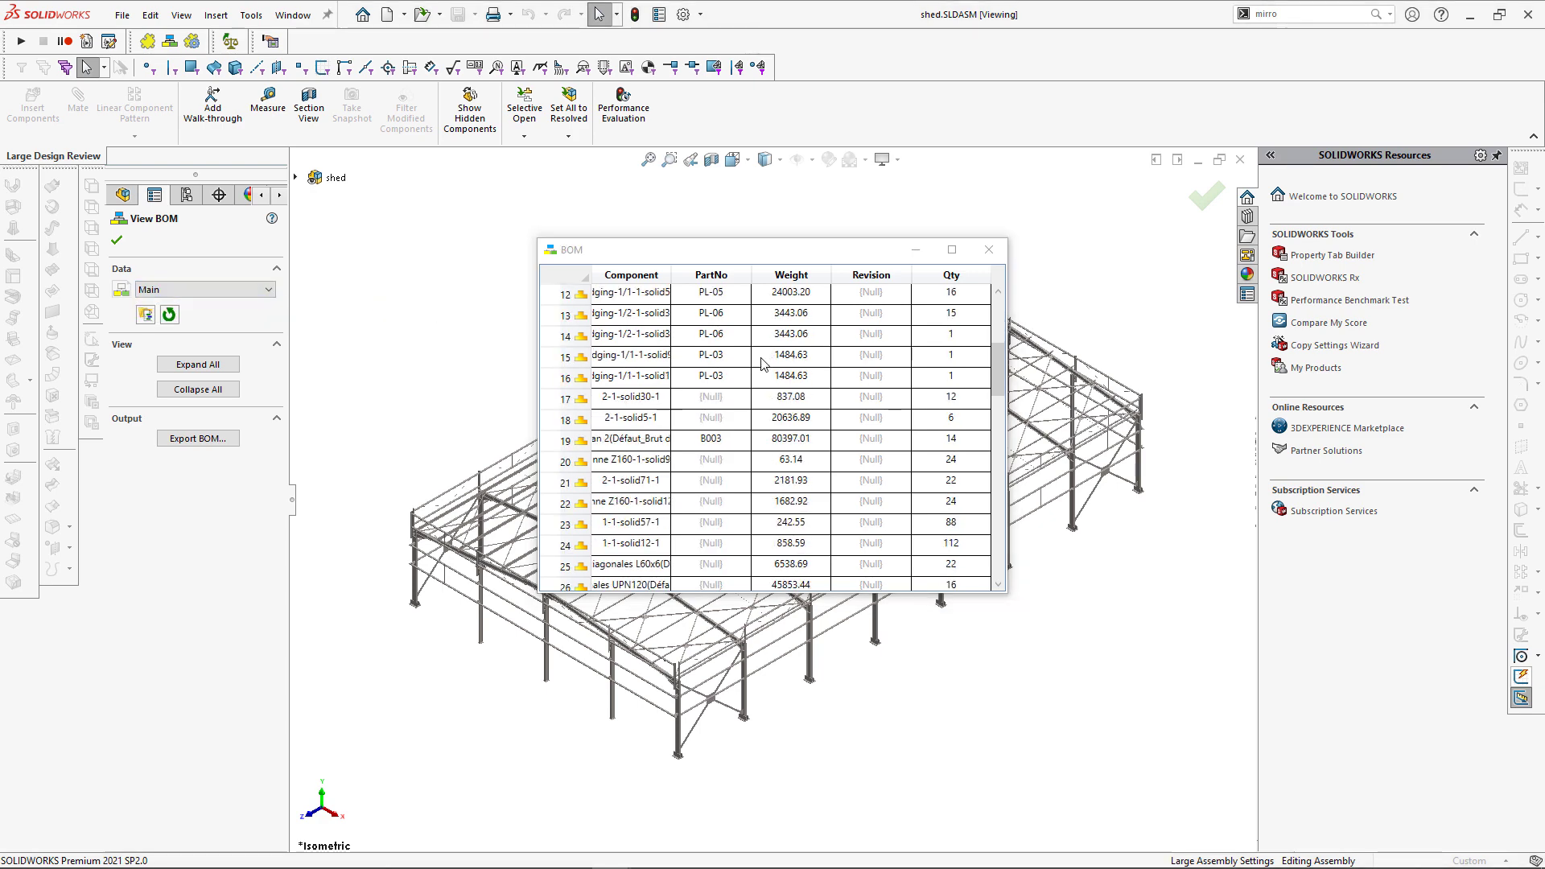
pyautogui.scroll(-3)
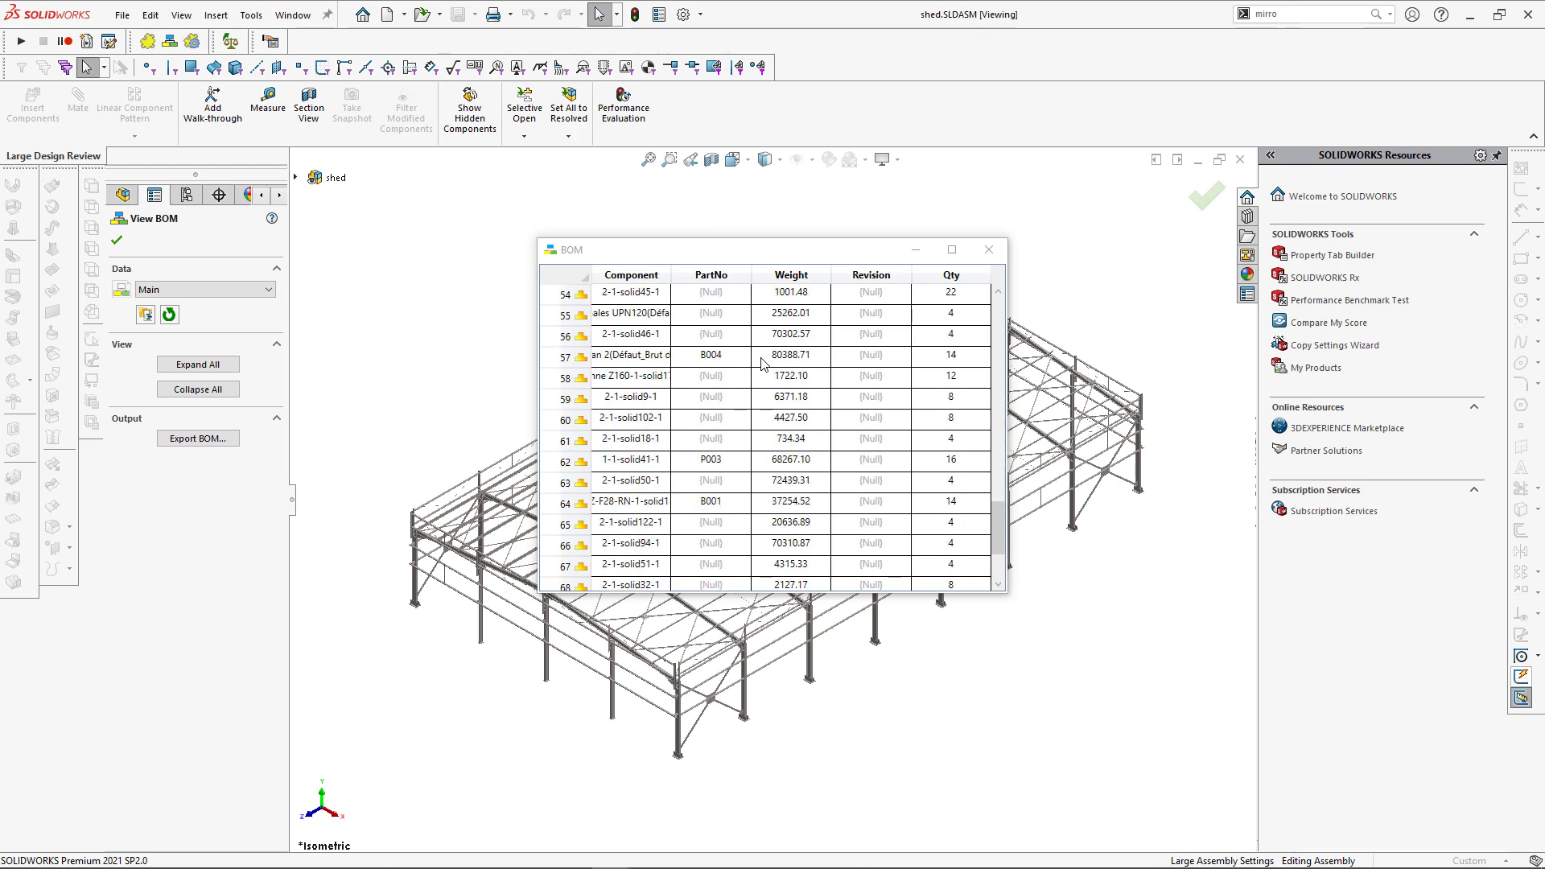
pyautogui.scroll(-3)
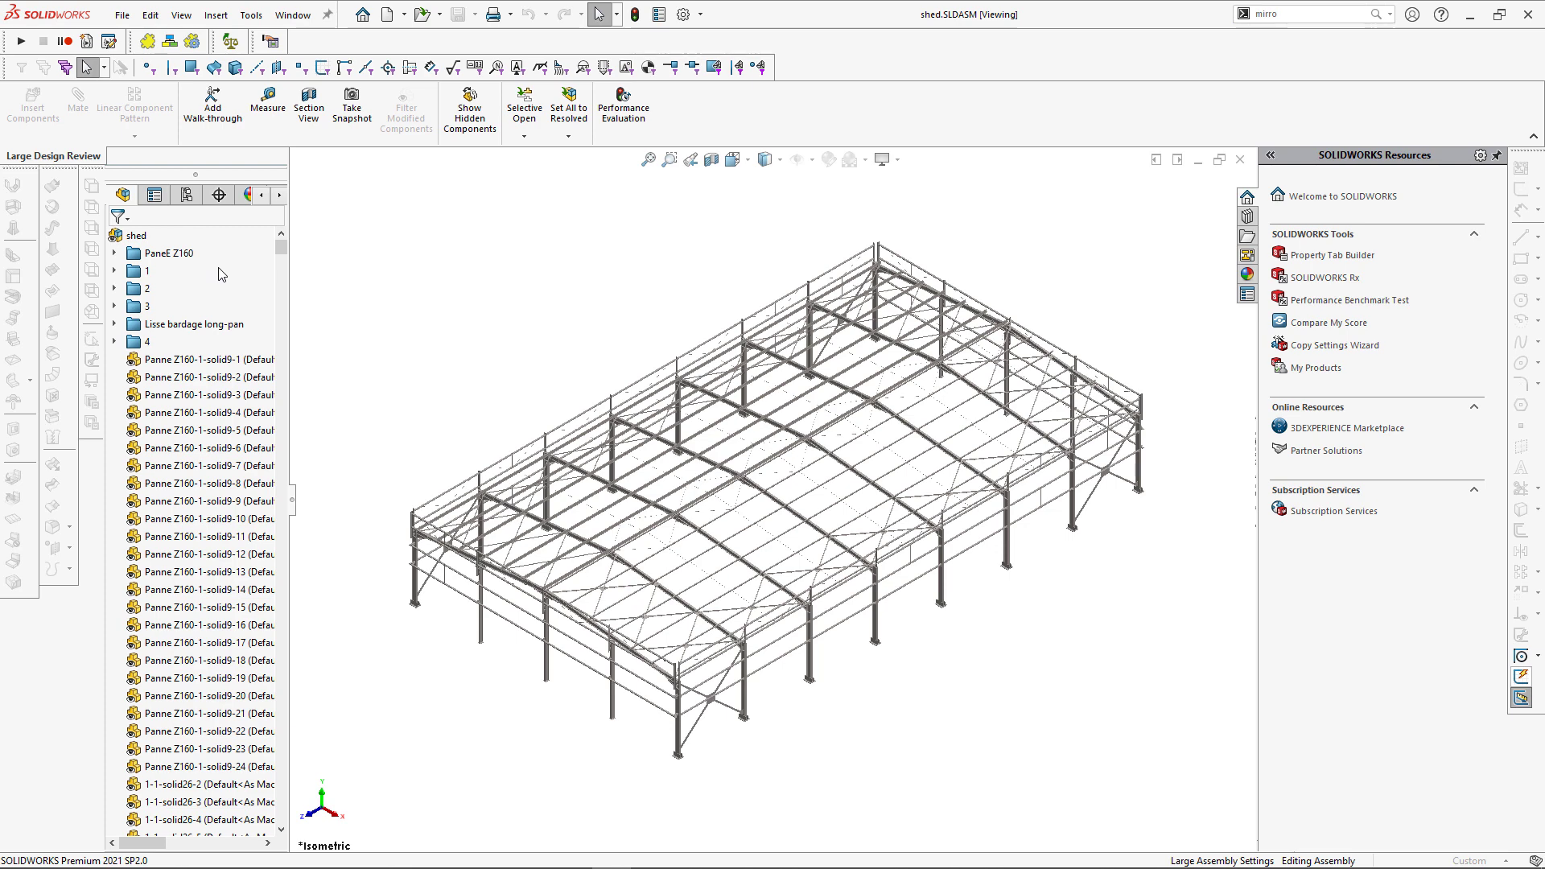
pyautogui.moveTo(204, 276)
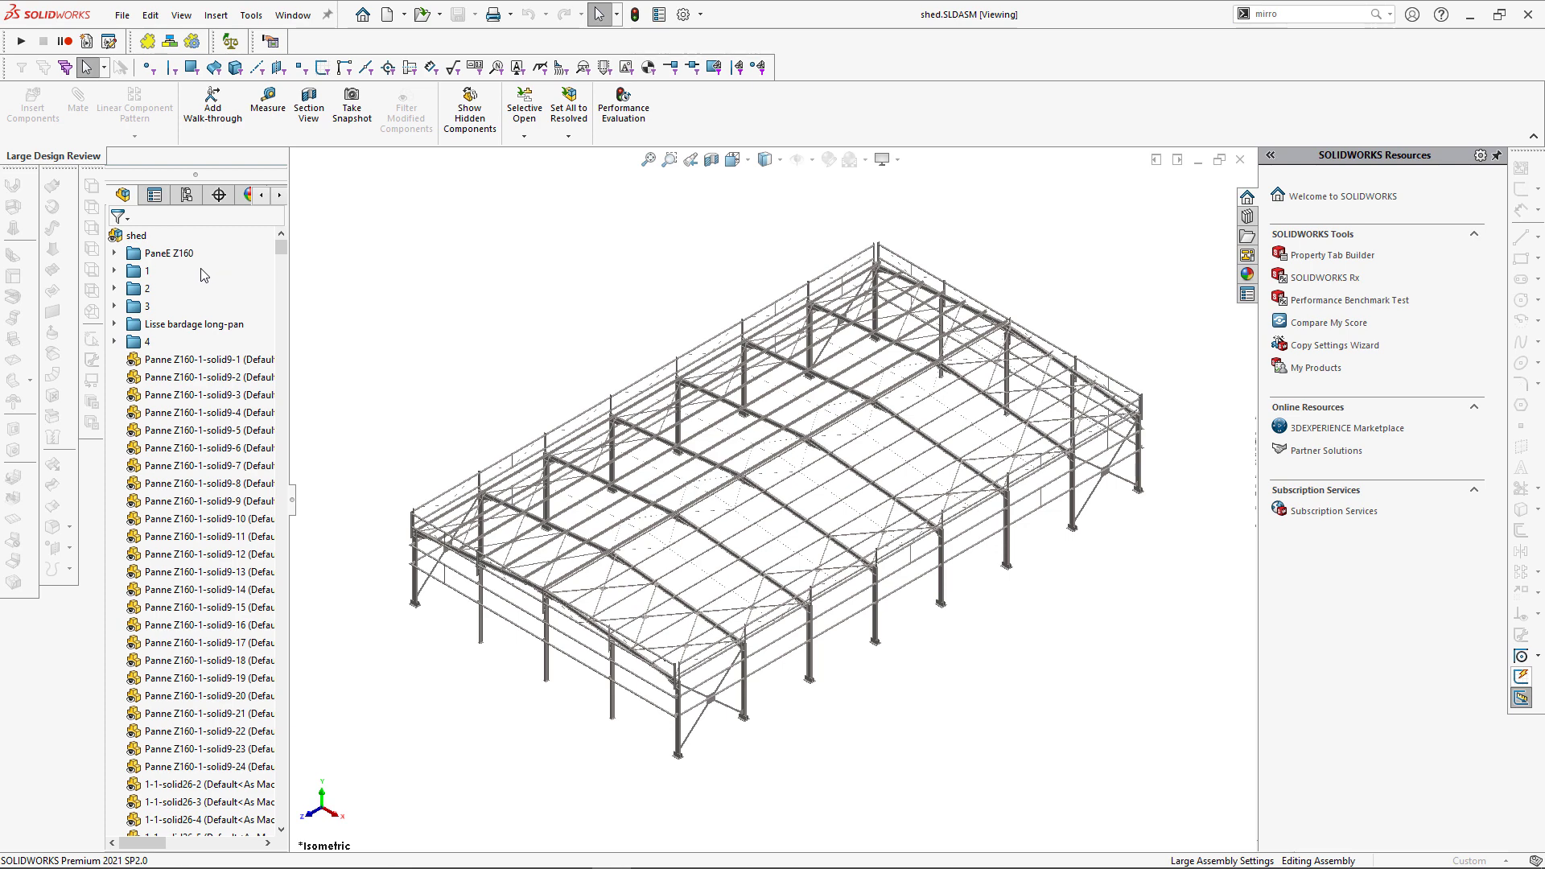
# Step: Expand folder 1, open Bridging-1, and bring up its Flat BOM+ view
pyautogui.click(114, 271)
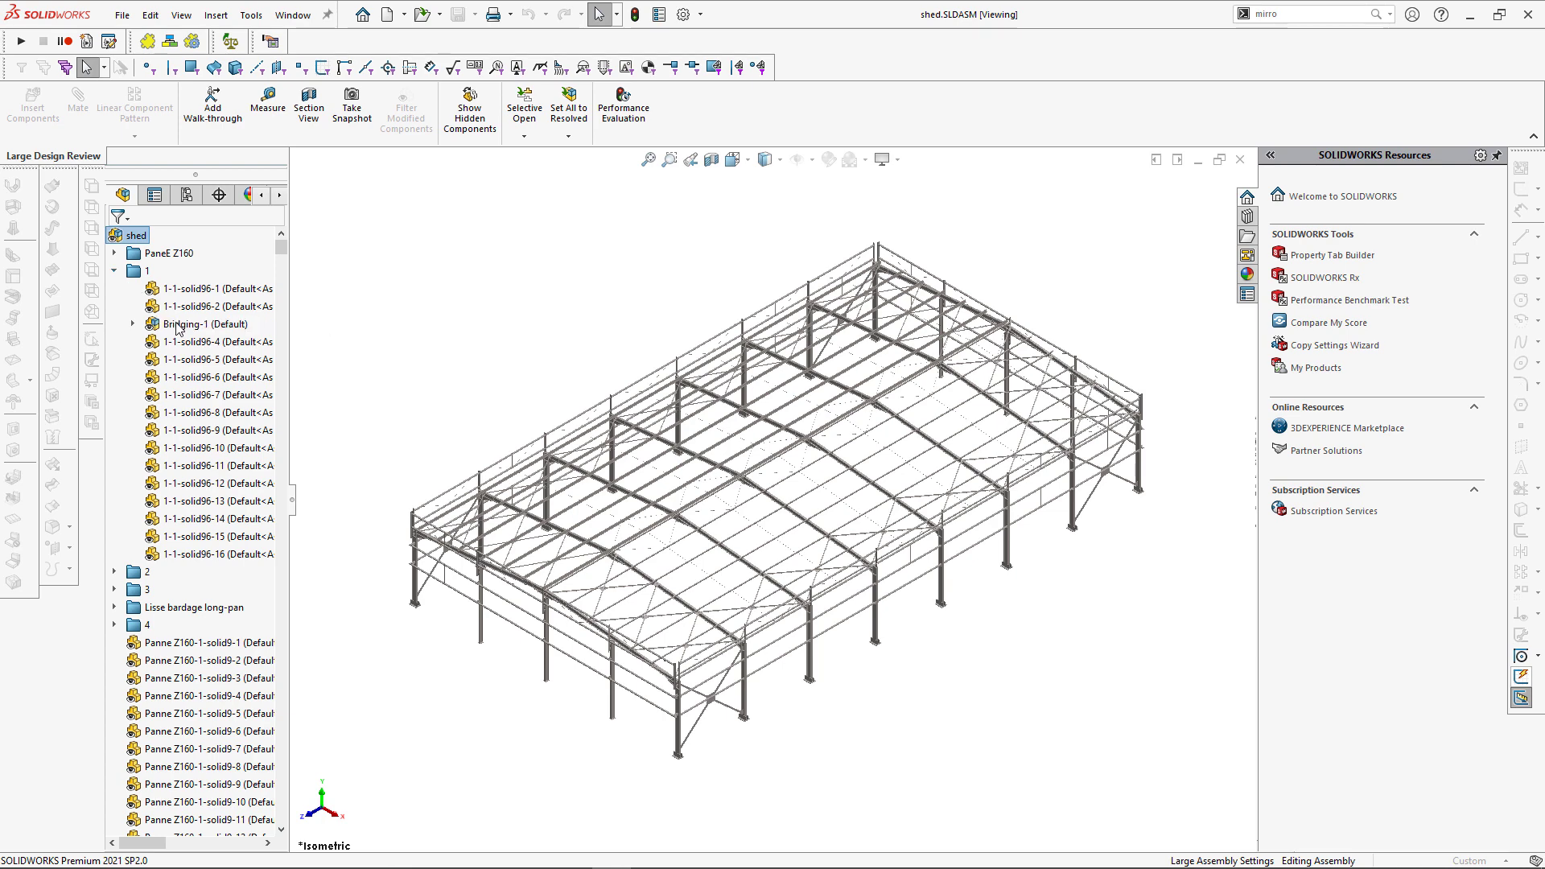
pyautogui.click(198, 323)
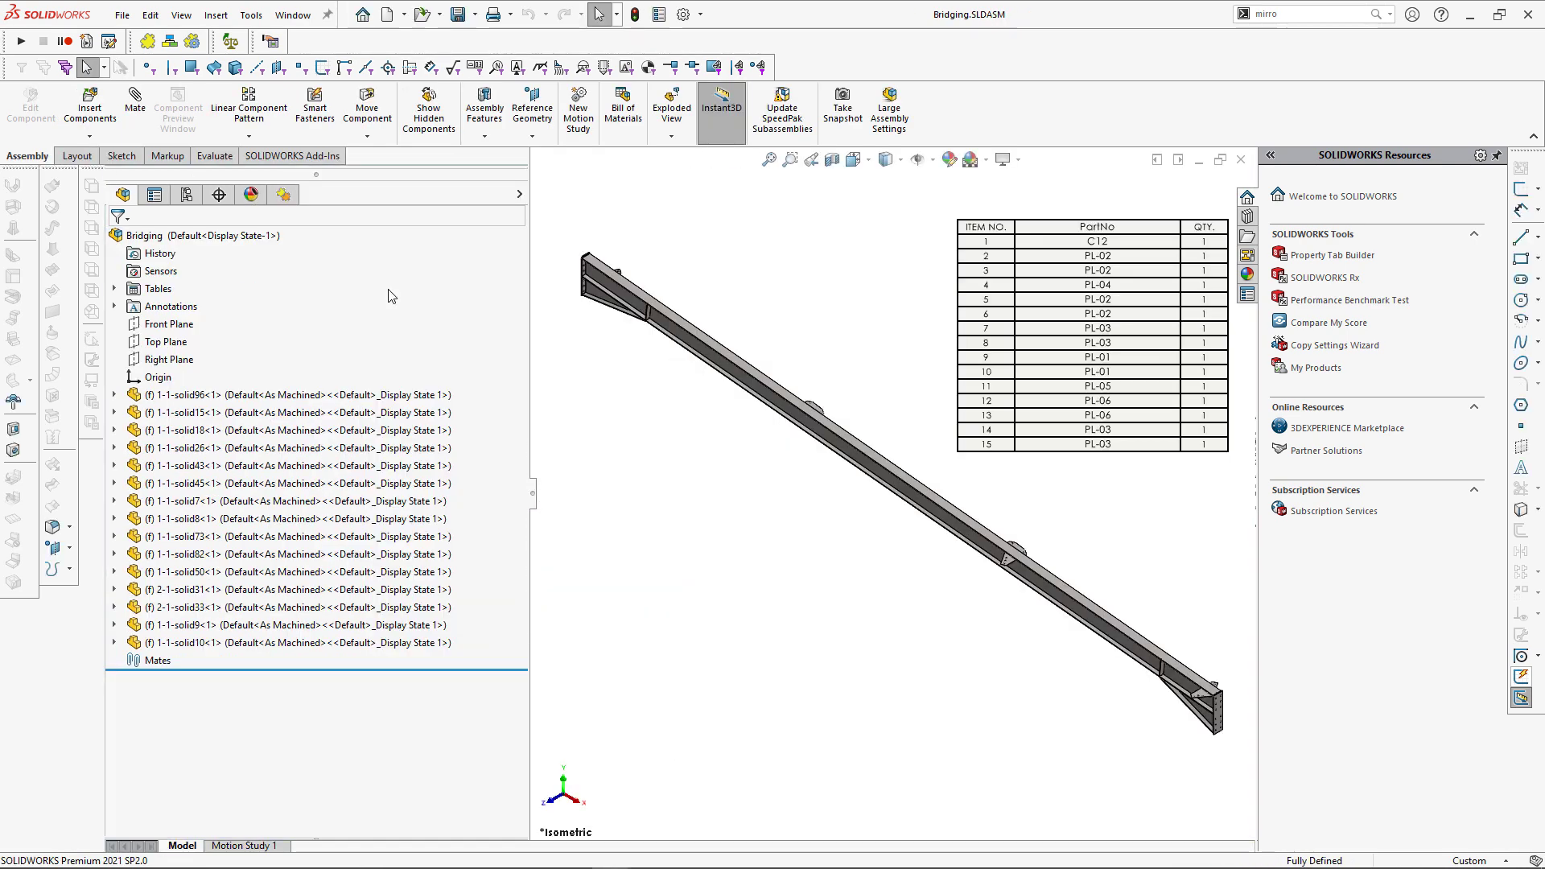
pyautogui.moveTo(702, 411)
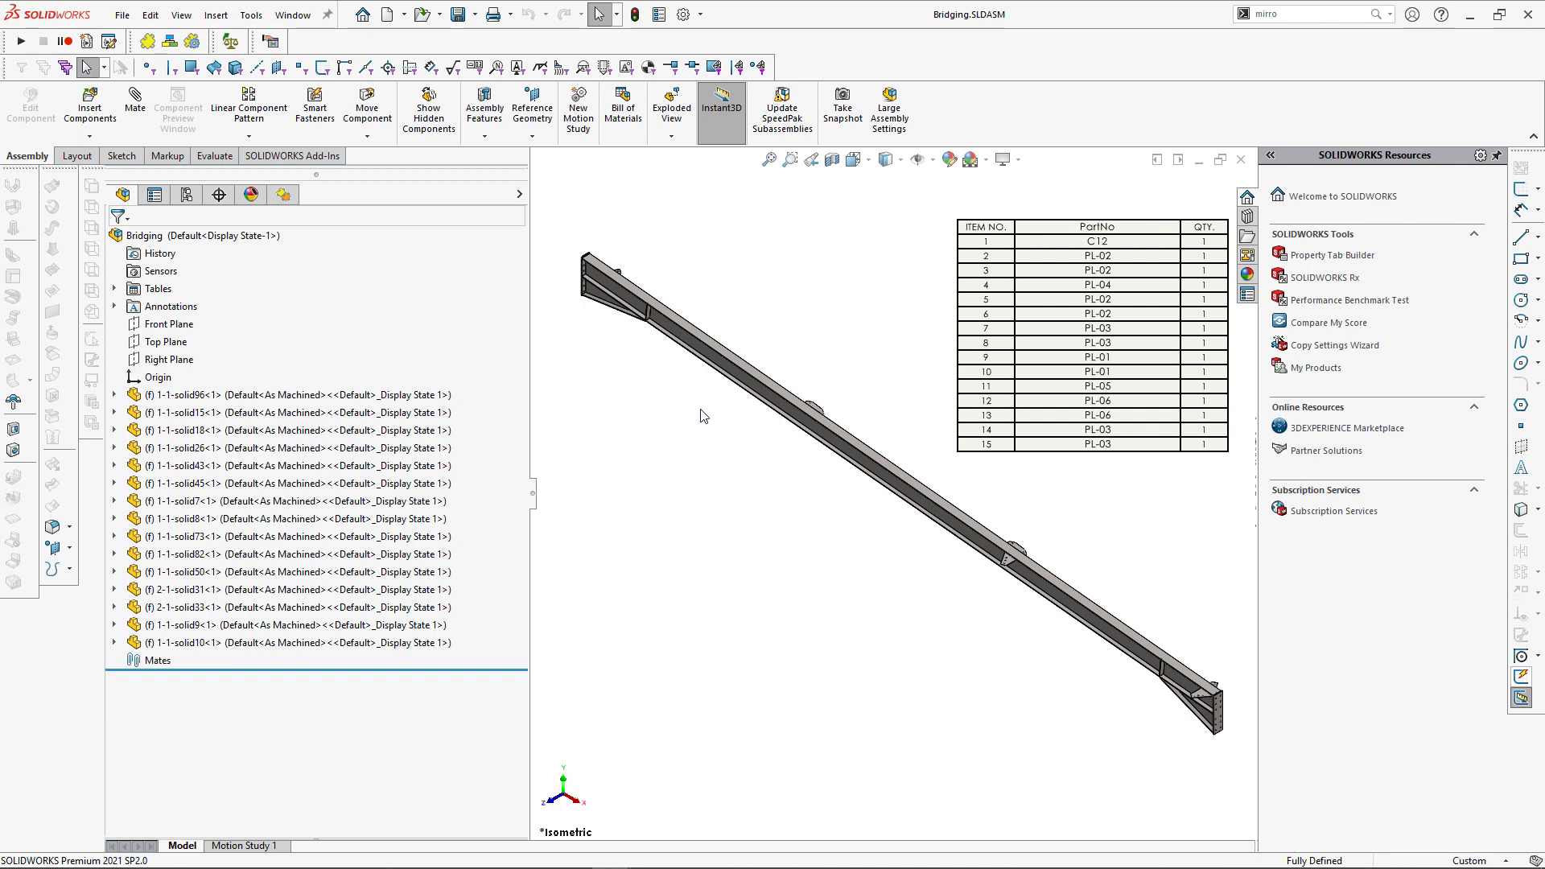
pyautogui.moveTo(357, 396)
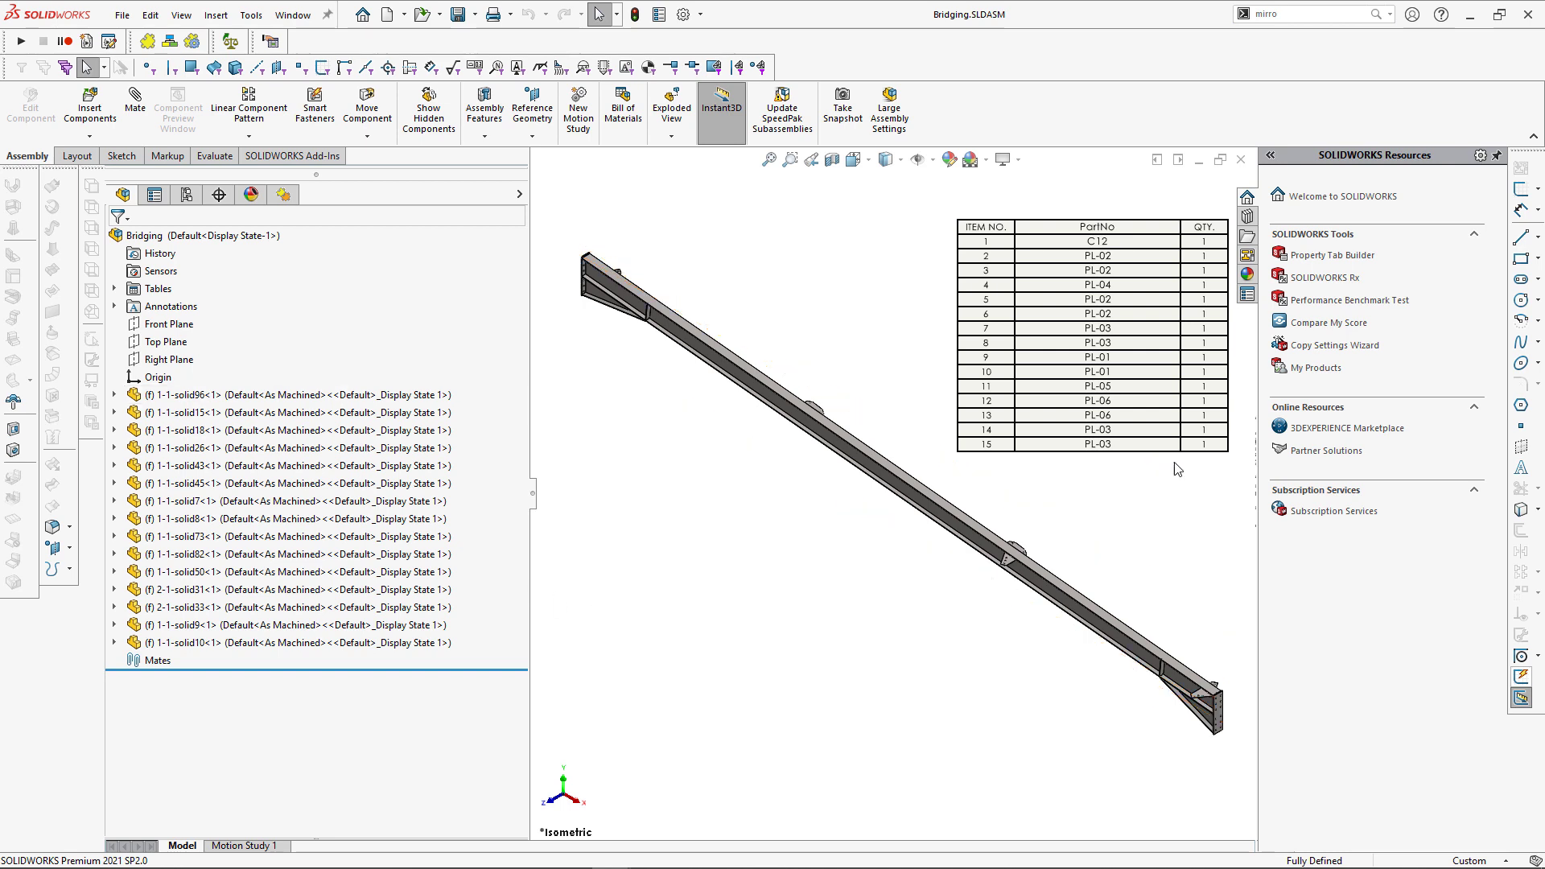
pyautogui.moveTo(1188, 536)
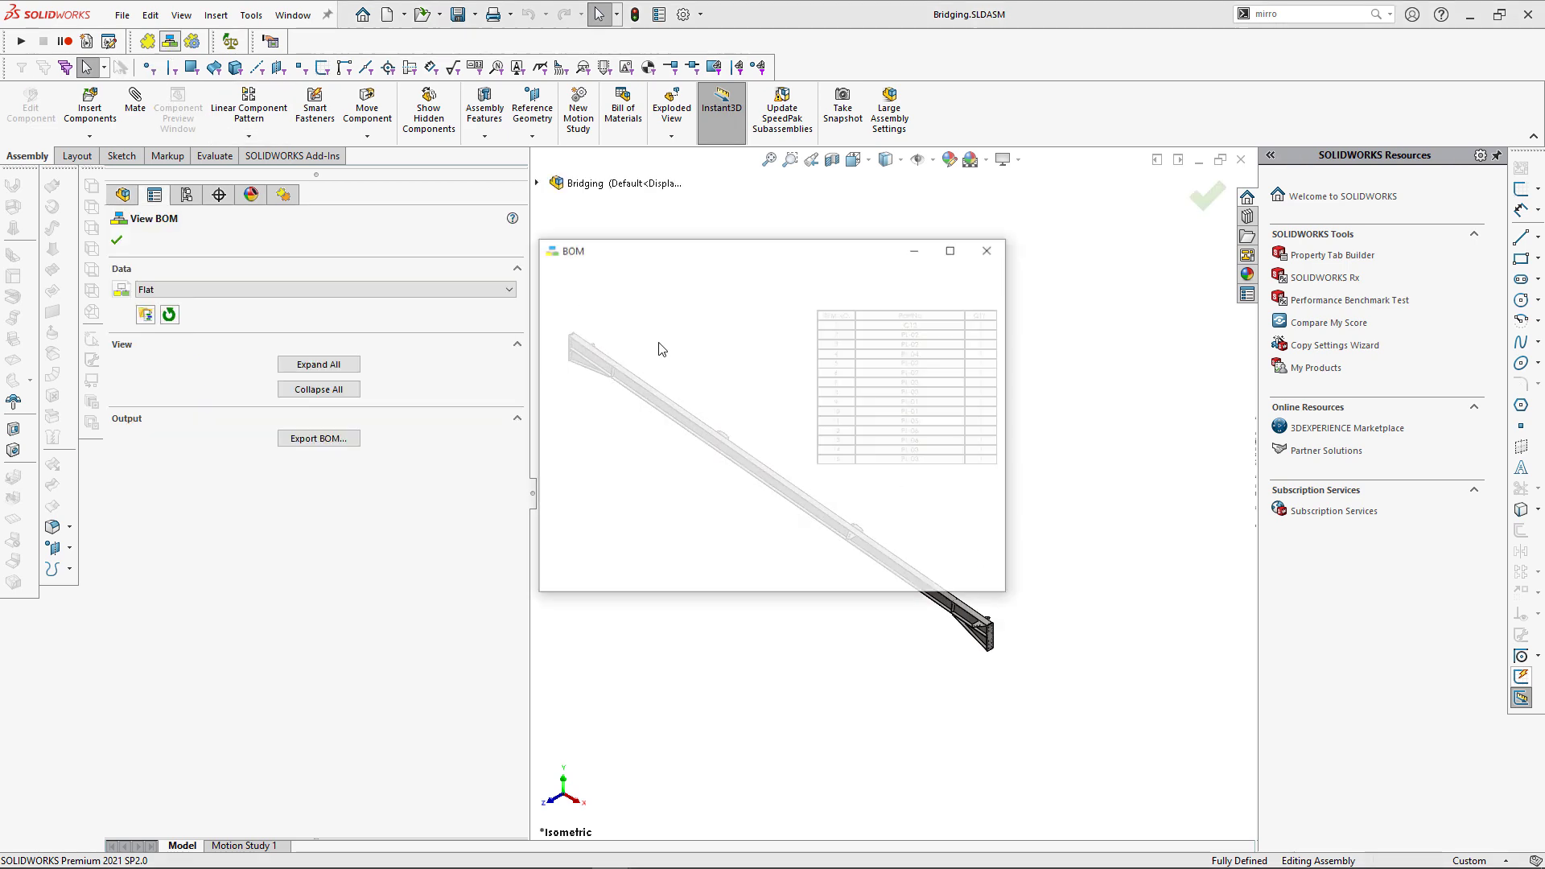
pyautogui.click(146, 313)
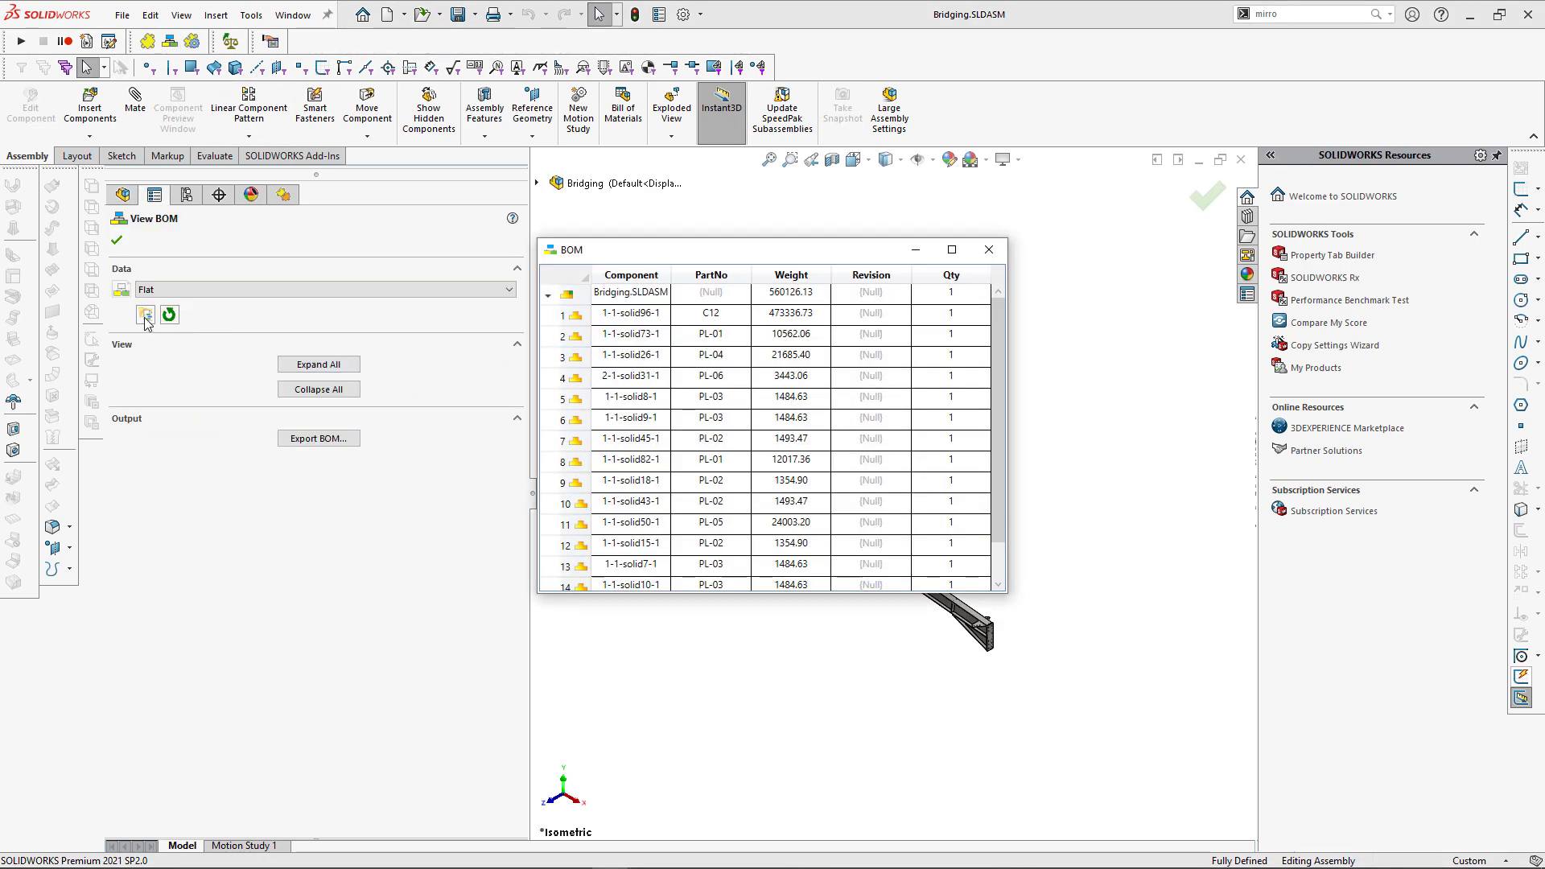
# Step: Open the BomTemplates folder holding flat, main and part-no-grouped.bpt
pyautogui.click(145, 313)
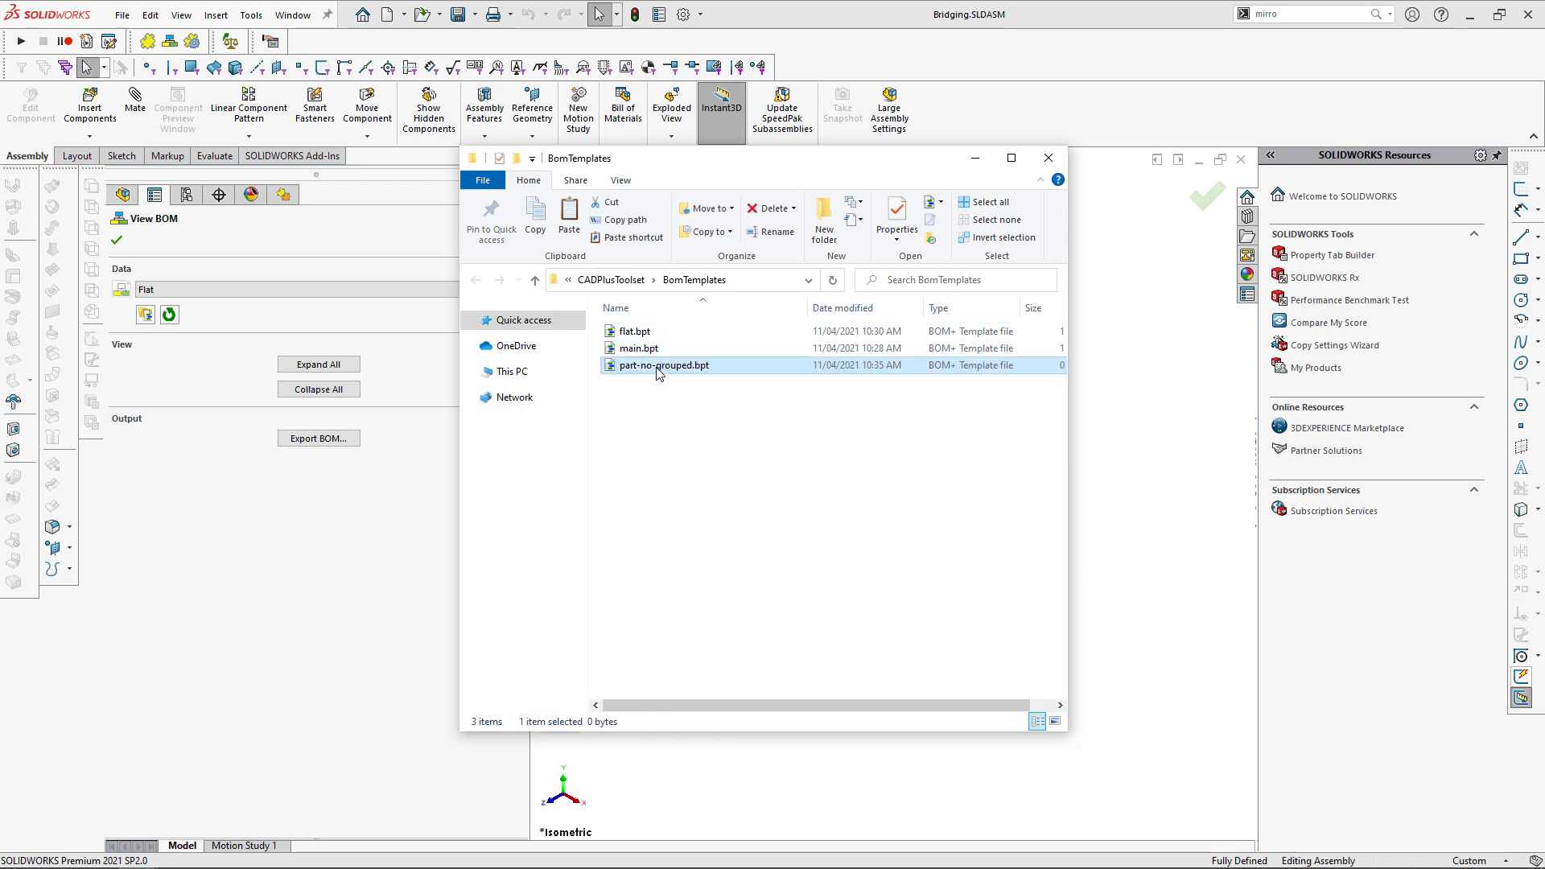
# Step: In part-no-grouped.bpt, add a PartNo custom-property column with Group By ticked
pyautogui.doubleClick(664, 364)
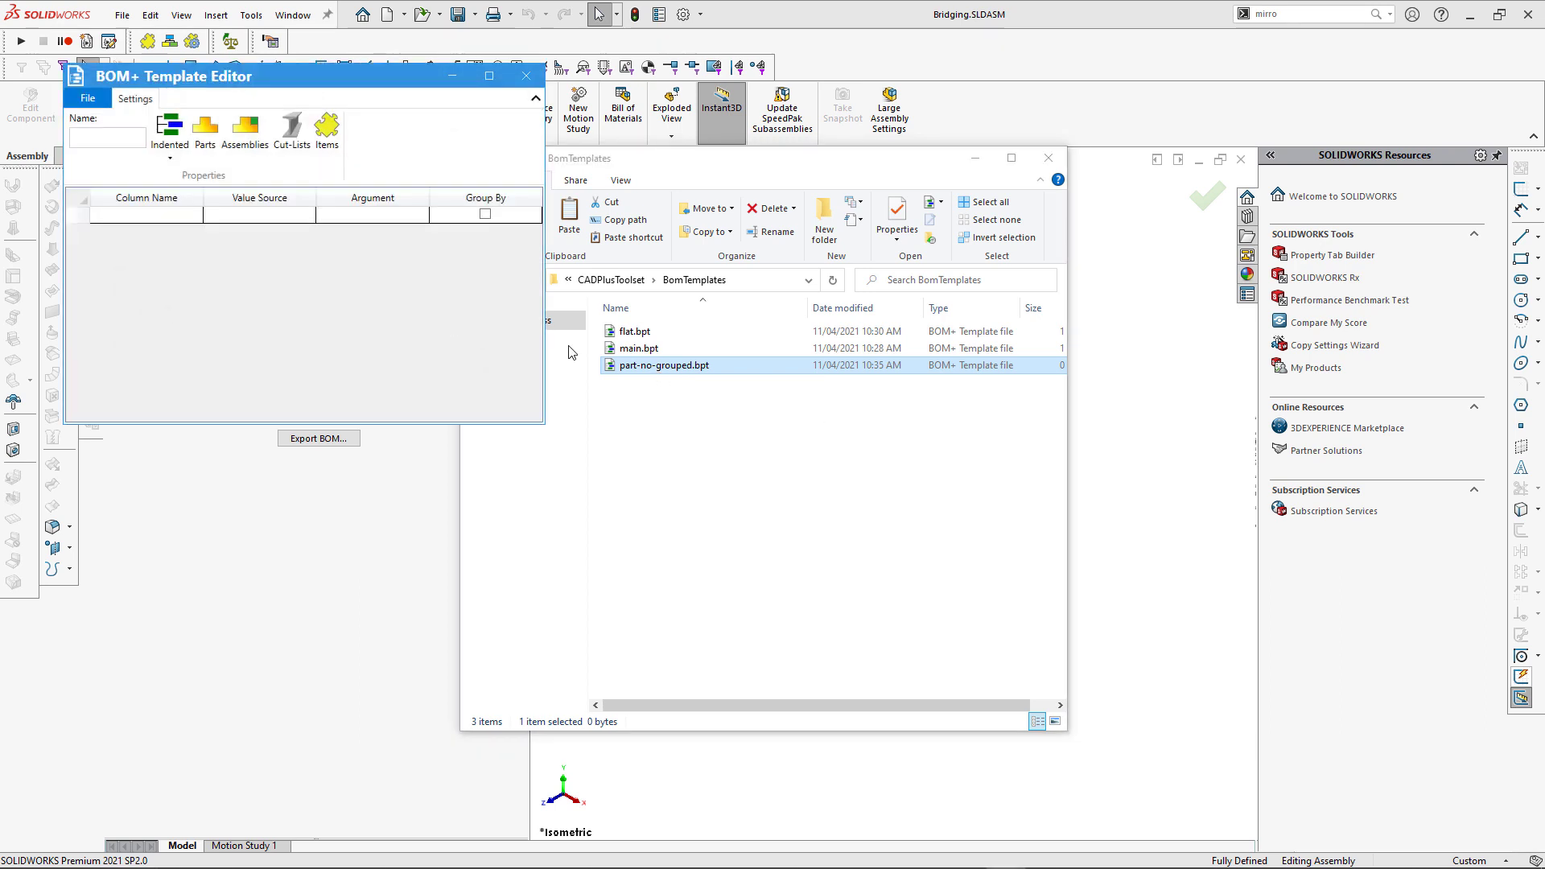
pyautogui.click(145, 214)
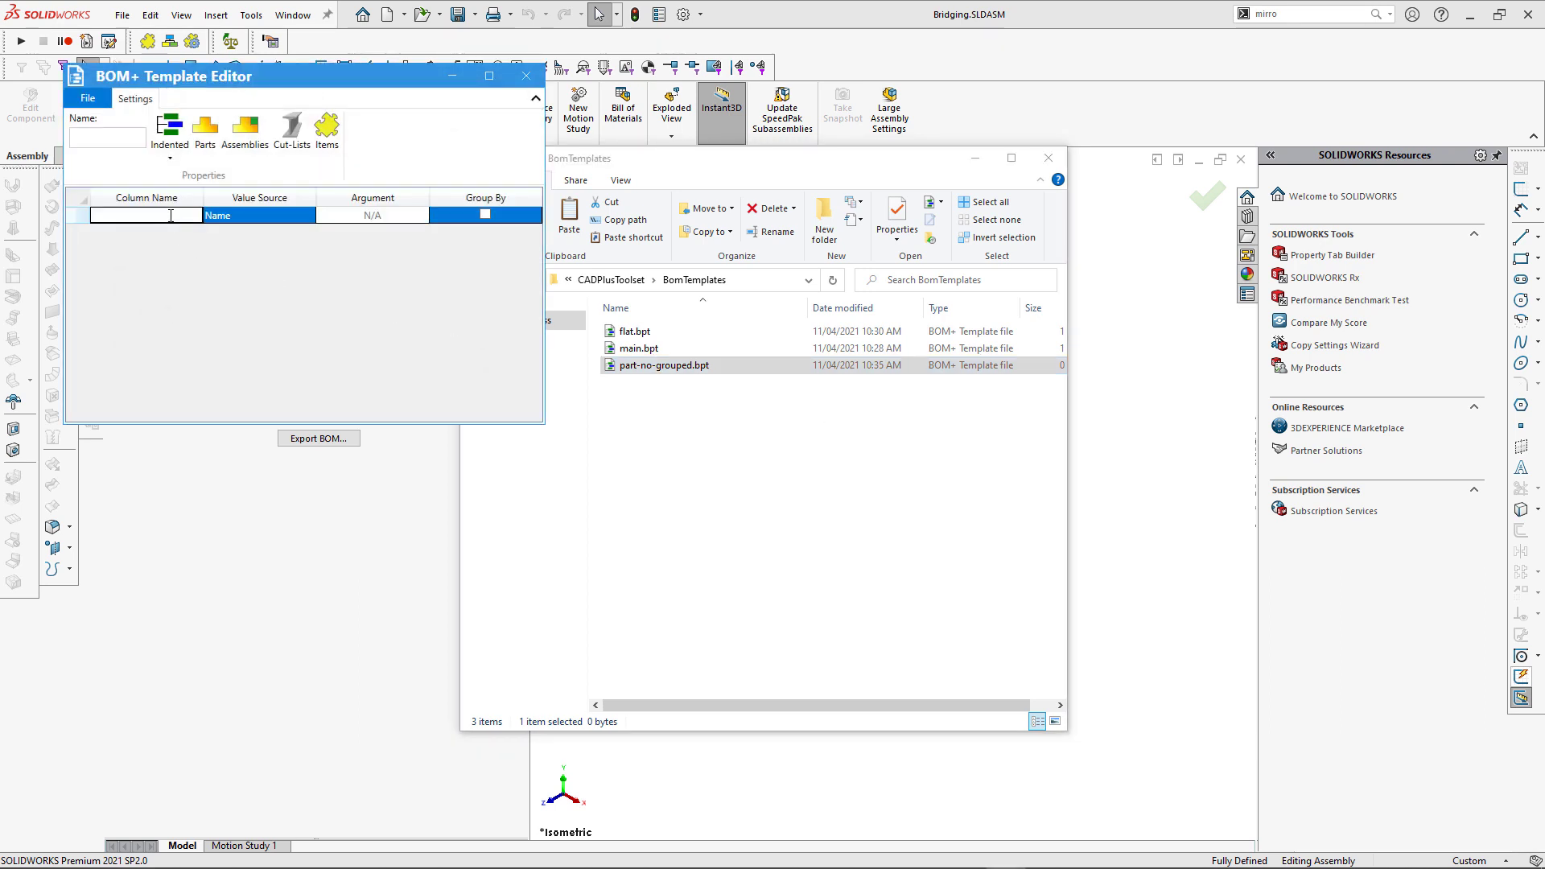
pyautogui.write('PartNo')
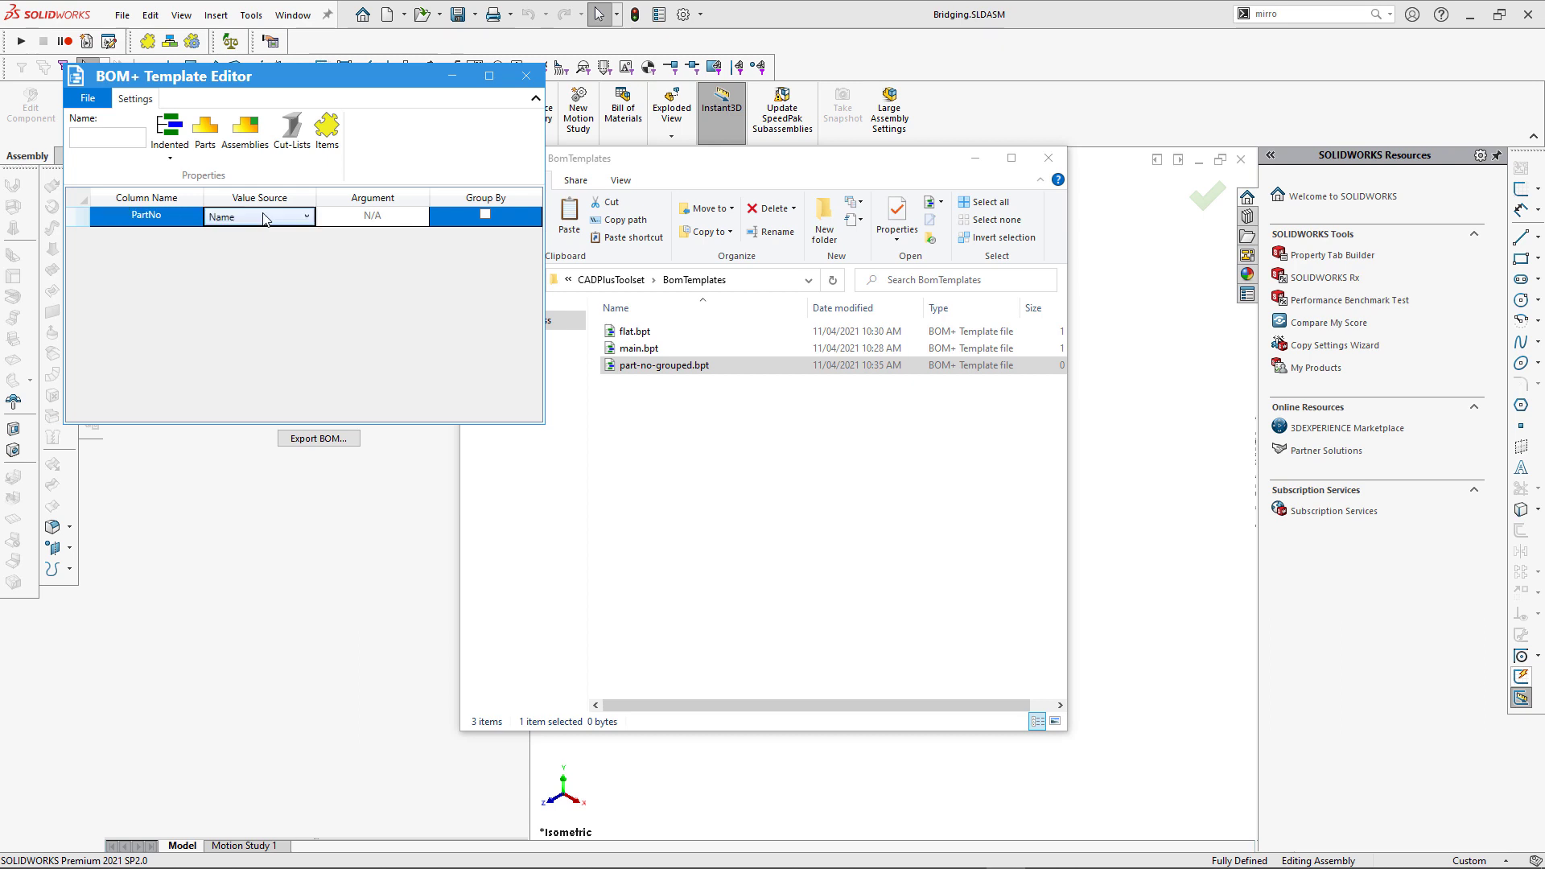
pyautogui.click(306, 215)
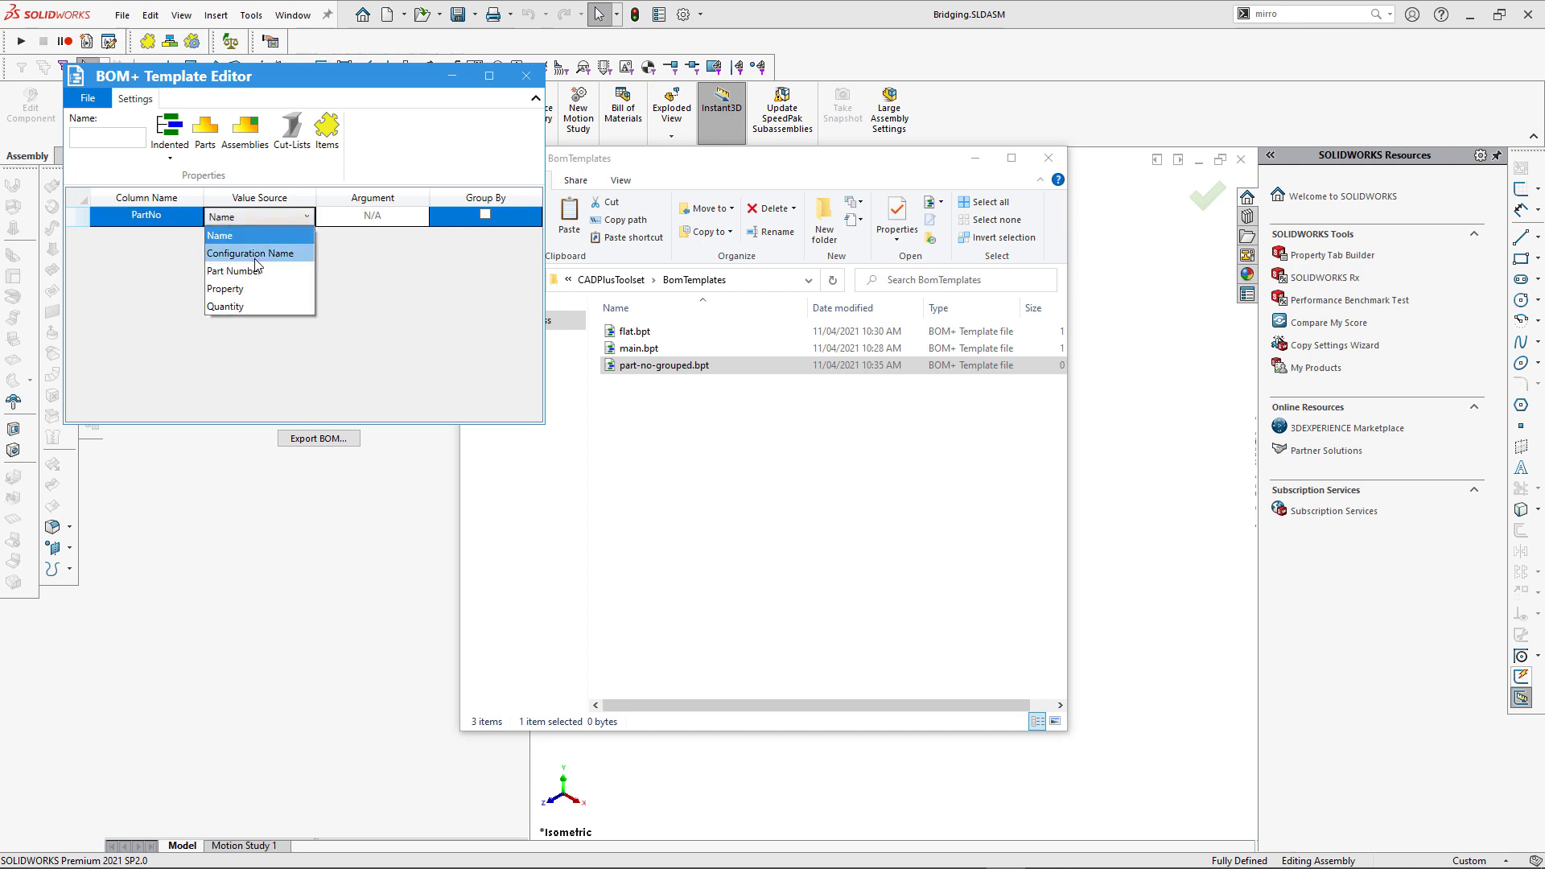
pyautogui.click(225, 289)
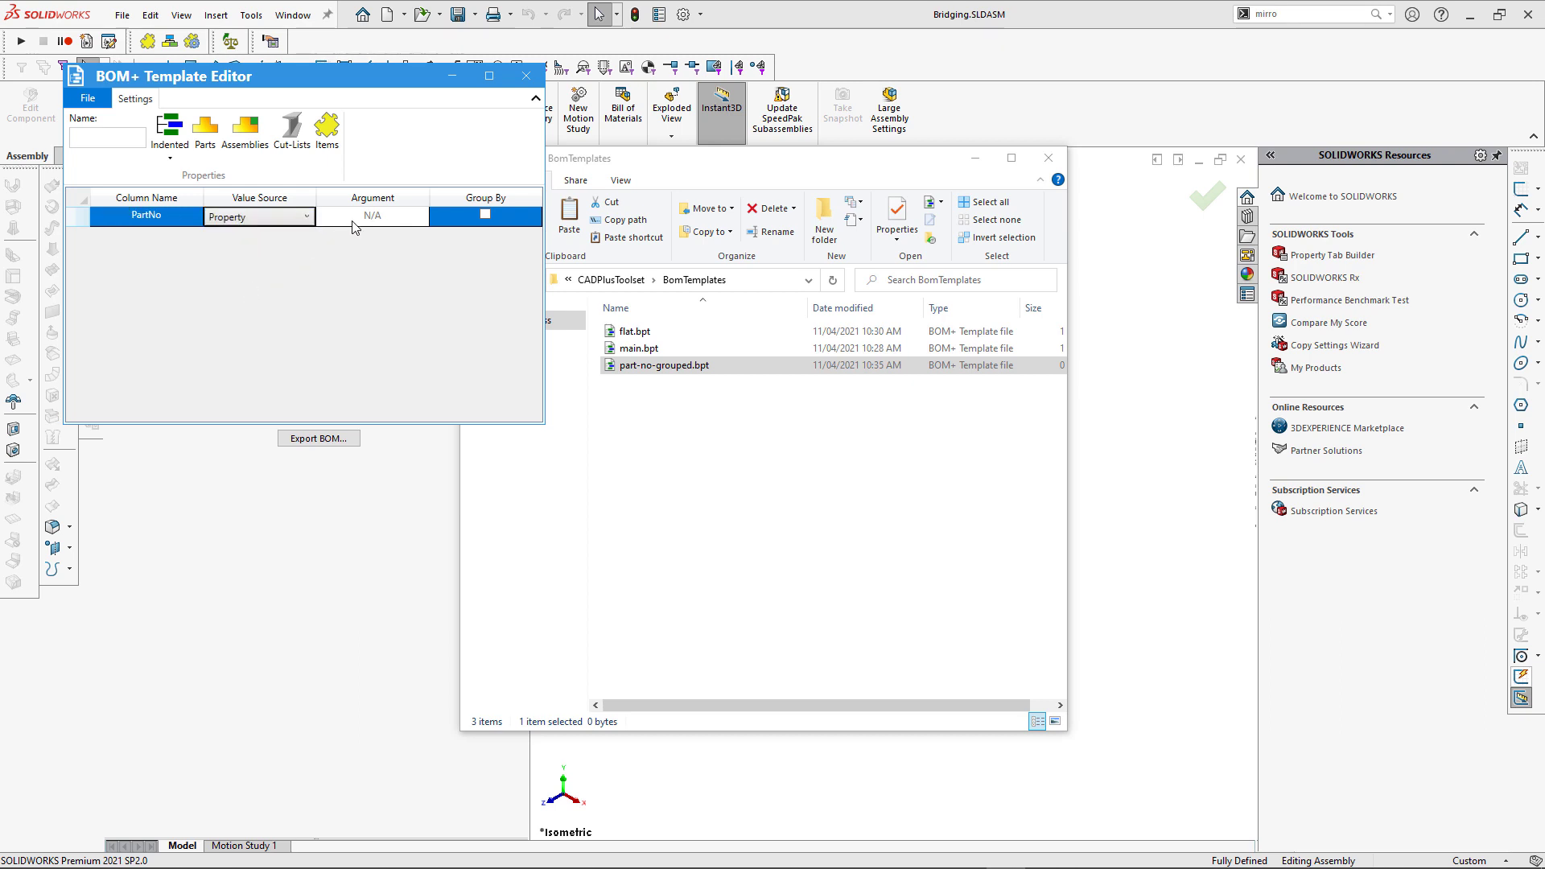
pyautogui.click(373, 215)
pyautogui.write('PartNo')
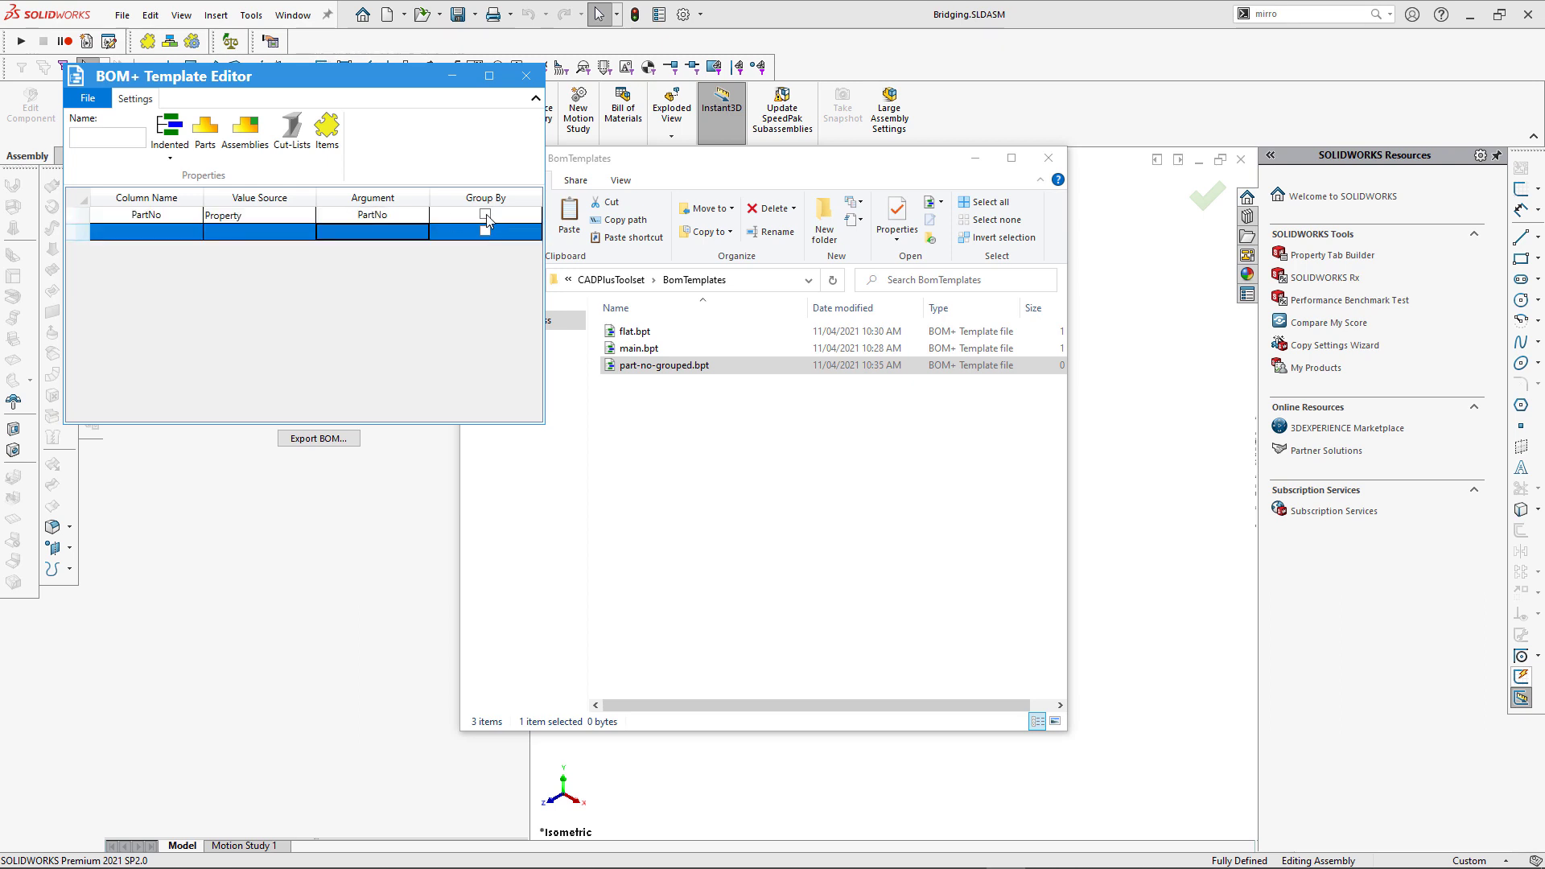
pyautogui.click(484, 215)
pyautogui.write('Weight')
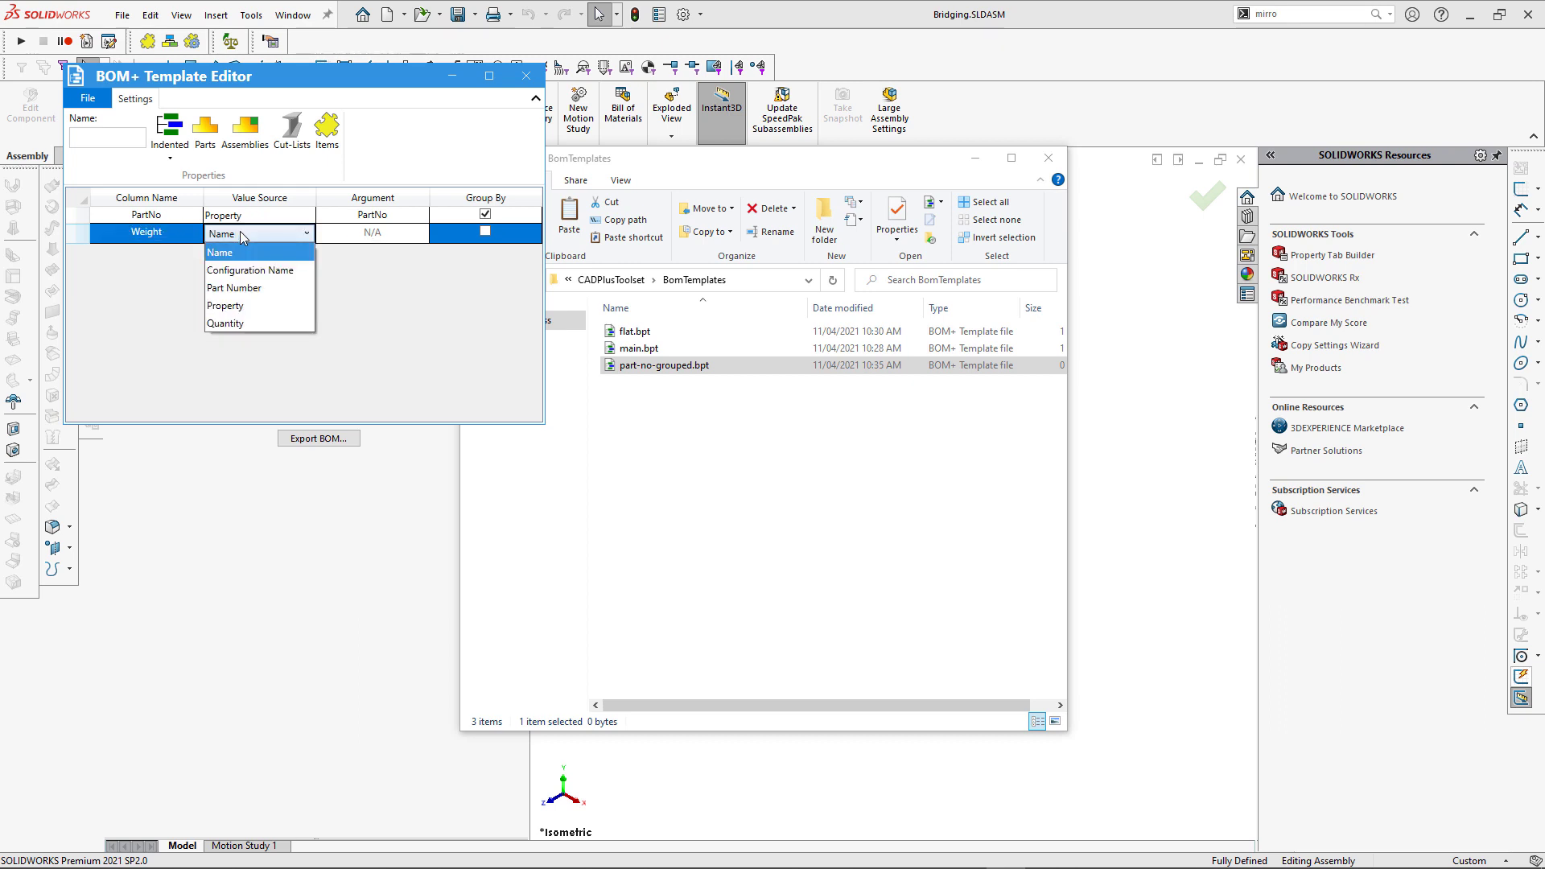
# Step: Add a Weight property column and a Qty quantity column, set Flat, and save
pyautogui.click(224, 306)
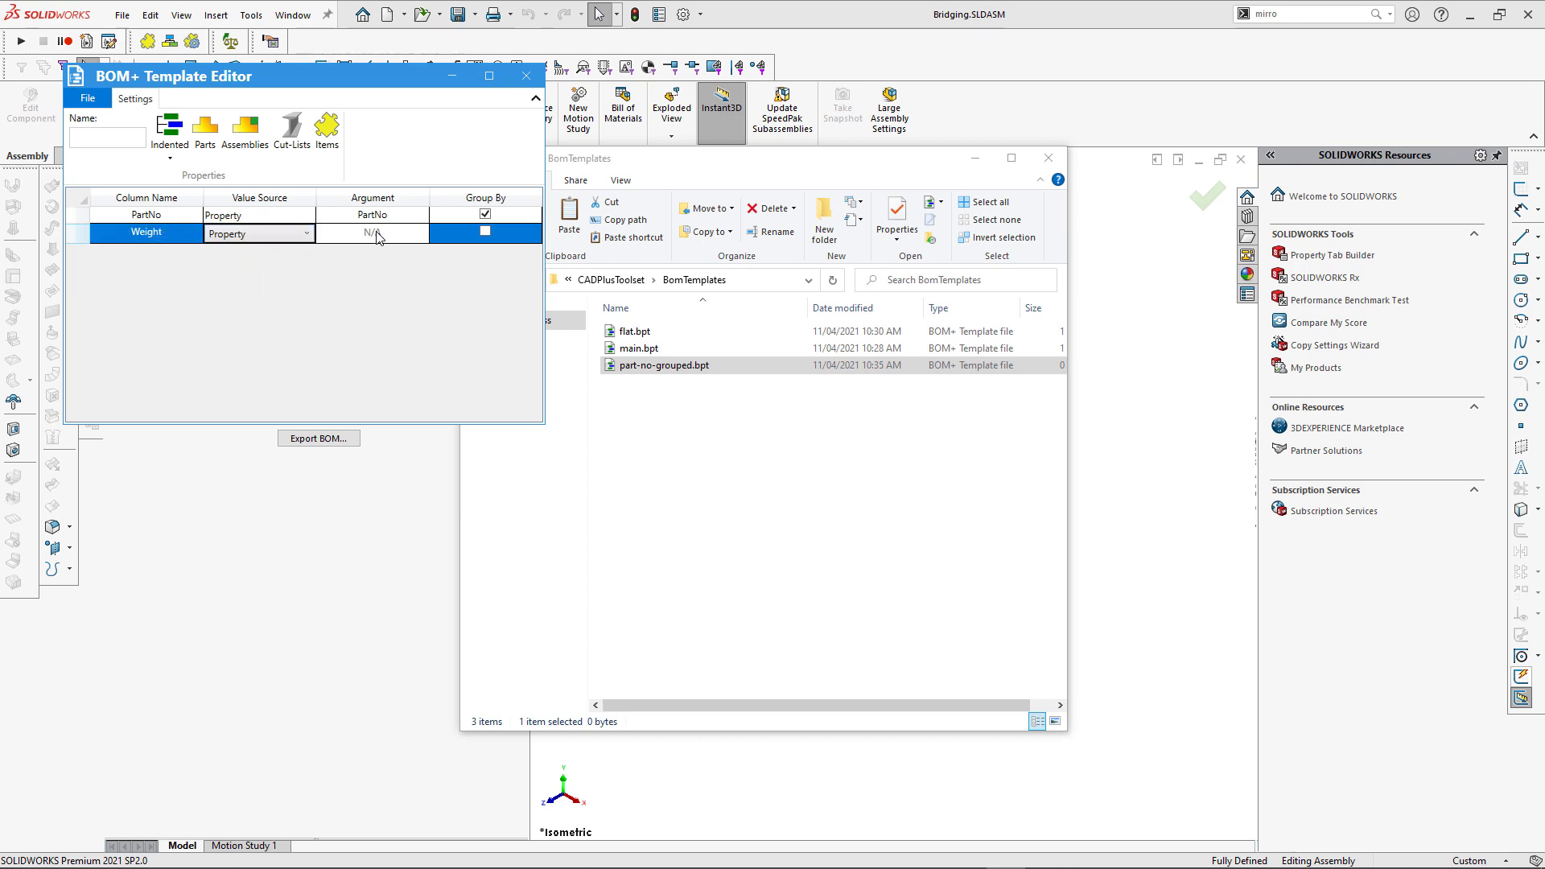
pyautogui.click(372, 233)
pyautogui.write('Weight')
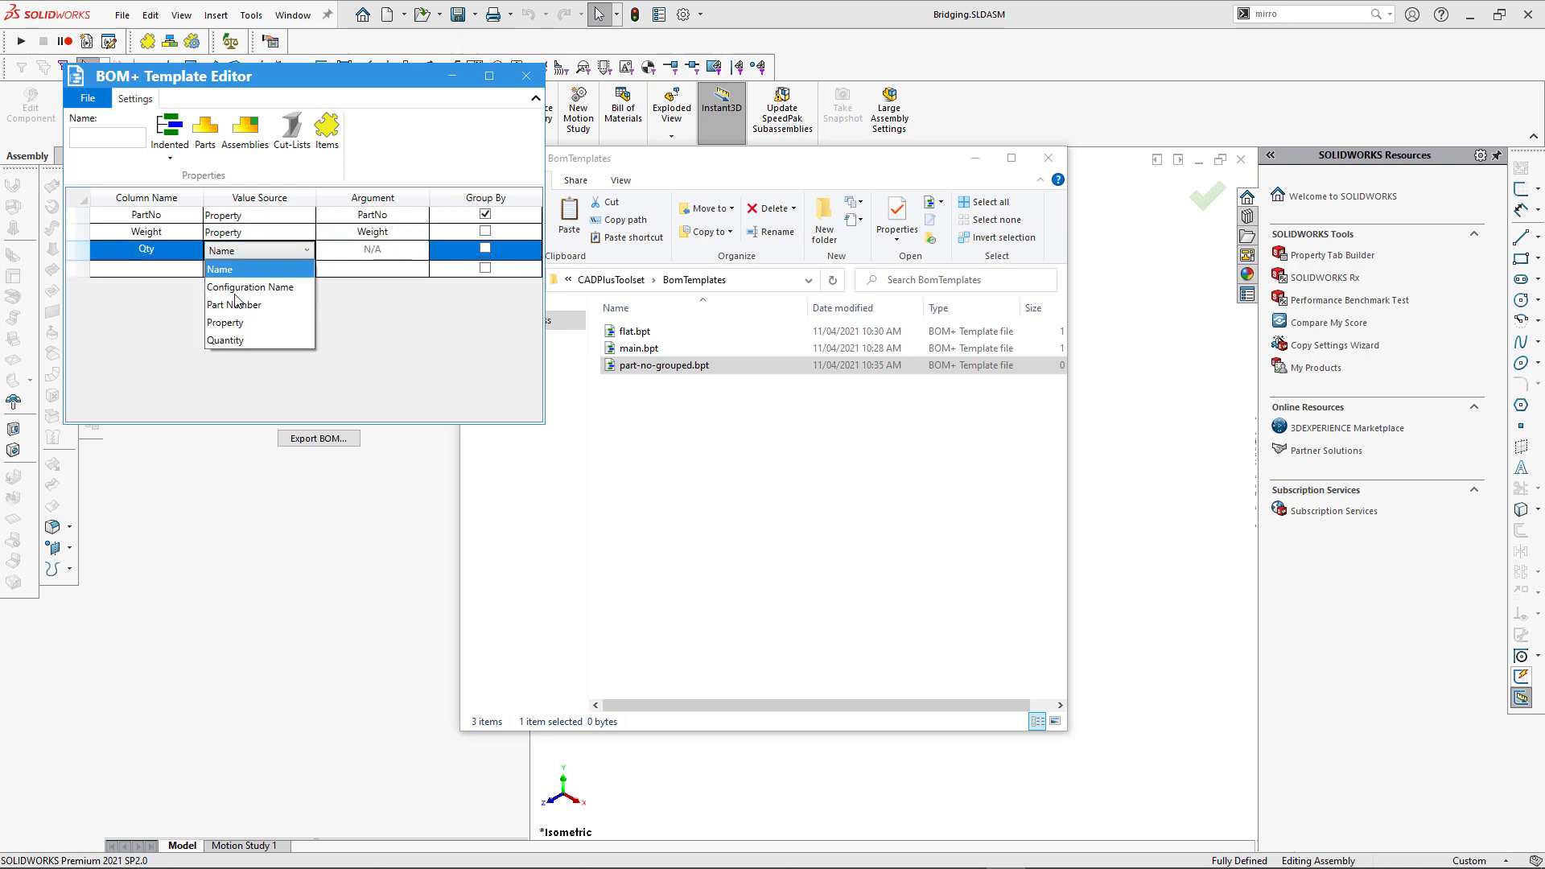
pyautogui.click(224, 339)
pyautogui.write('PartNo Grouped')
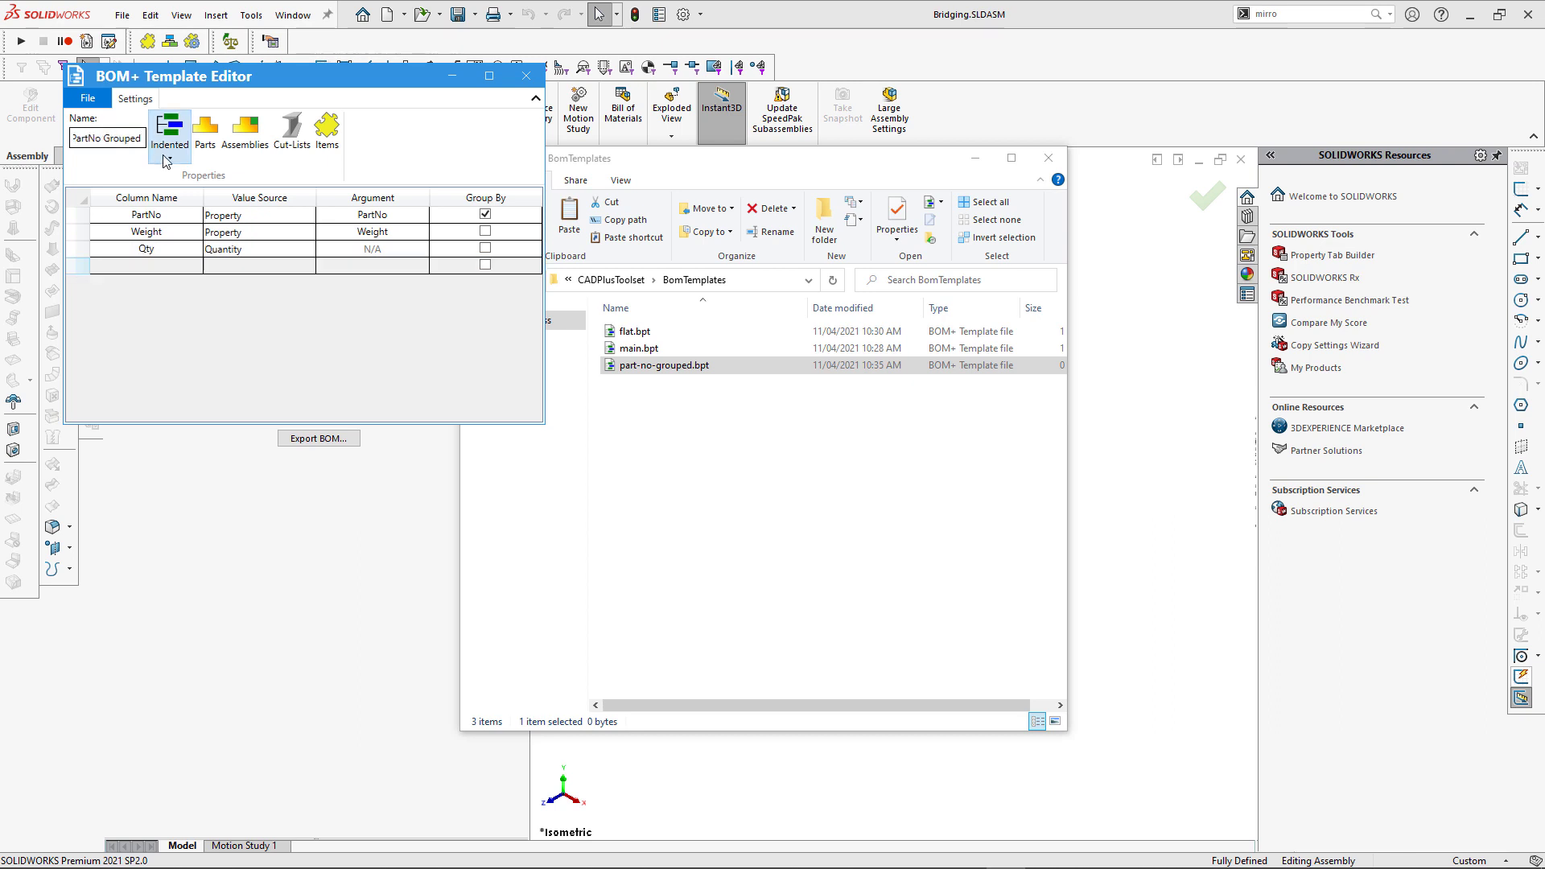
pyautogui.click(170, 132)
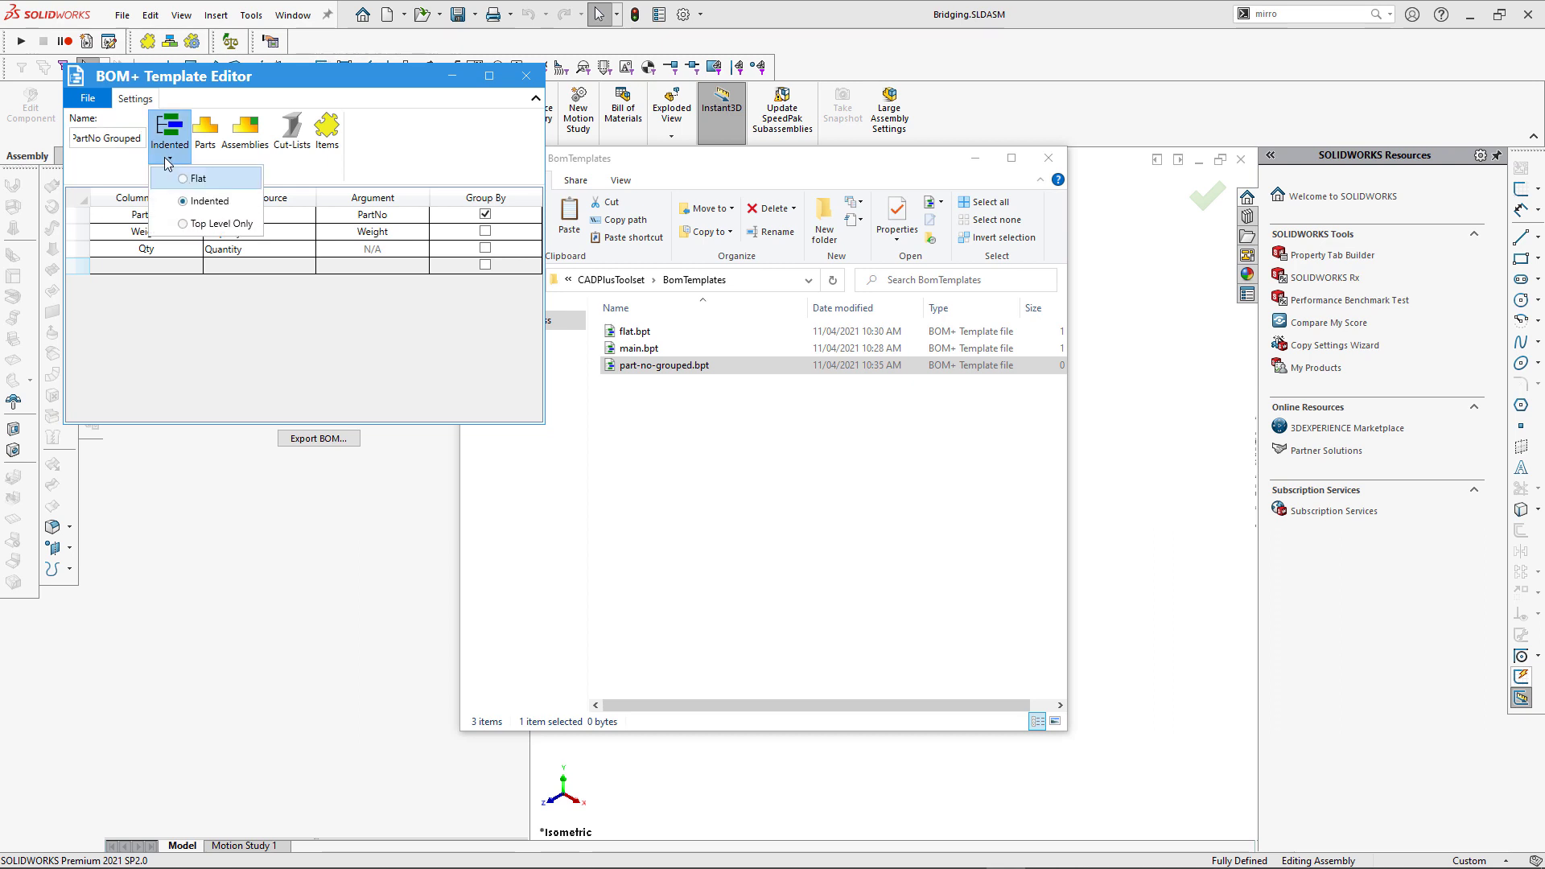
pyautogui.click(197, 179)
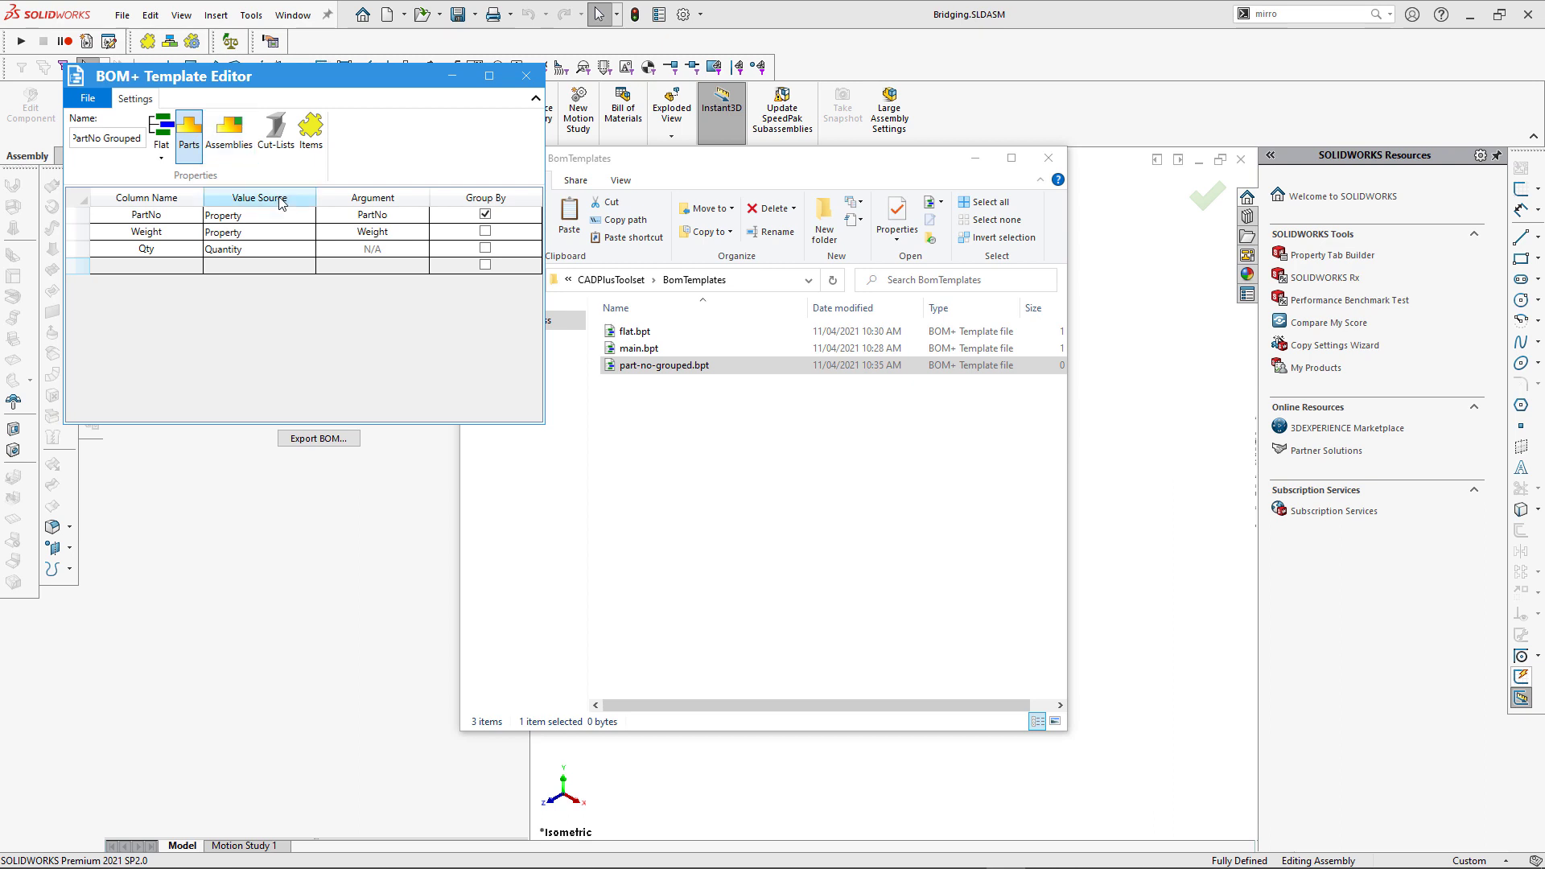
pyautogui.click(87, 98)
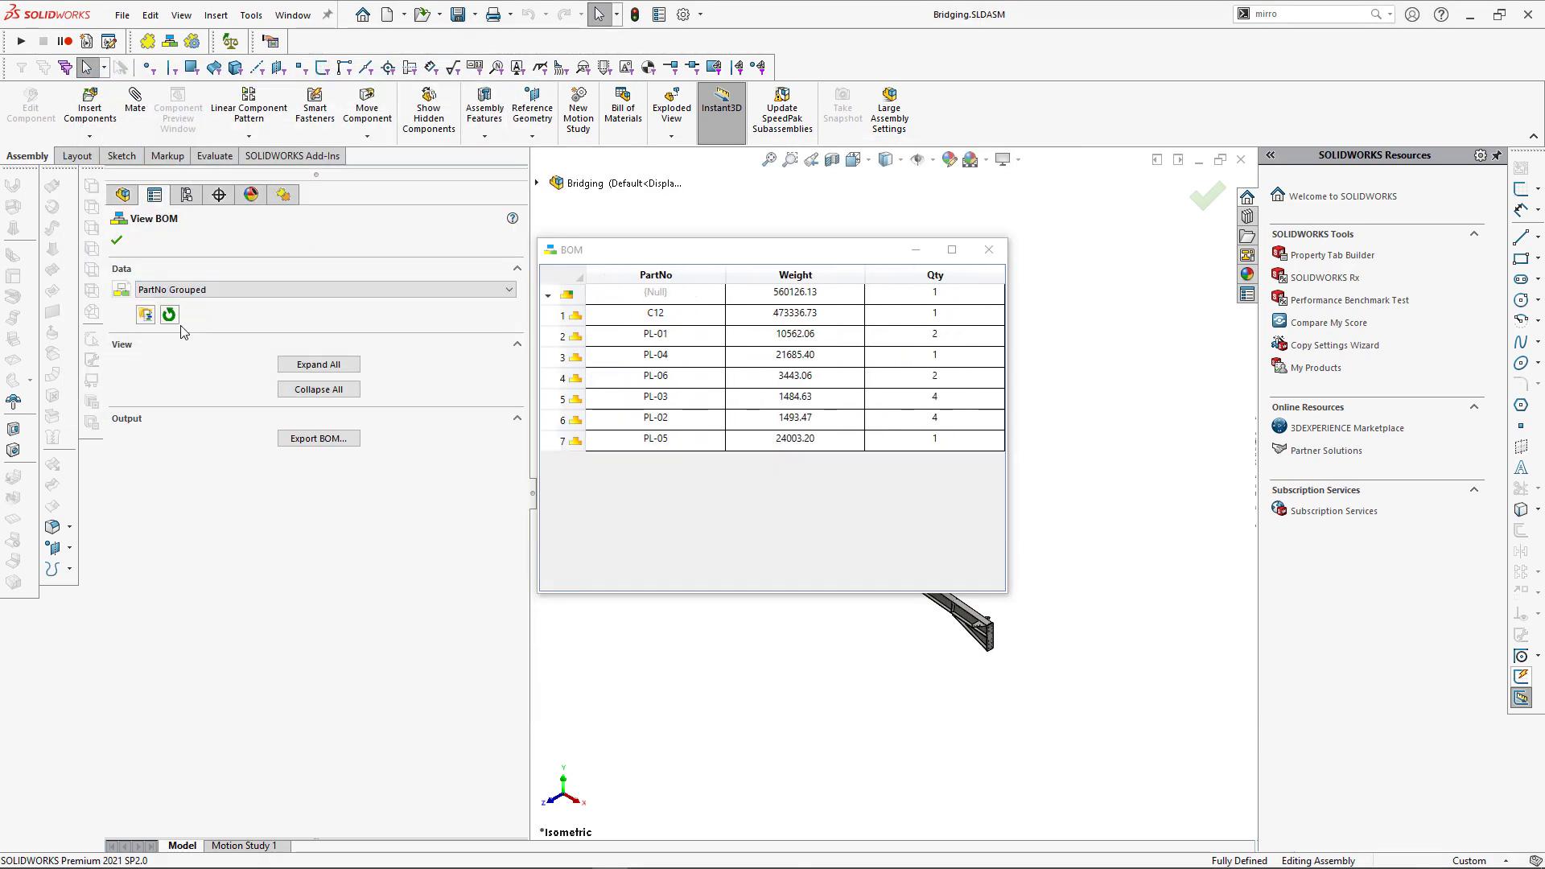
pyautogui.moveTo(773, 532)
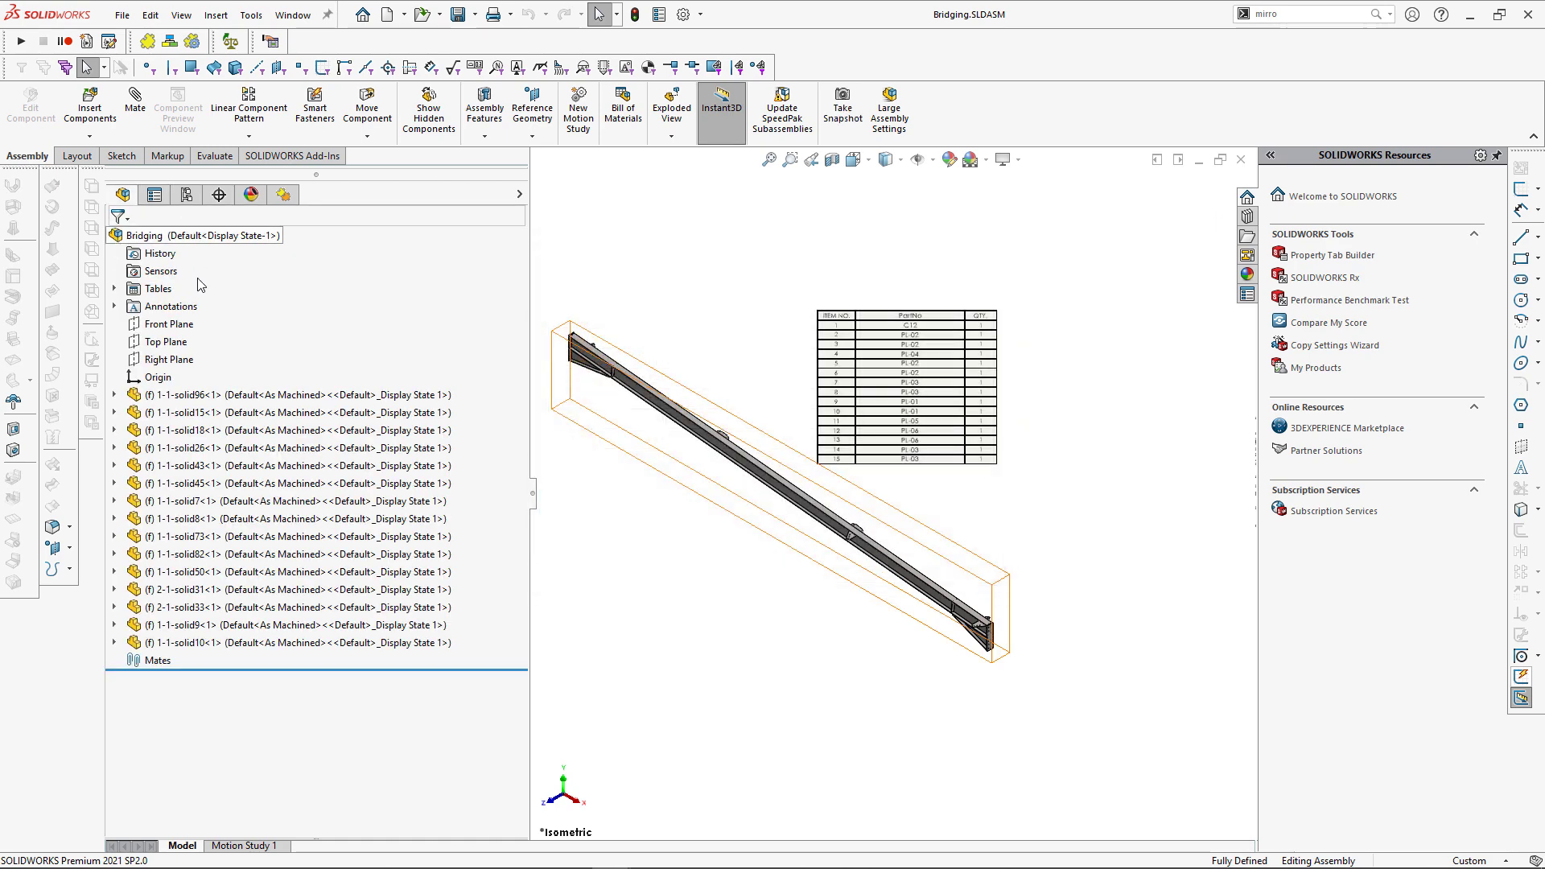
# Step: Close the grouped Bridging BOM view and click empty space to deselect the assembly
pyautogui.click(756, 531)
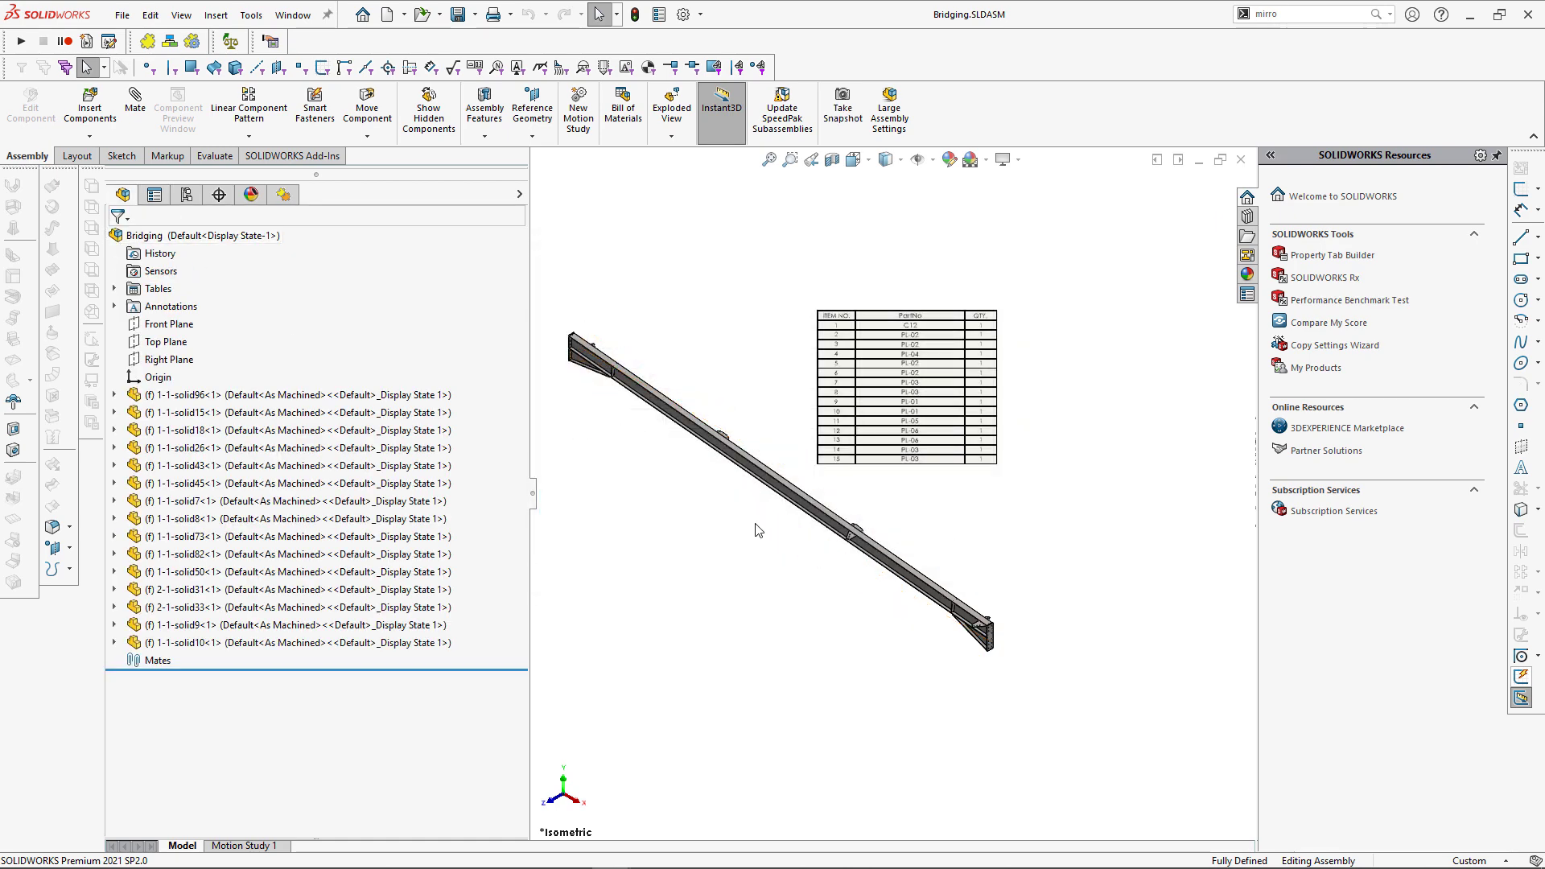
pyautogui.moveTo(813, 581)
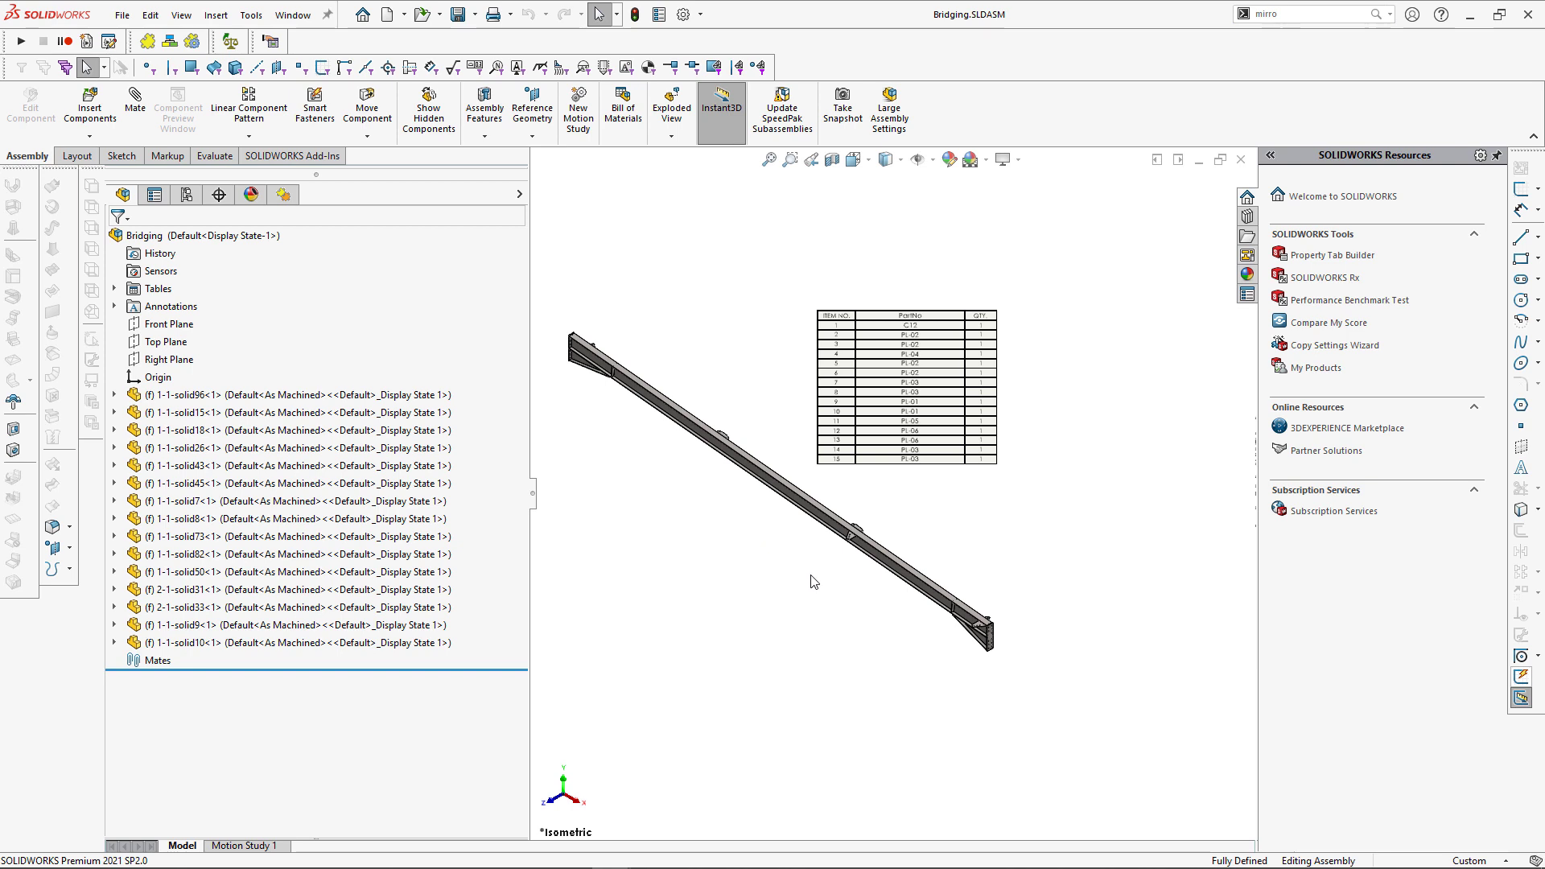
pyautogui.moveTo(1185, 199)
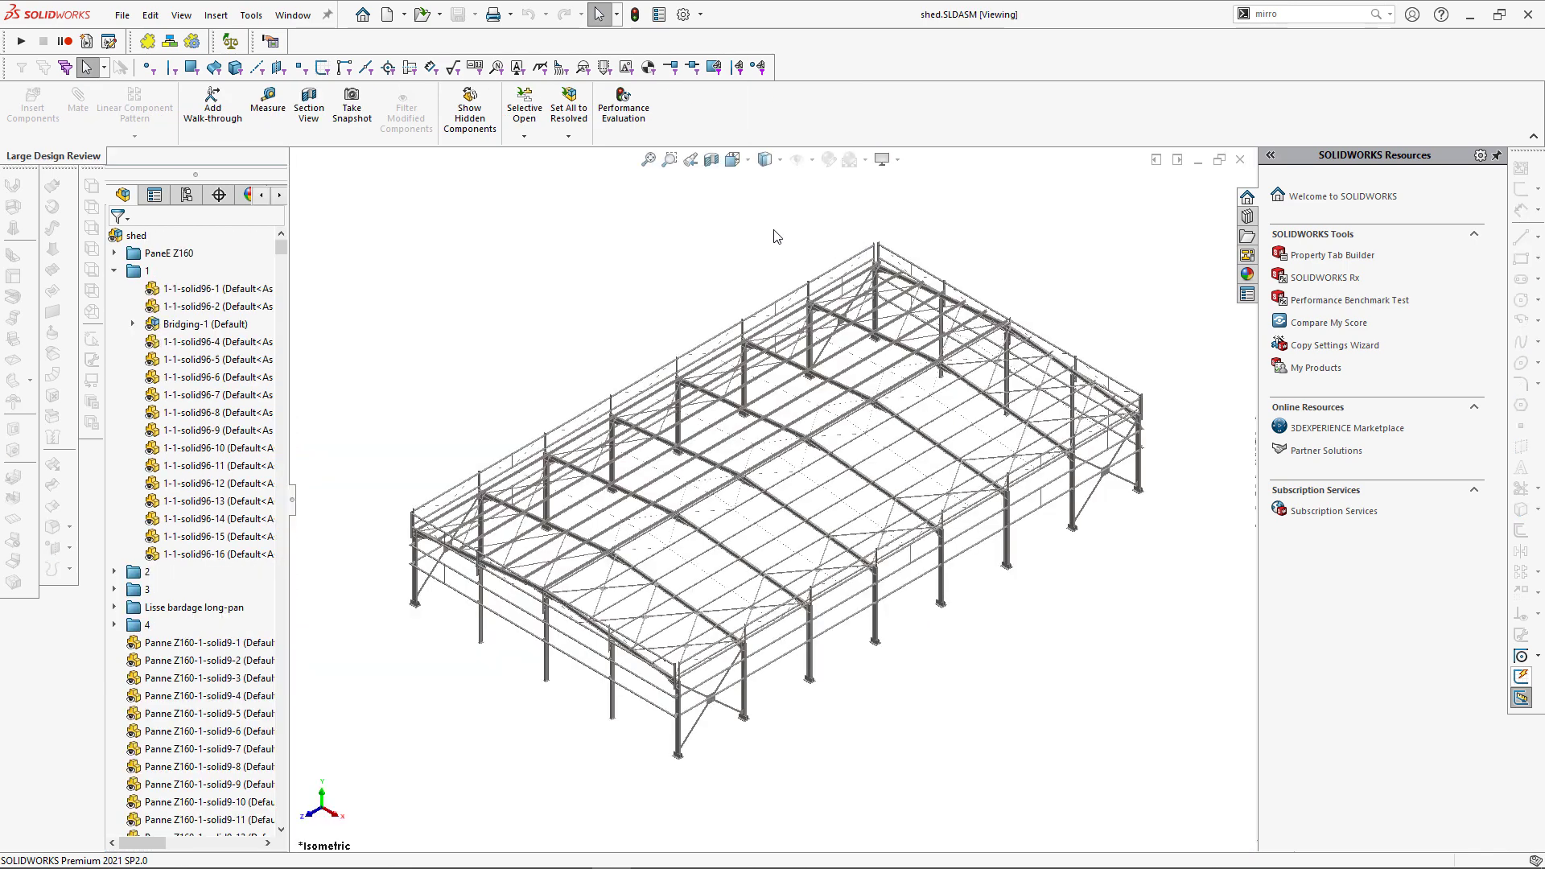
# Step: Bring the shed folder forward, close shed.SLDASM, and right-click its file in Explorer
pyautogui.click(361, 14)
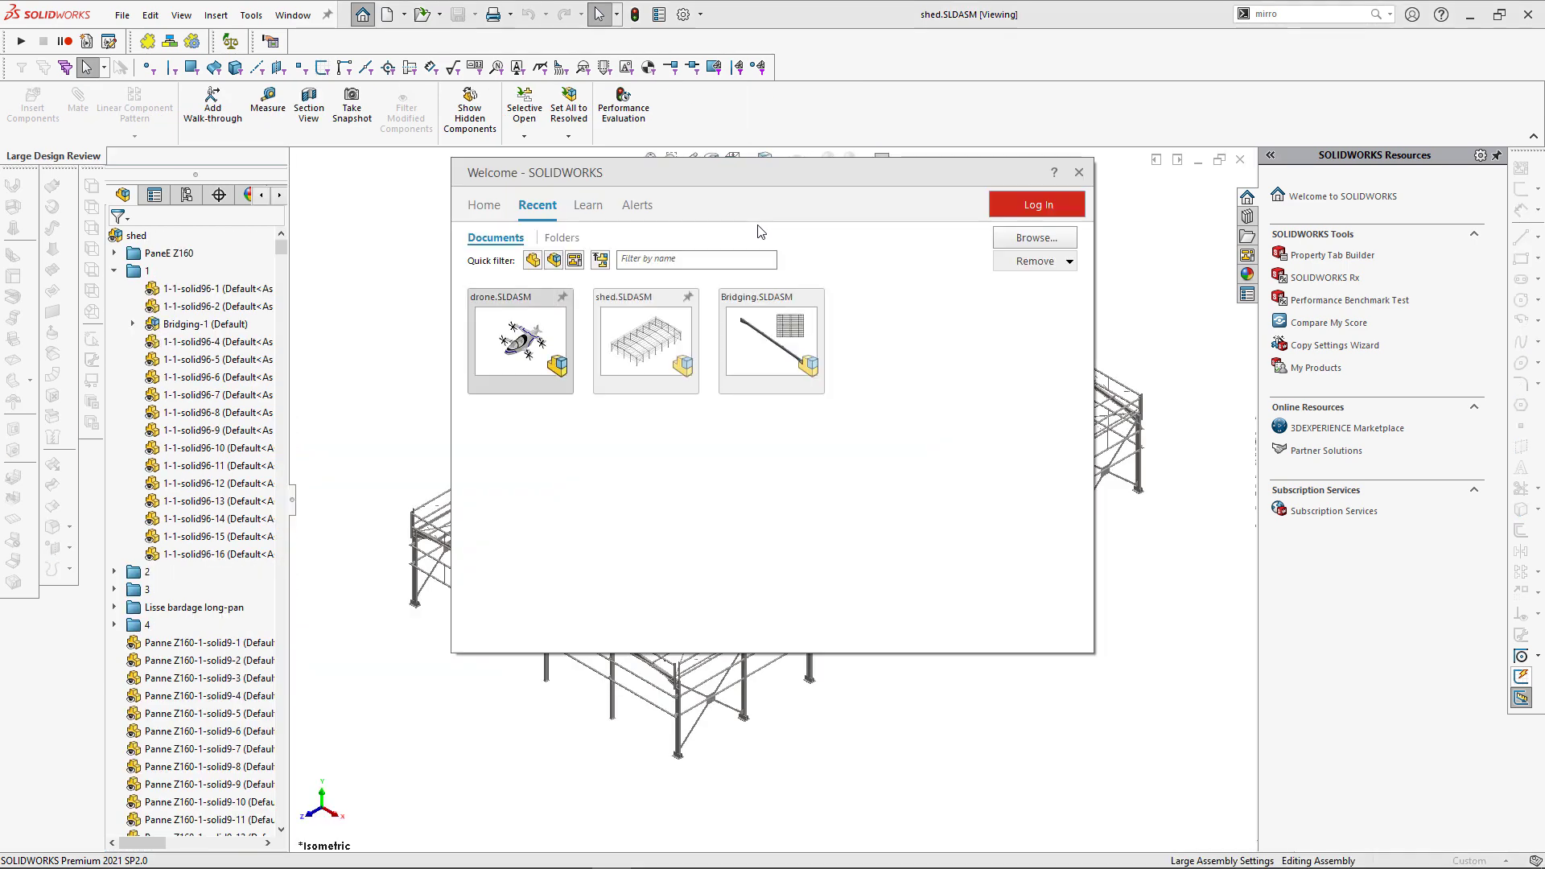
pyautogui.moveTo(746, 246)
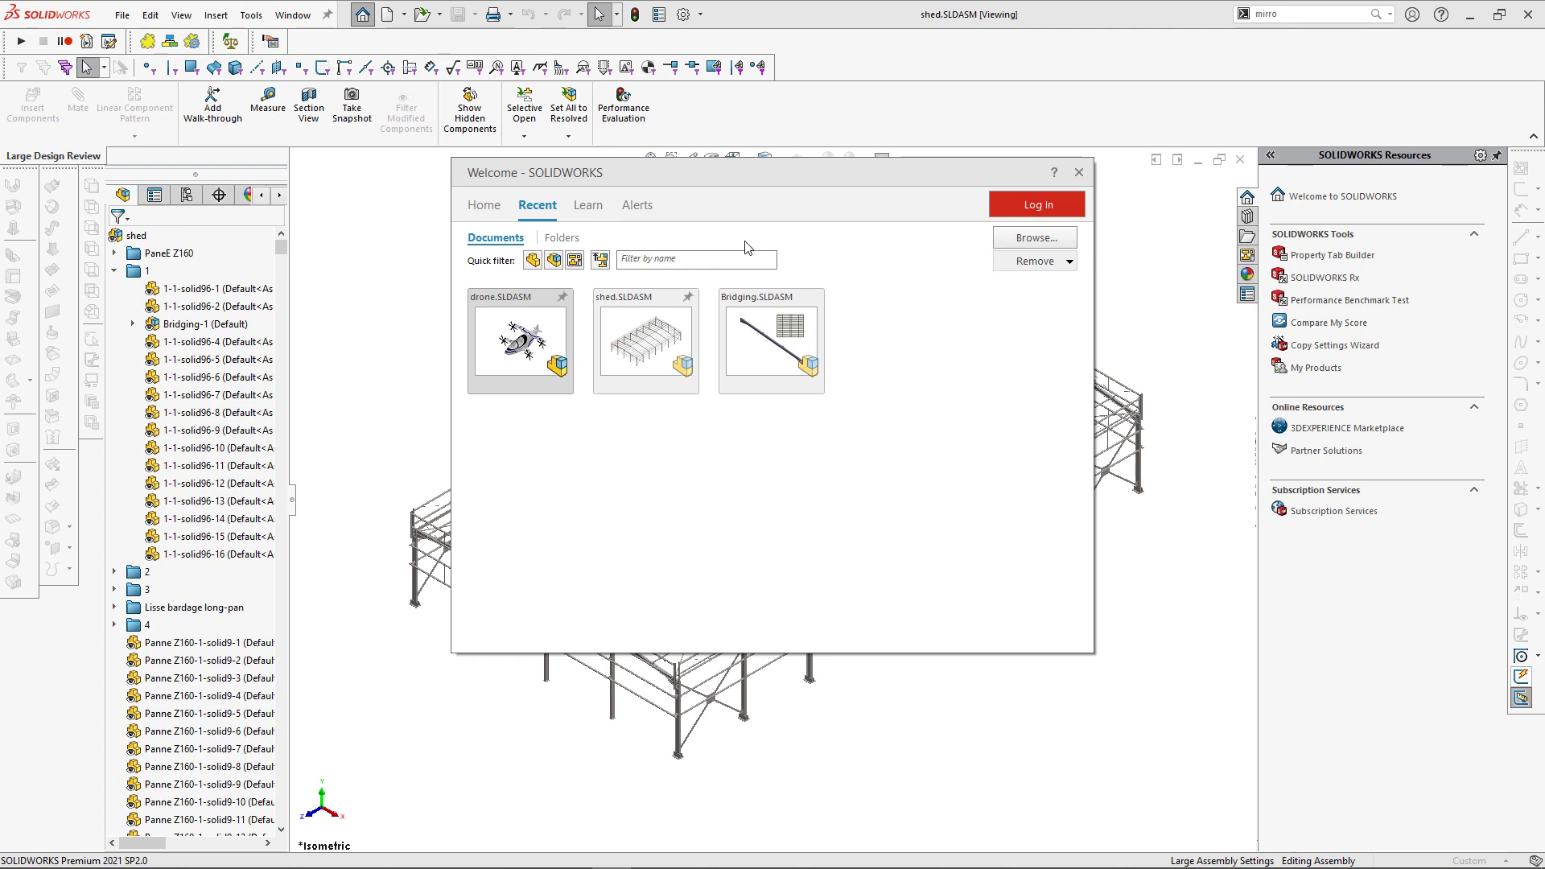
pyautogui.click(1032, 237)
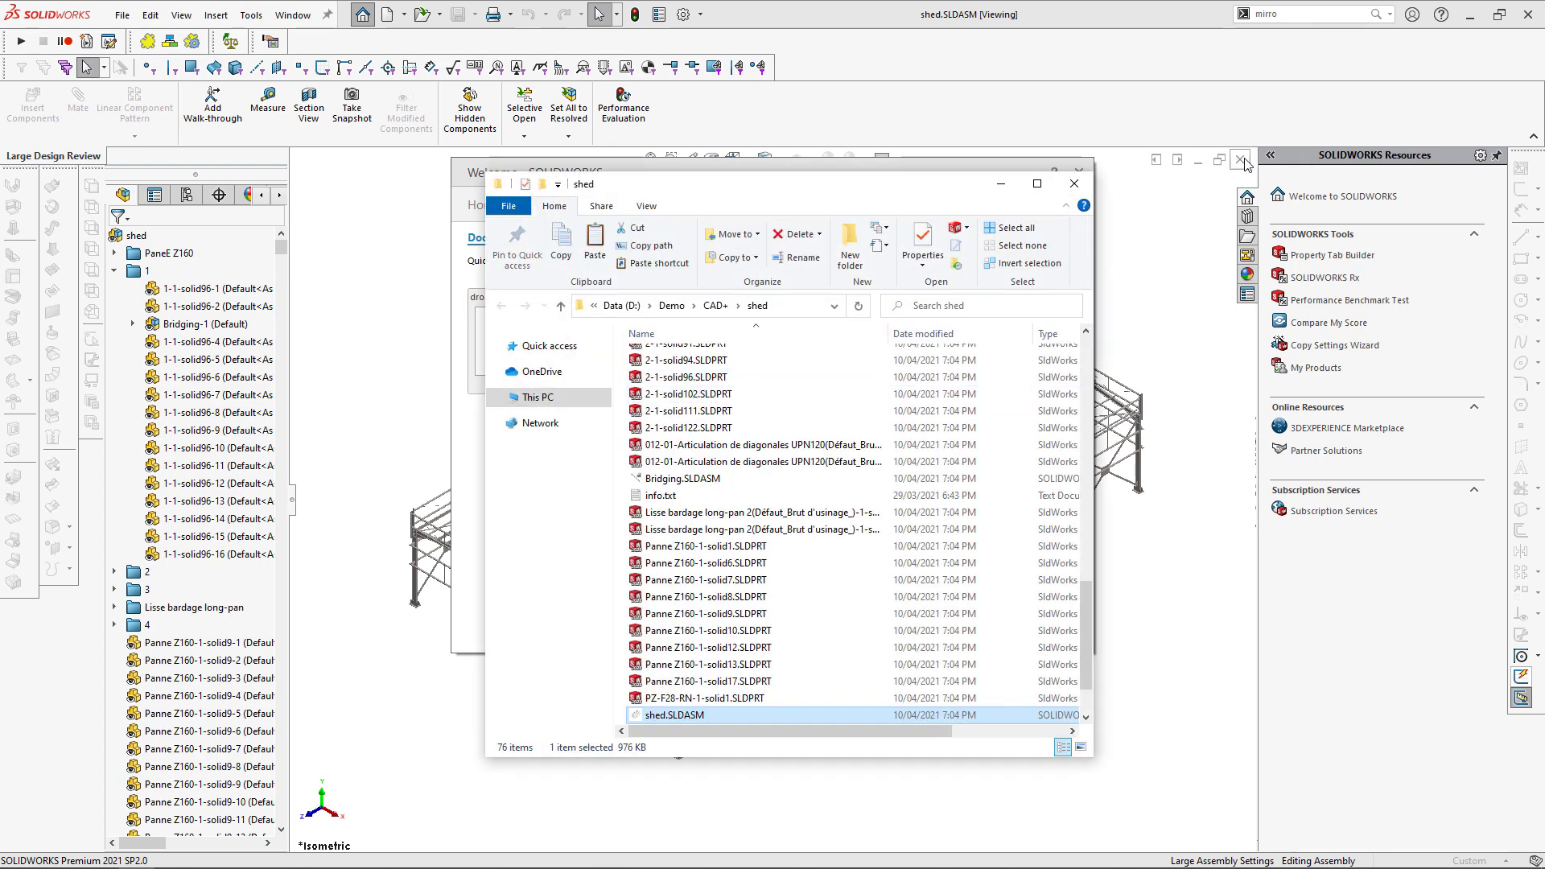
pyautogui.click(1243, 160)
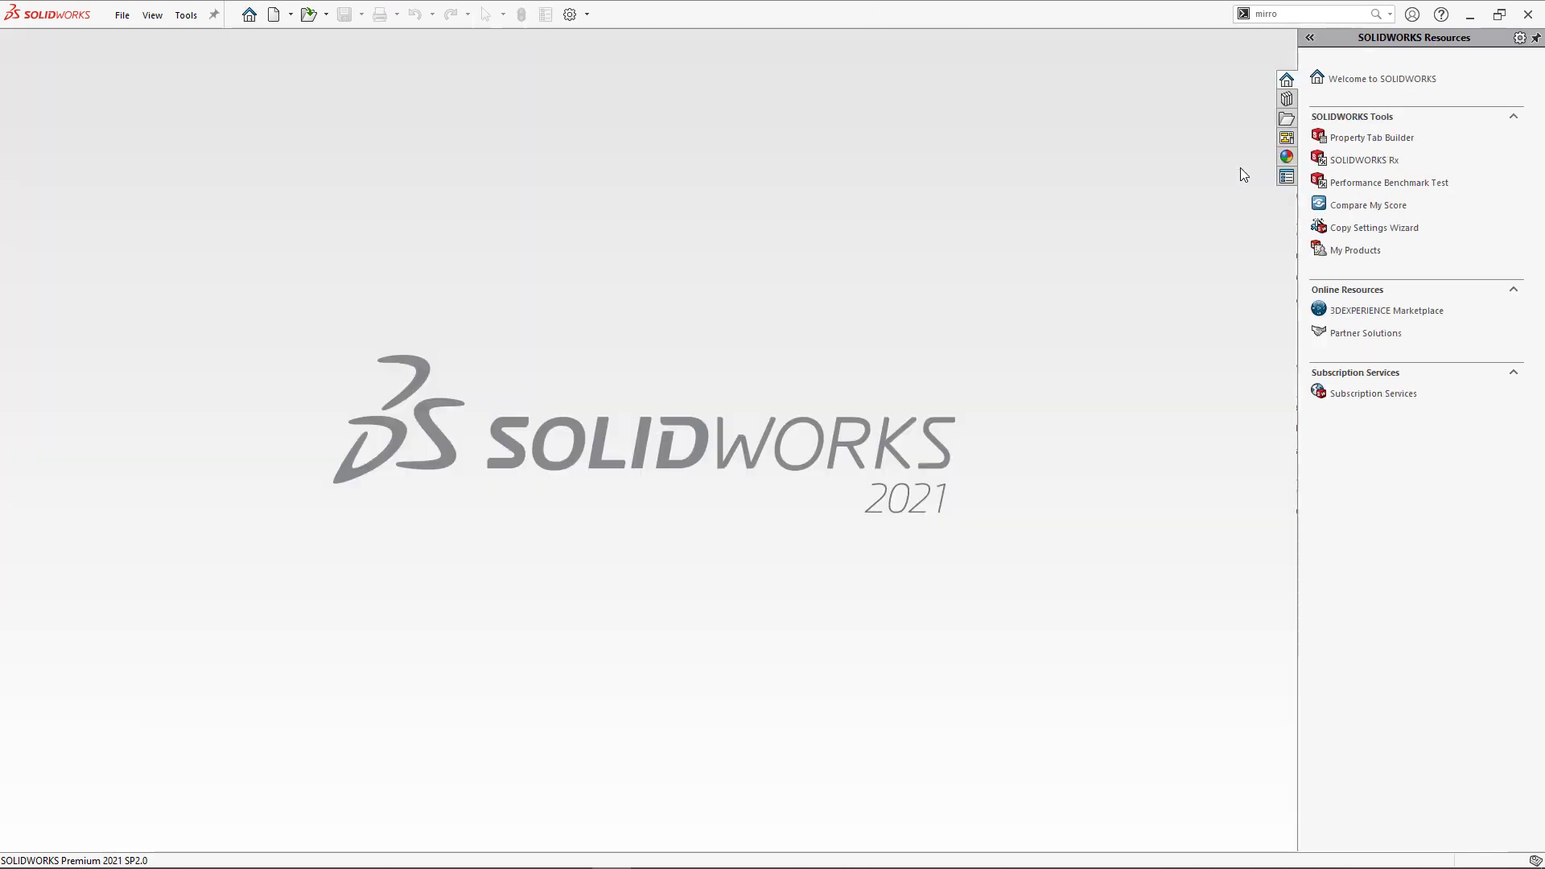
pyautogui.rightClick(662, 715)
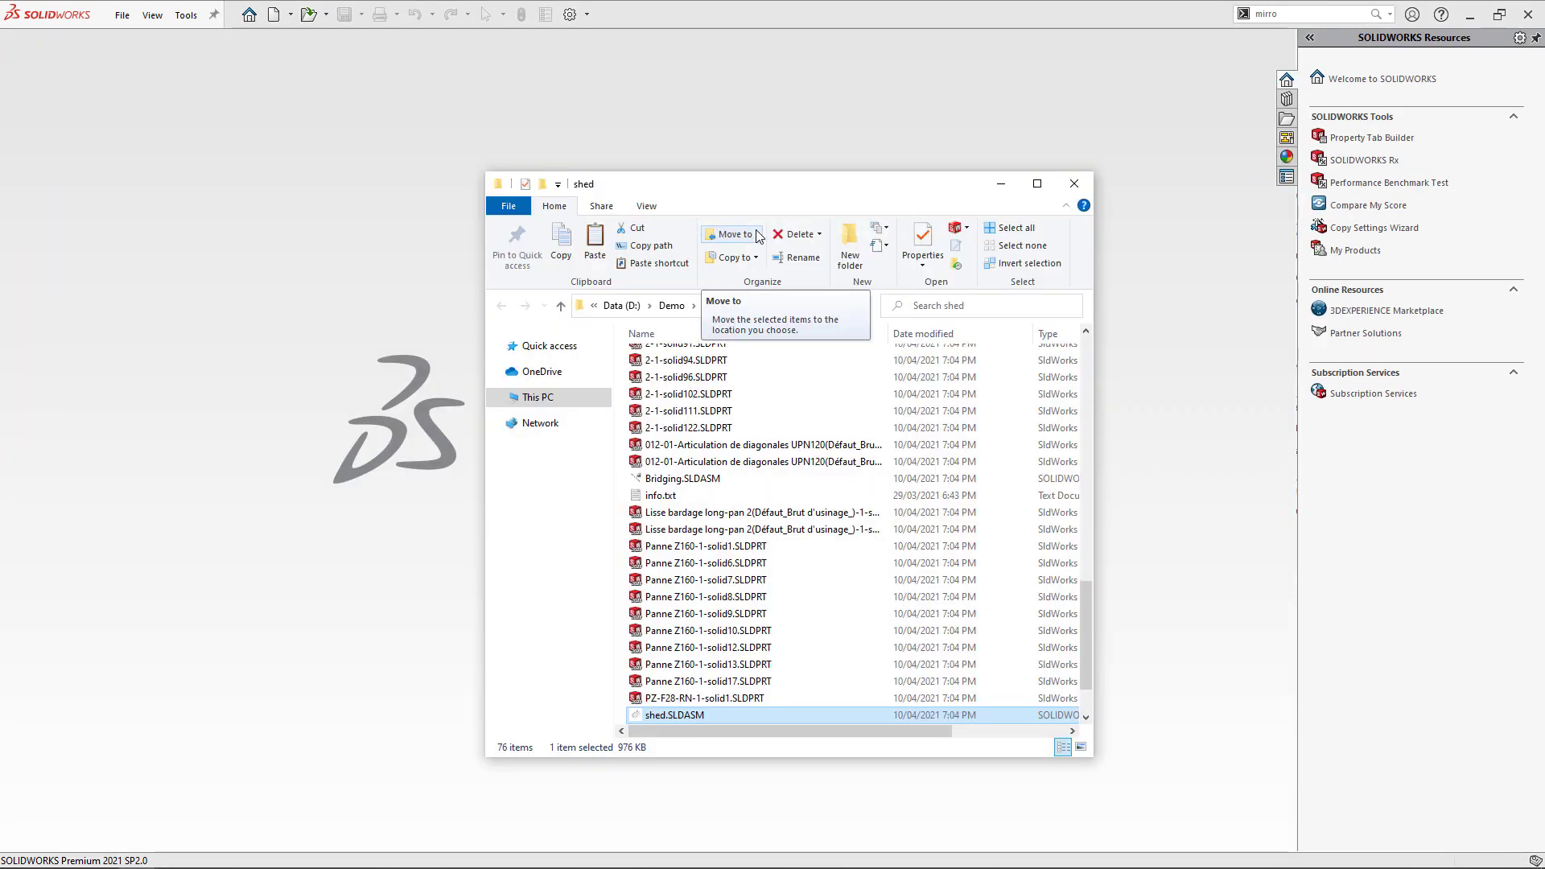
# Step: Open shed.SLDASM in BOM+, apply the Main template, then close via the File menu
pyautogui.doubleClick(673, 714)
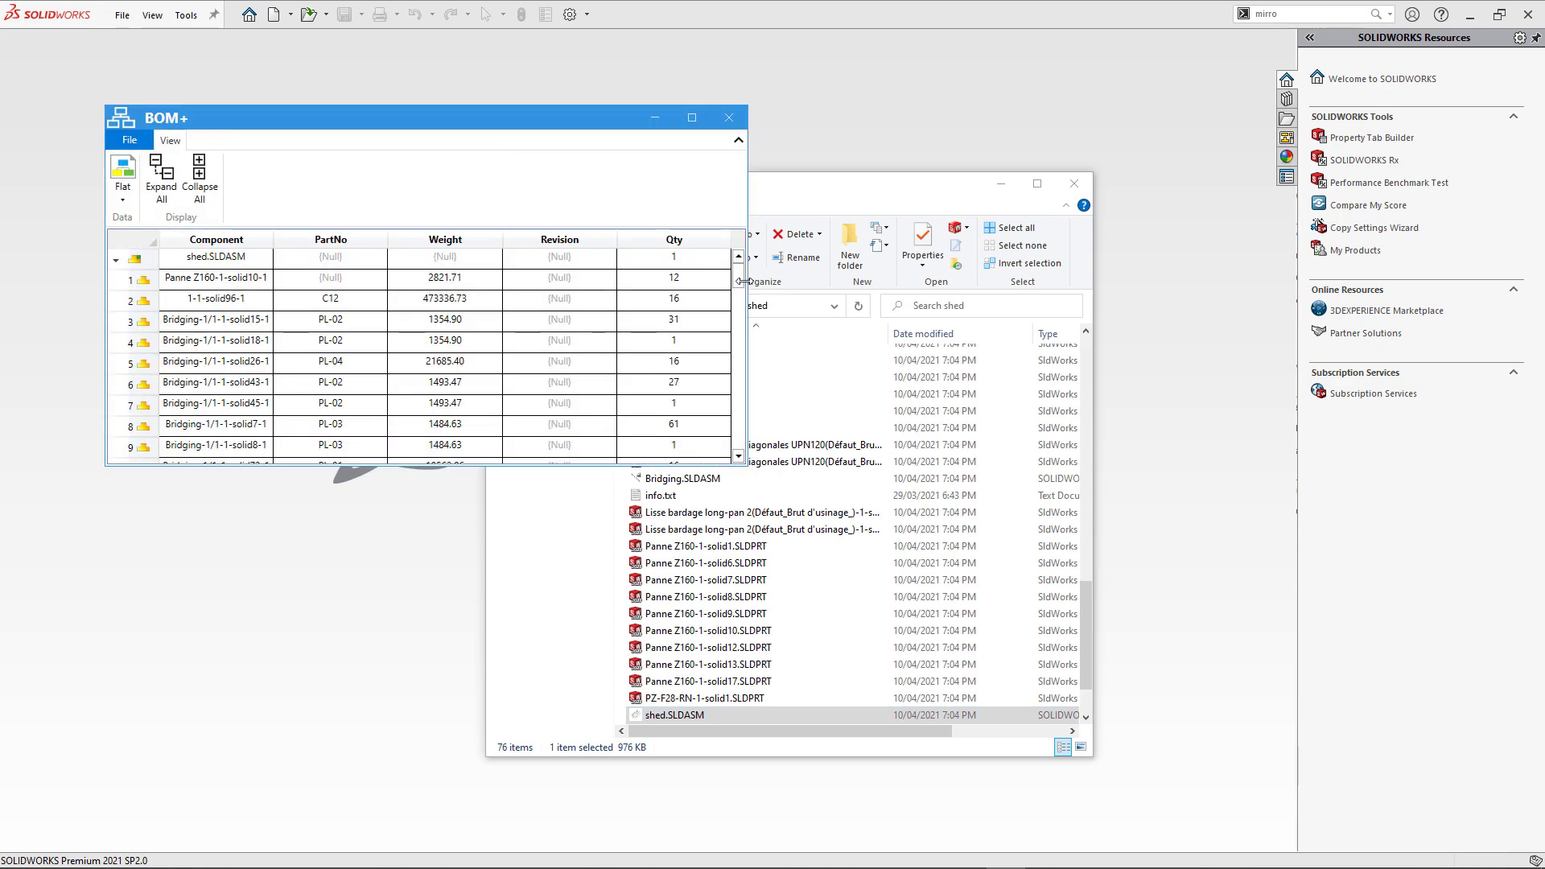
pyautogui.scroll(-3)
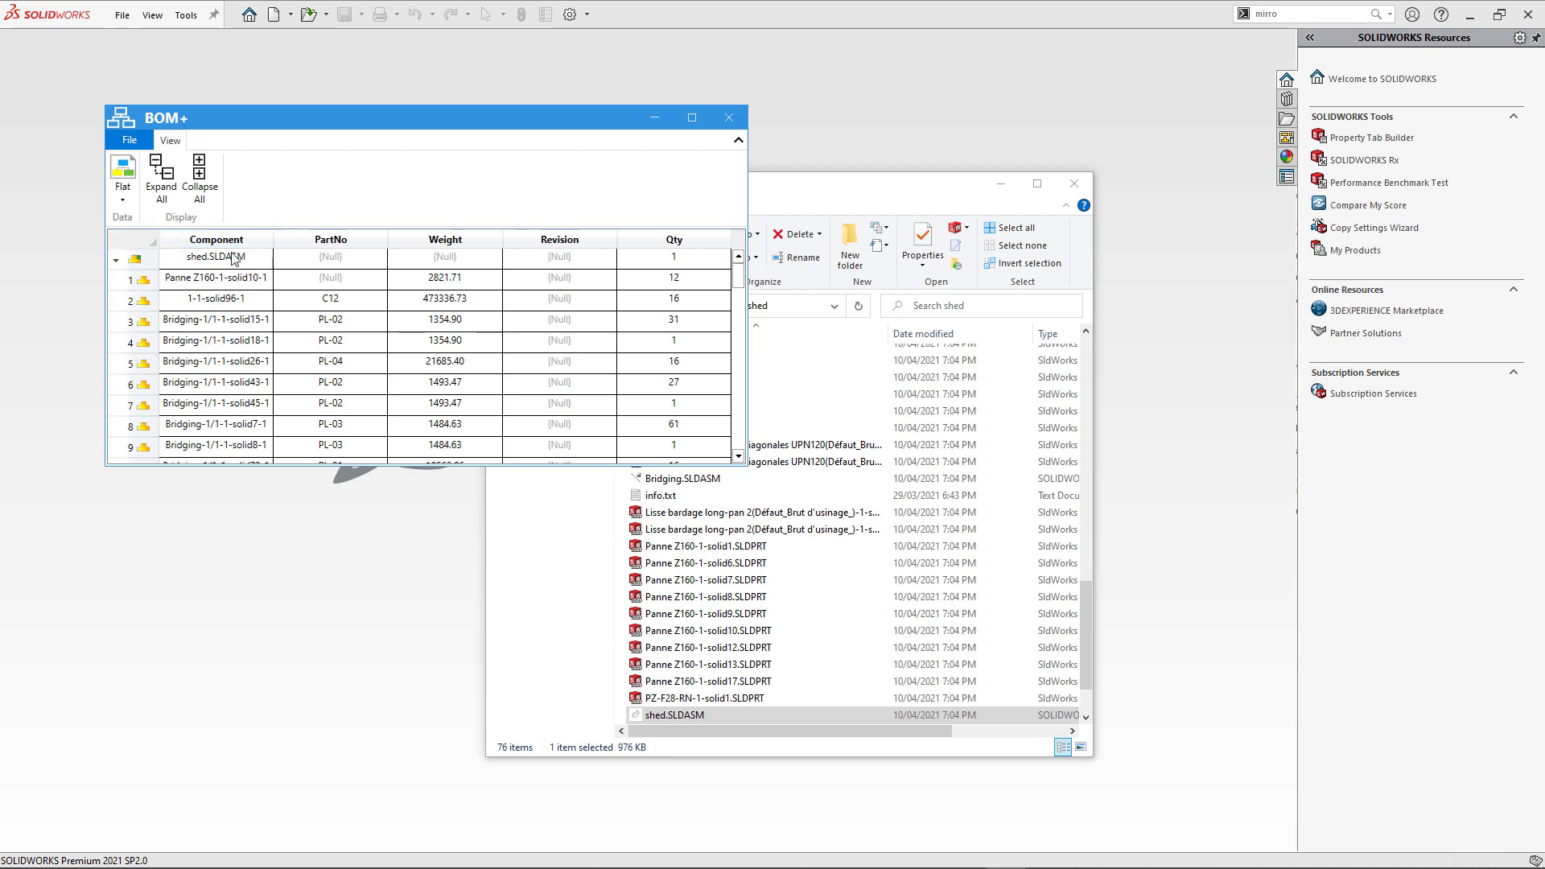
pyautogui.click(122, 201)
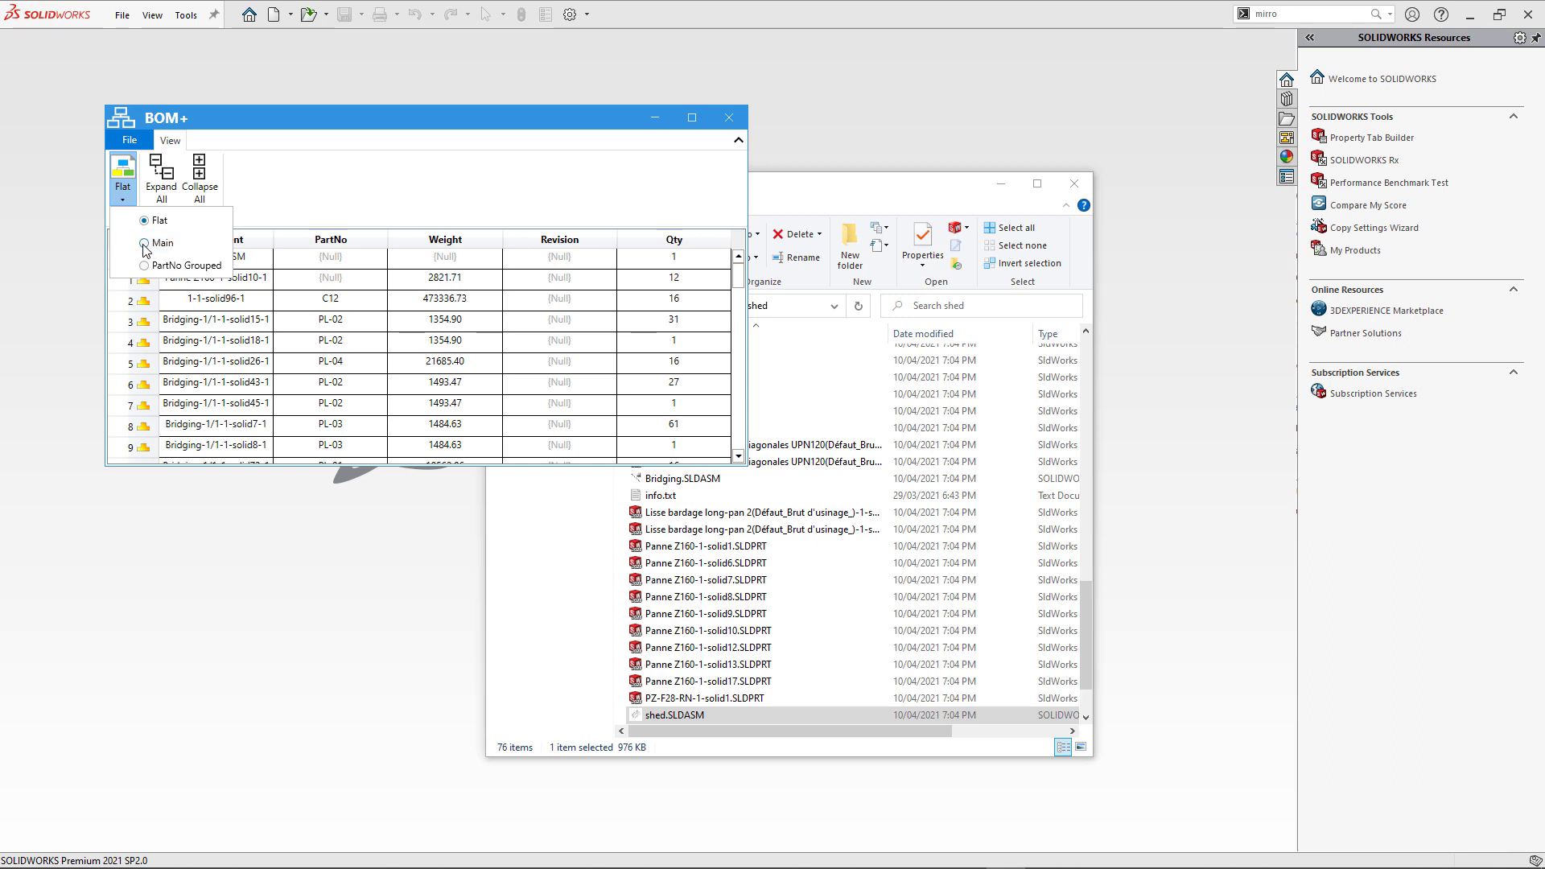
pyautogui.click(161, 242)
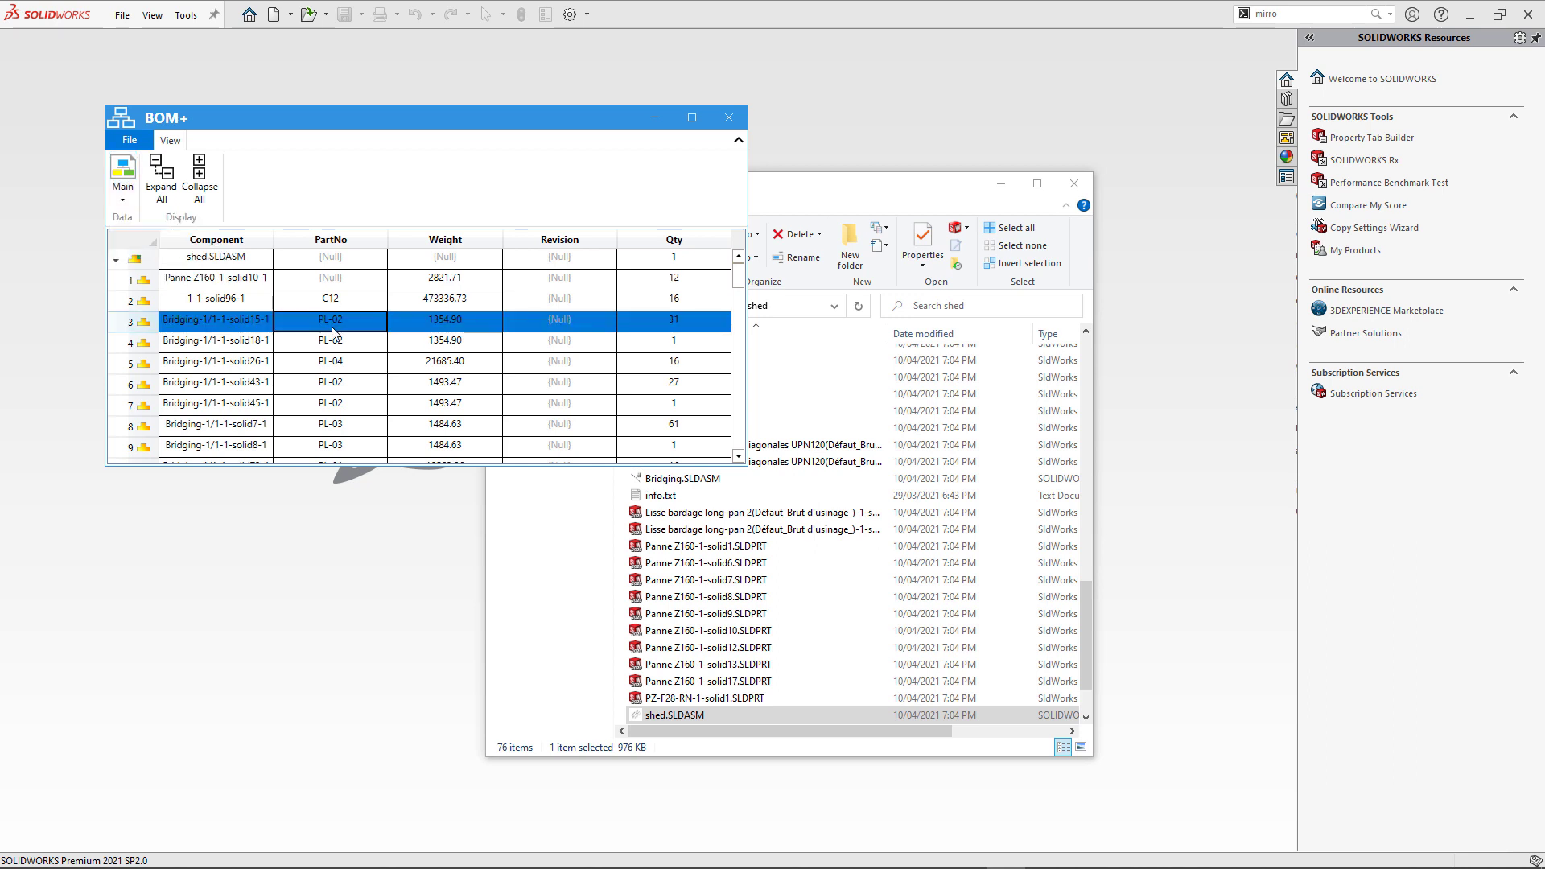
pyautogui.scroll(-3)
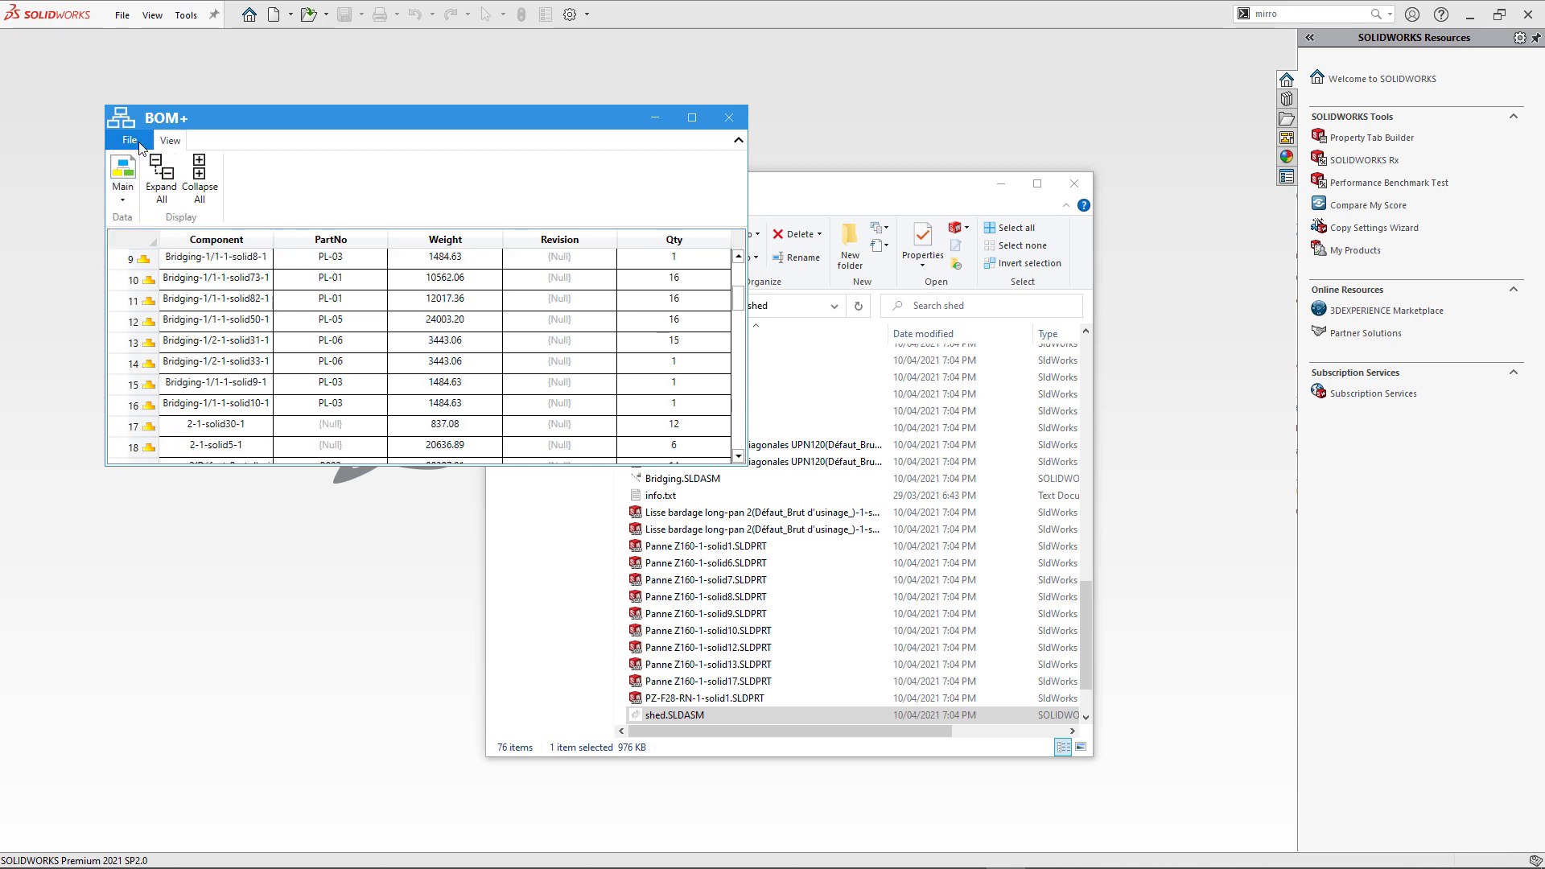
pyautogui.click(128, 140)
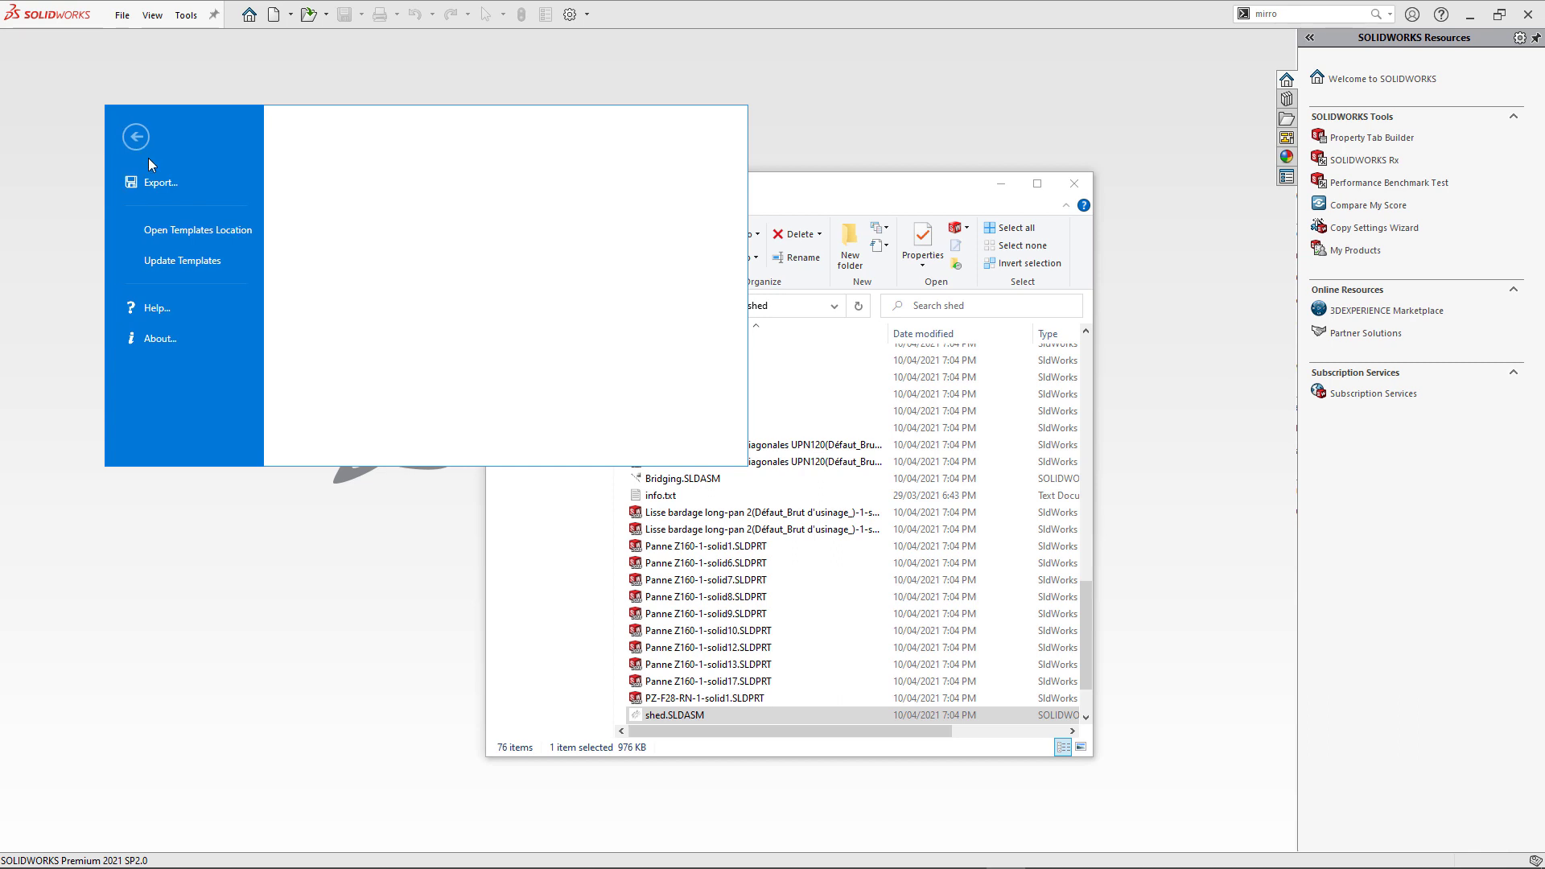
pyautogui.click(135, 136)
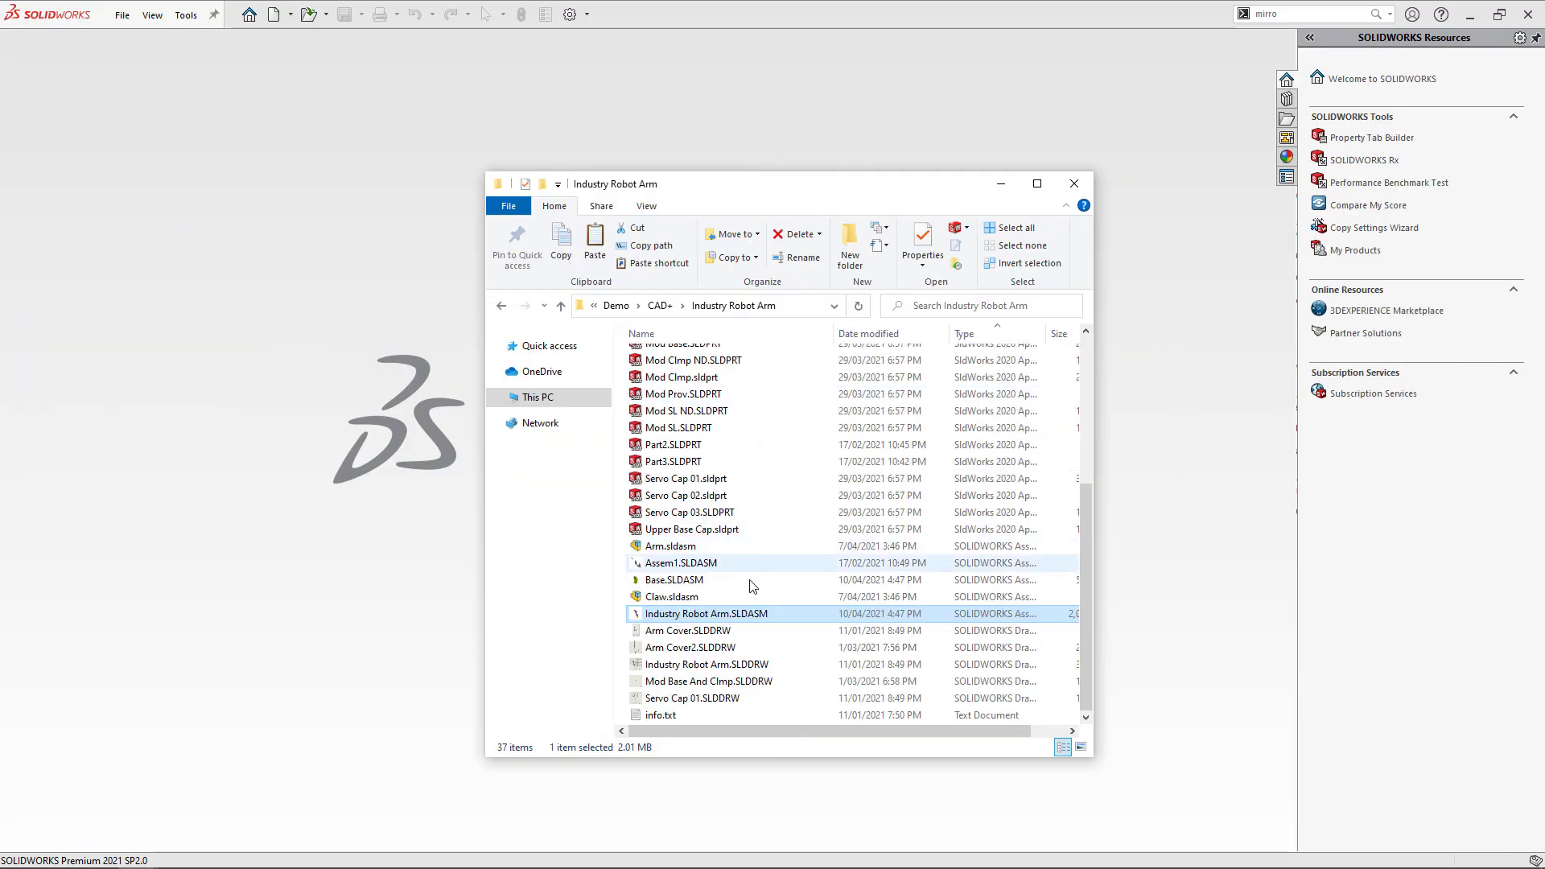
# Step: Open Industry Robot Arm.SLDASM in BOM+ and create items-only.bpt in BomTemplates
pyautogui.click(706, 614)
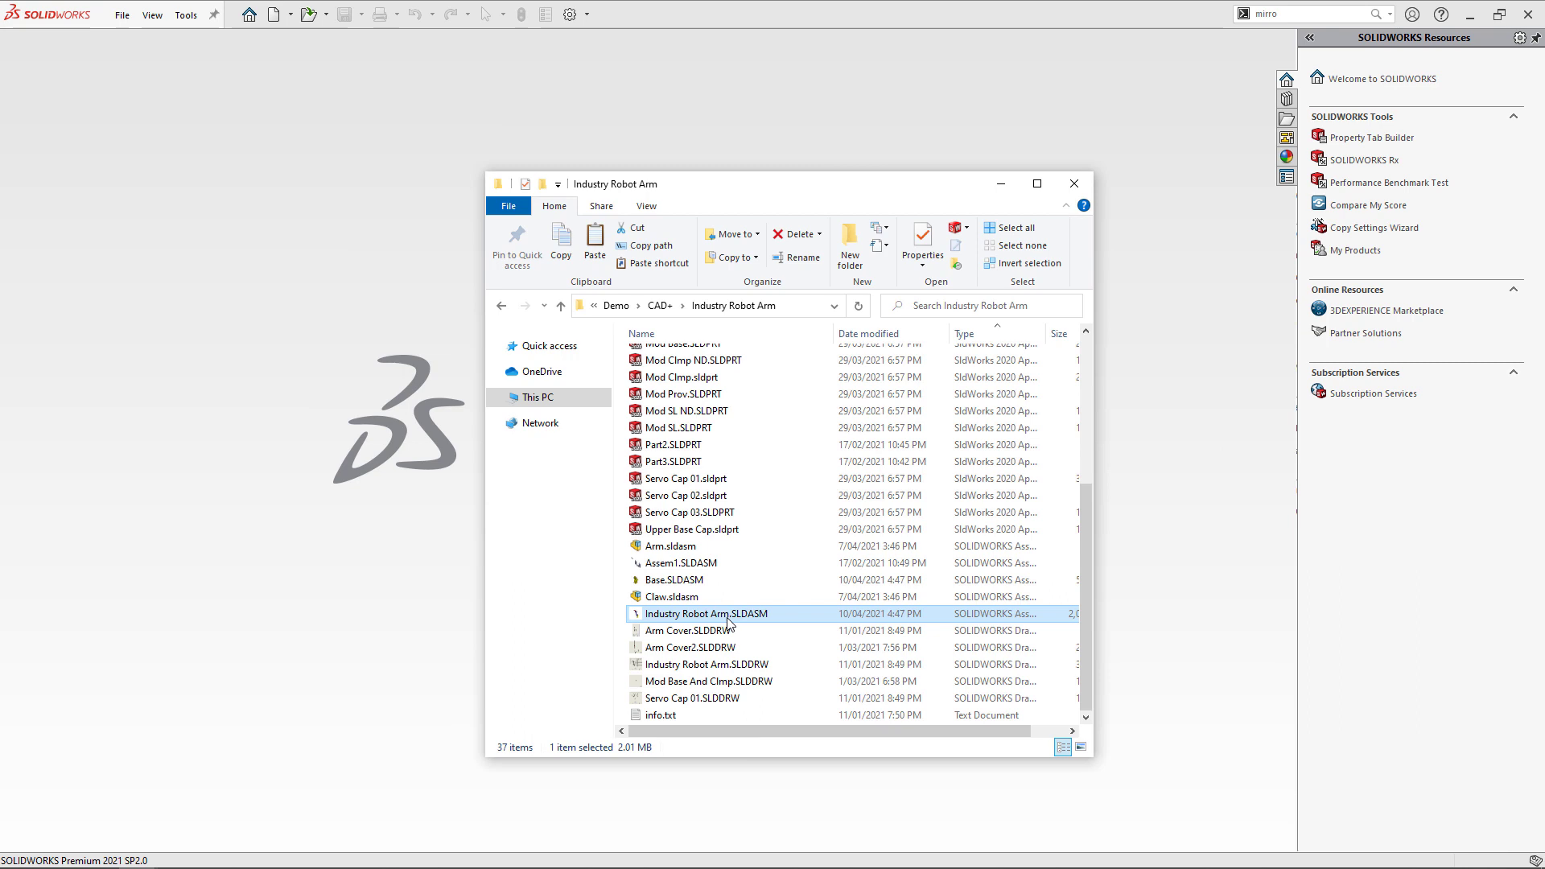
pyautogui.rightClick(724, 613)
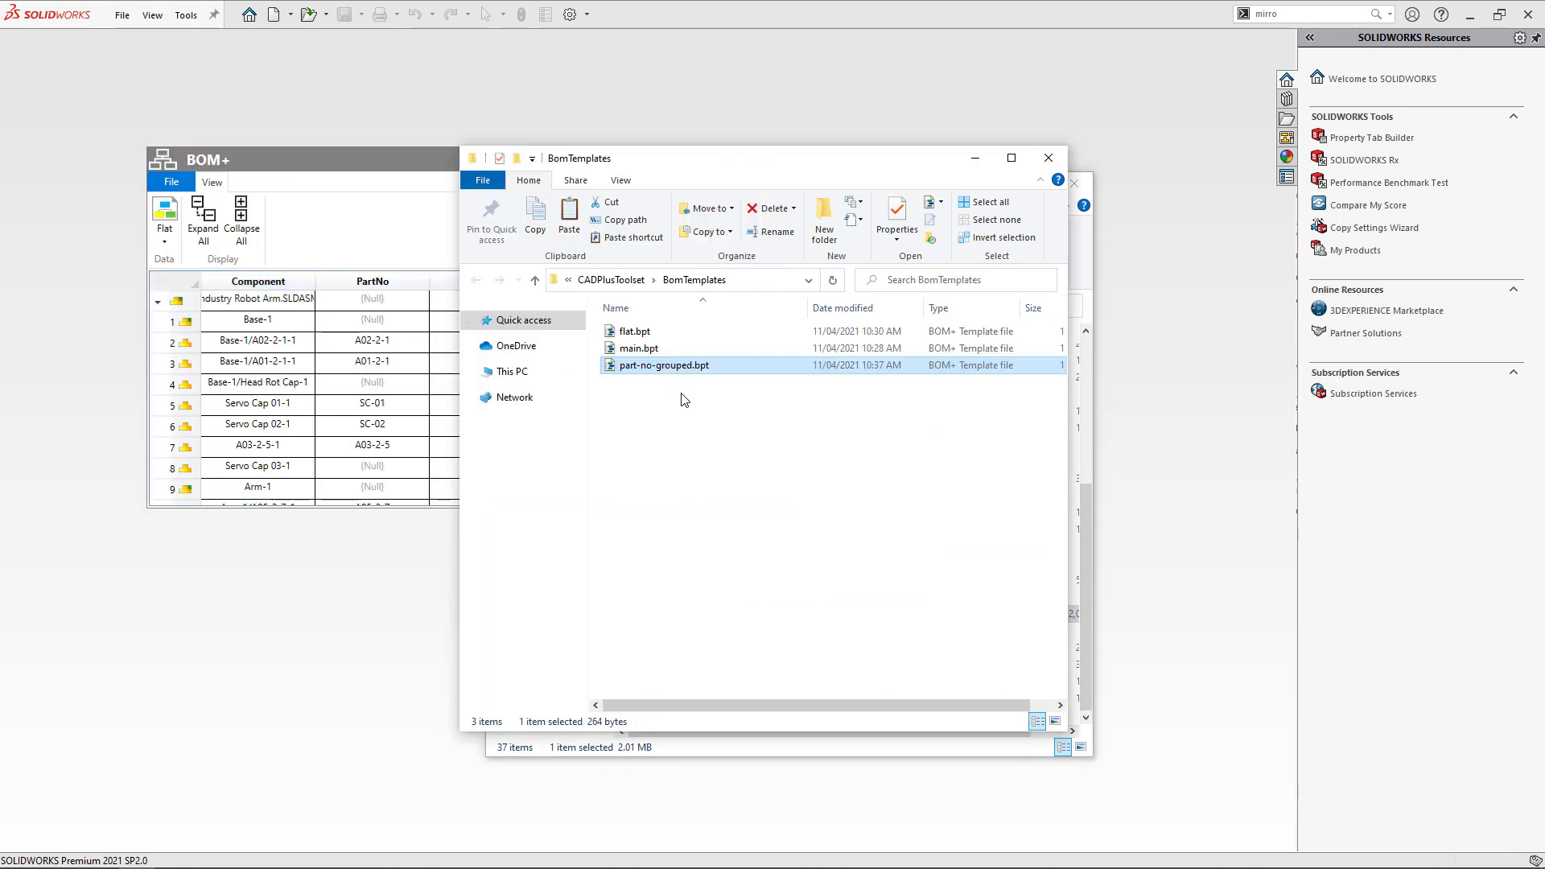
pyautogui.rightClick(683, 399)
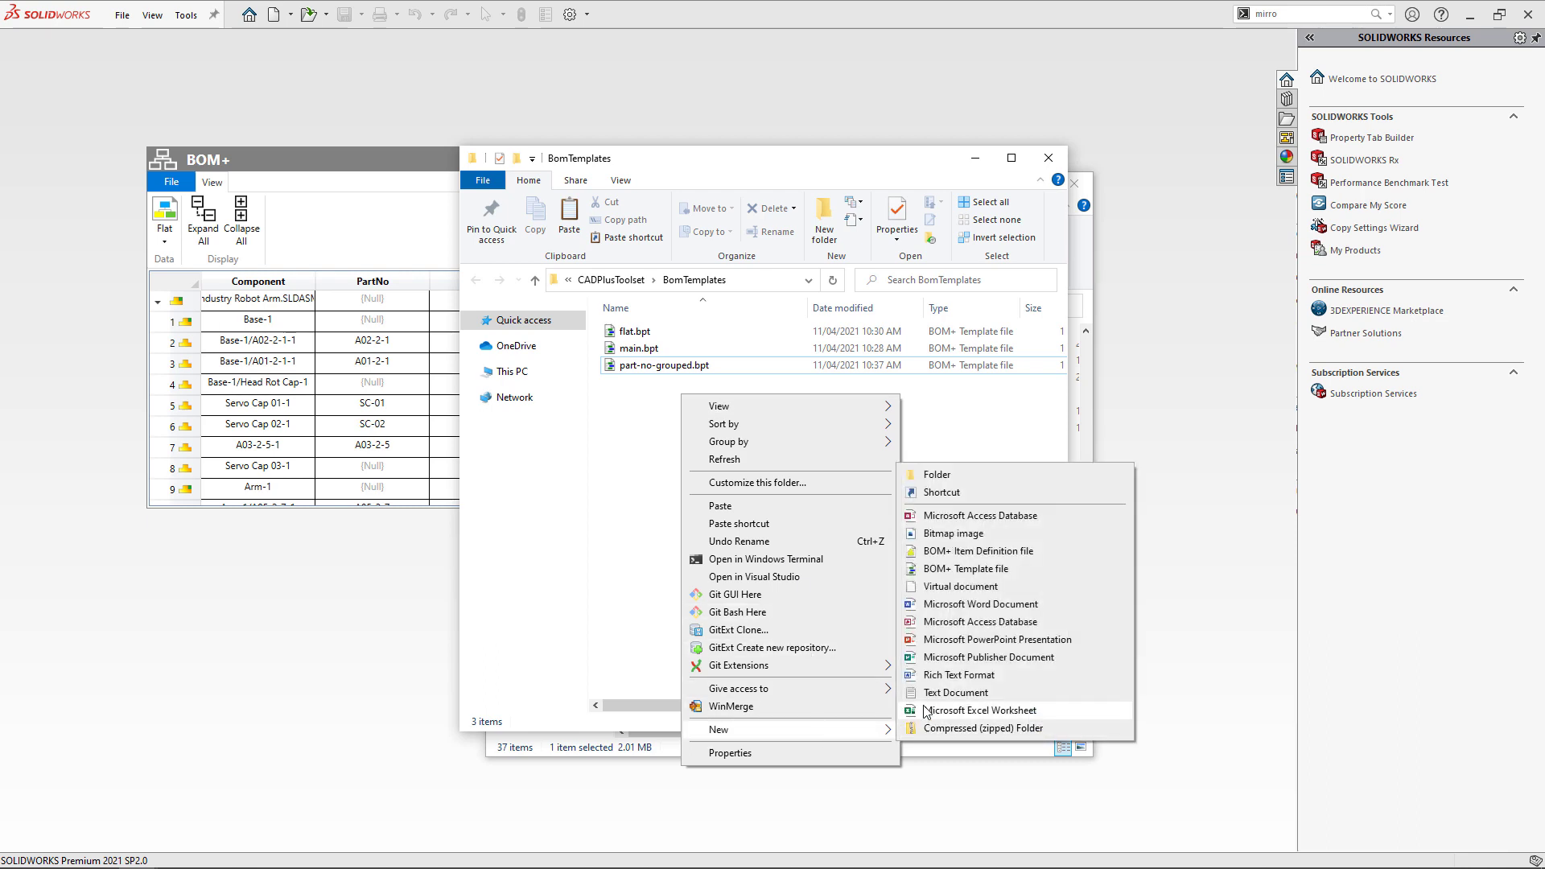
pyautogui.click(964, 569)
pyautogui.write('items-only.bpt')
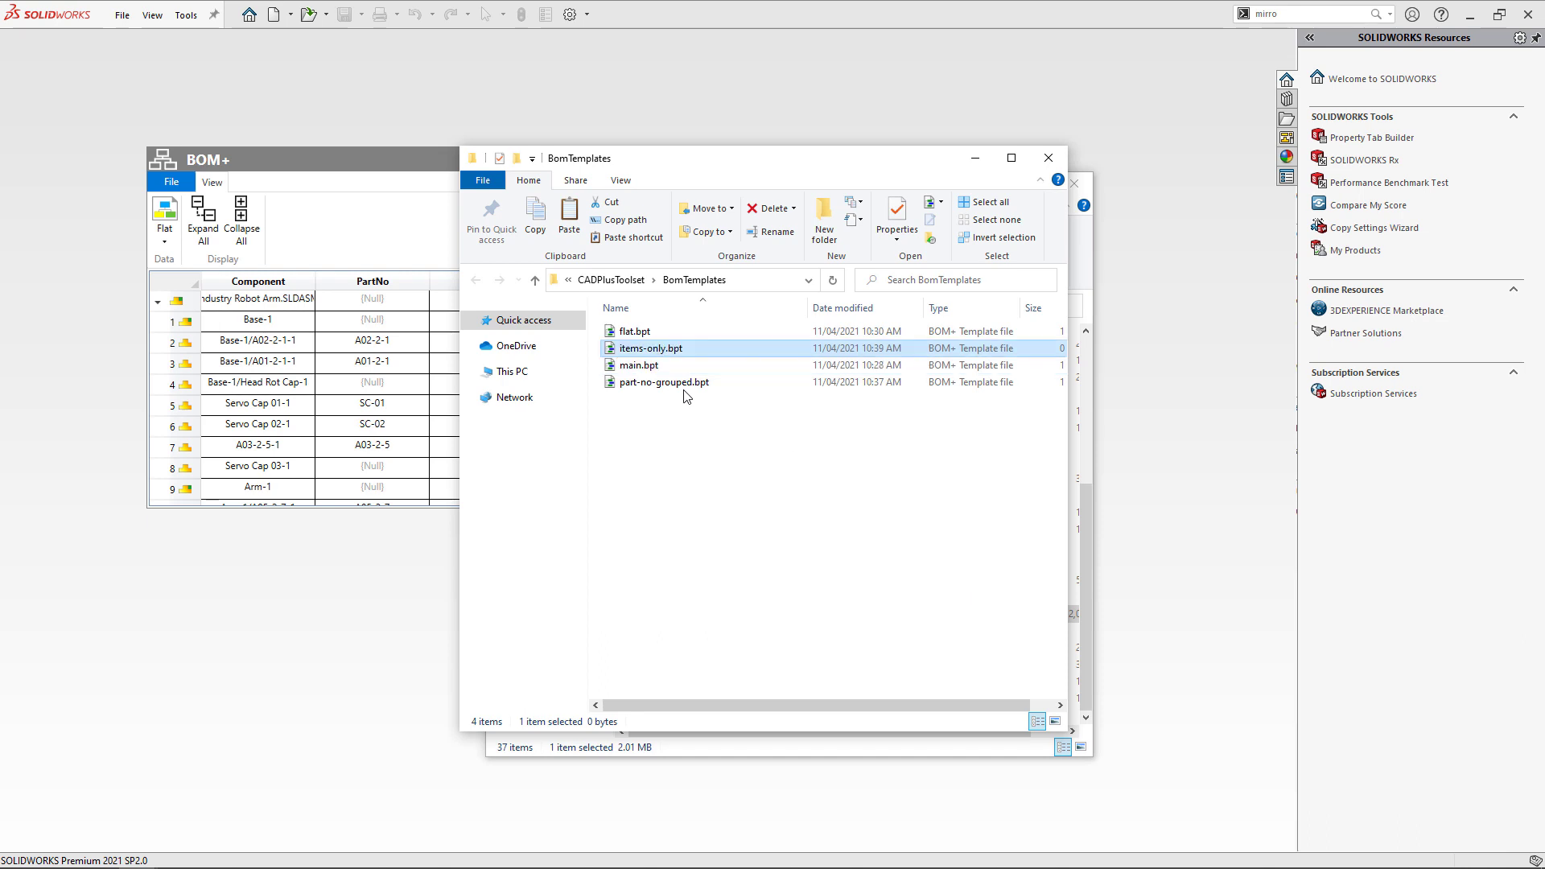
pyautogui.moveTo(656, 363)
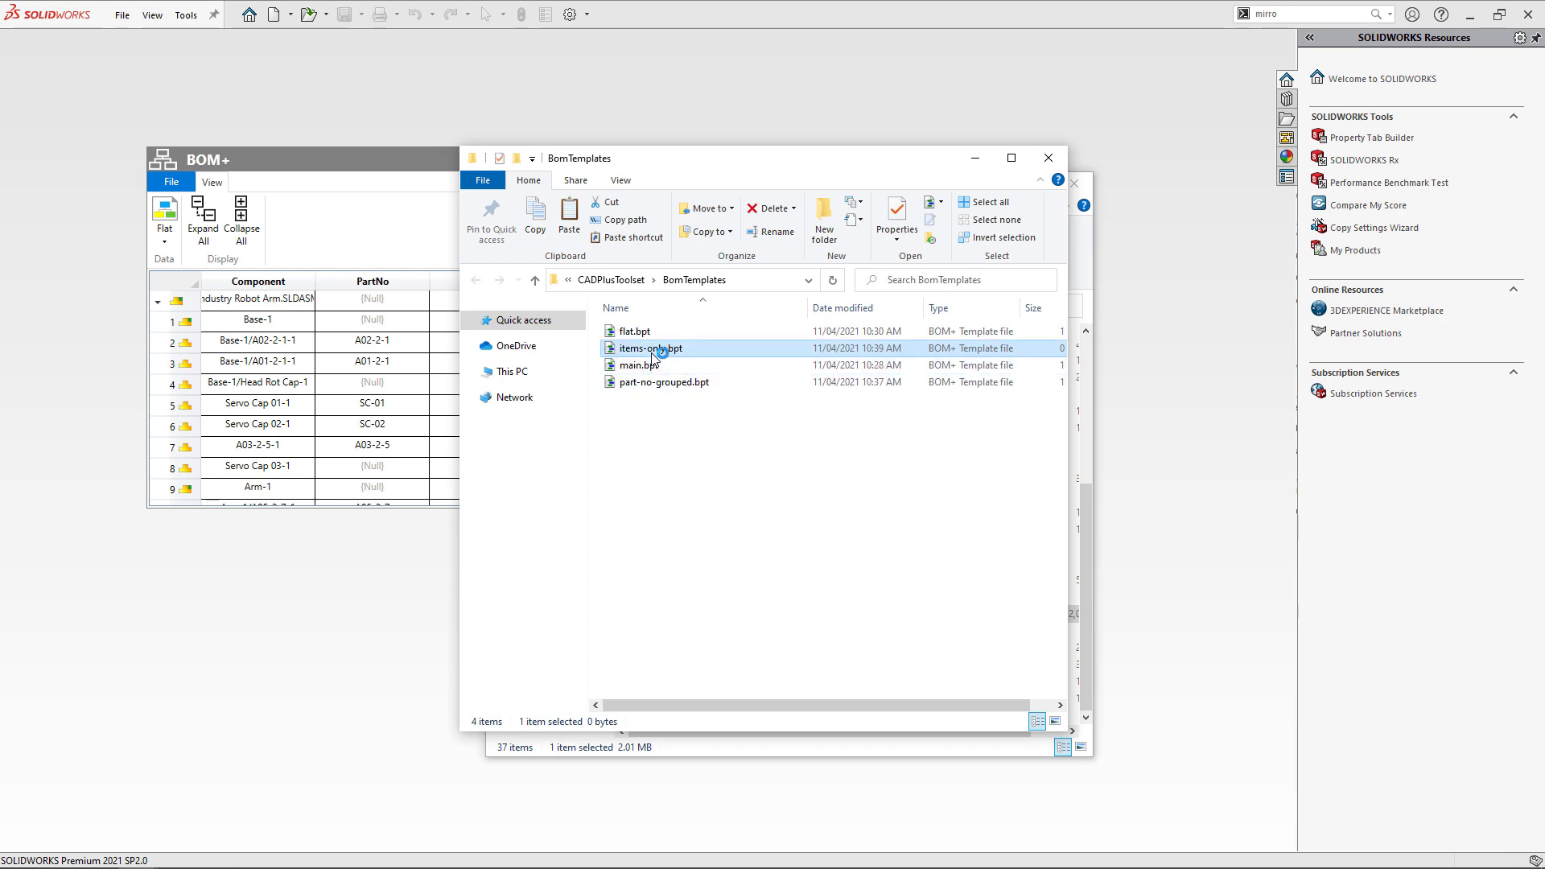
# Step: Map PartNo to Part Number and Description to the Description property, then list only items
pyautogui.doubleClick(647, 347)
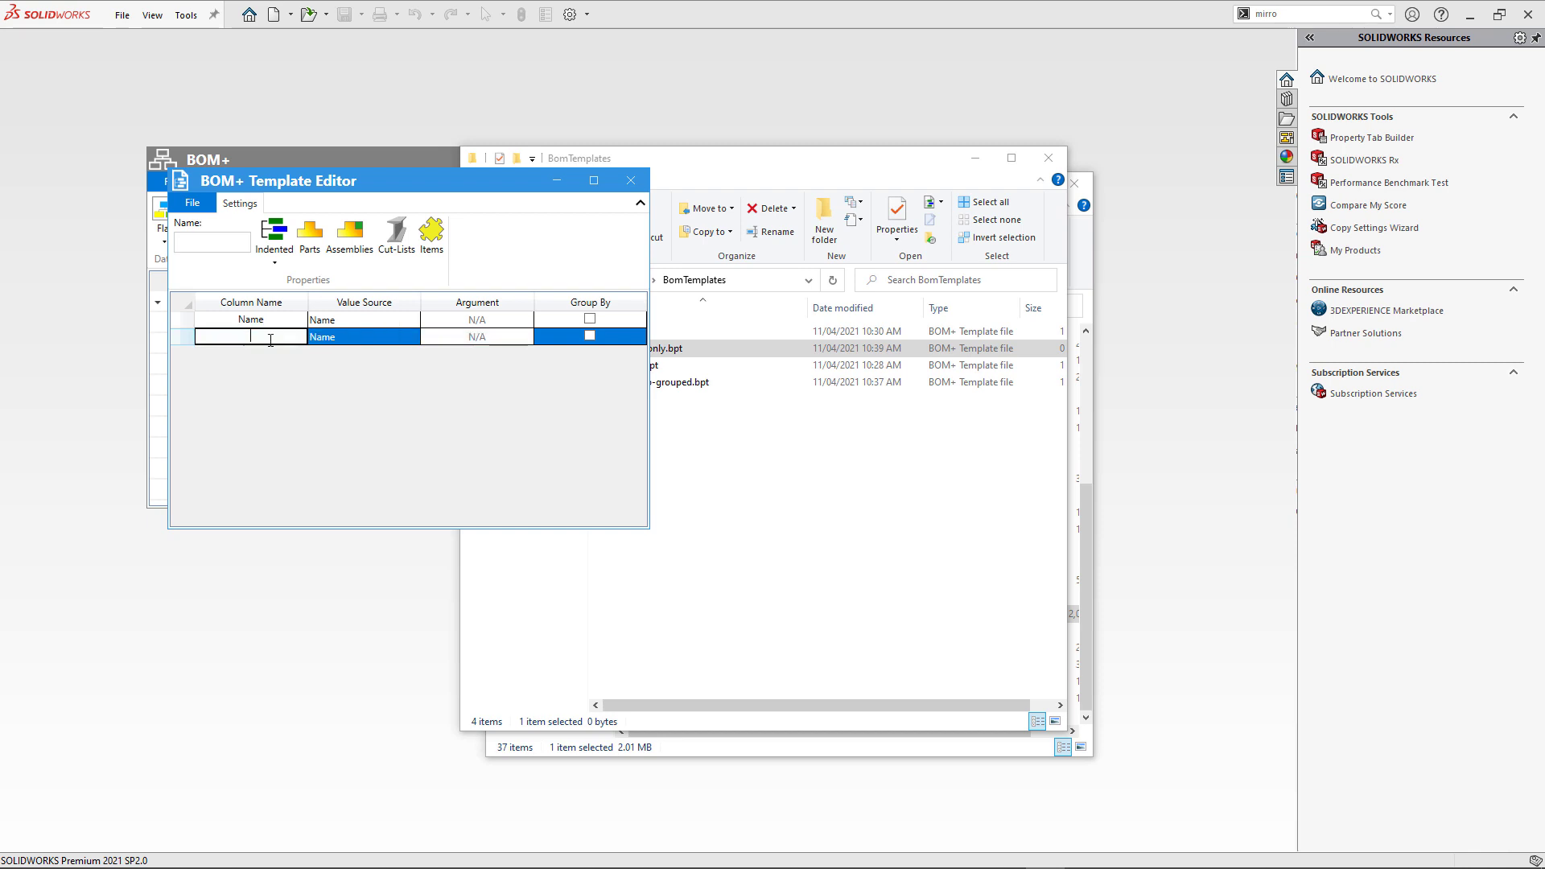
pyautogui.click(411, 337)
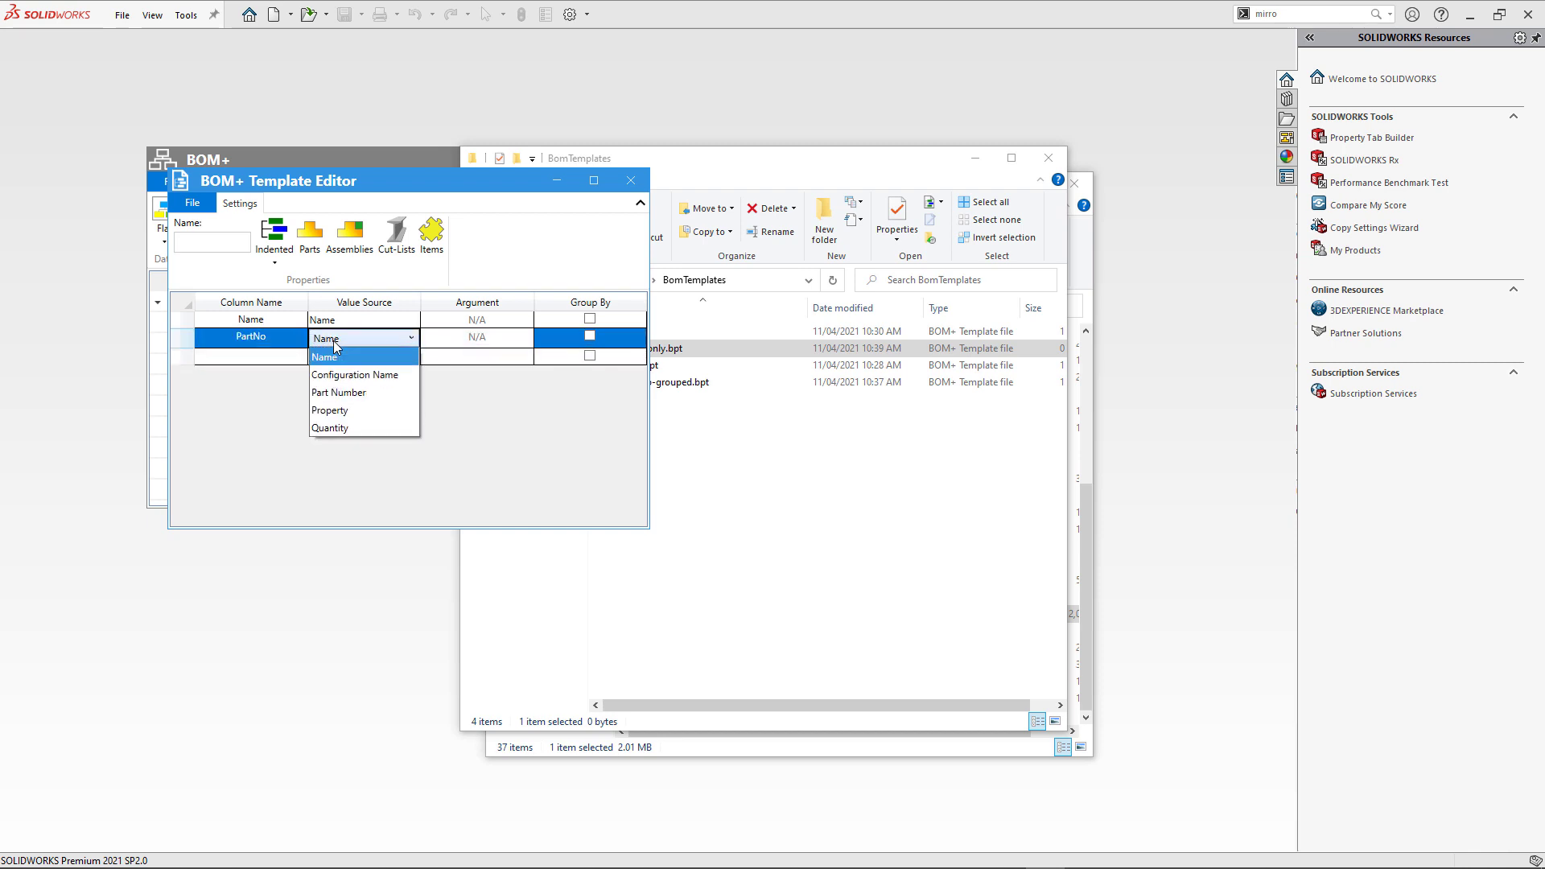
pyautogui.click(338, 392)
pyautogui.write('Description')
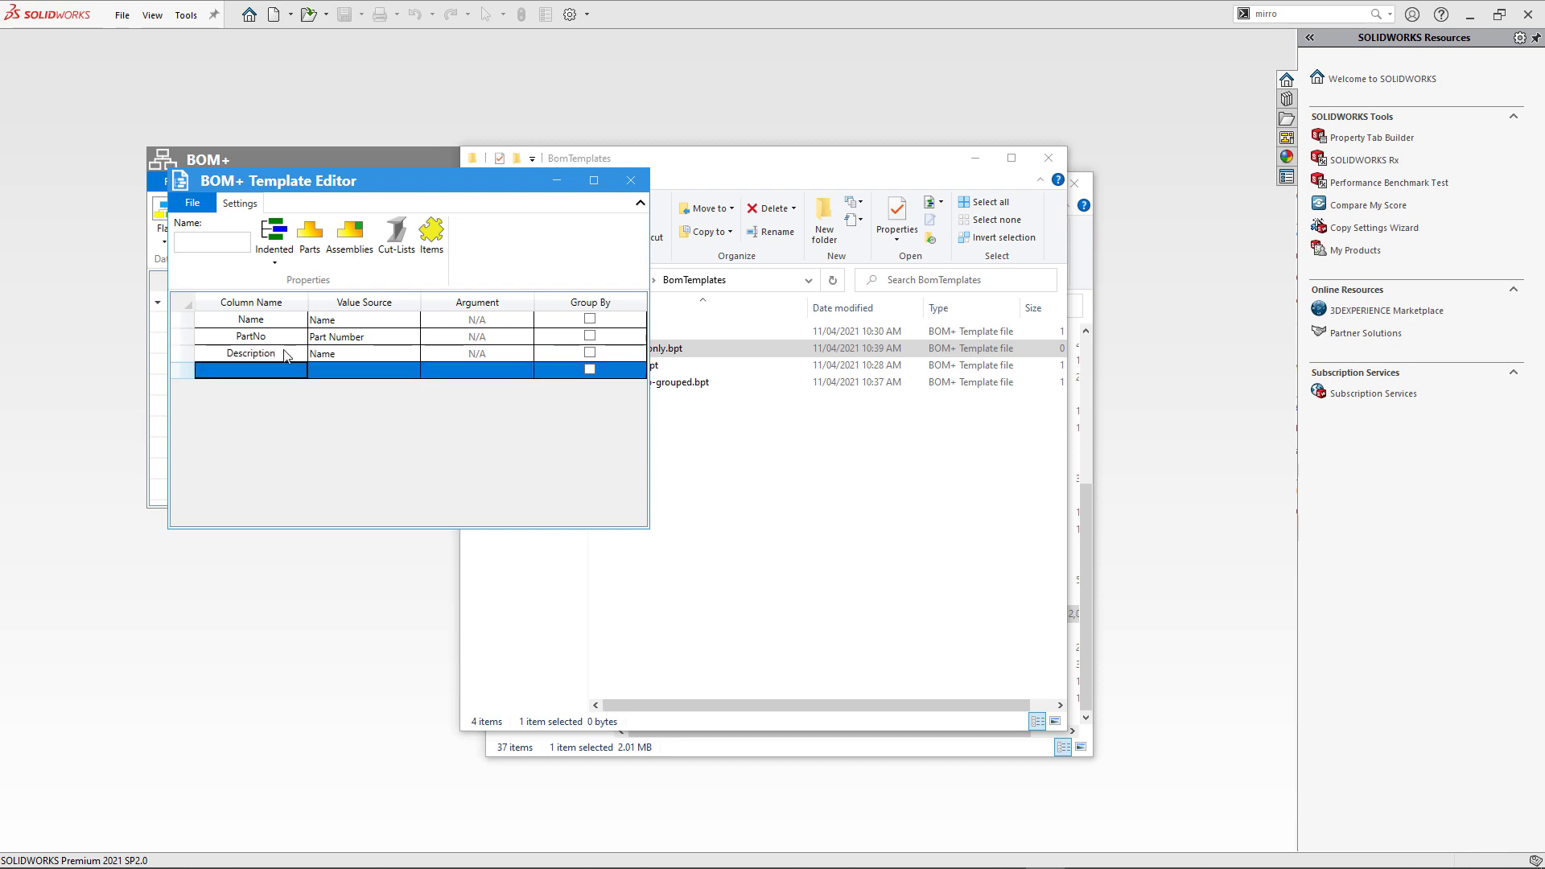
pyautogui.click(411, 355)
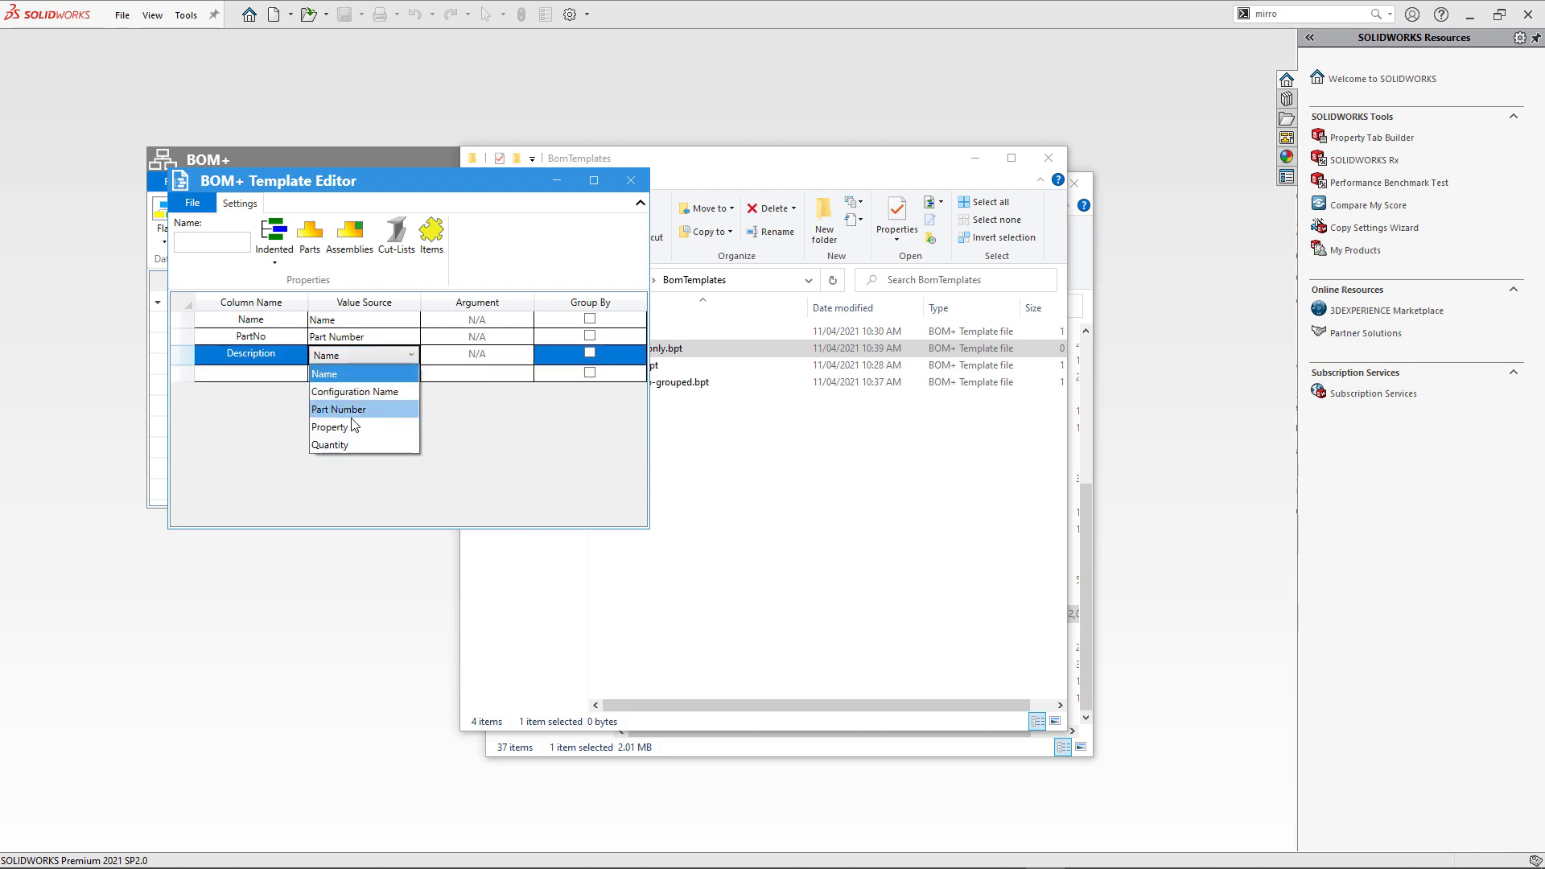
pyautogui.click(330, 425)
pyautogui.write('Description')
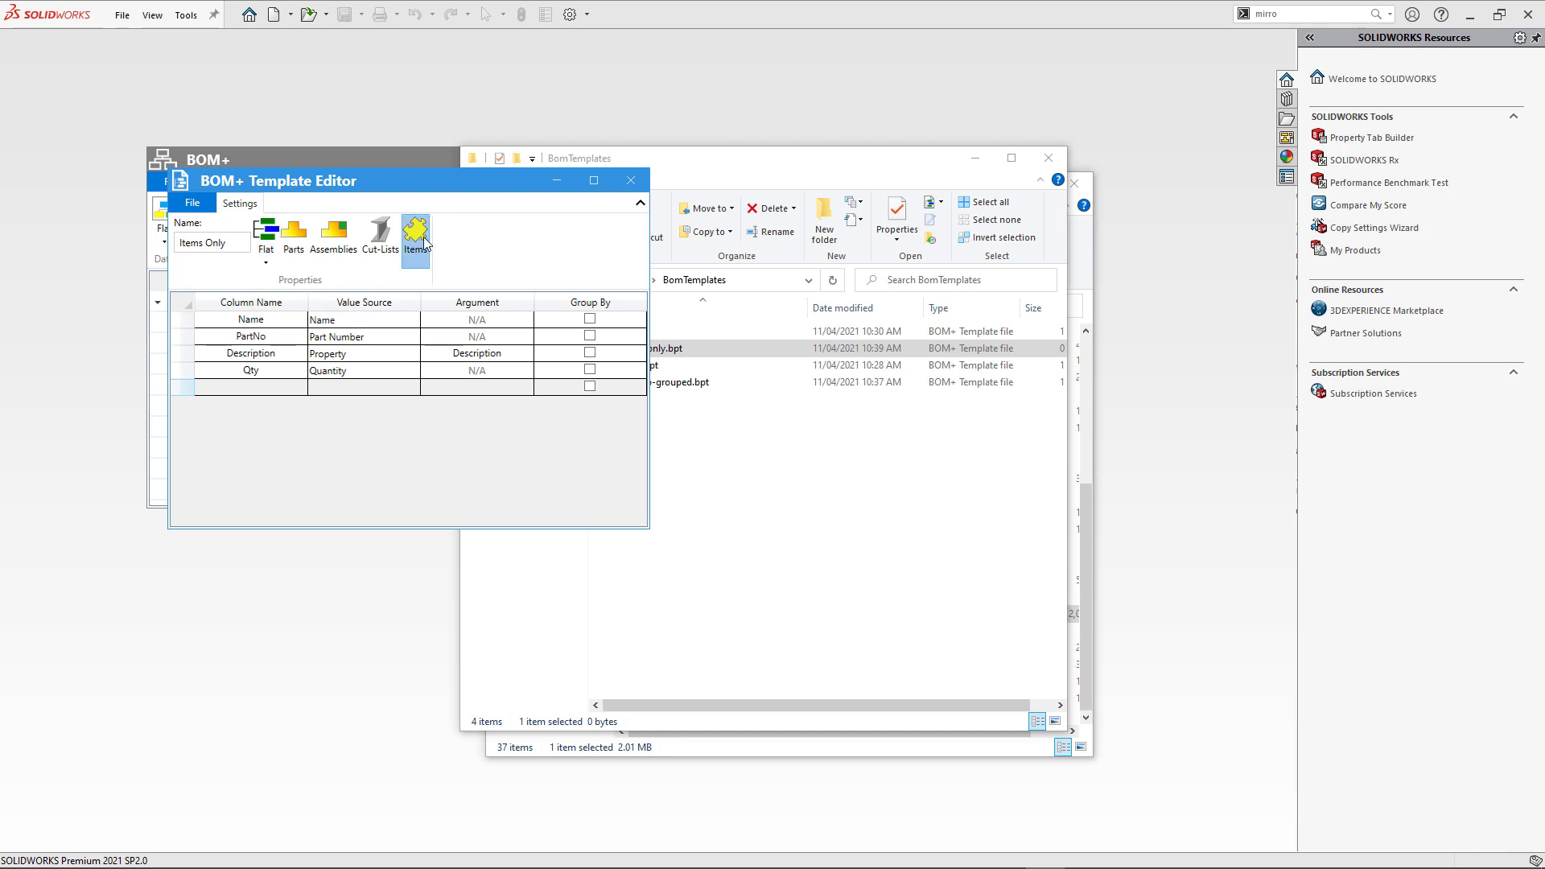
pyautogui.click(192, 202)
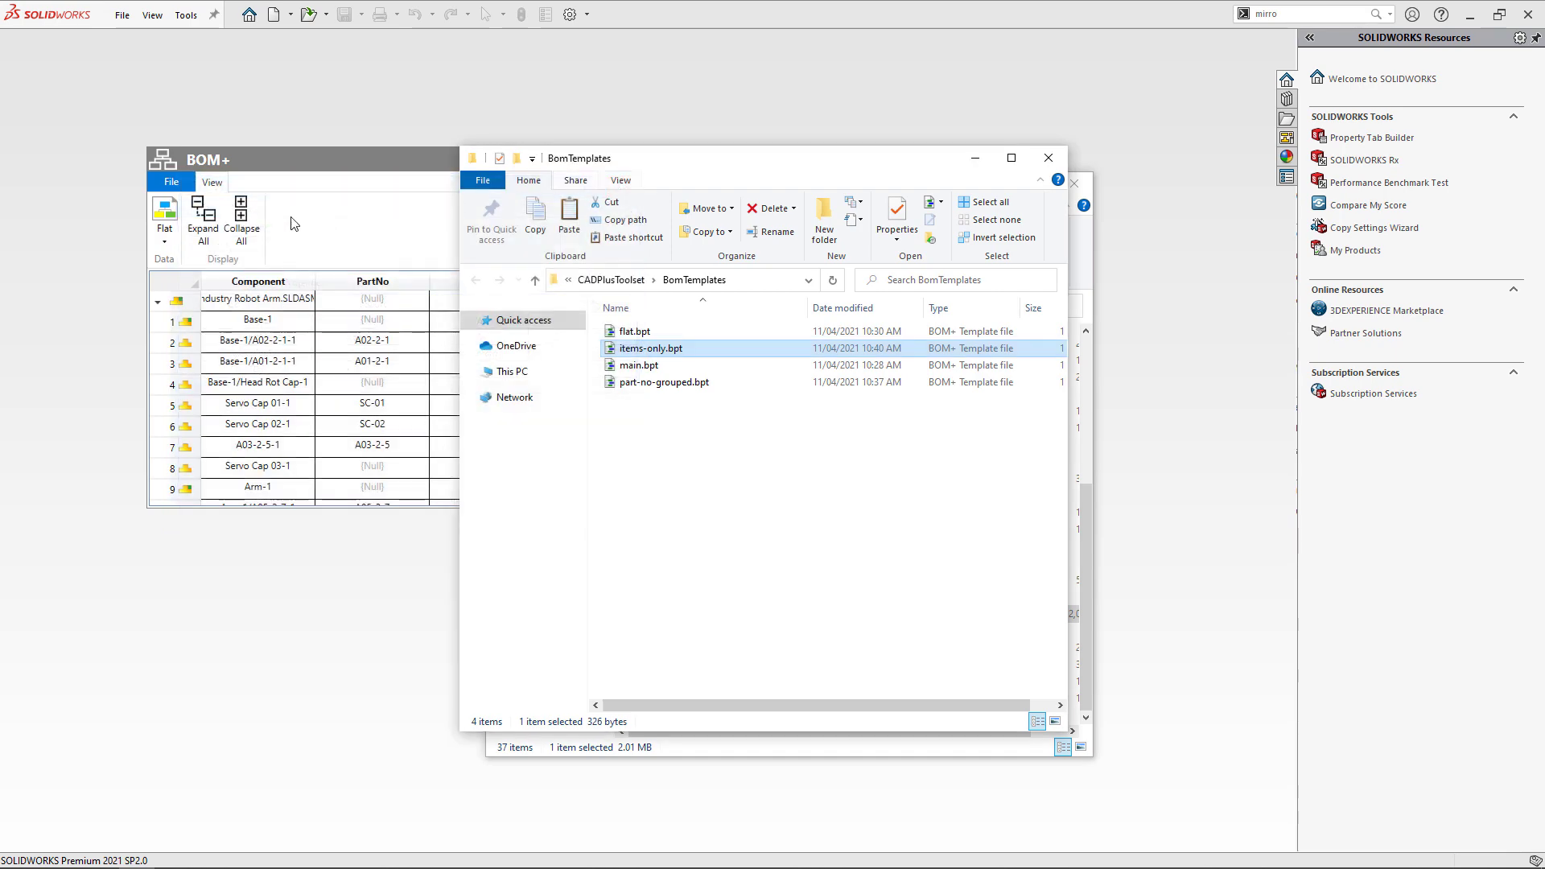
# Step: Apply the Items Only template to the Industry Robot Arm BOM
pyautogui.click(171, 182)
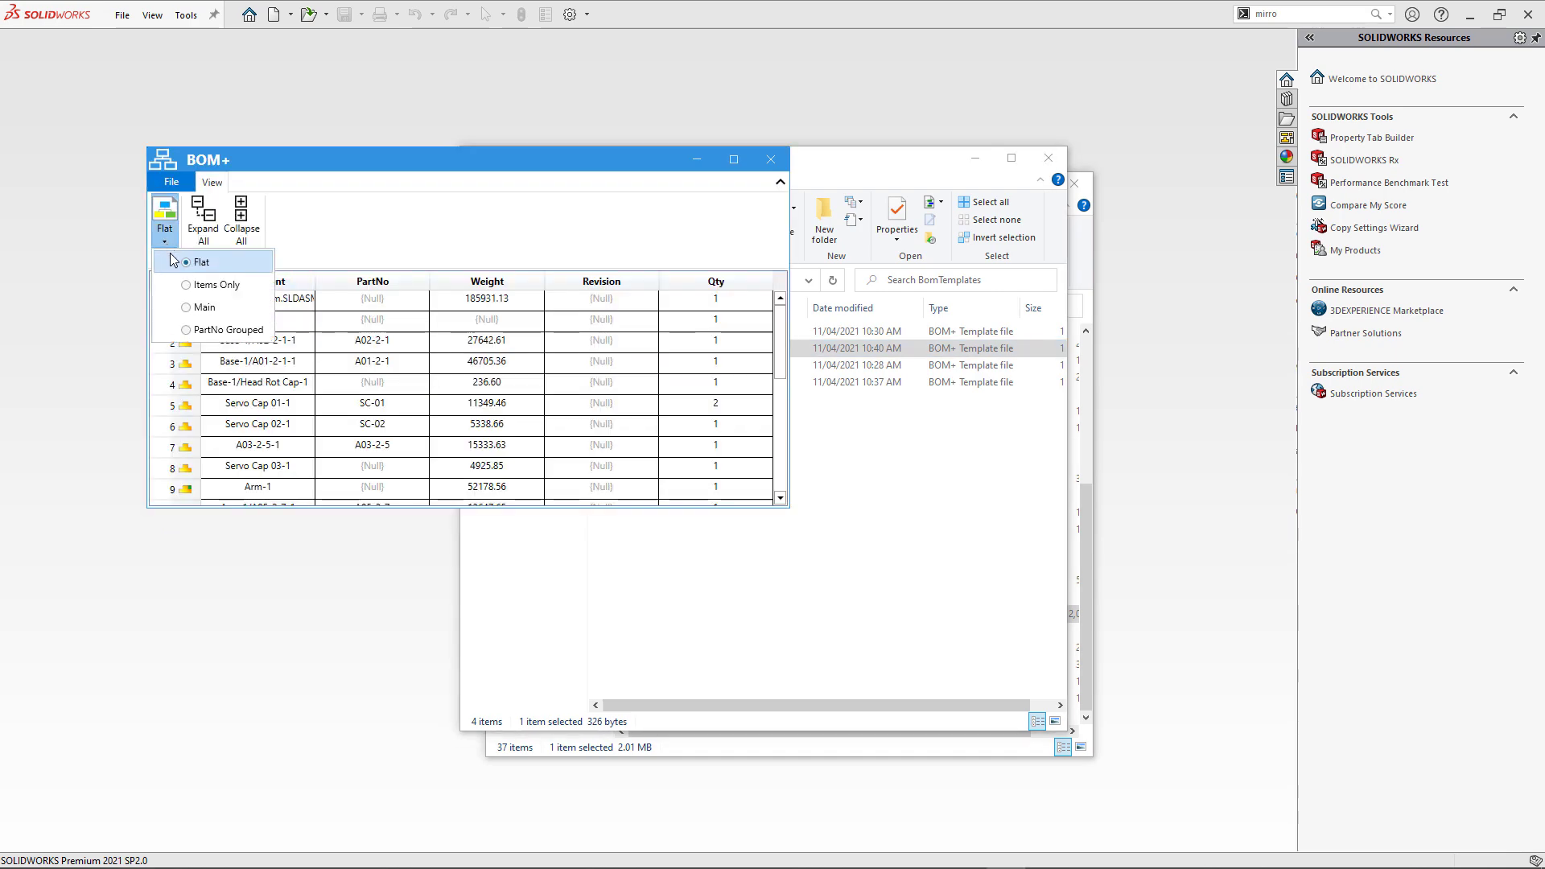
pyautogui.click(215, 284)
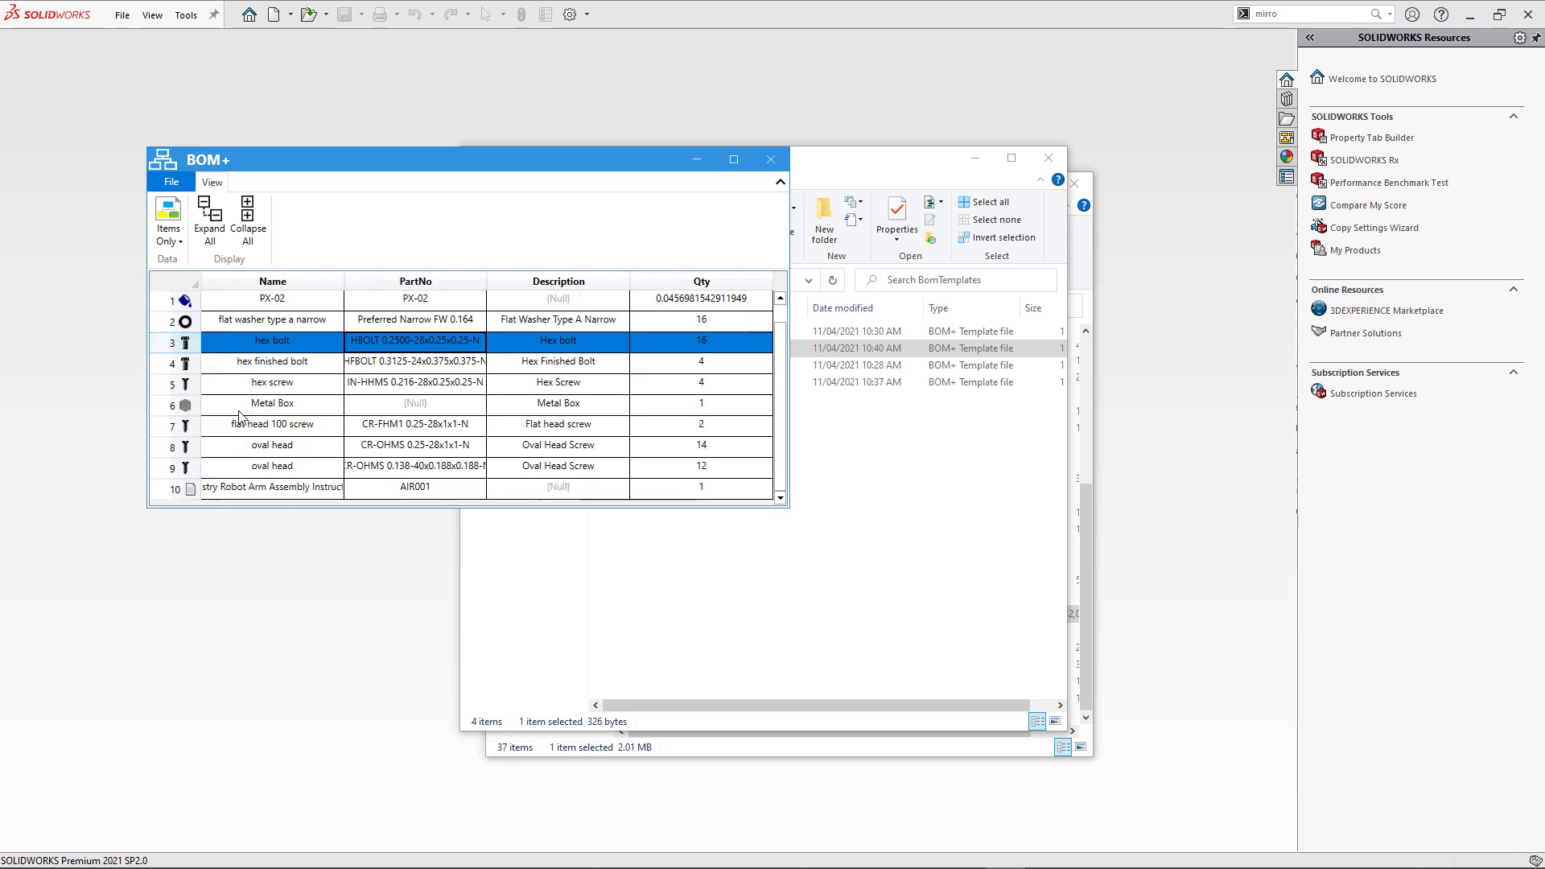
pyautogui.moveTo(491, 421)
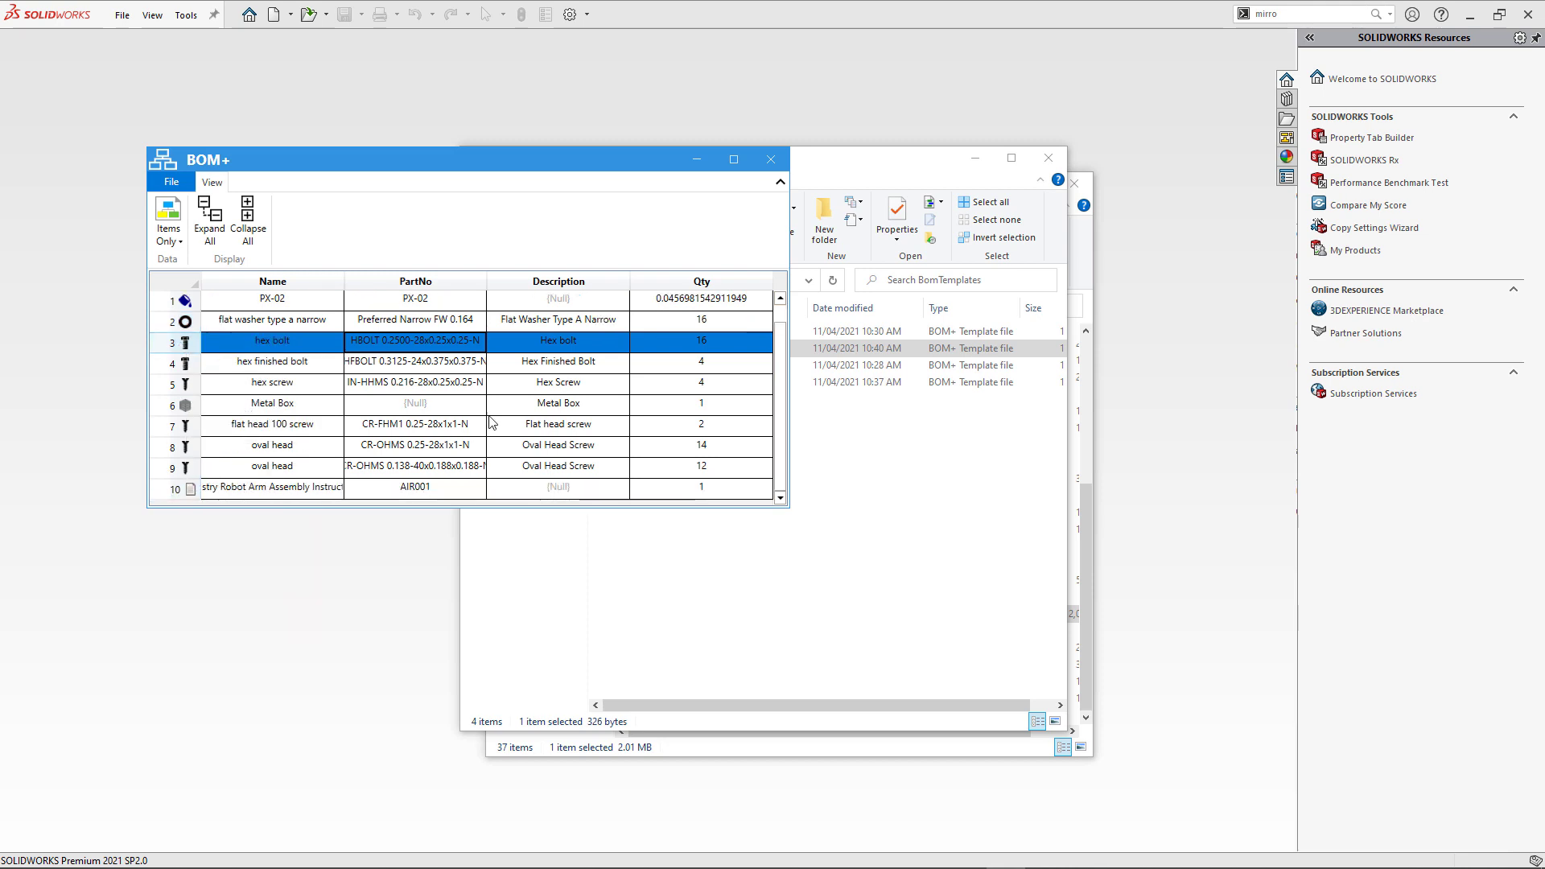